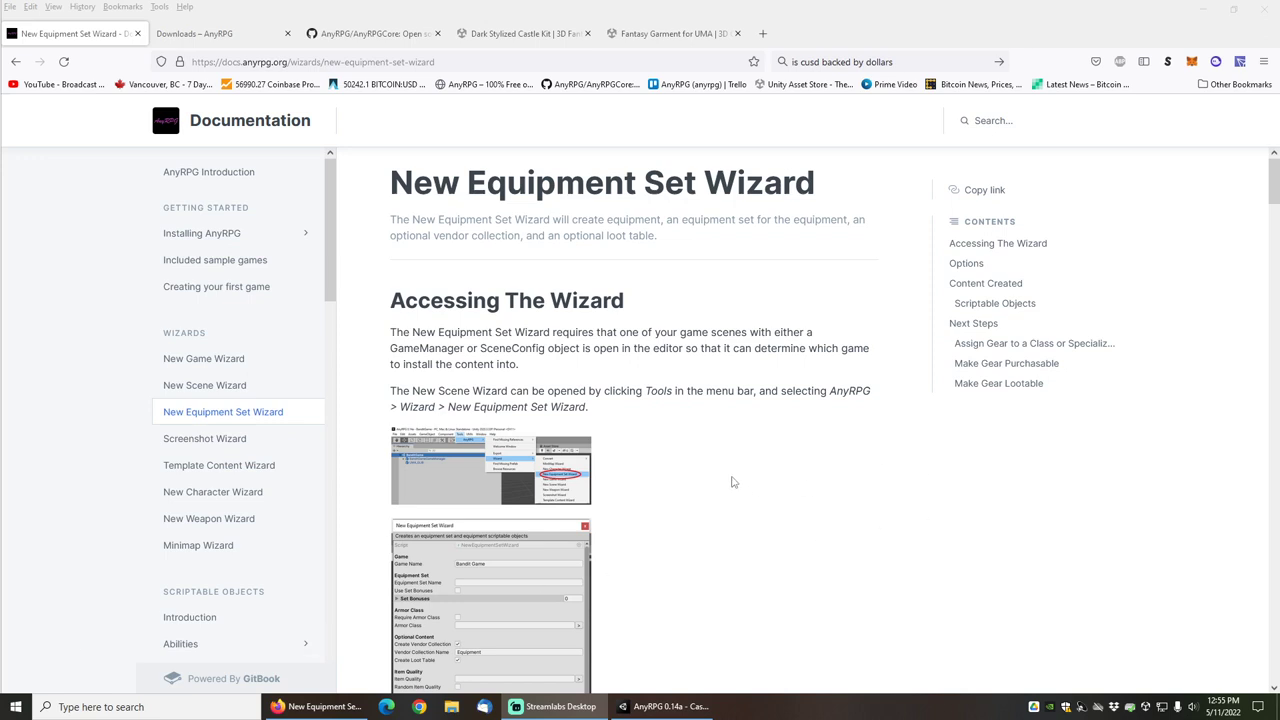
mouse_move(734, 474)
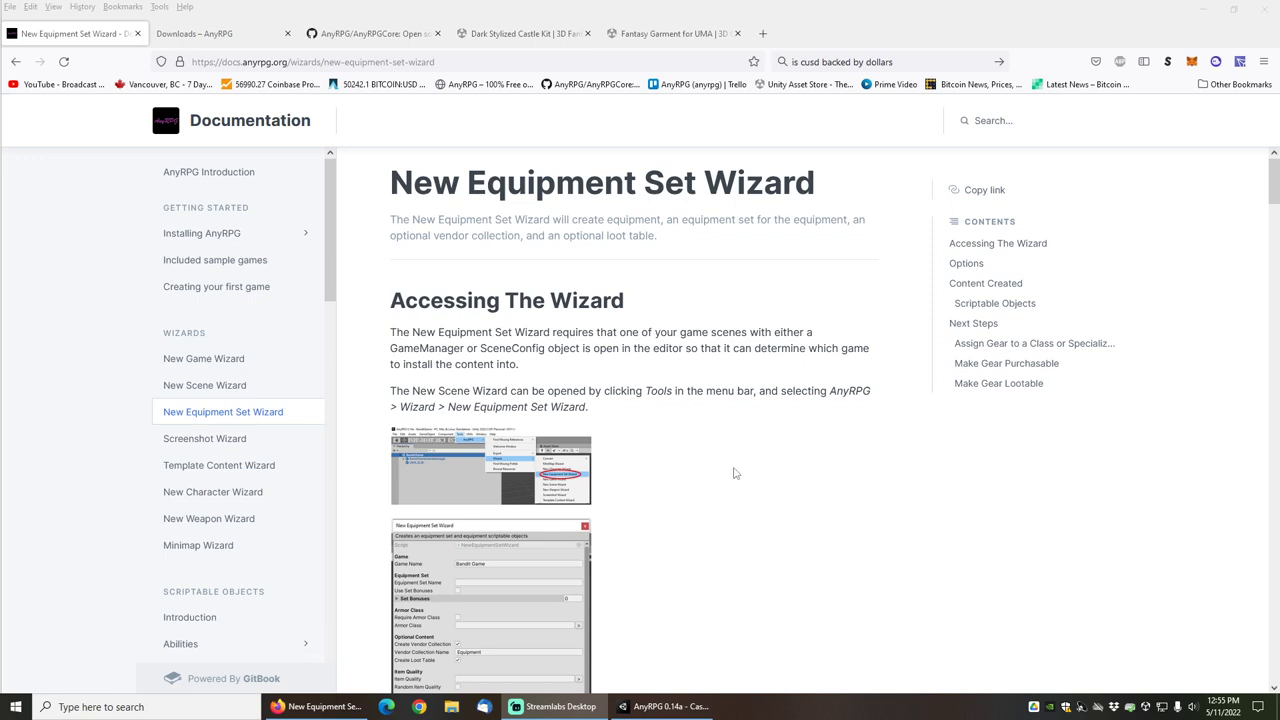
- Preview the Fantasy Garment for UMA screenshot gallery, then view the Dark Stylized Castle Kit page
scroll(down, 3)
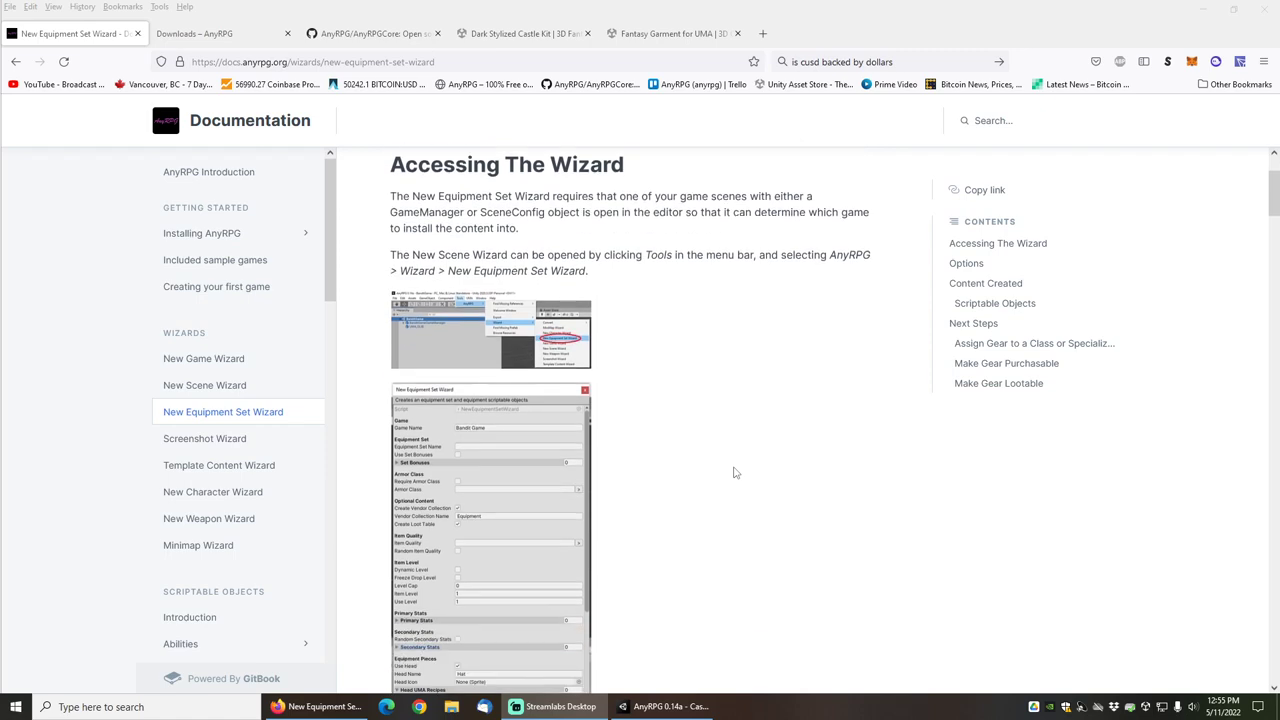
scroll(down, 3)
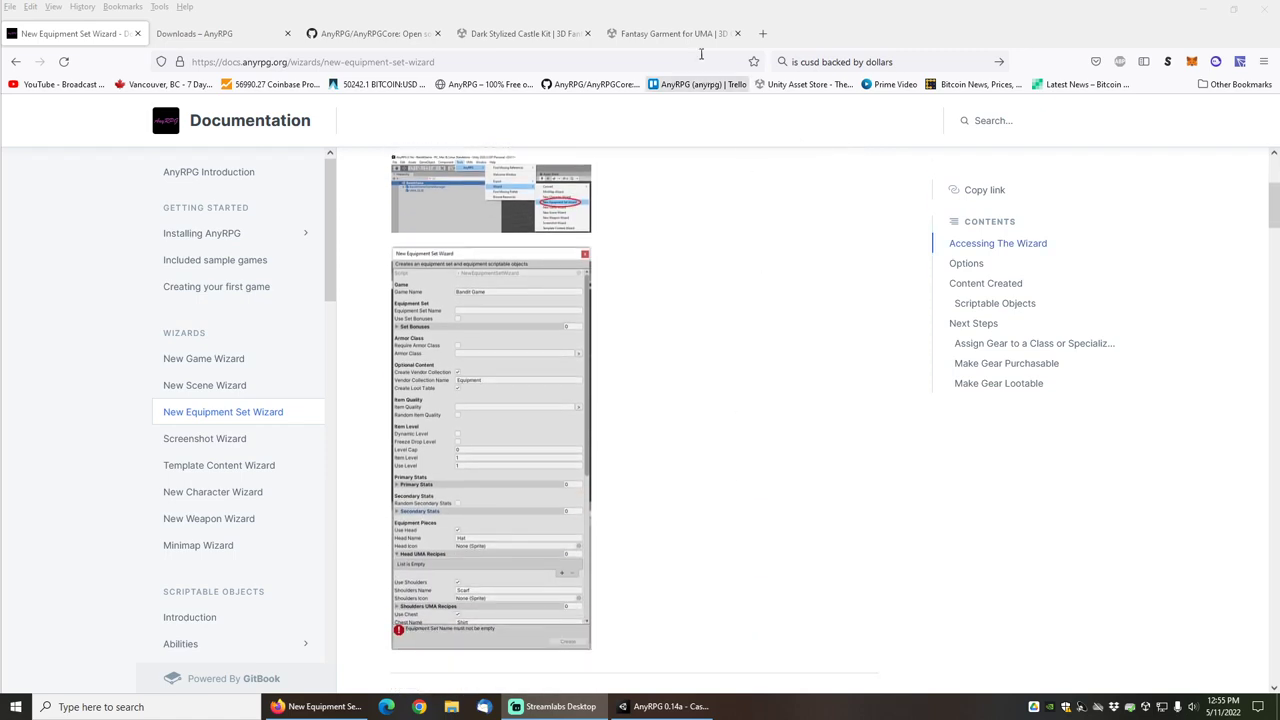
click(673, 33)
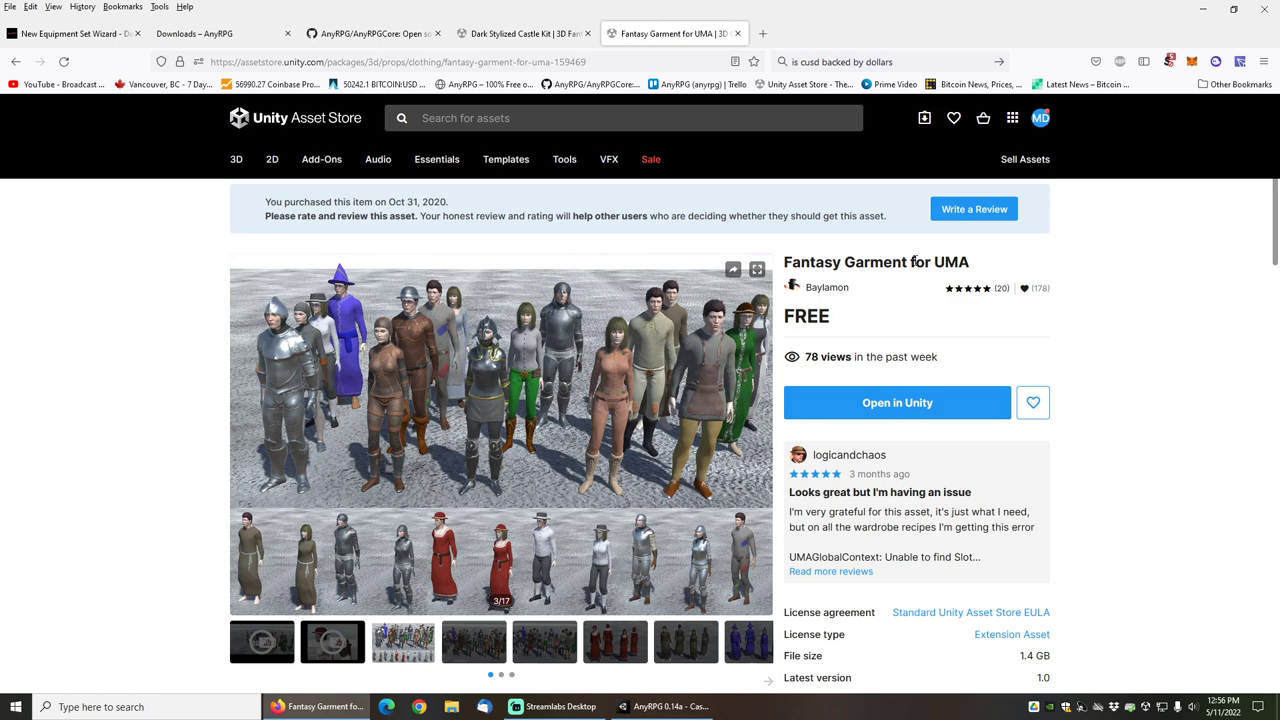
mouse_move(675, 350)
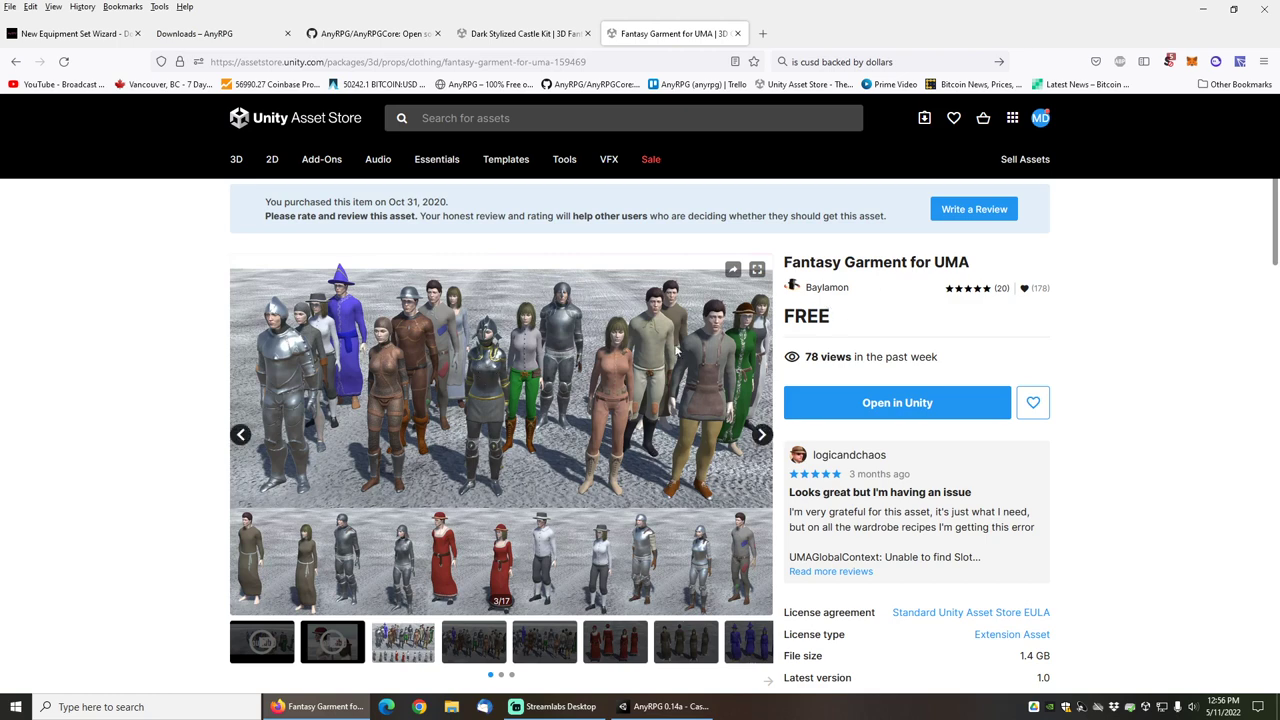
click(754, 270)
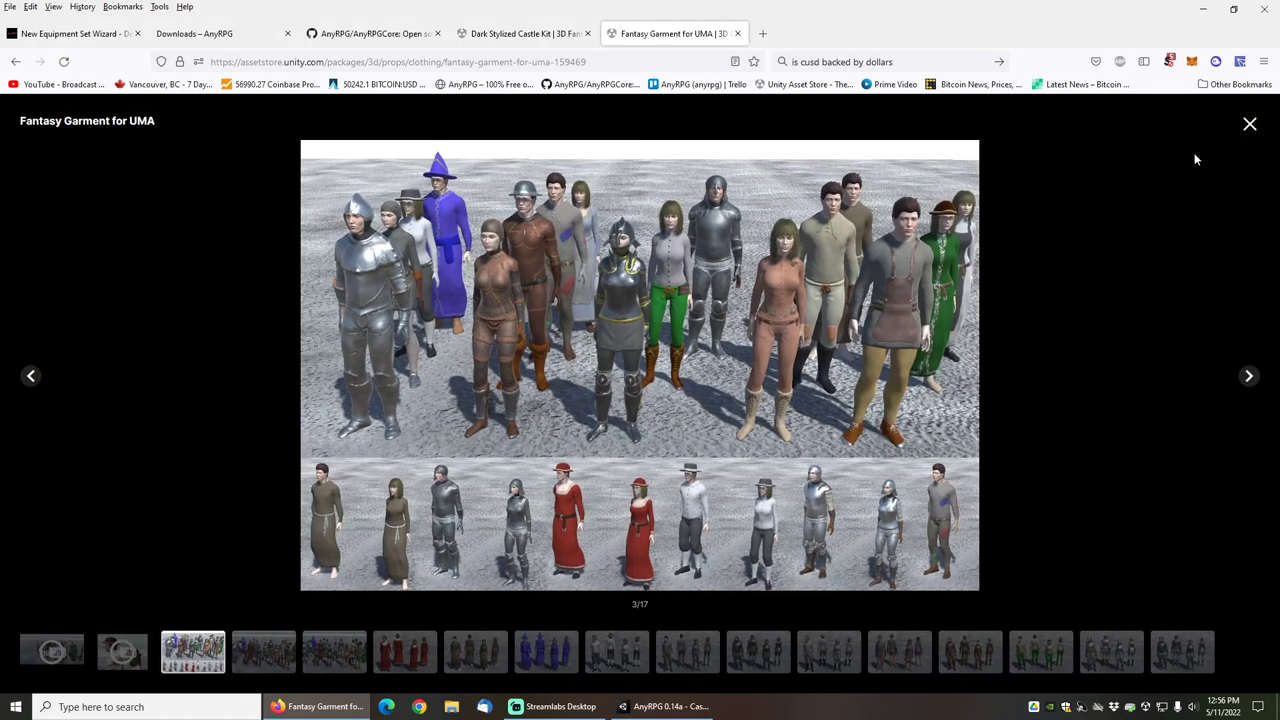
click(1249, 124)
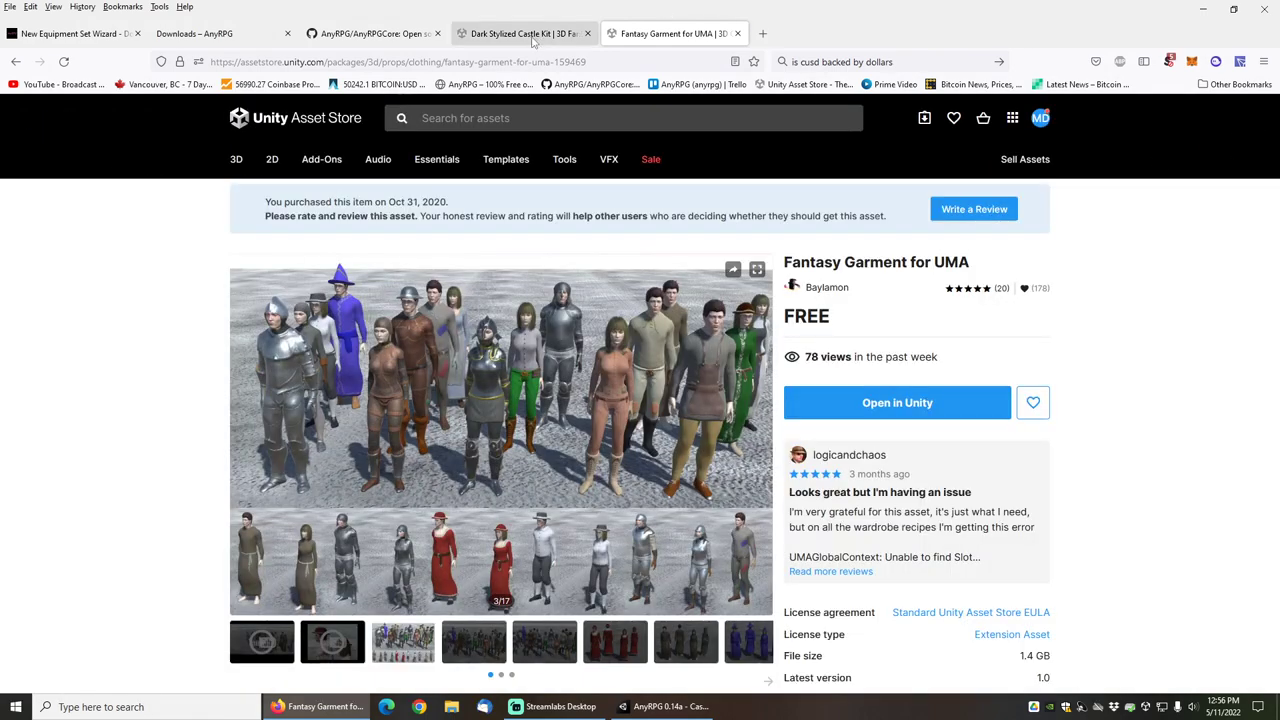
mouse_move(515, 33)
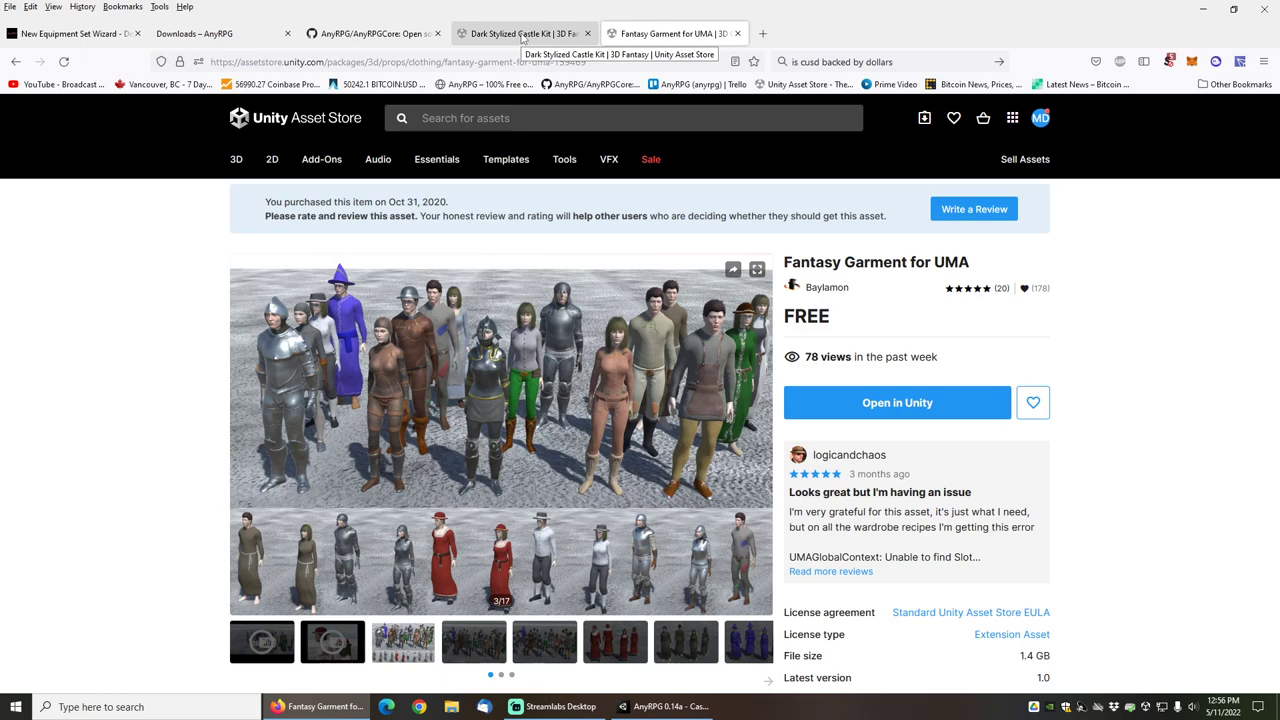
click(515, 33)
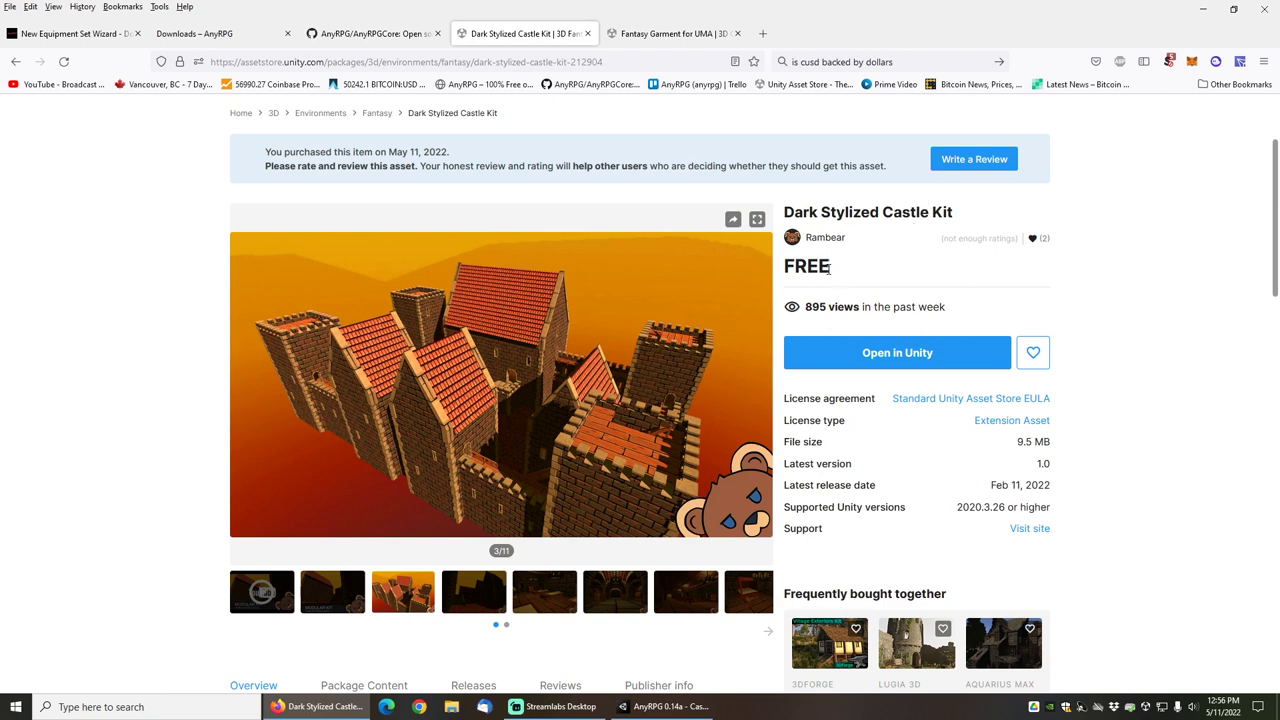
mouse_move(510, 336)
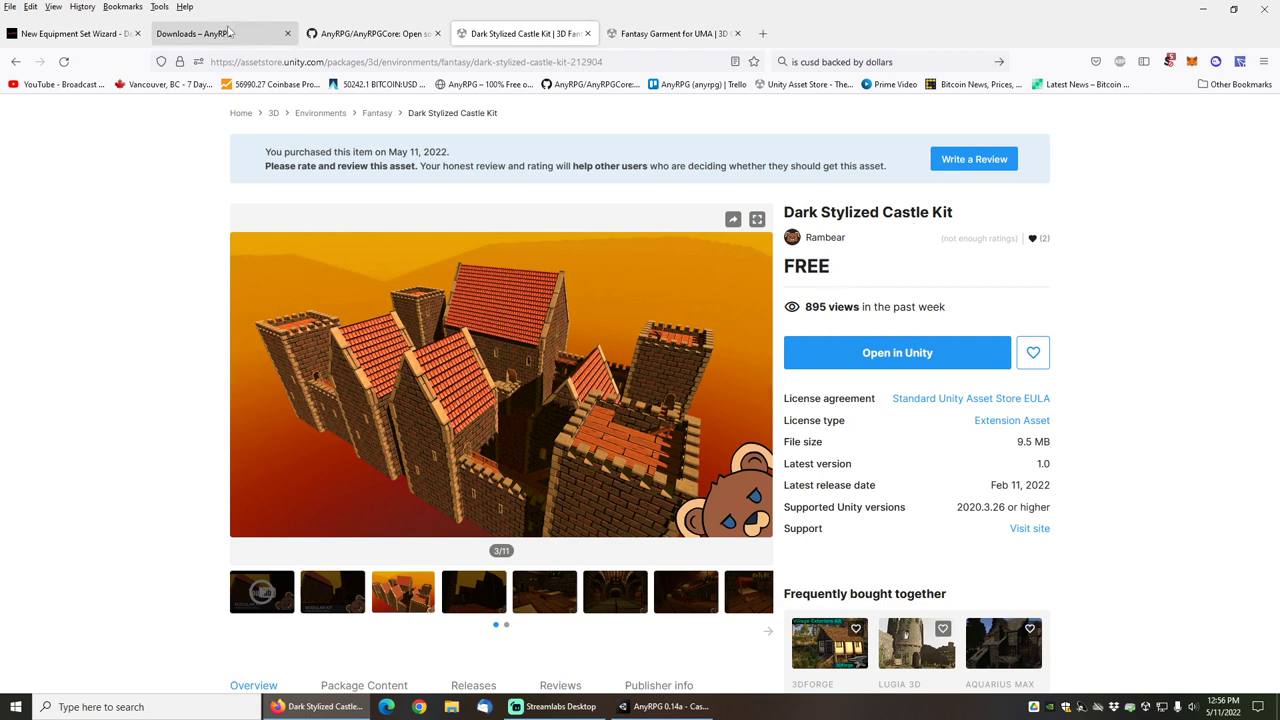
- Scroll the AnyRPG Downloads page to the Unity Package table headed by AnyRPG Engine 0.14.2a
click(210, 33)
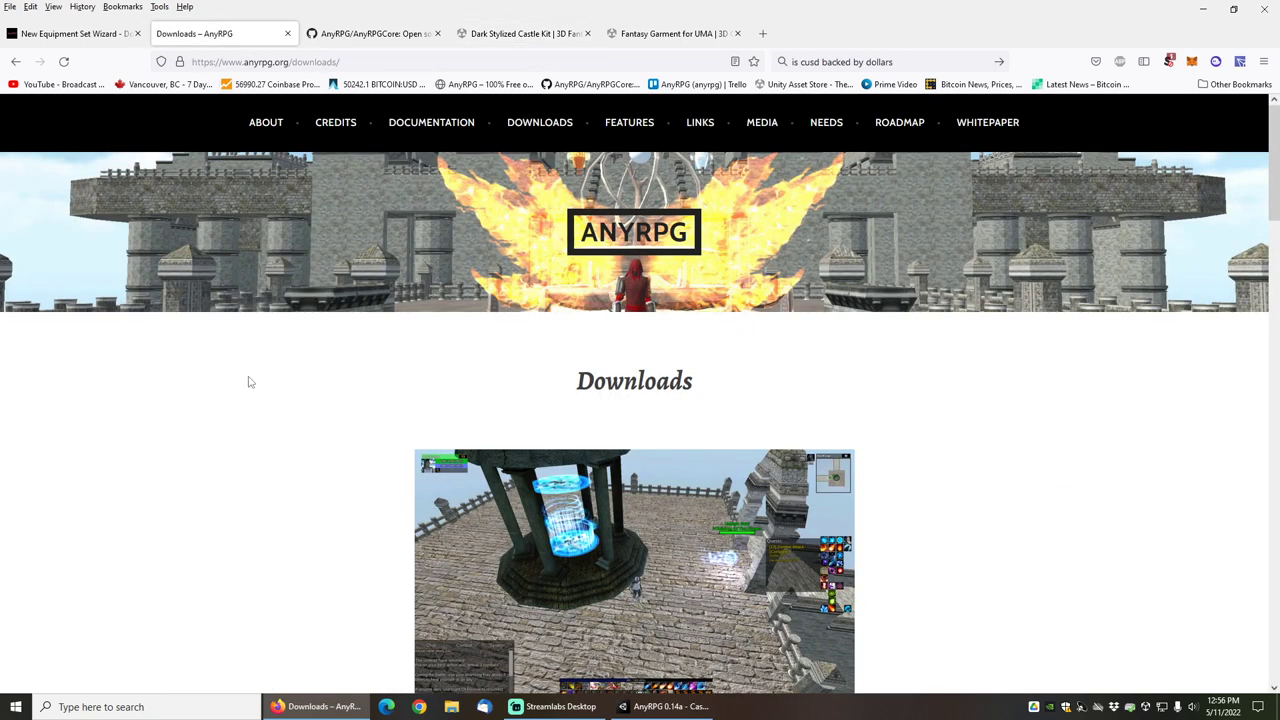
scroll(down, 3)
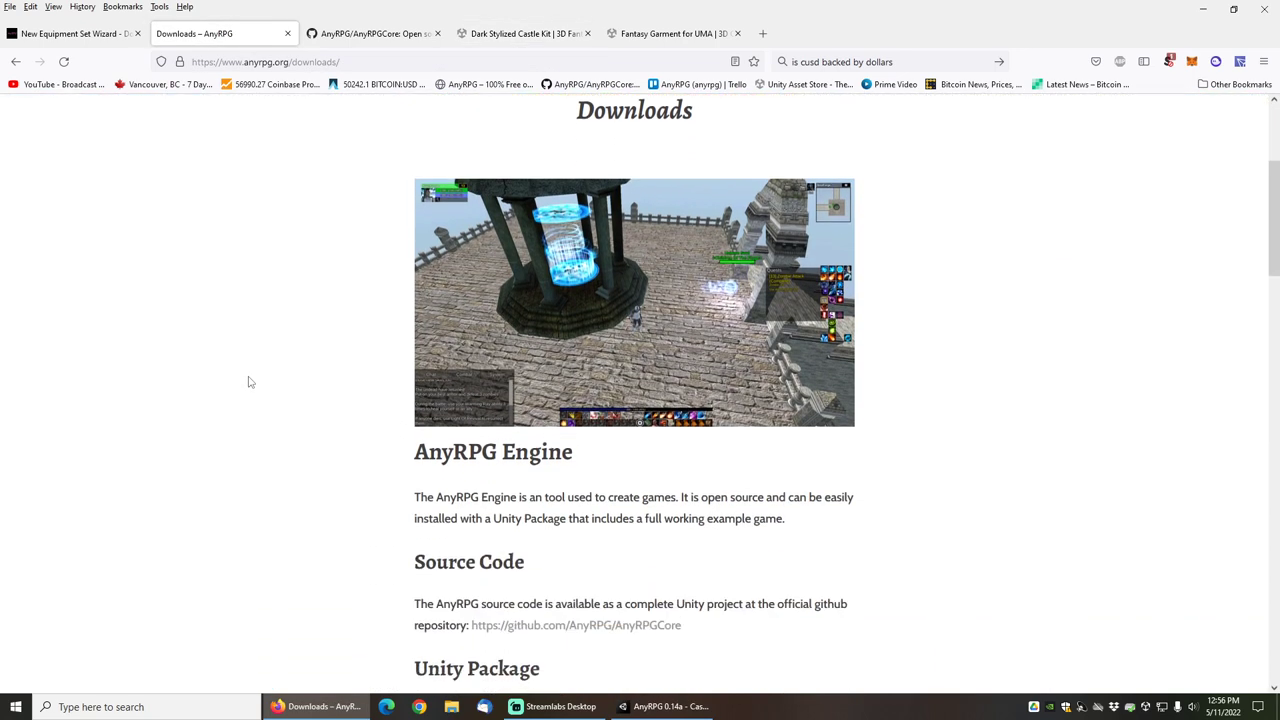
scroll(down, 3)
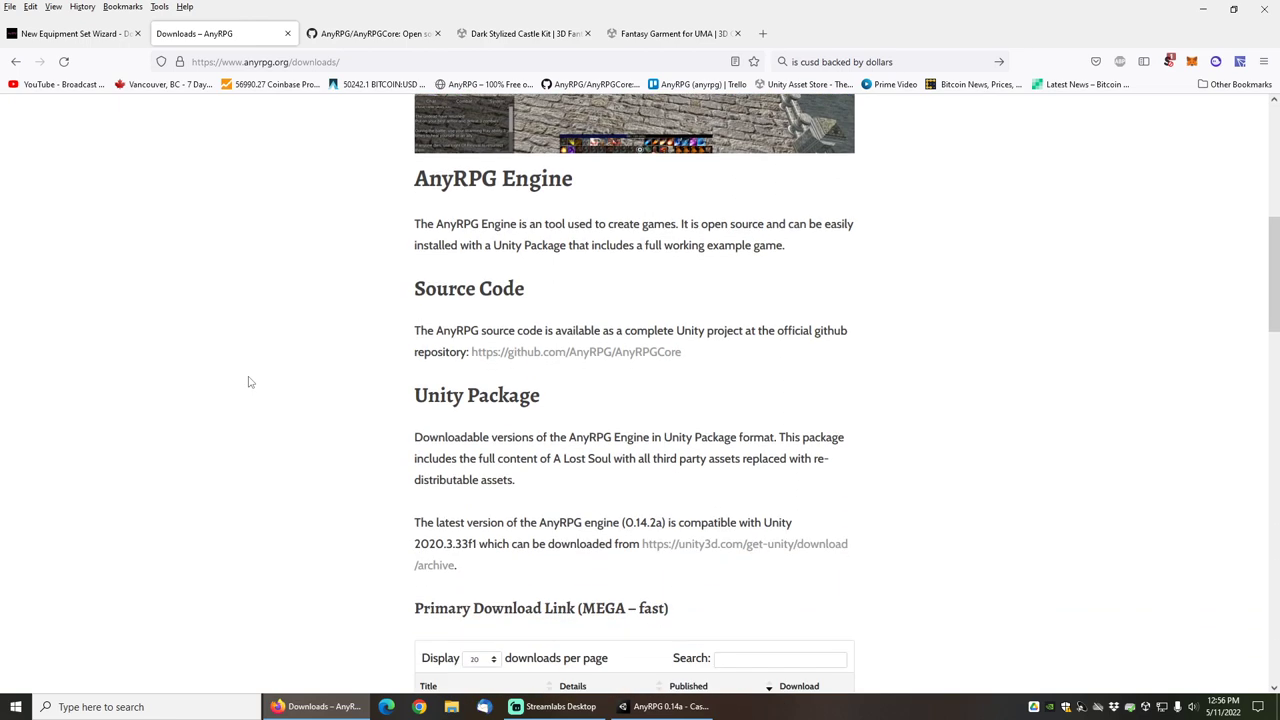
scroll(down, 3)
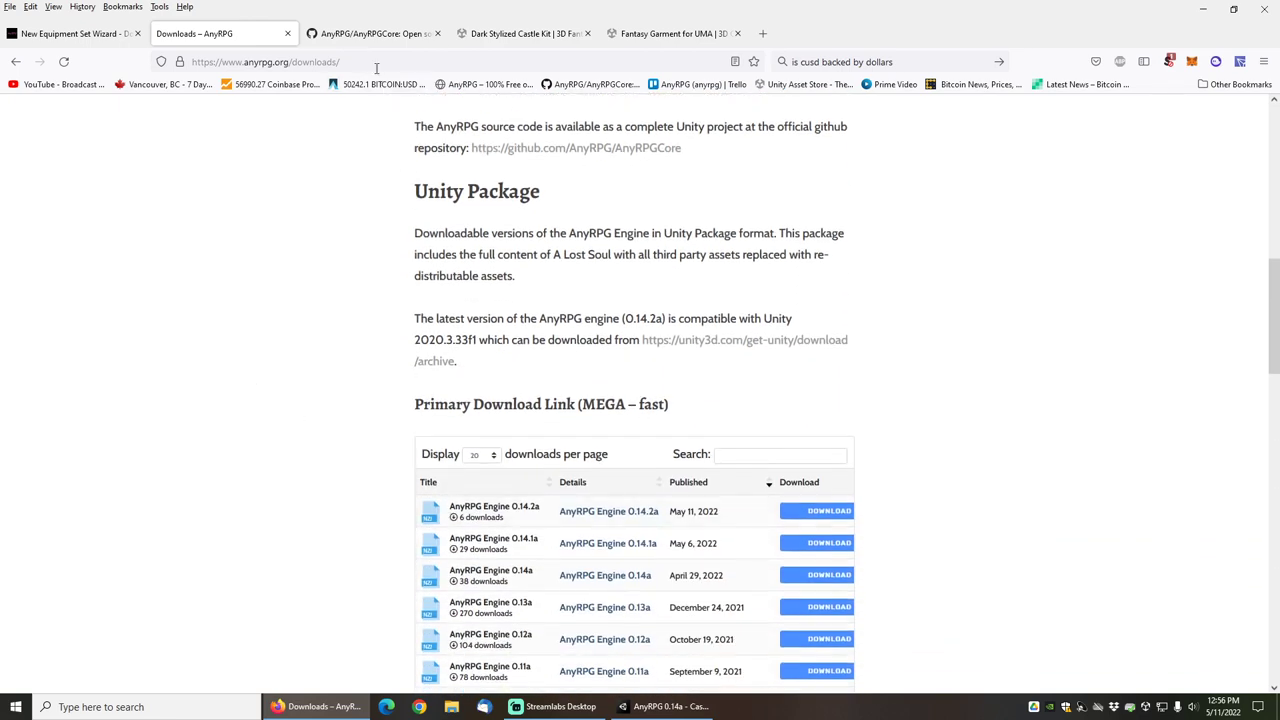
click(370, 33)
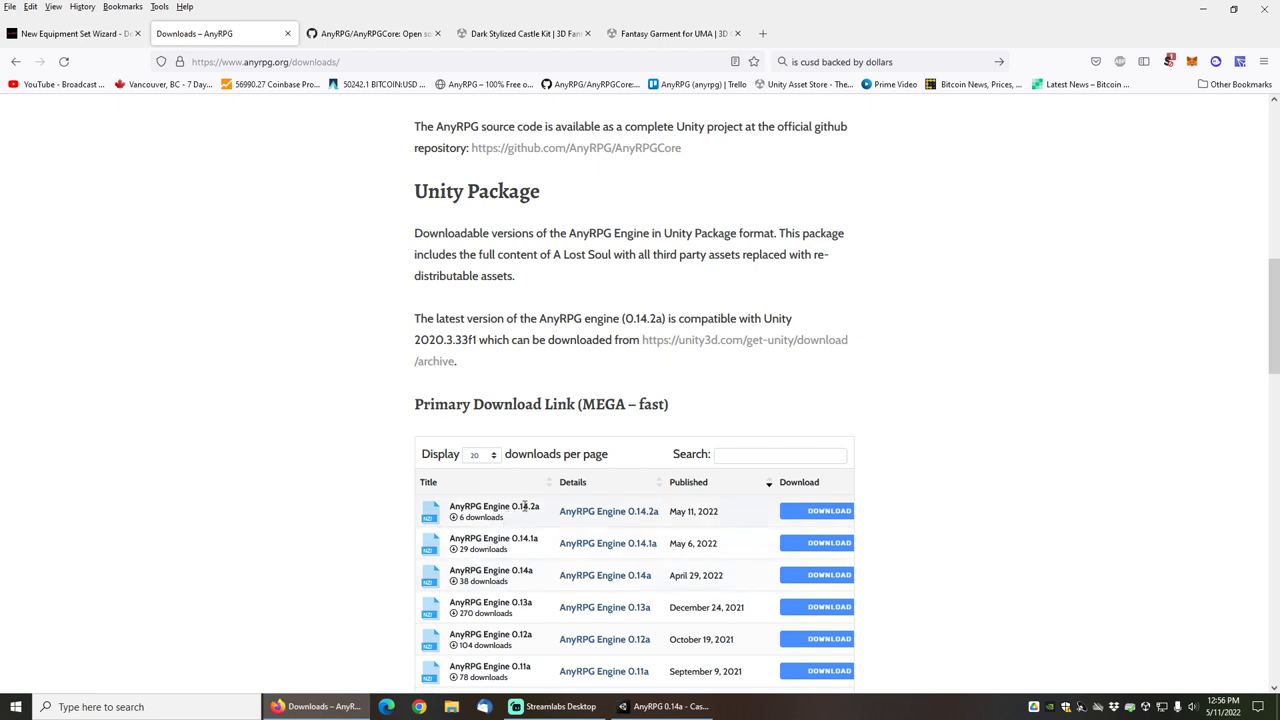
mouse_move(227, 261)
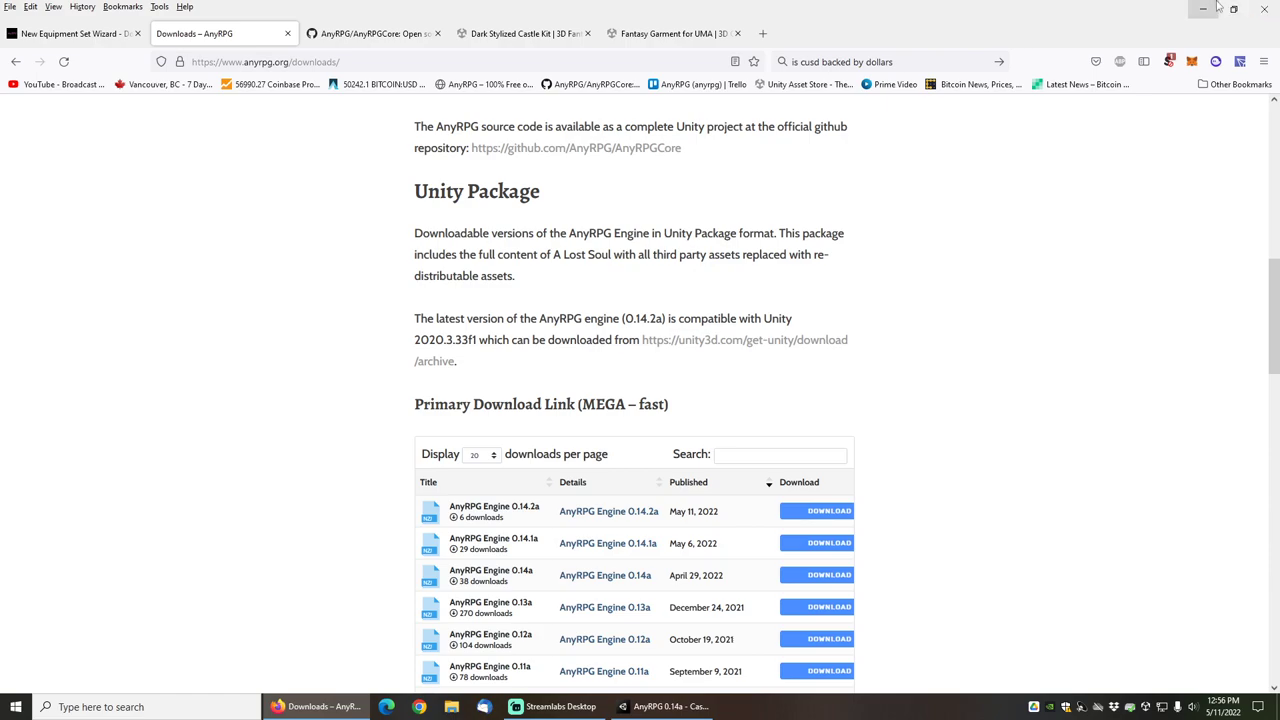
- Minimise Firefox, then open and close the UMA Global Library in the Castle scene
click(667, 706)
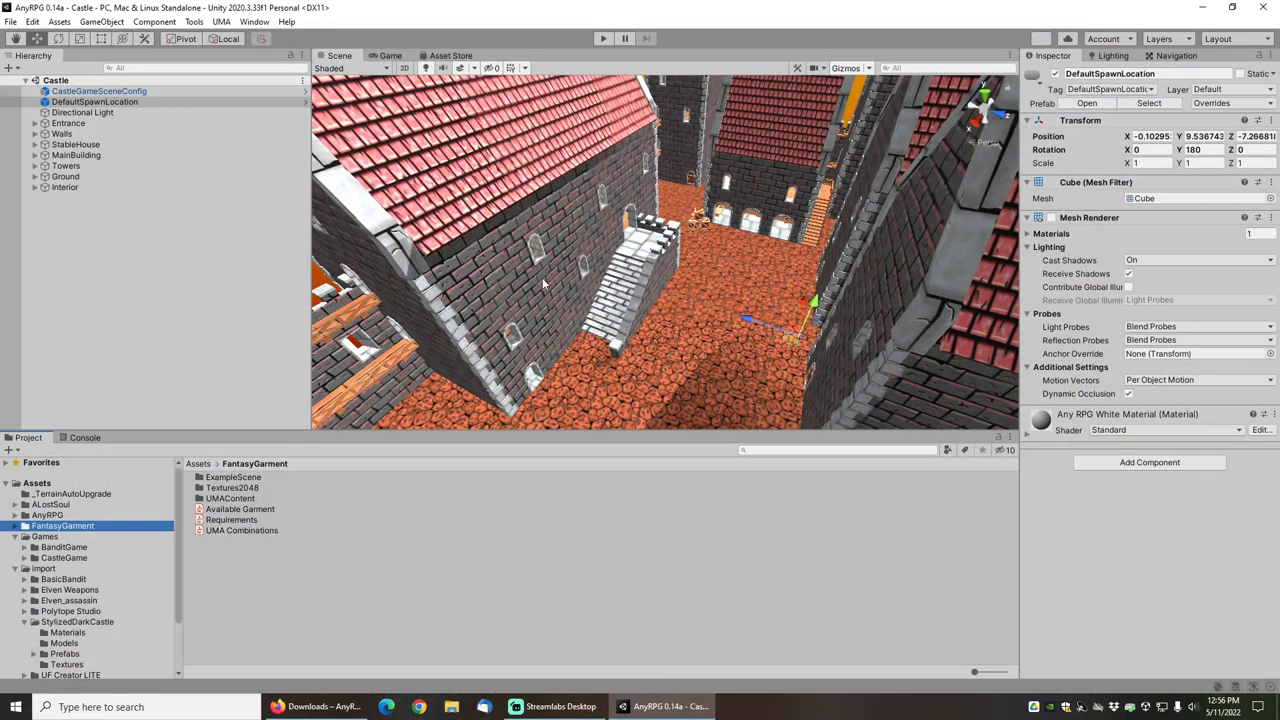
mouse_move(707, 287)
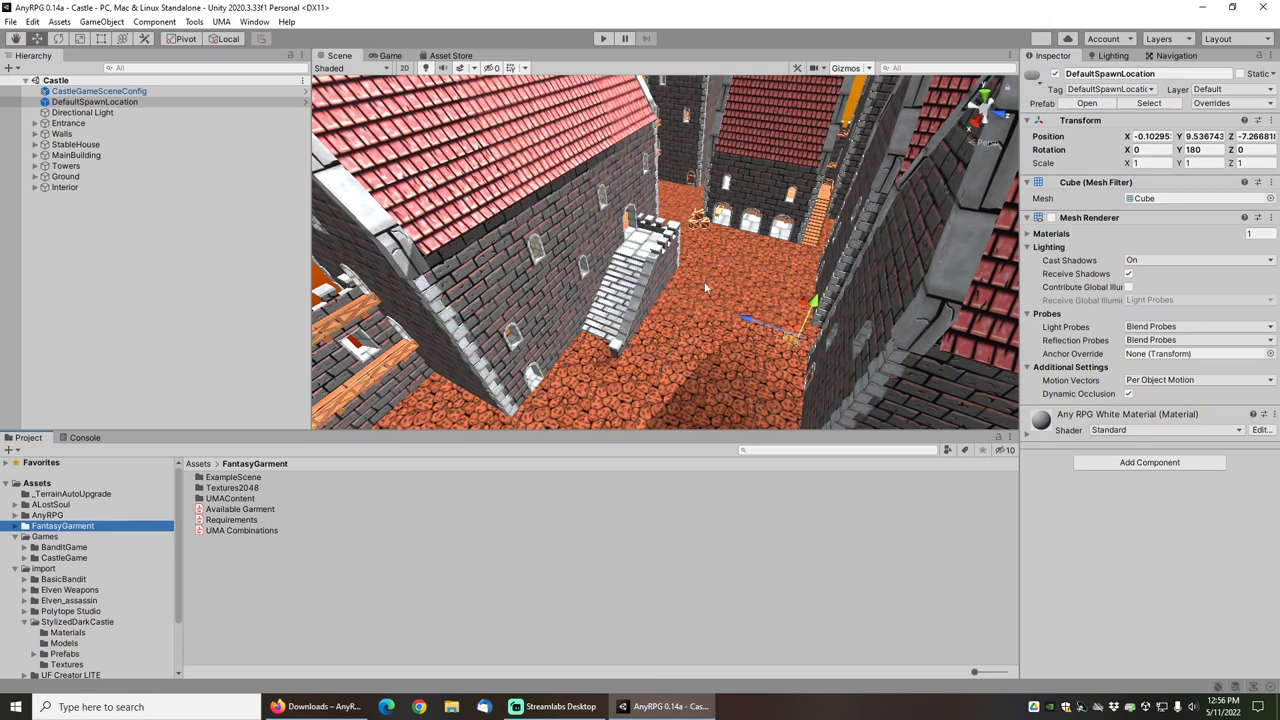
mouse_move(537, 217)
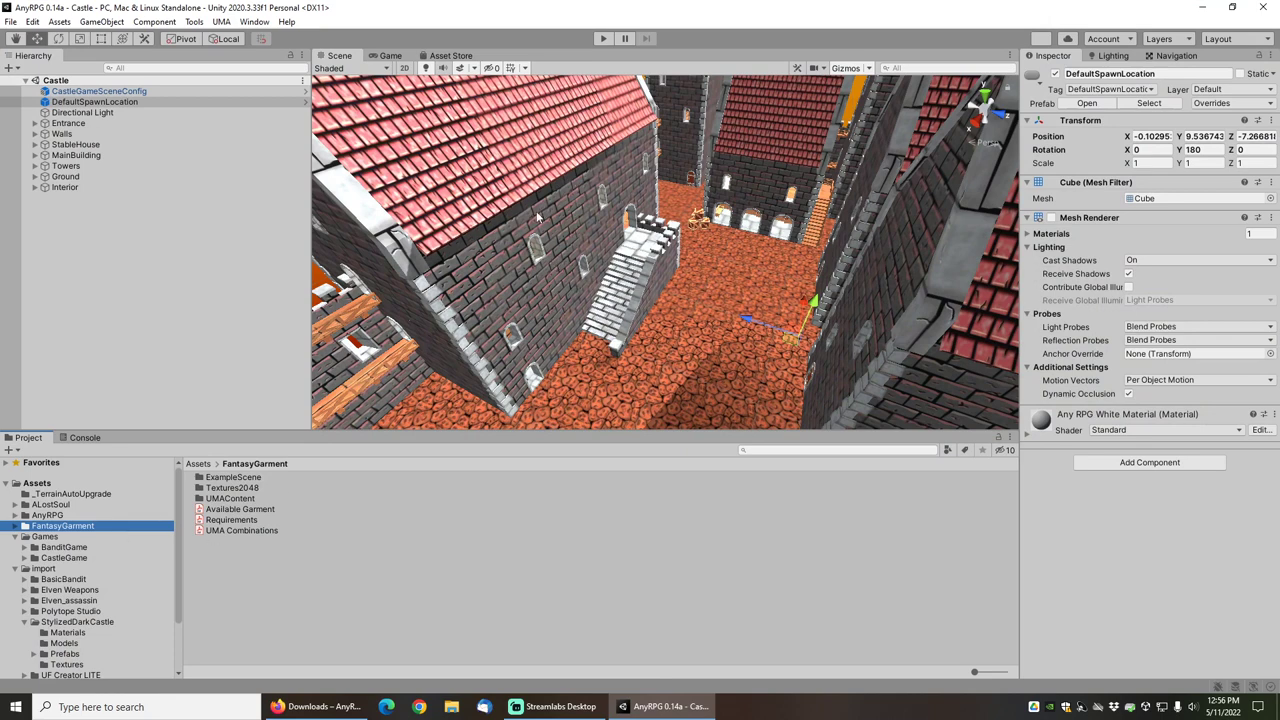
mouse_move(555, 281)
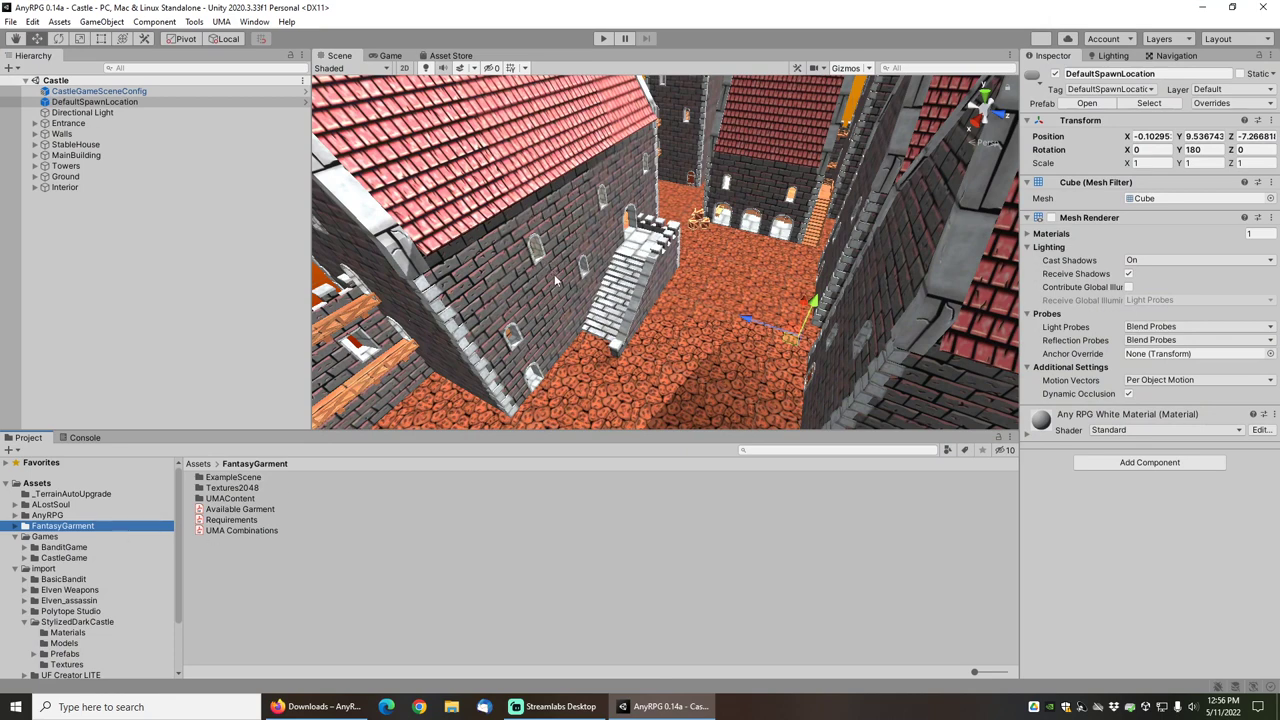
click(64, 526)
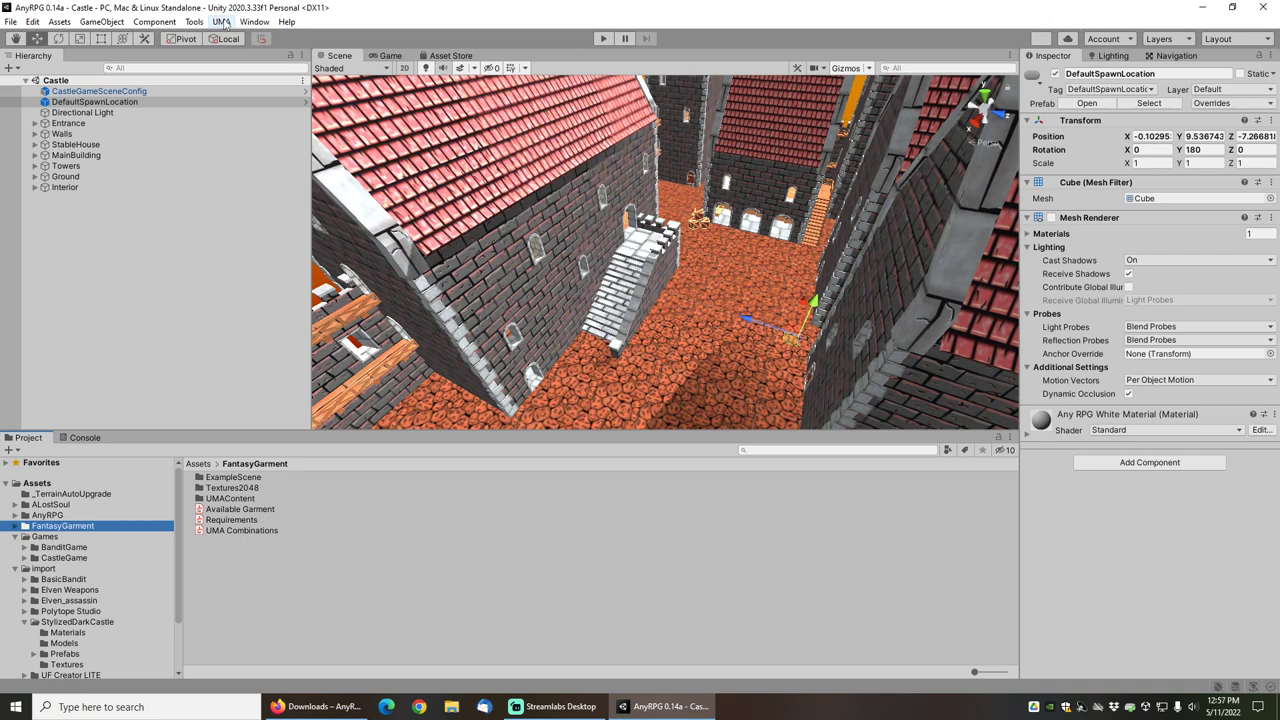
click(223, 20)
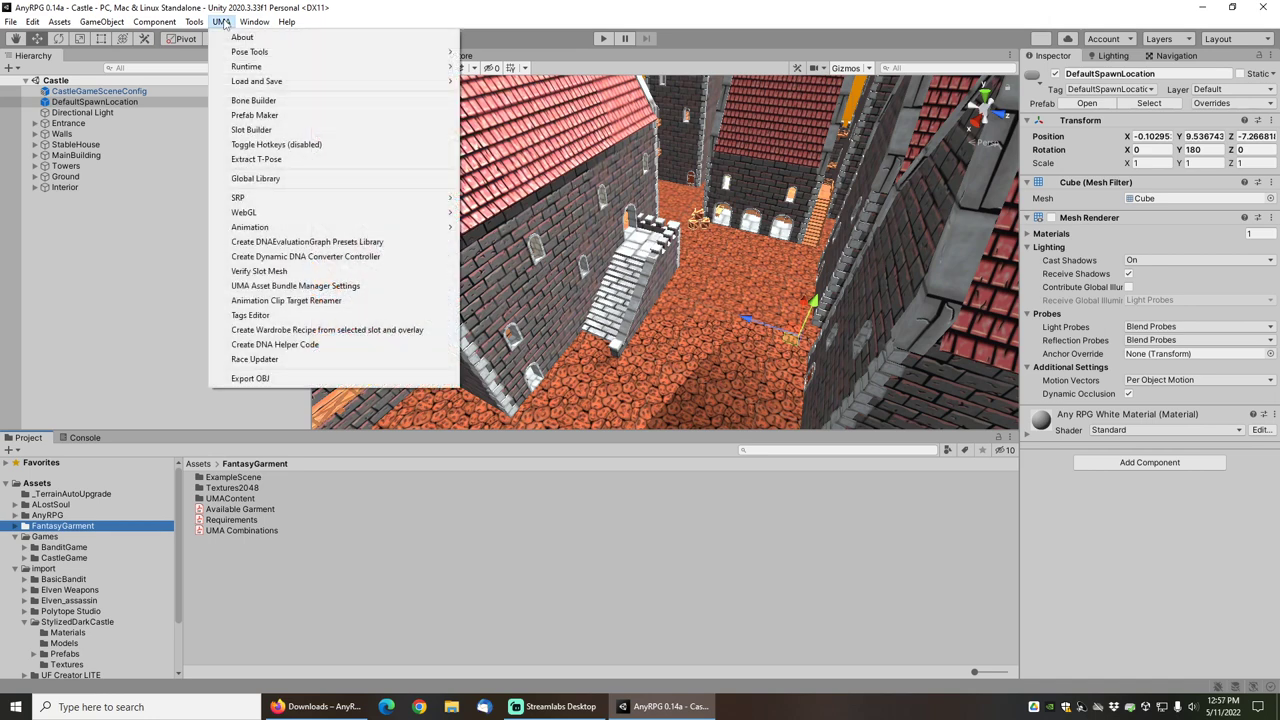
click(255, 178)
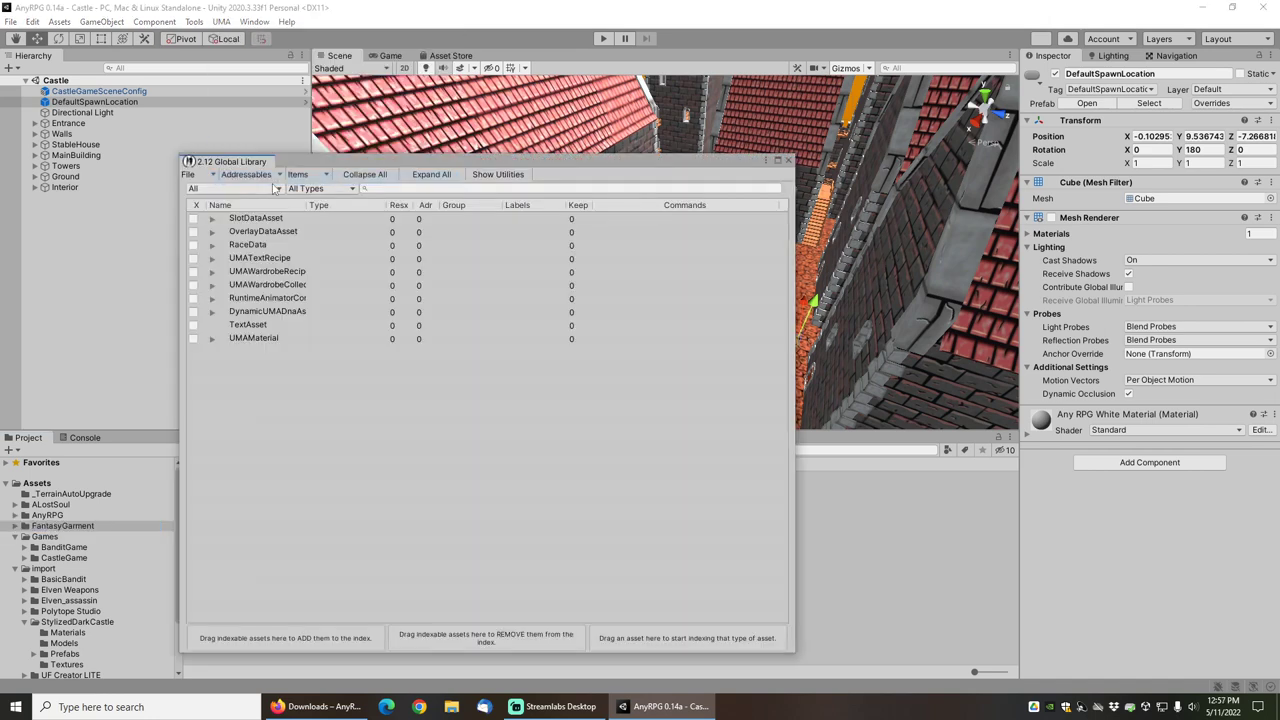
click(191, 174)
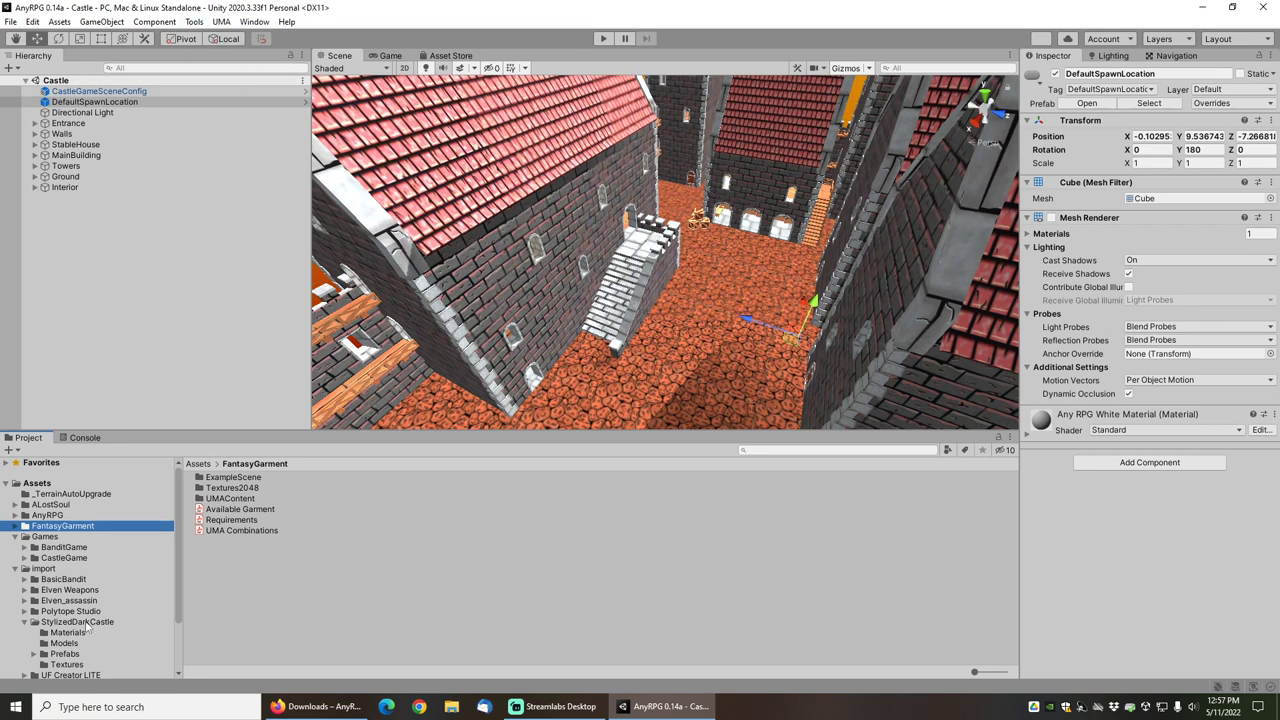
click(200, 18)
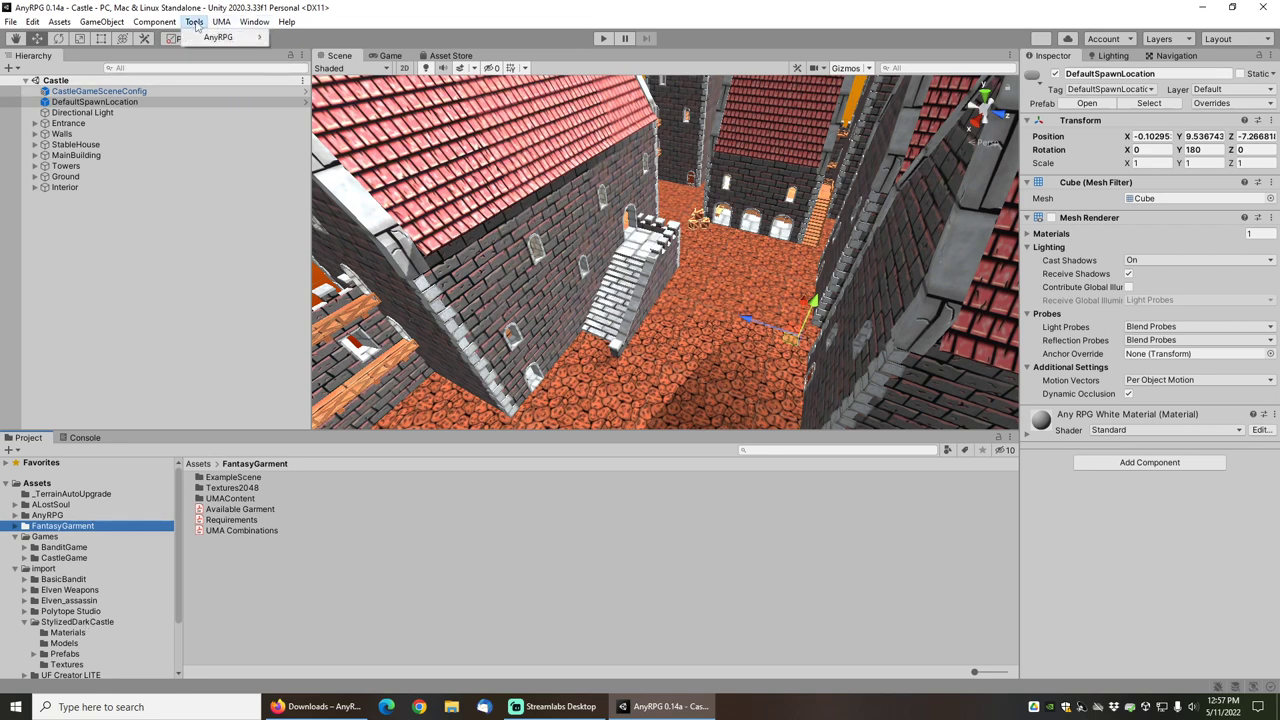
click(228, 37)
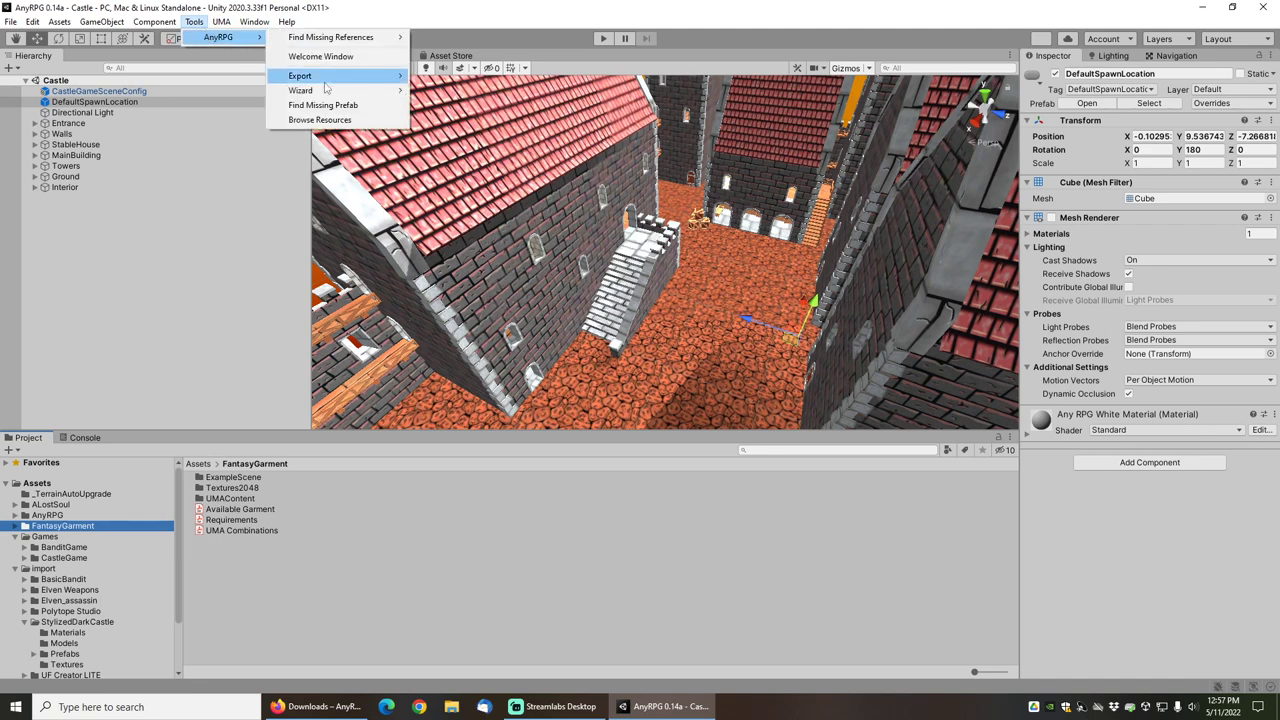
click(310, 95)
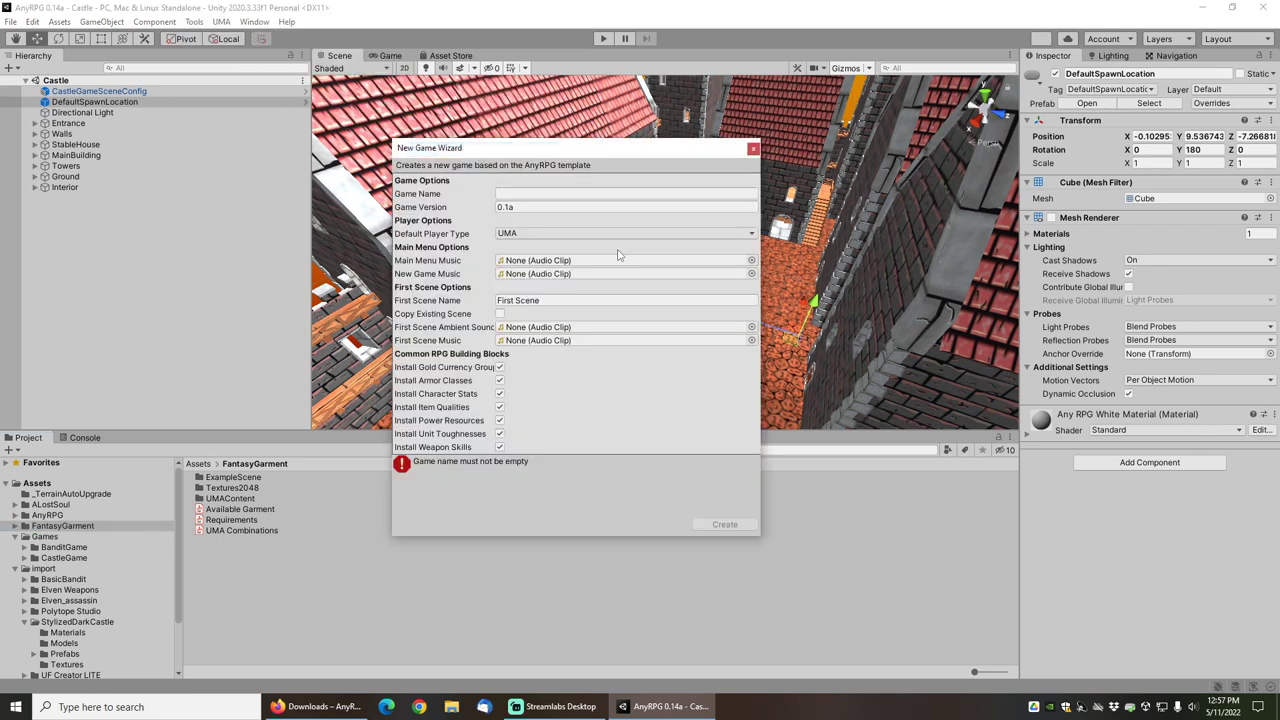
mouse_move(500, 313)
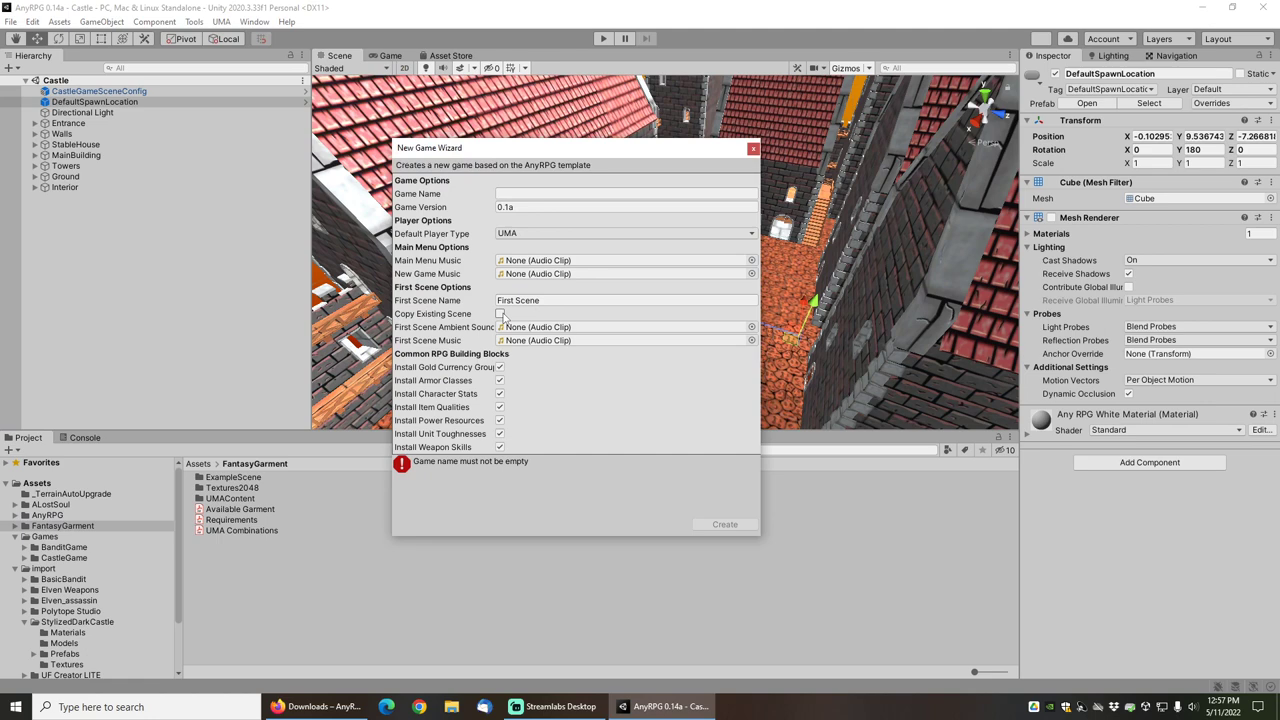
click(499, 313)
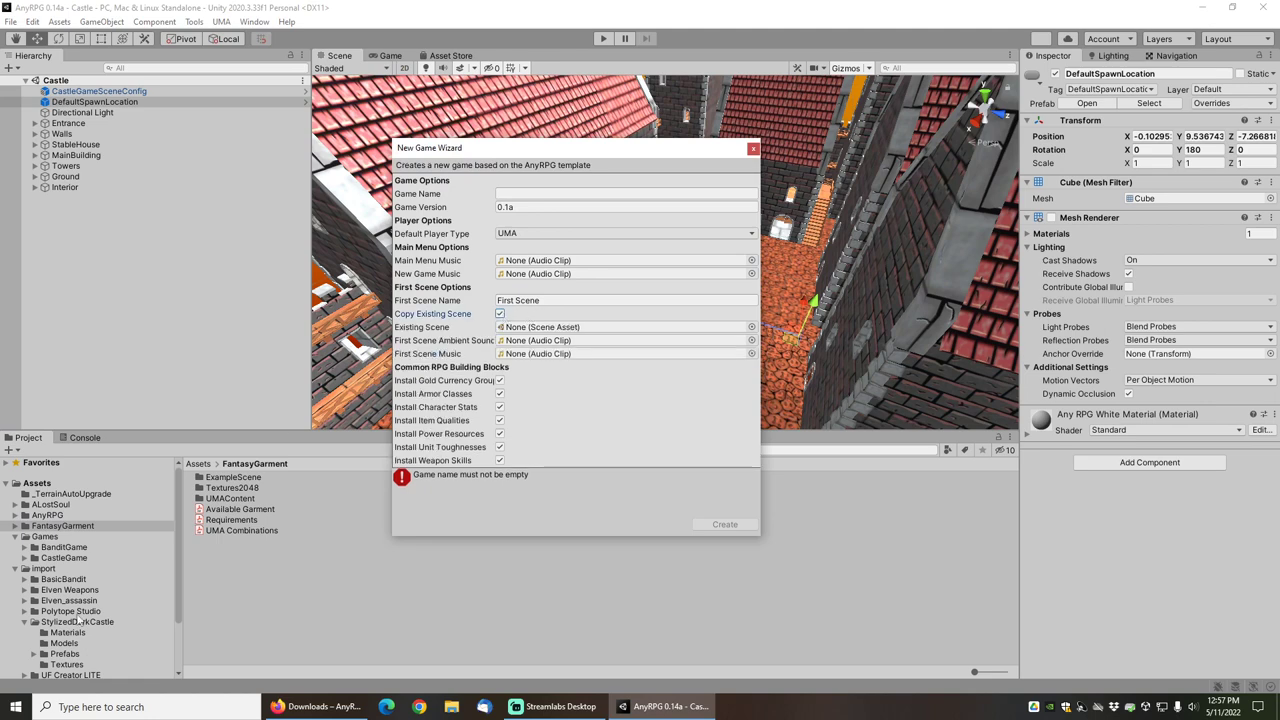
click(79, 628)
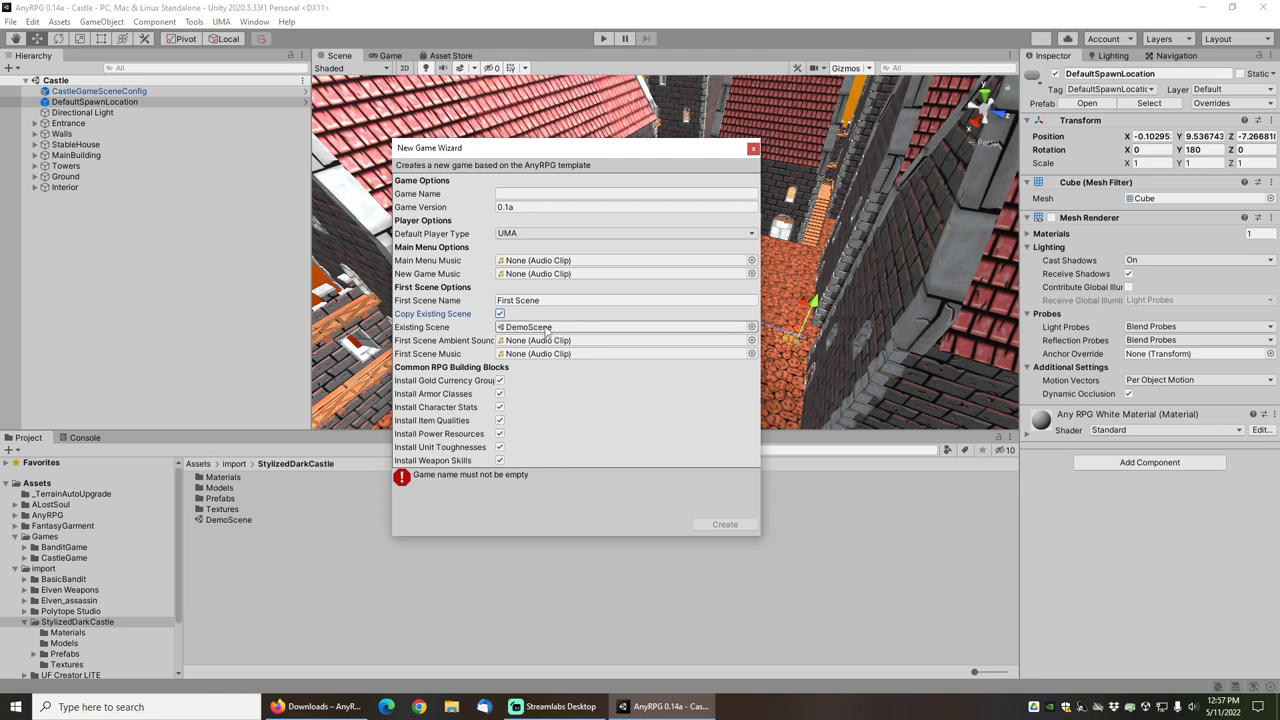
text(sdfsd)
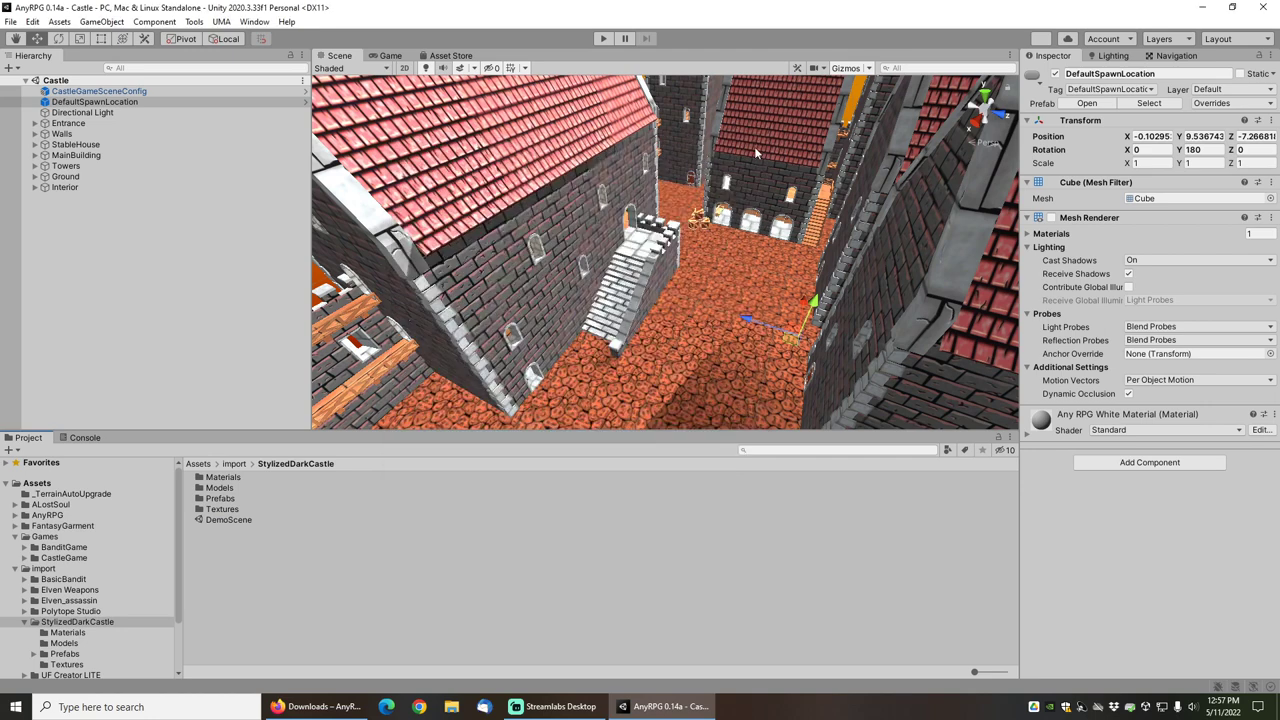
click(100, 101)
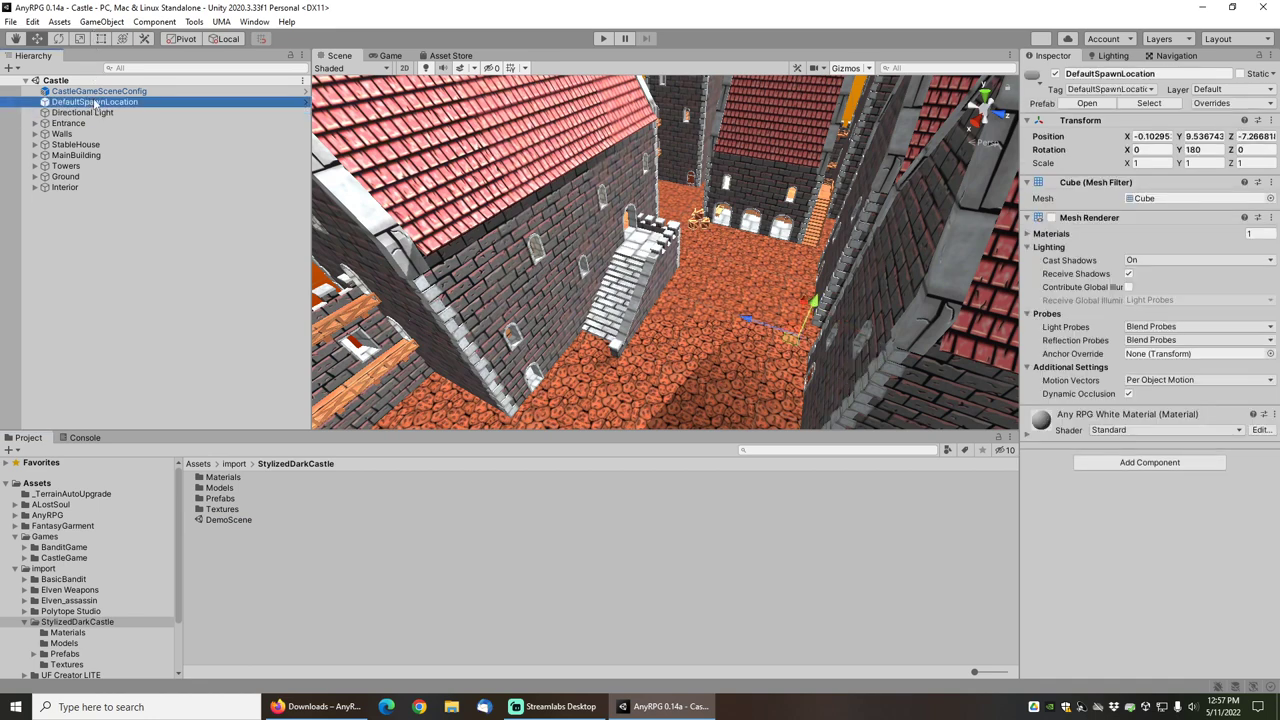
mouse_move(790, 340)
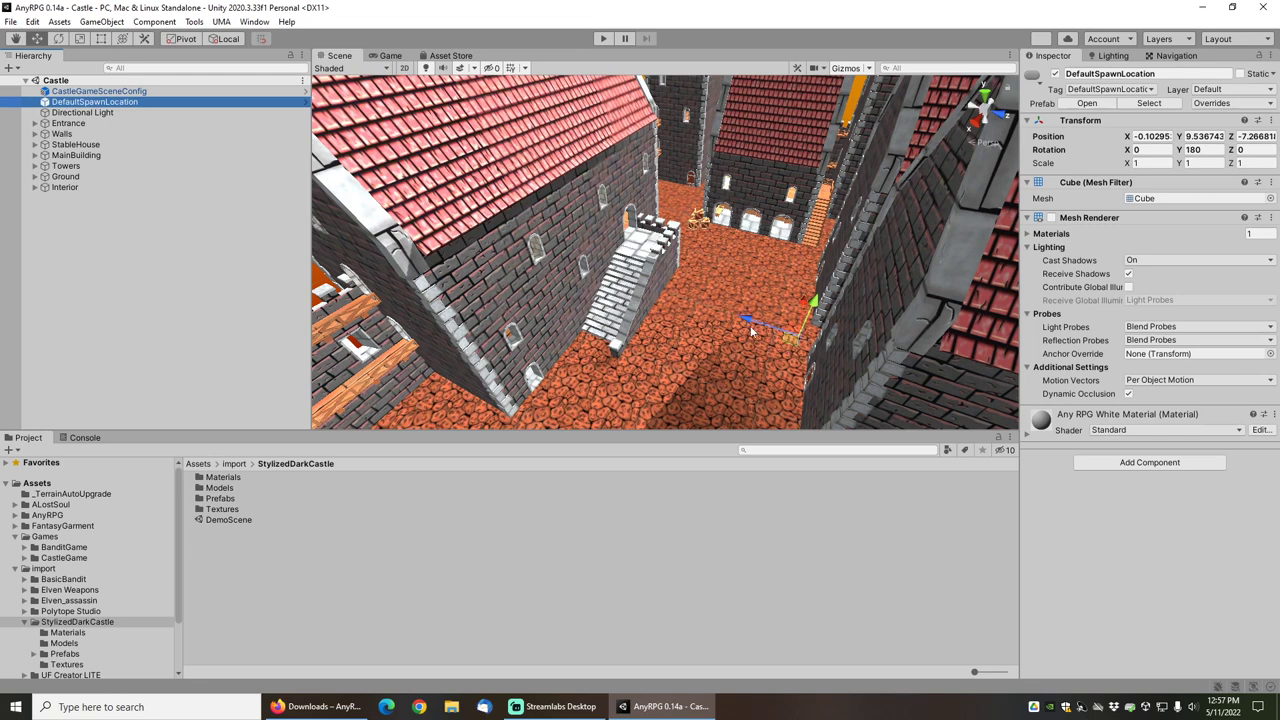
mouse_move(720, 330)
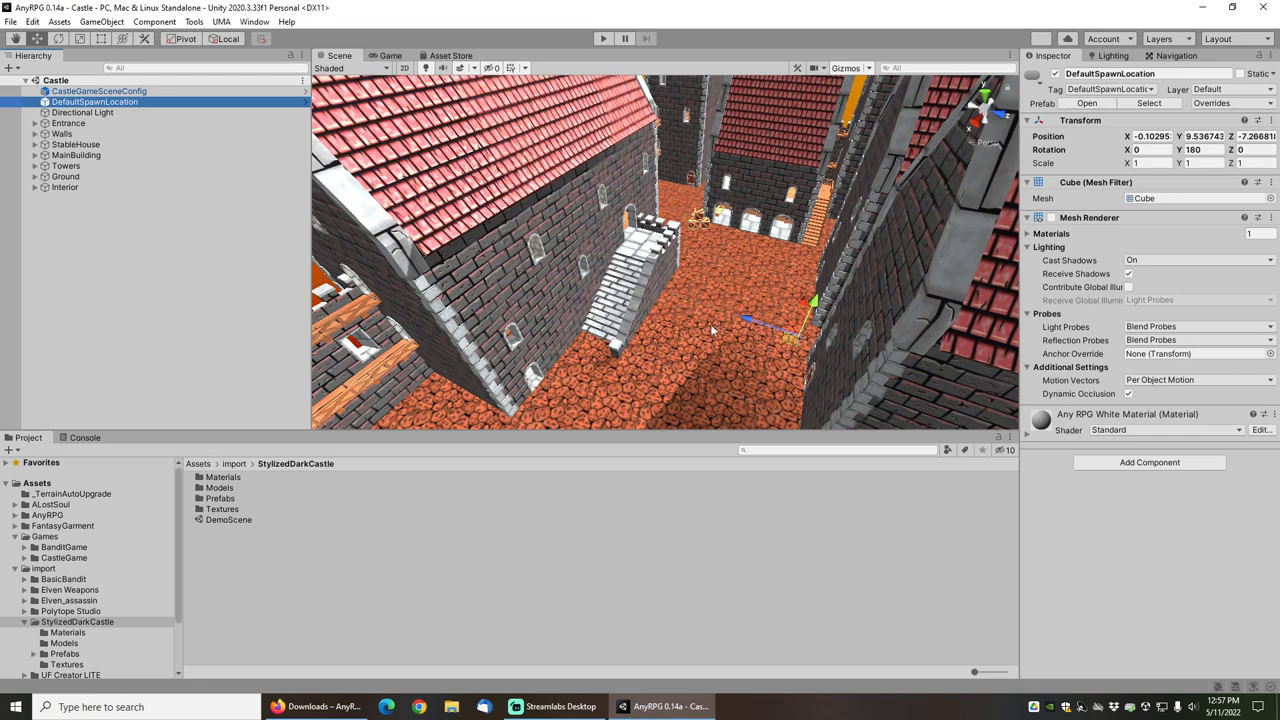
mouse_move(70, 563)
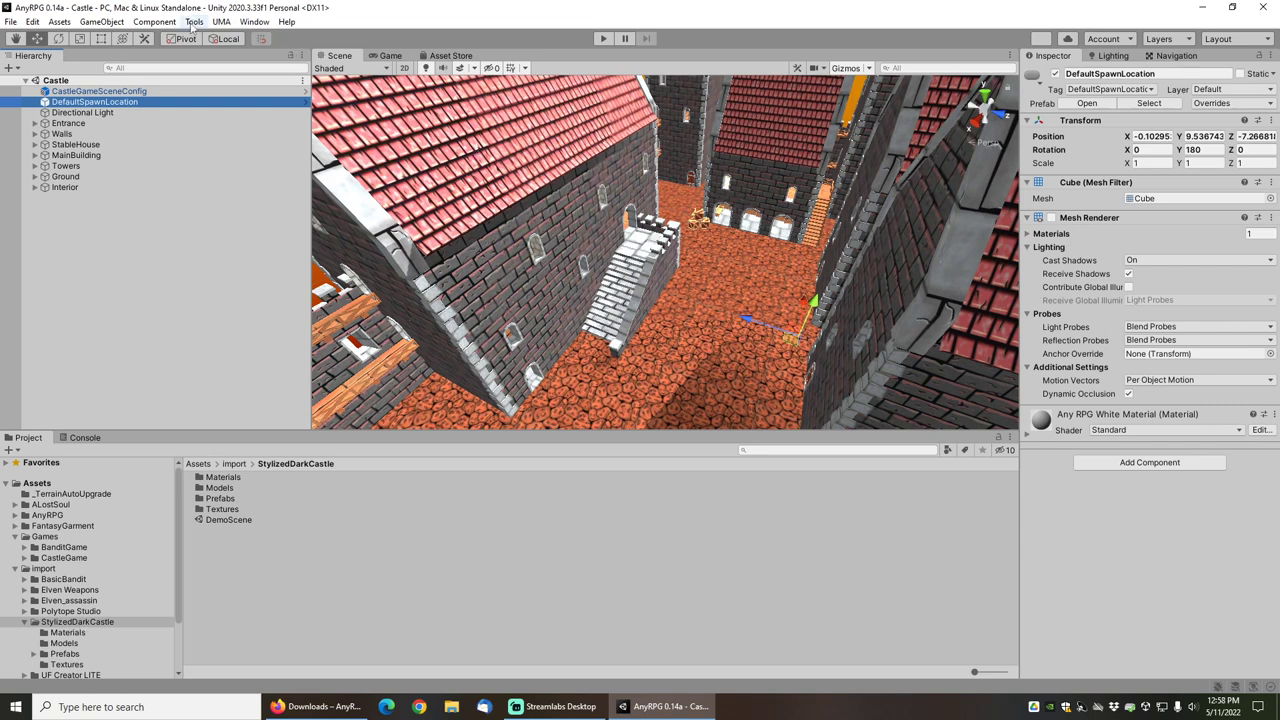
- Launch the AnyRPG New Equipment Set Wizard and start naming the set 'Parade'
click(201, 24)
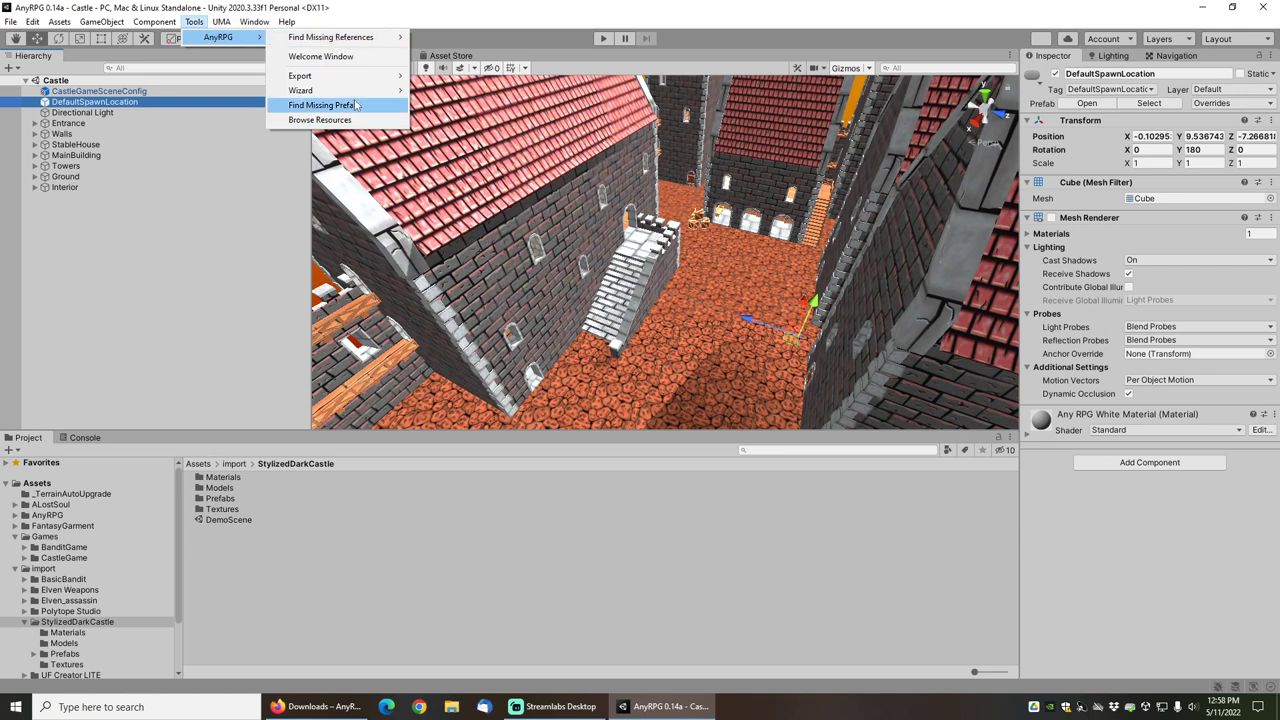
mouse_move(315, 91)
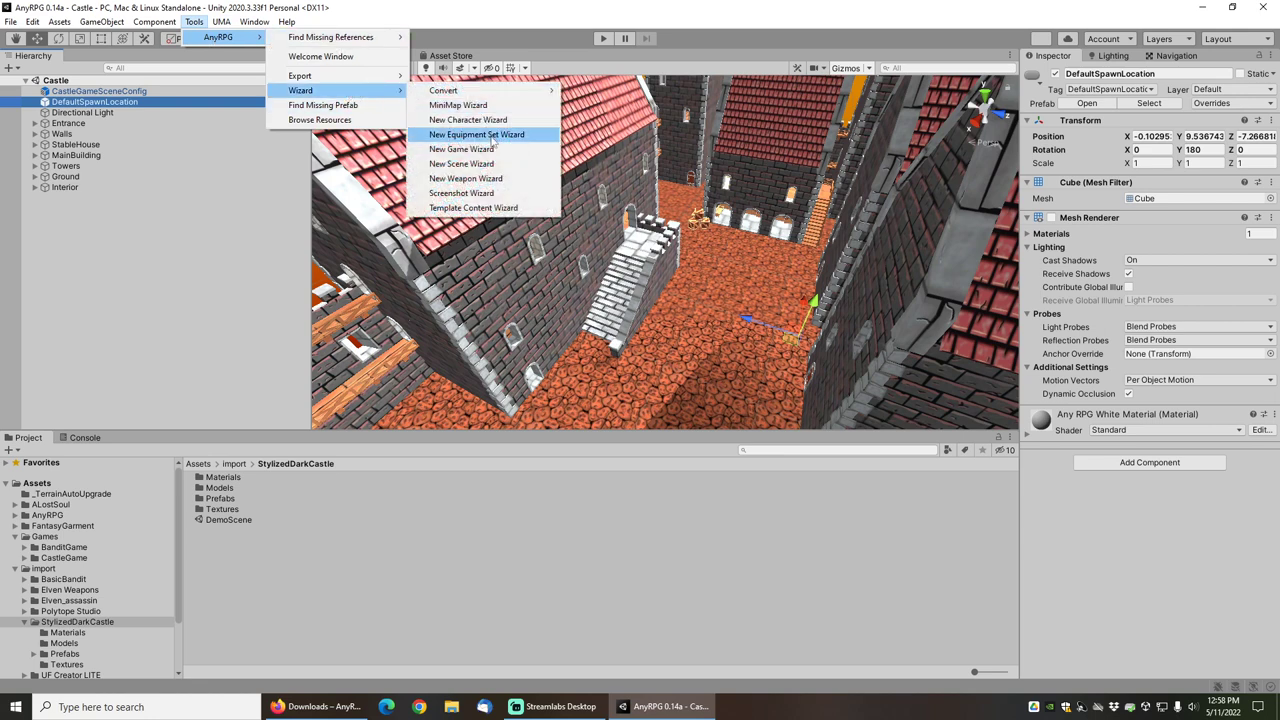
click(483, 134)
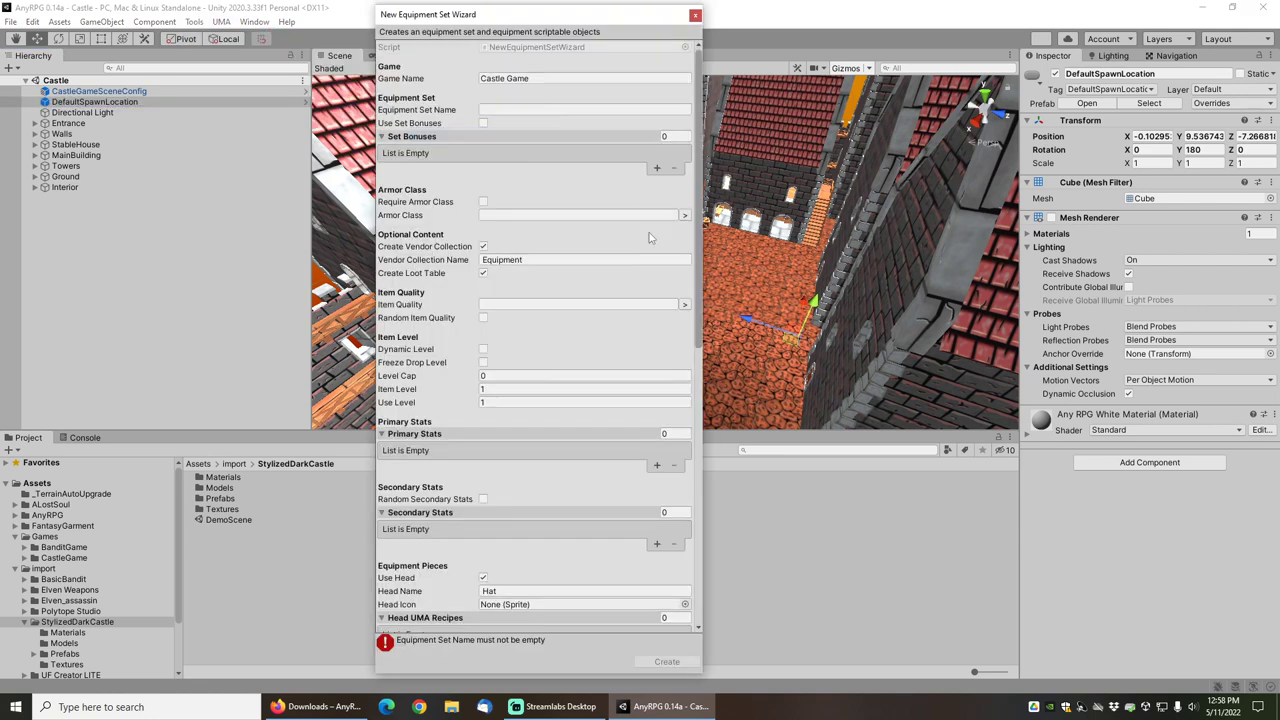
click(584, 109)
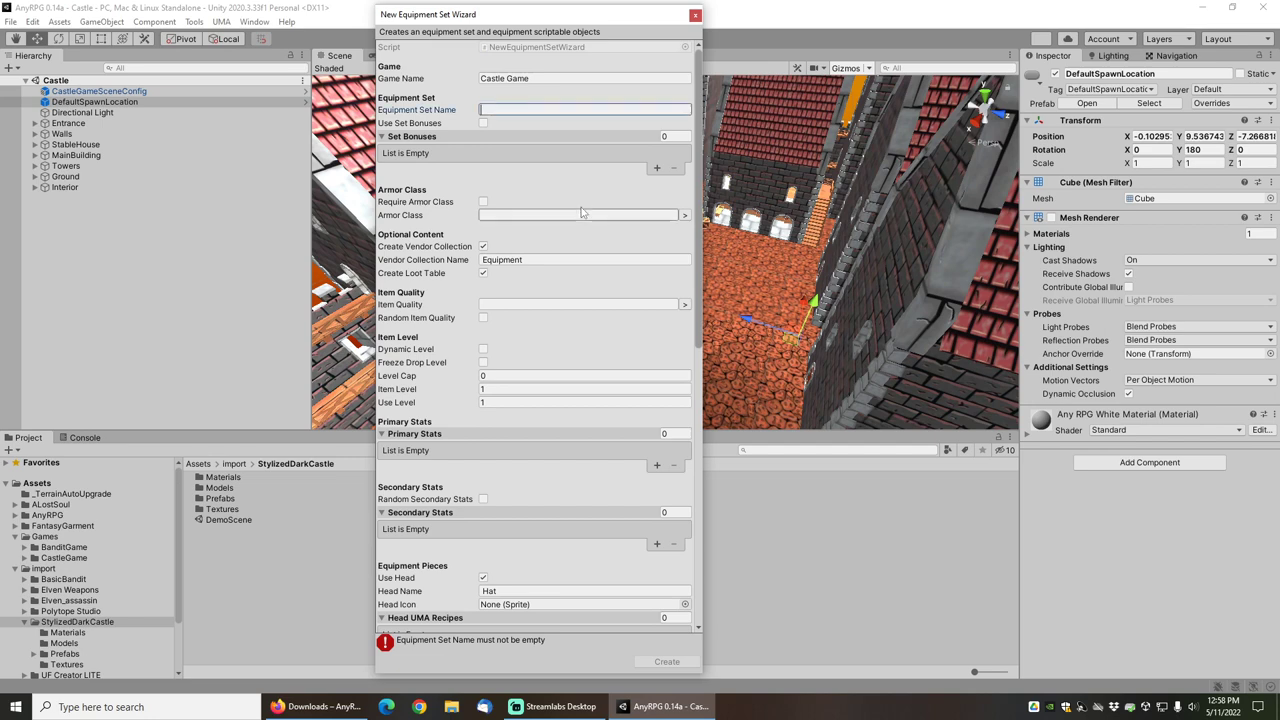
mouse_move(562, 195)
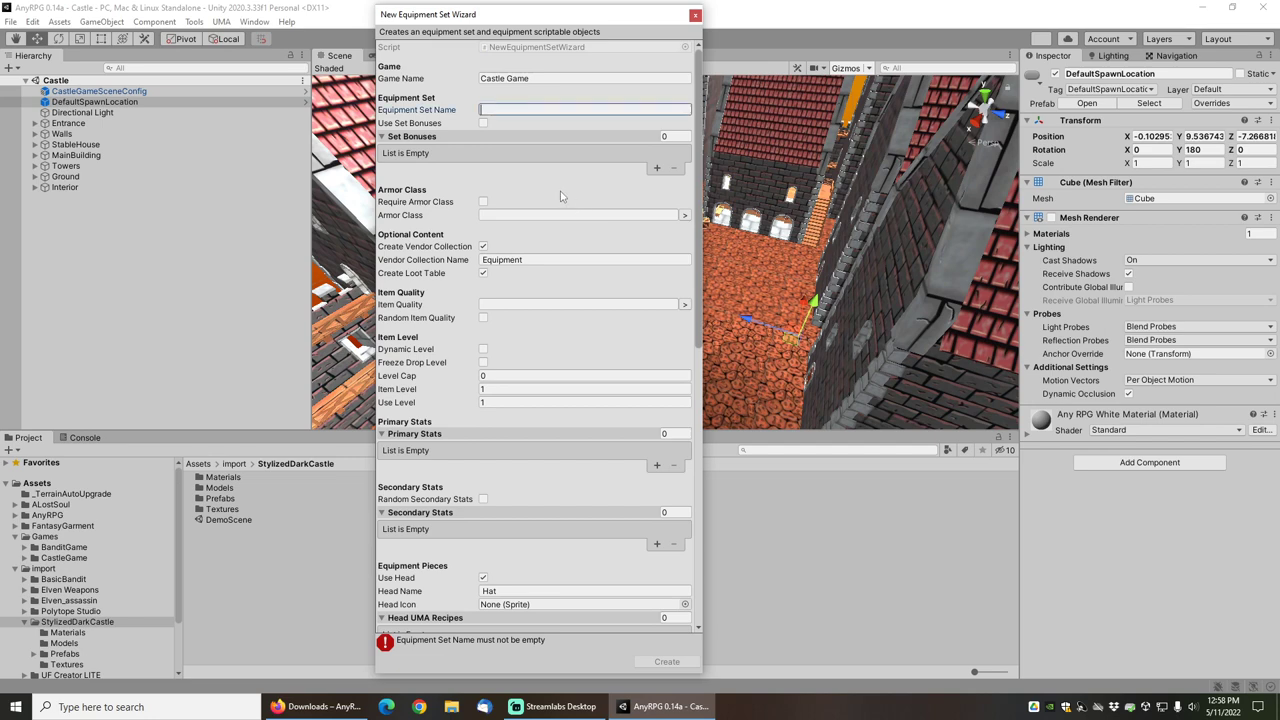
text(Parade)
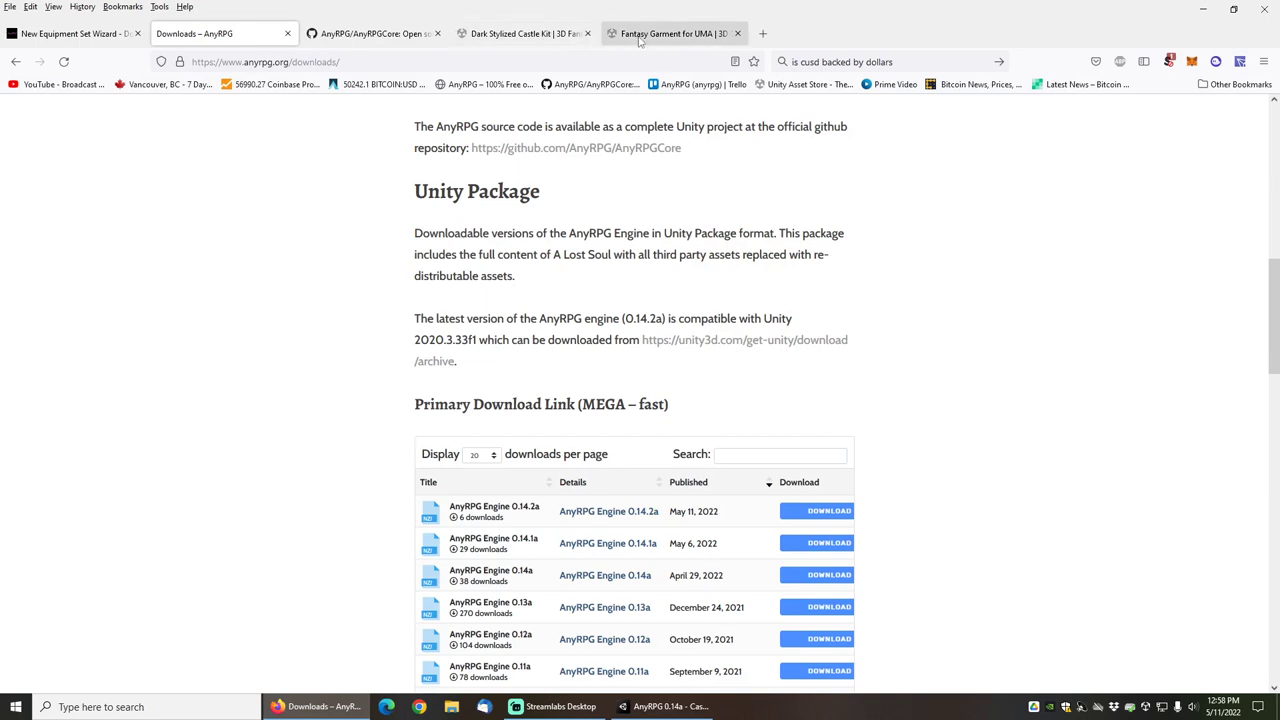
click(670, 32)
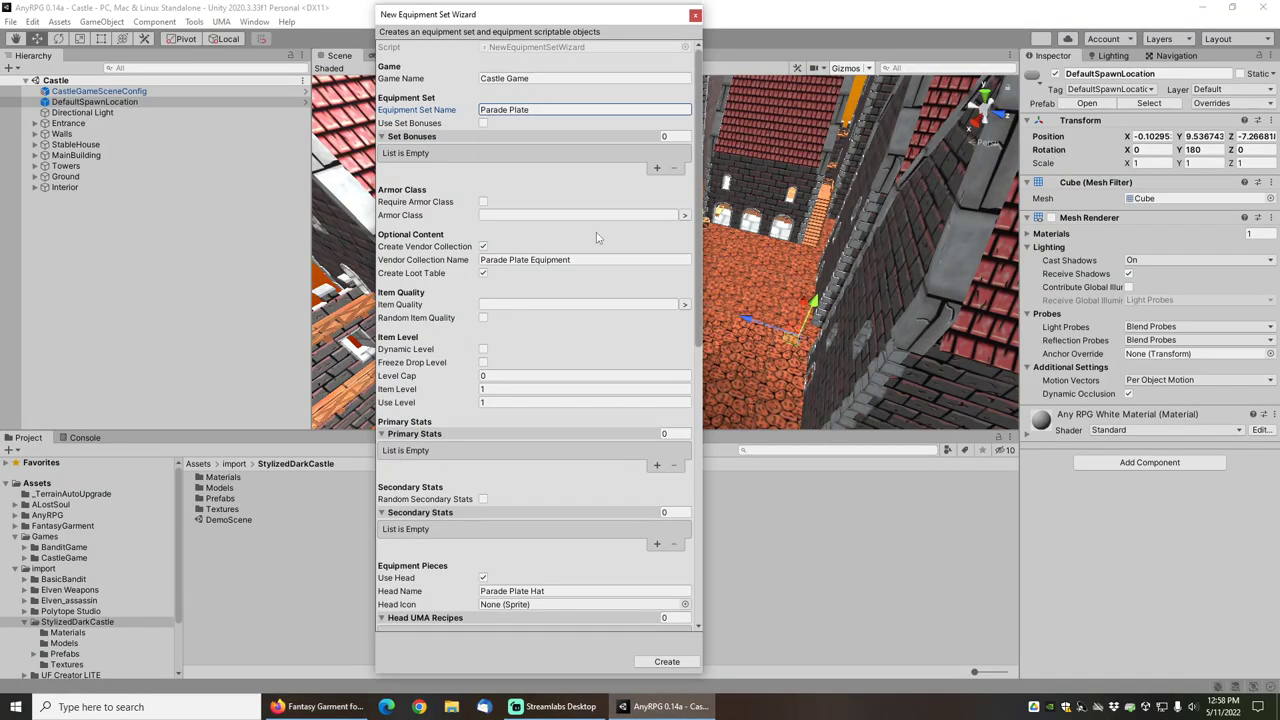
- Enable Use Set Bonuses and close the equipment set wizard
click(482, 123)
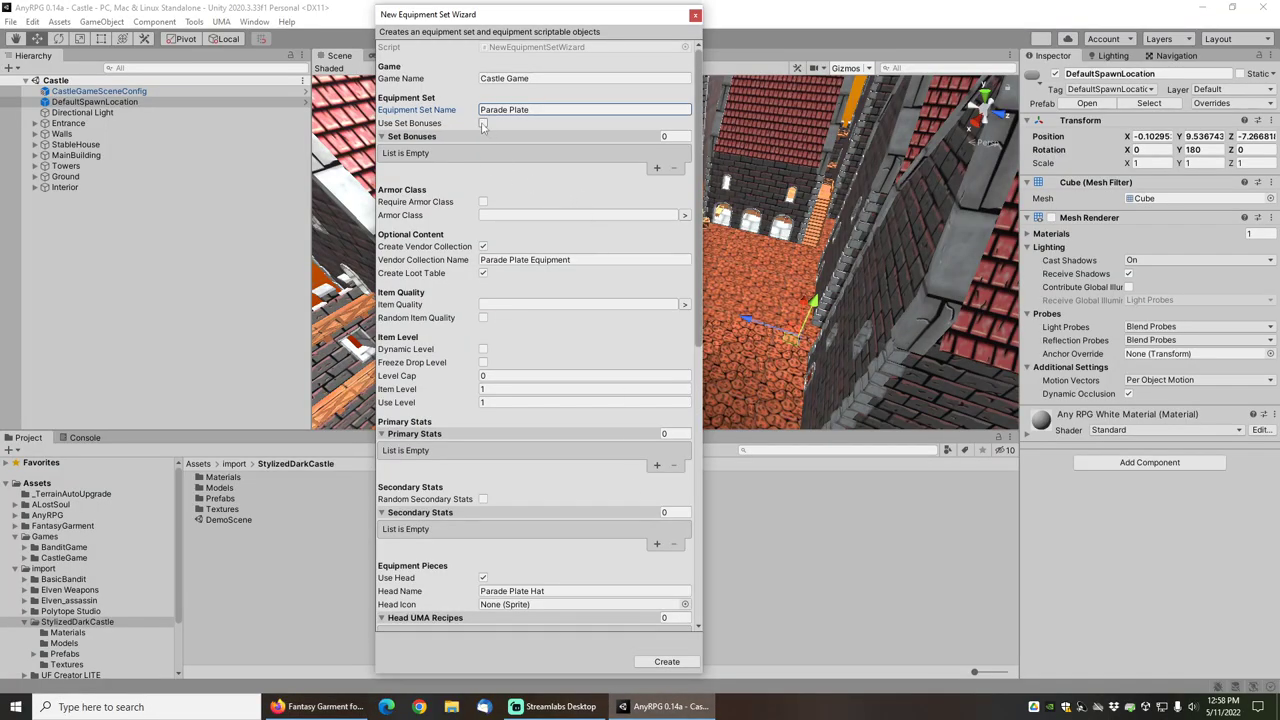
click(482, 122)
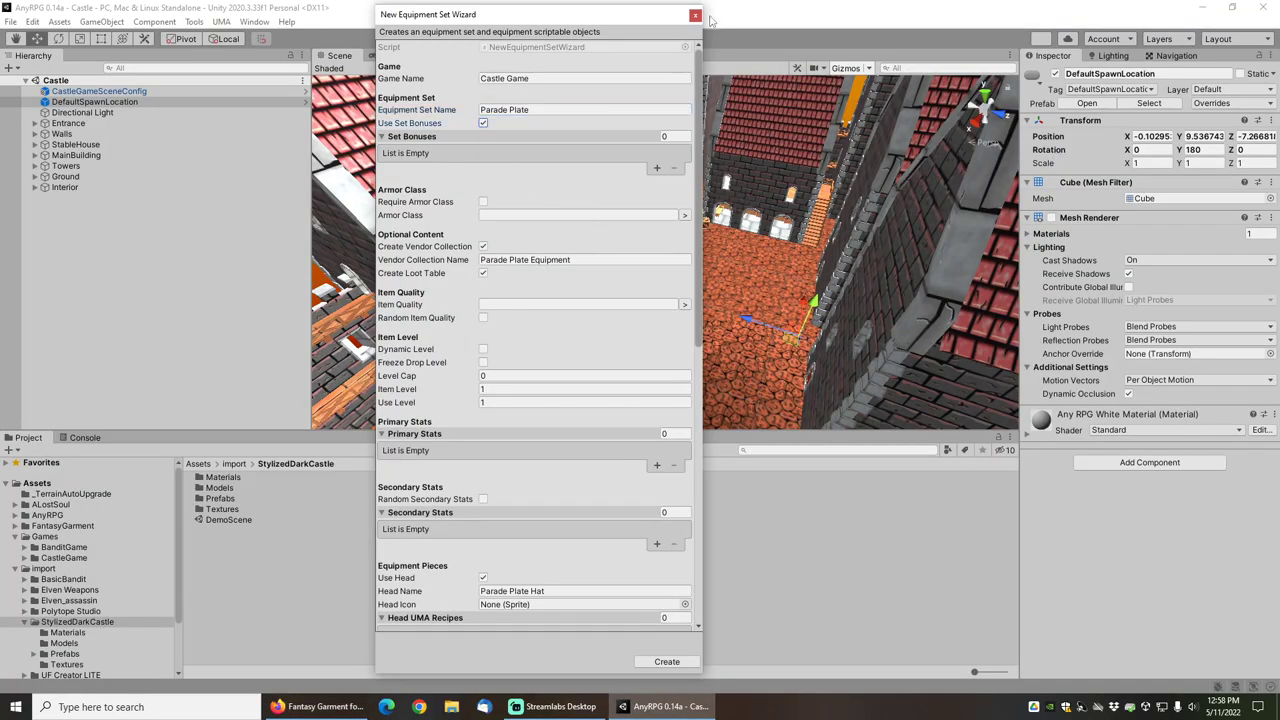
mouse_move(691, 15)
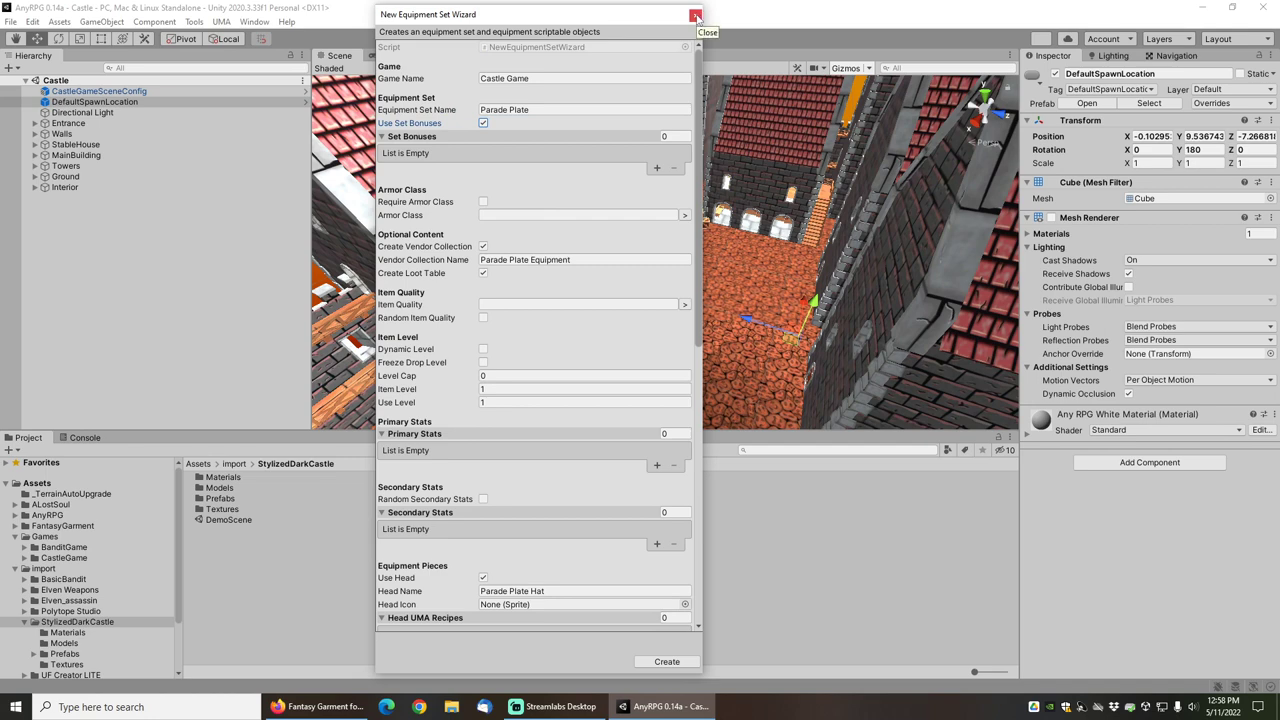
click(698, 15)
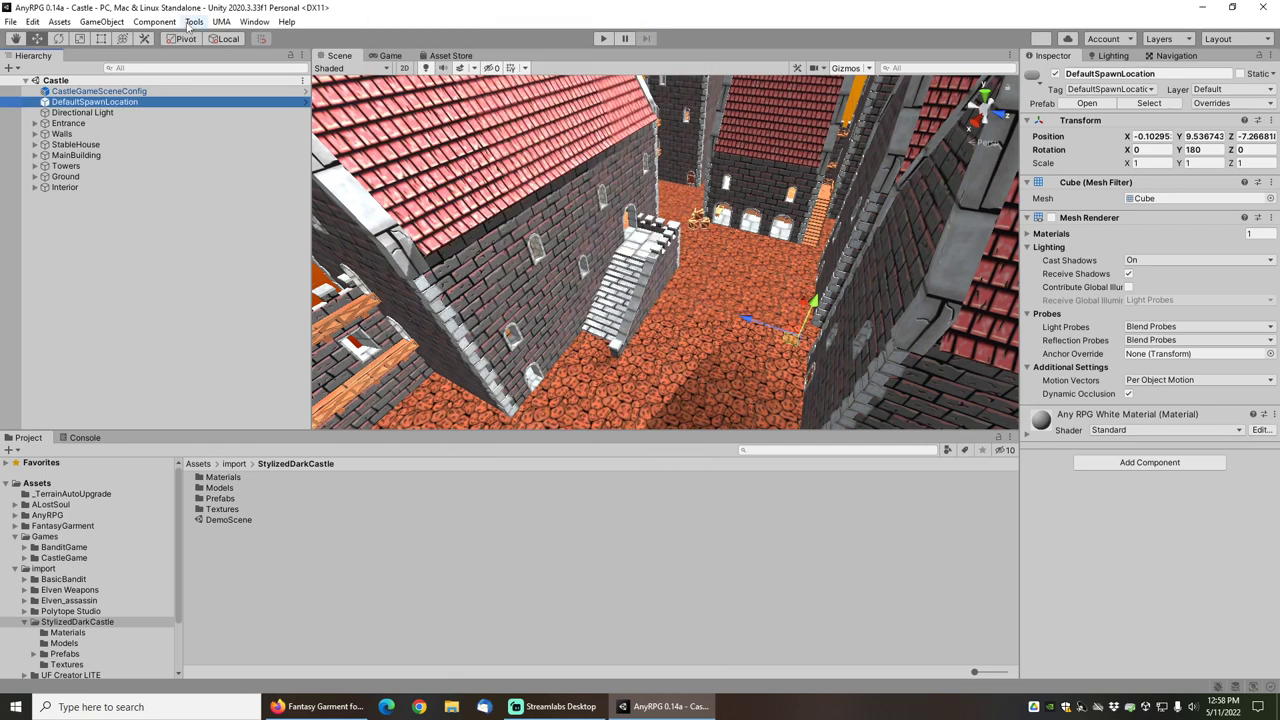
- Open the AnyRPG Template Content Wizard for Castle Game
click(196, 24)
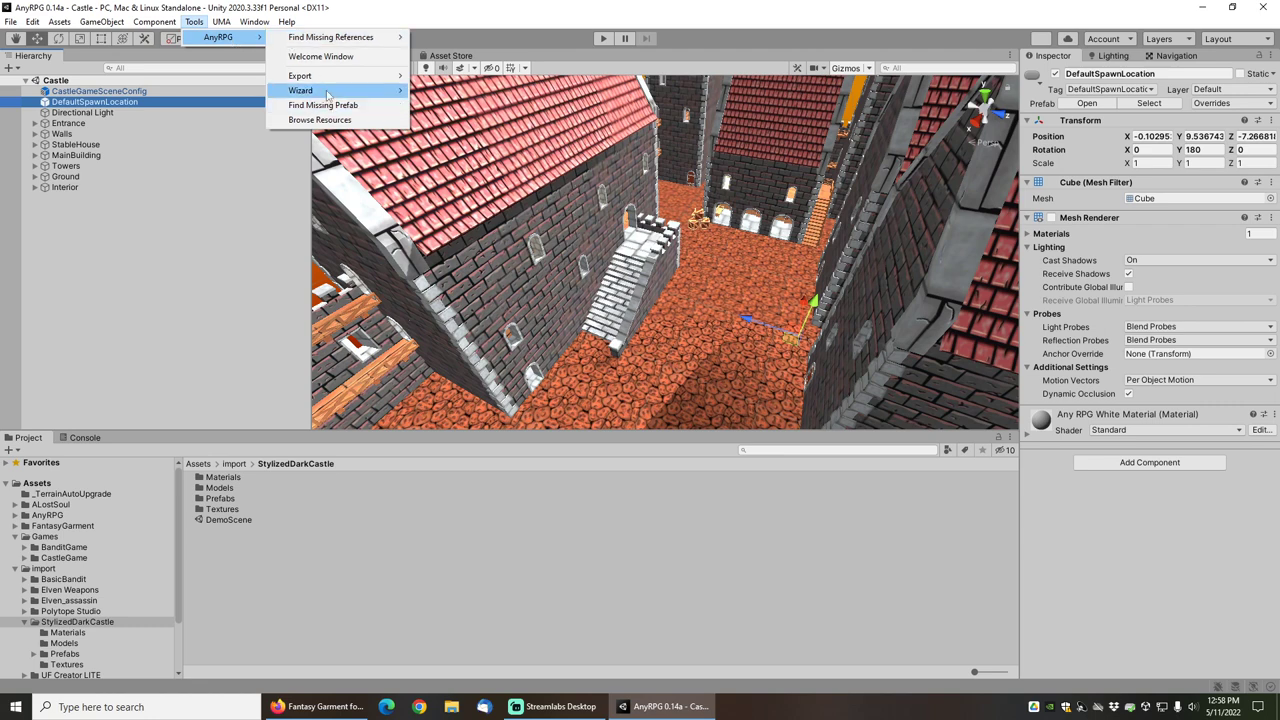
click(305, 90)
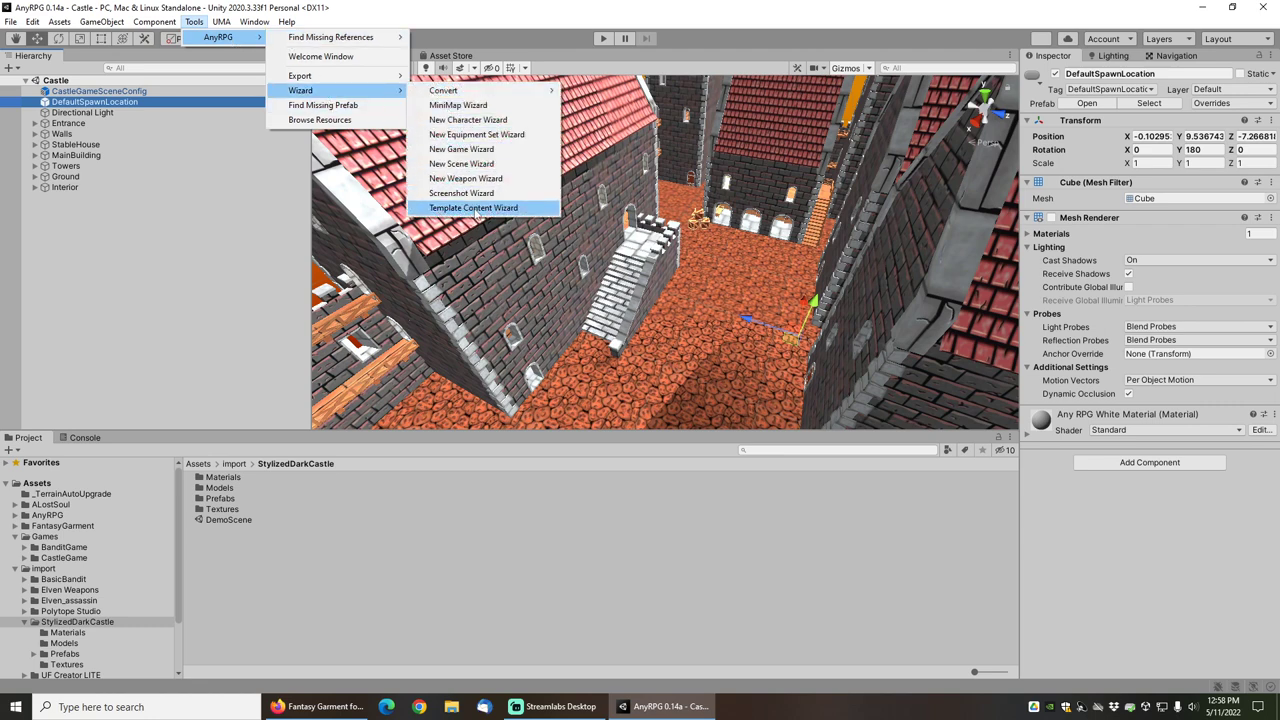
click(473, 207)
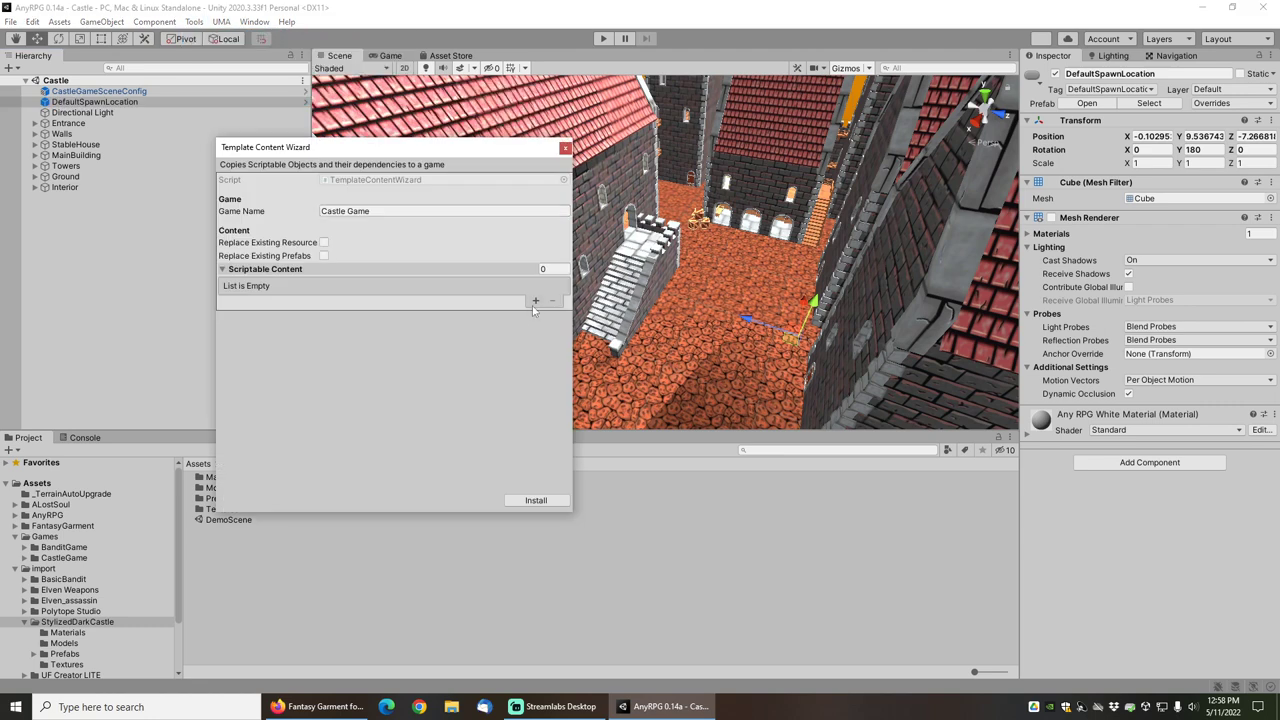
- Add VendorNPC, WarriorCharacterClass and AllPlateEquipmentLegendaryItems template packages to the content list
click(535, 300)
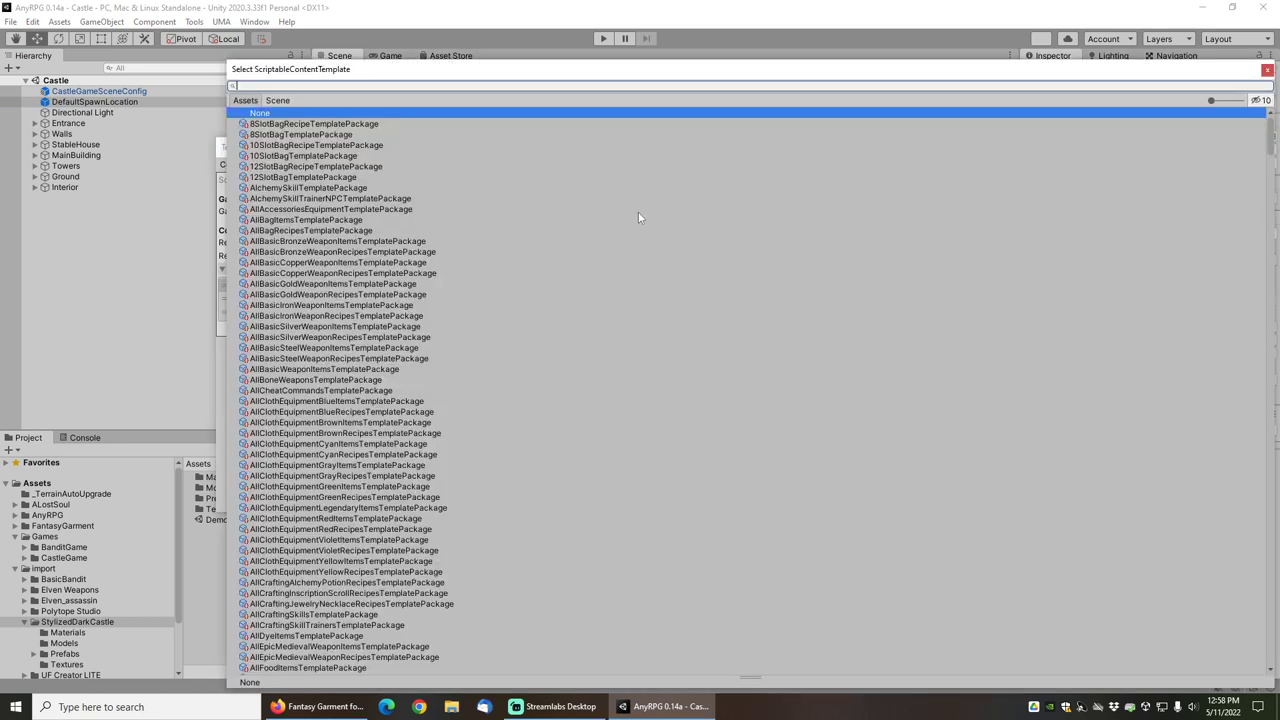
mouse_move(643, 226)
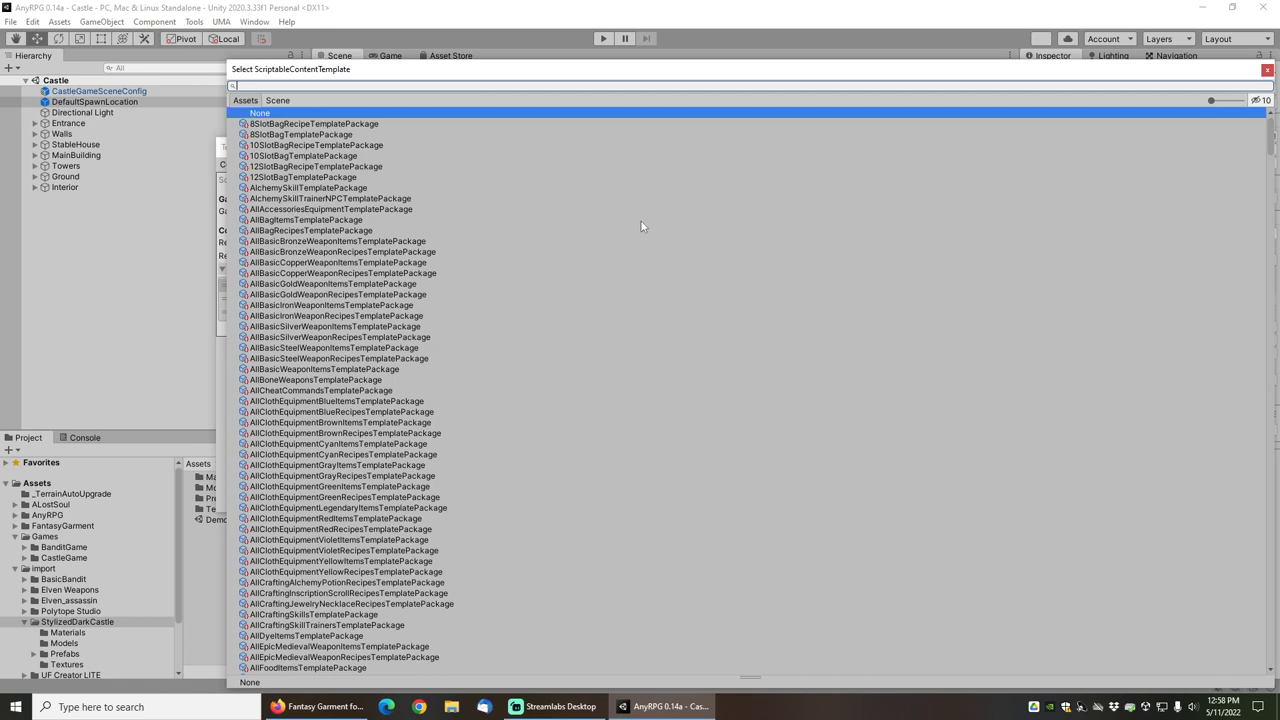
text(vendor)
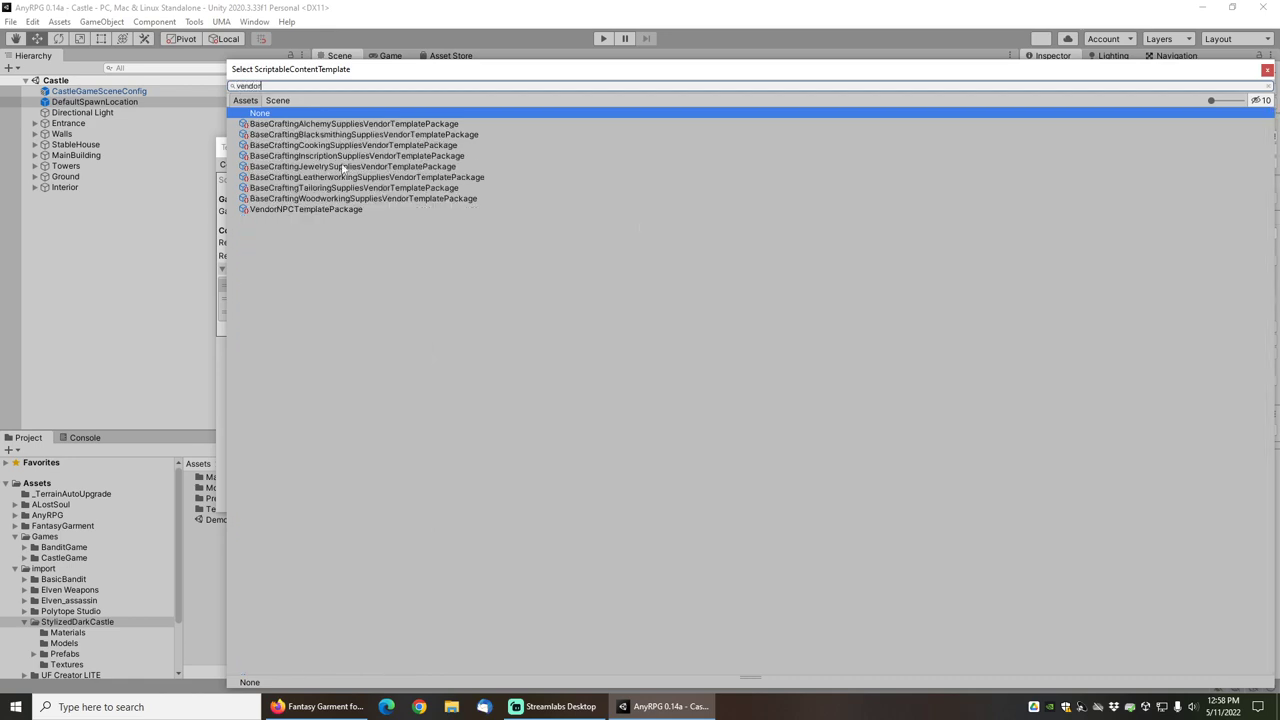
click(306, 209)
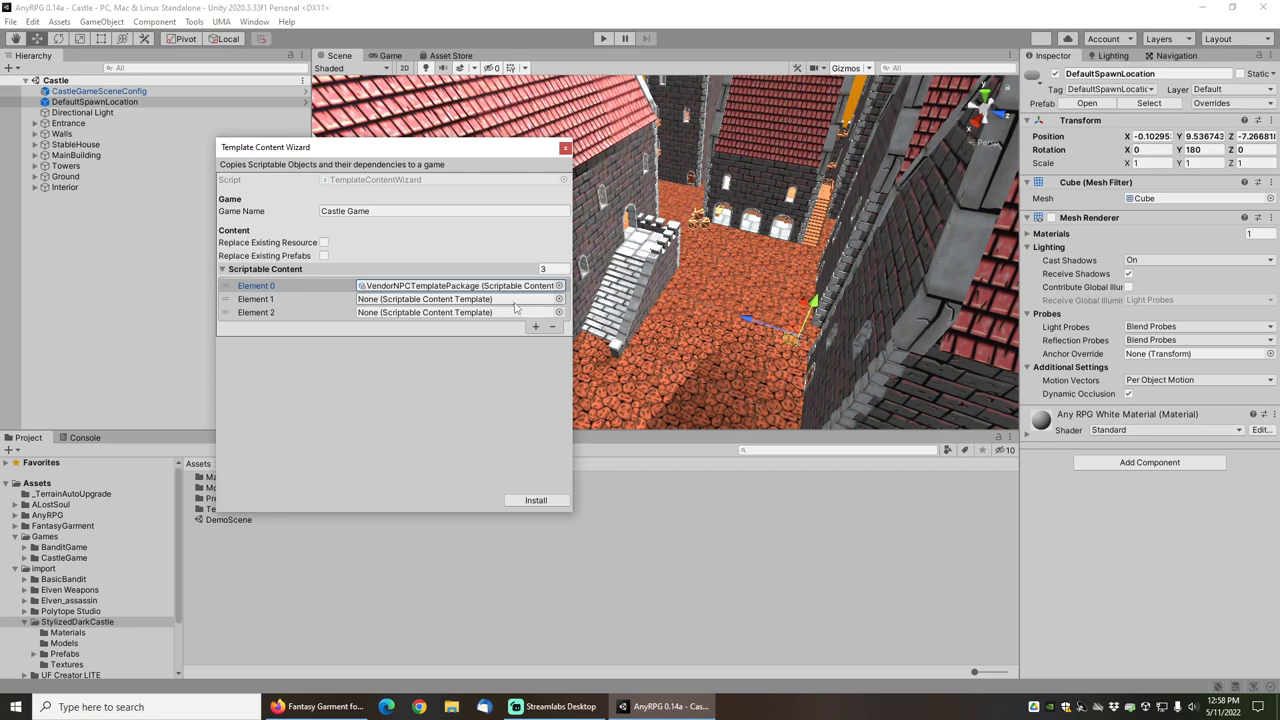
mouse_move(515, 305)
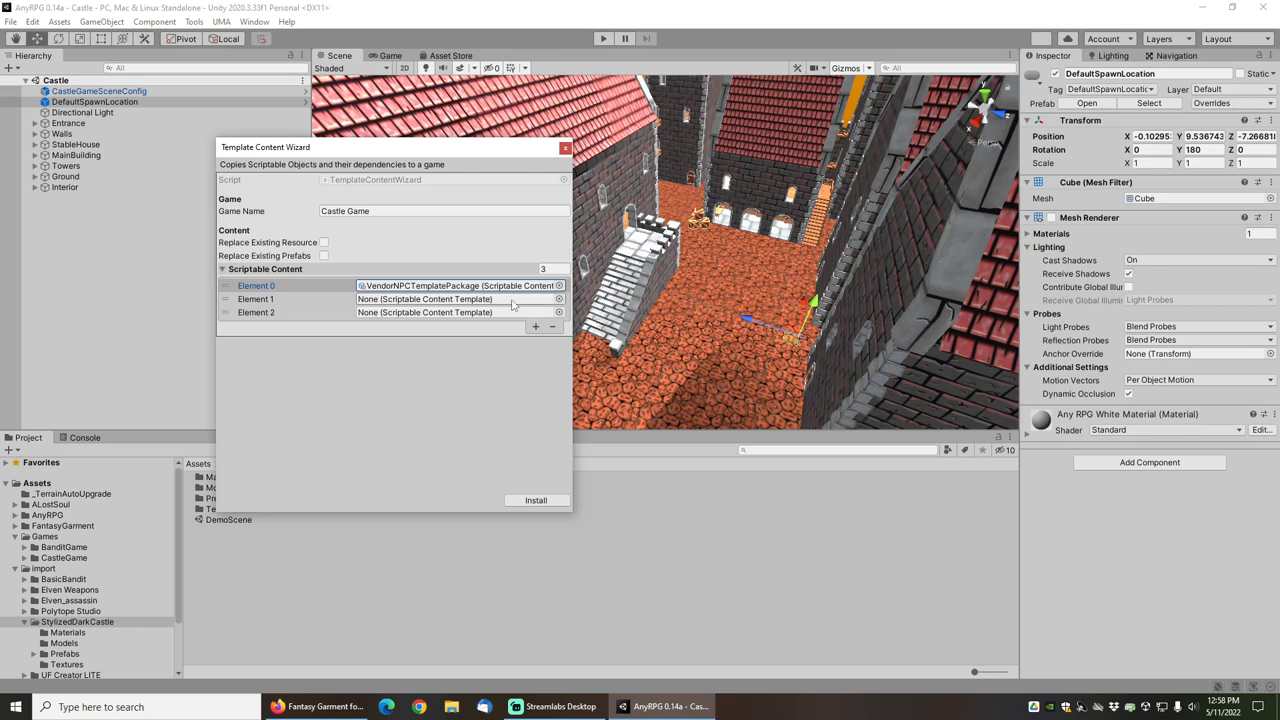
mouse_move(557, 304)
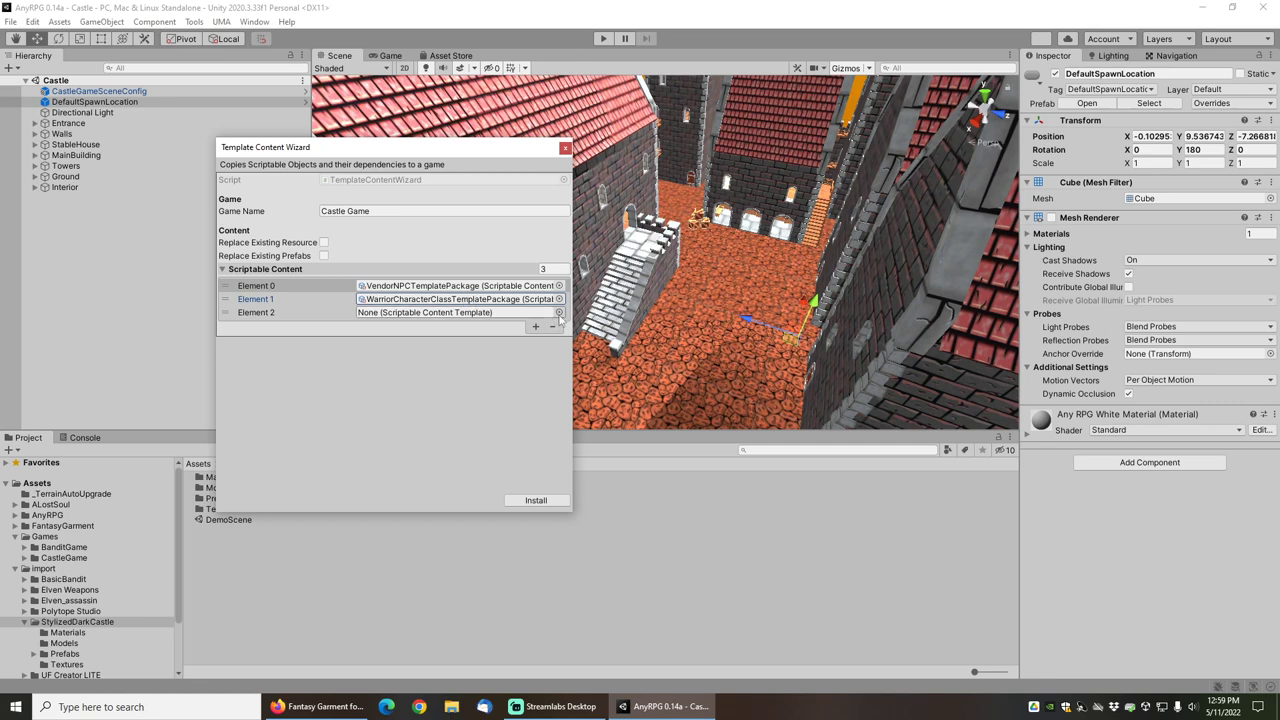
click(563, 312)
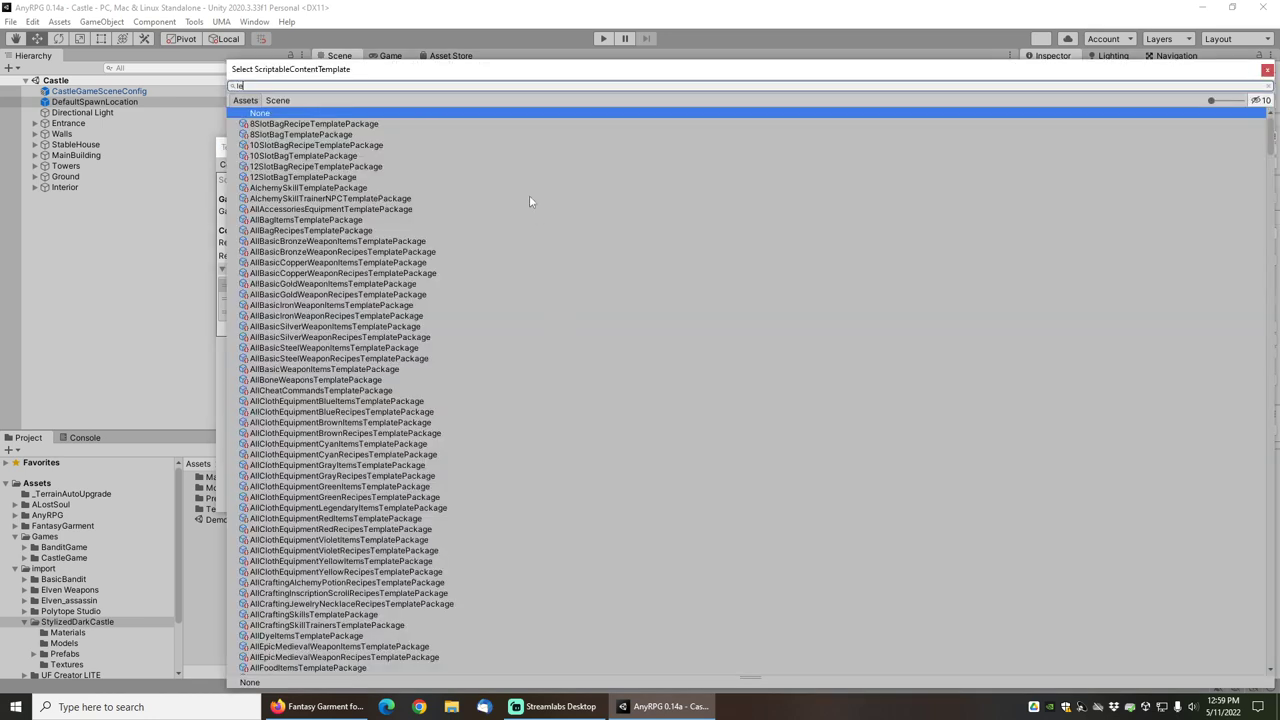
text(legendaryp)
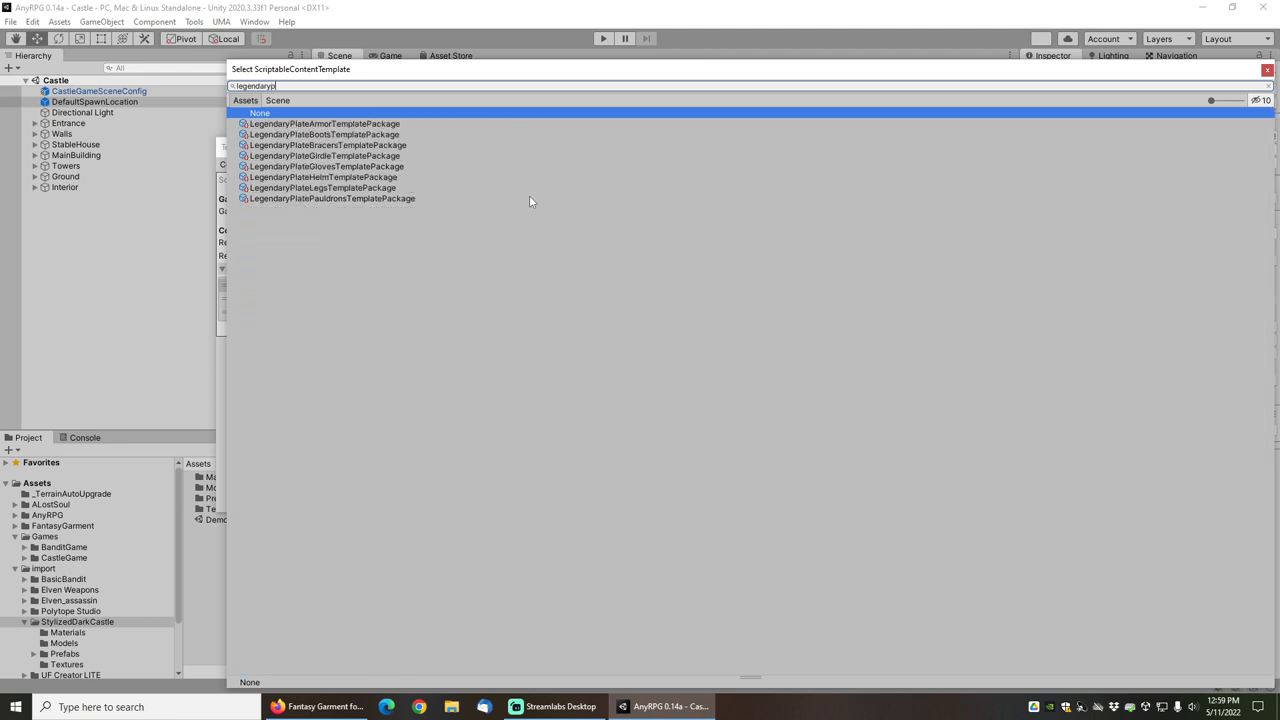
mouse_move(435, 203)
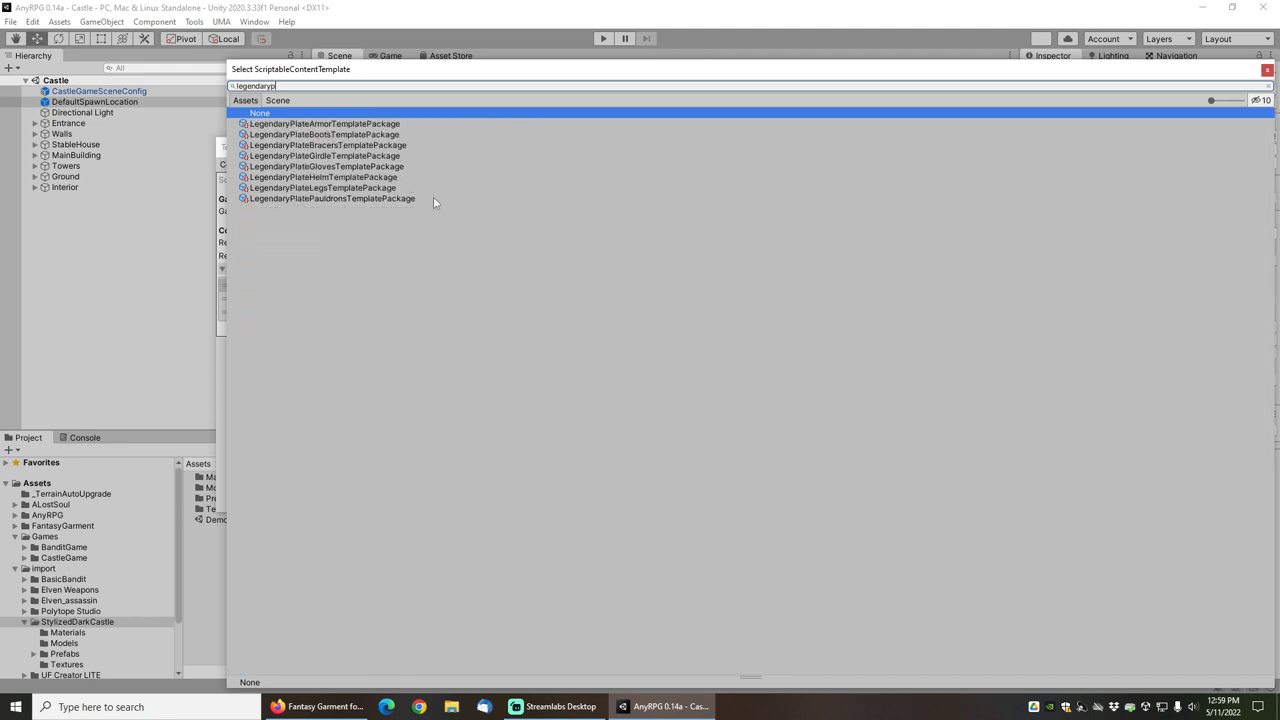
key(BackSpace)
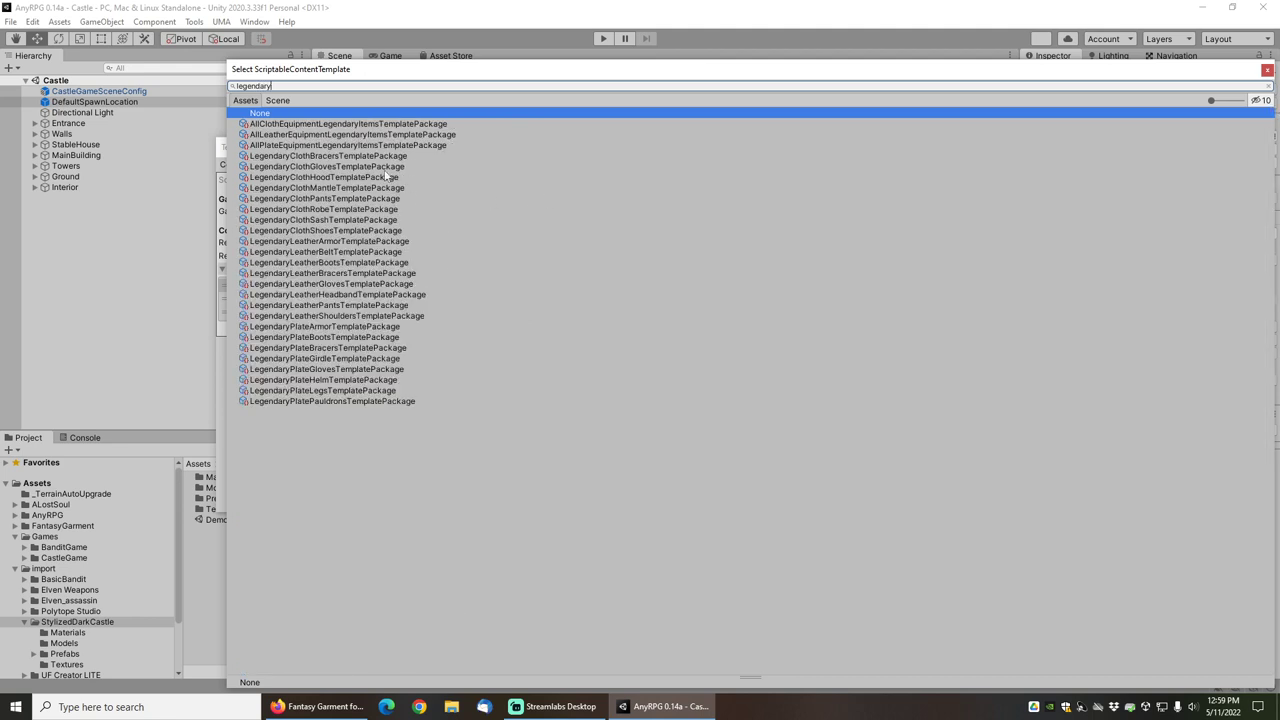
click(347, 145)
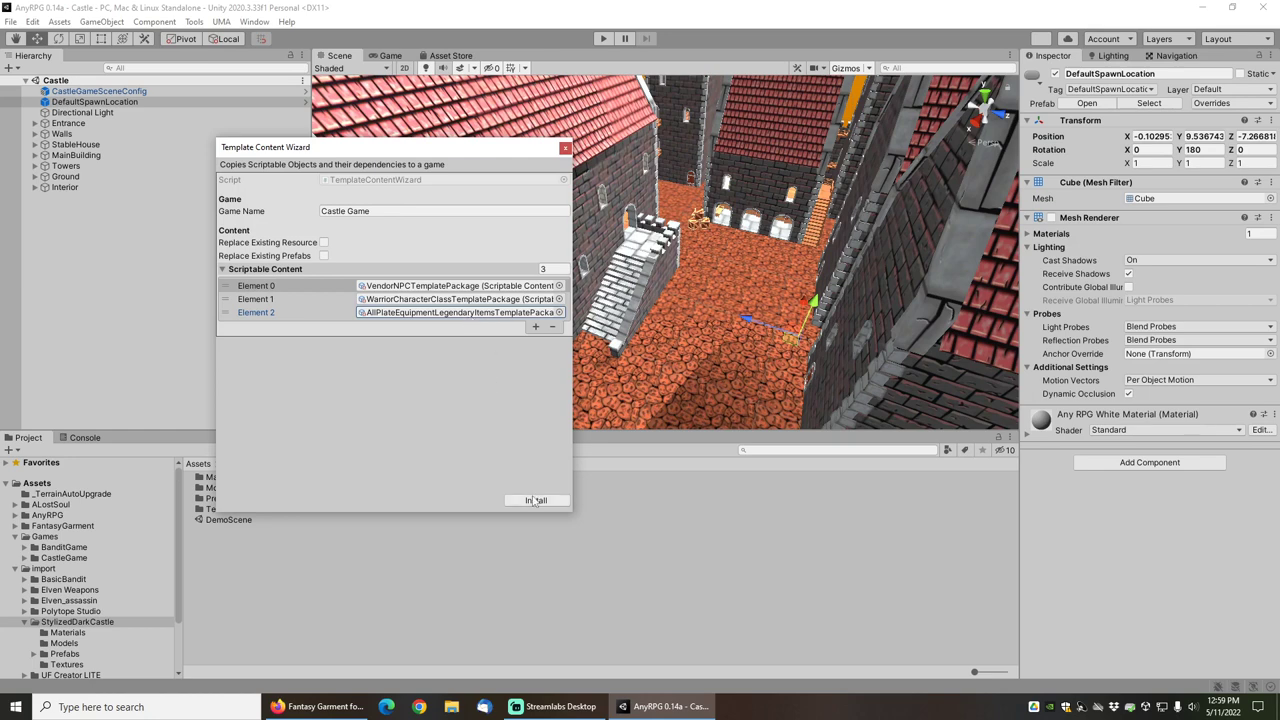
click(536, 500)
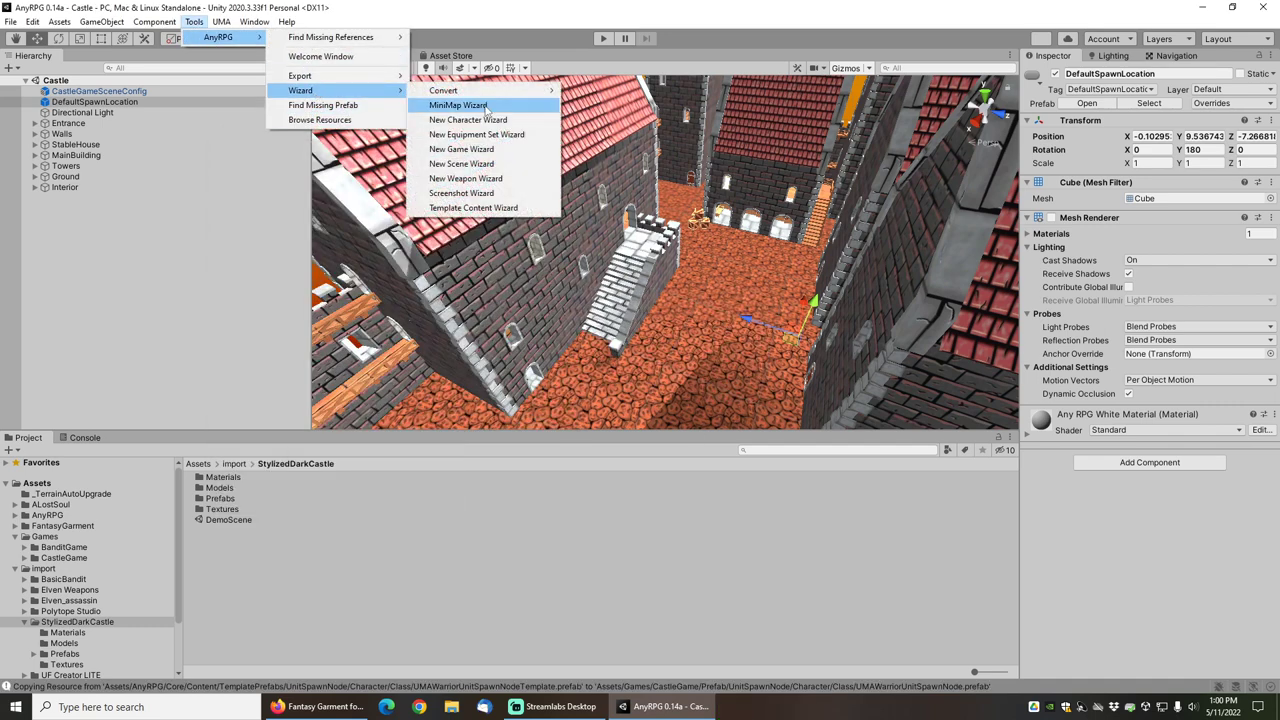
mouse_move(477, 134)
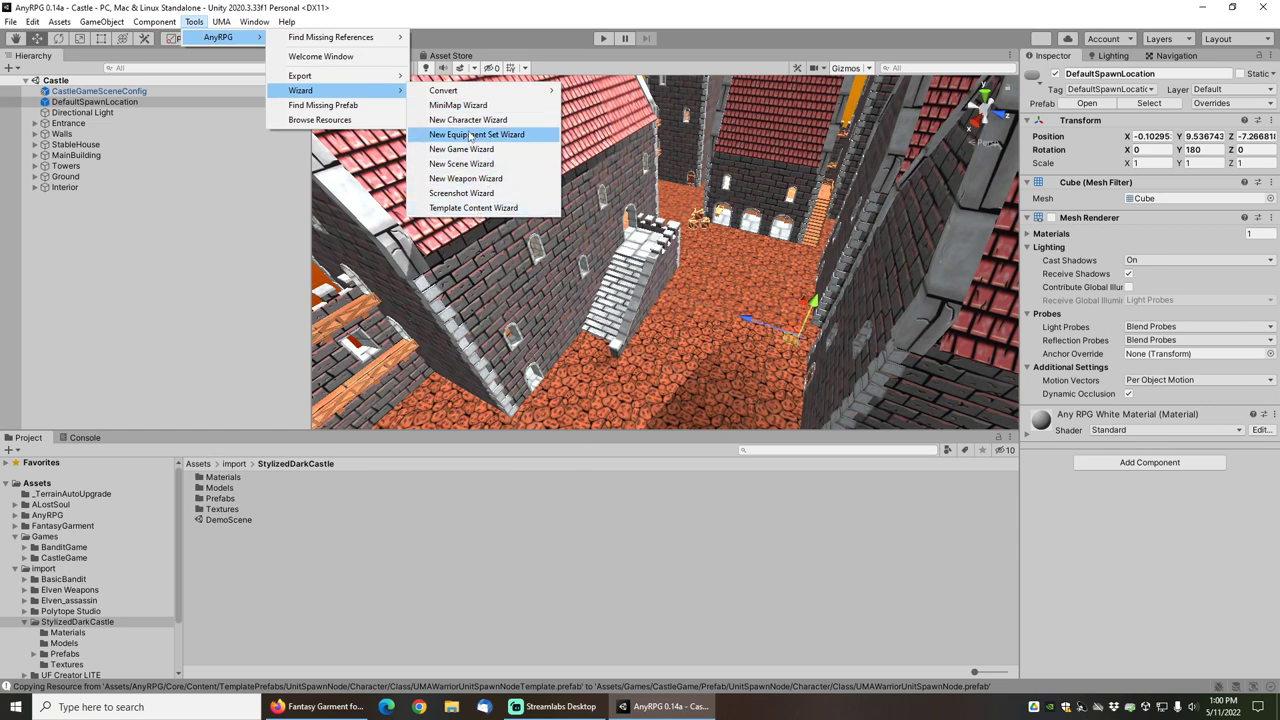
- Start a new equipment set and name it 'Parade Plate'
click(478, 134)
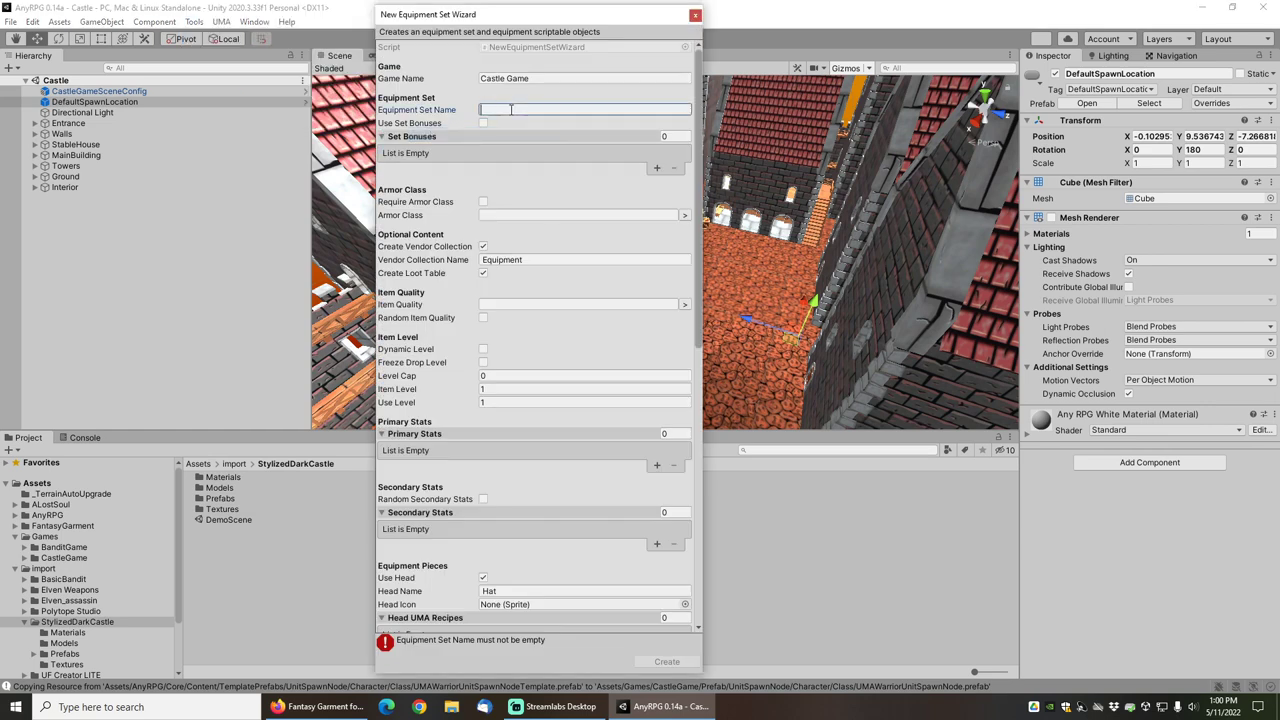
text(Parade Plate)
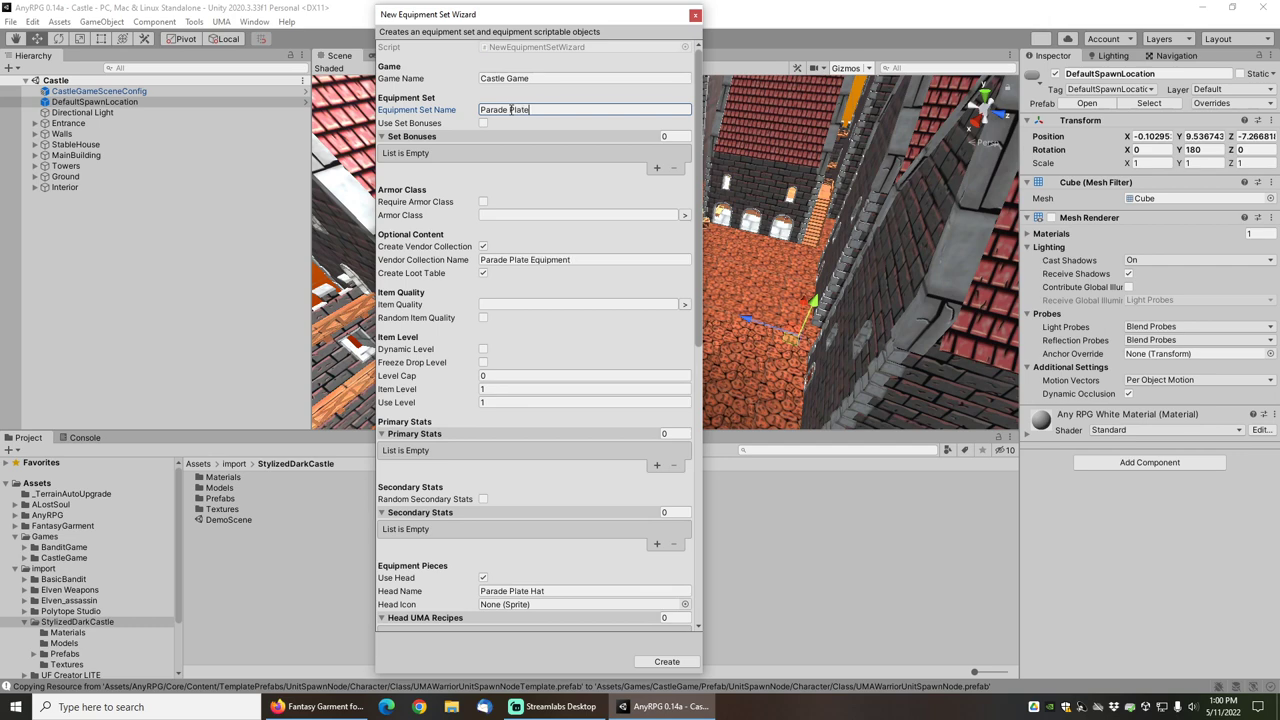
- Enable set bonuses: Legendary Movement Speed at two pieces, Legendary Immunity at five
click(482, 122)
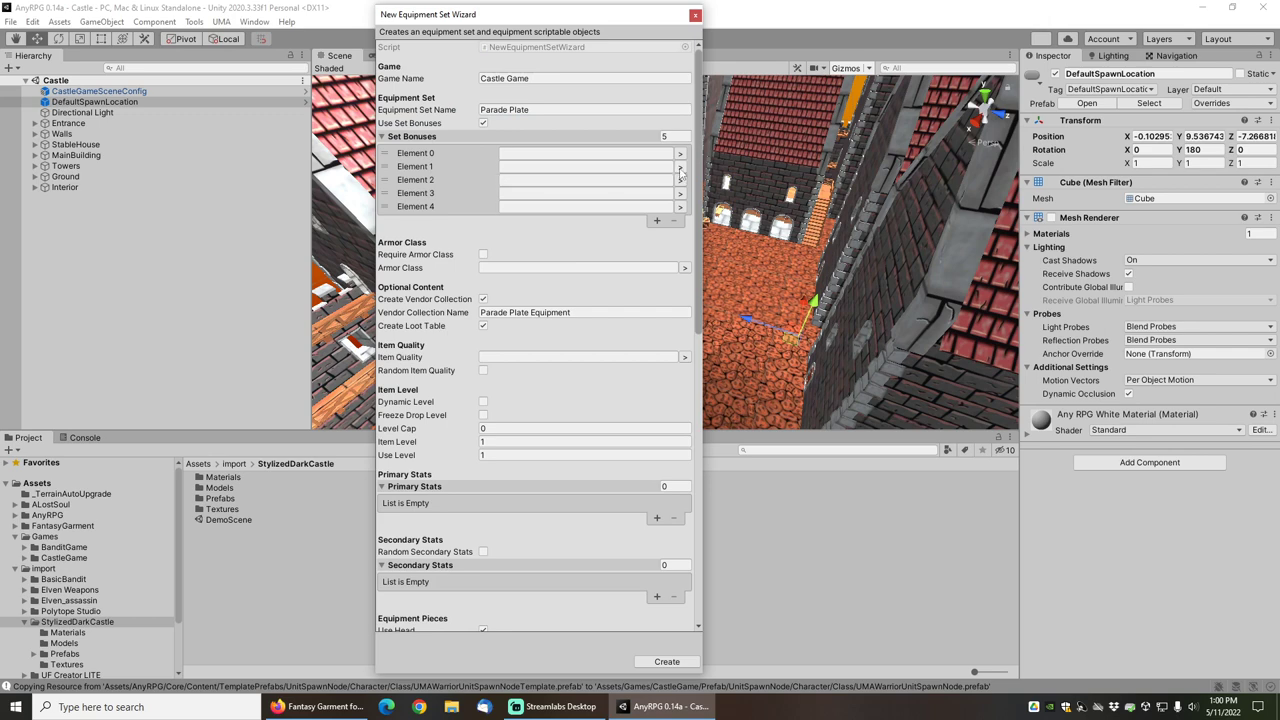
click(679, 166)
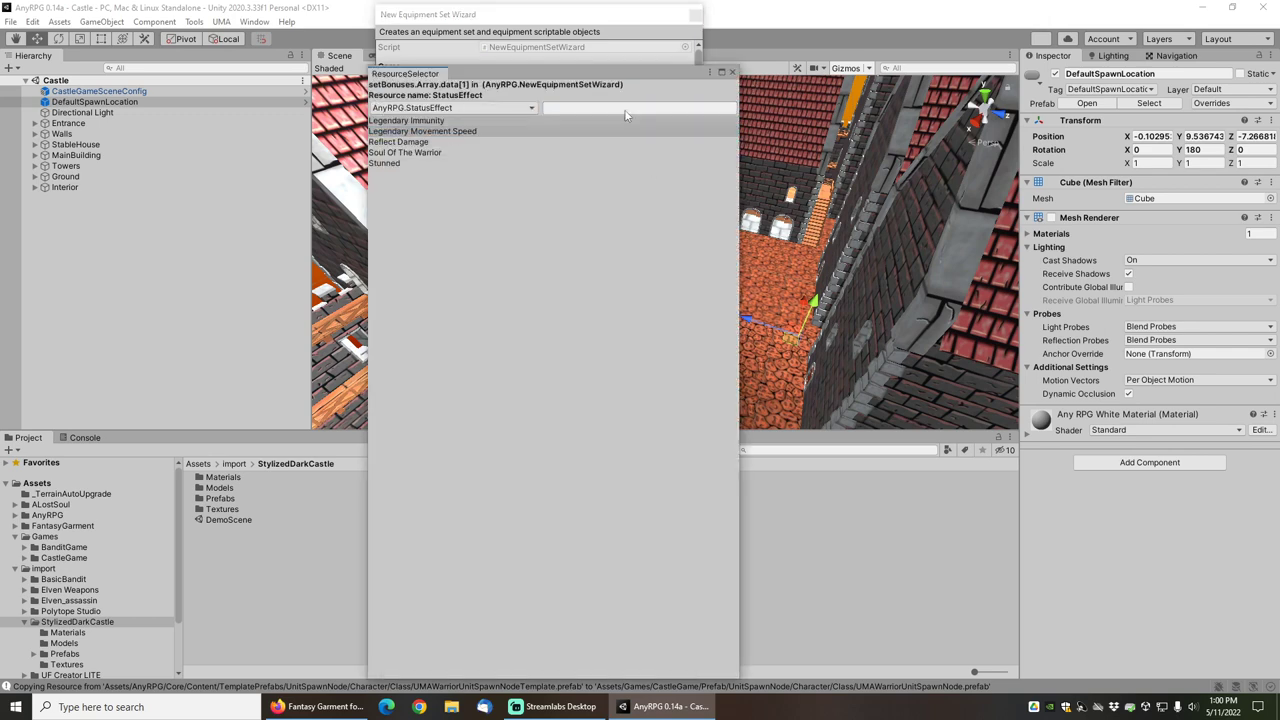
click(422, 131)
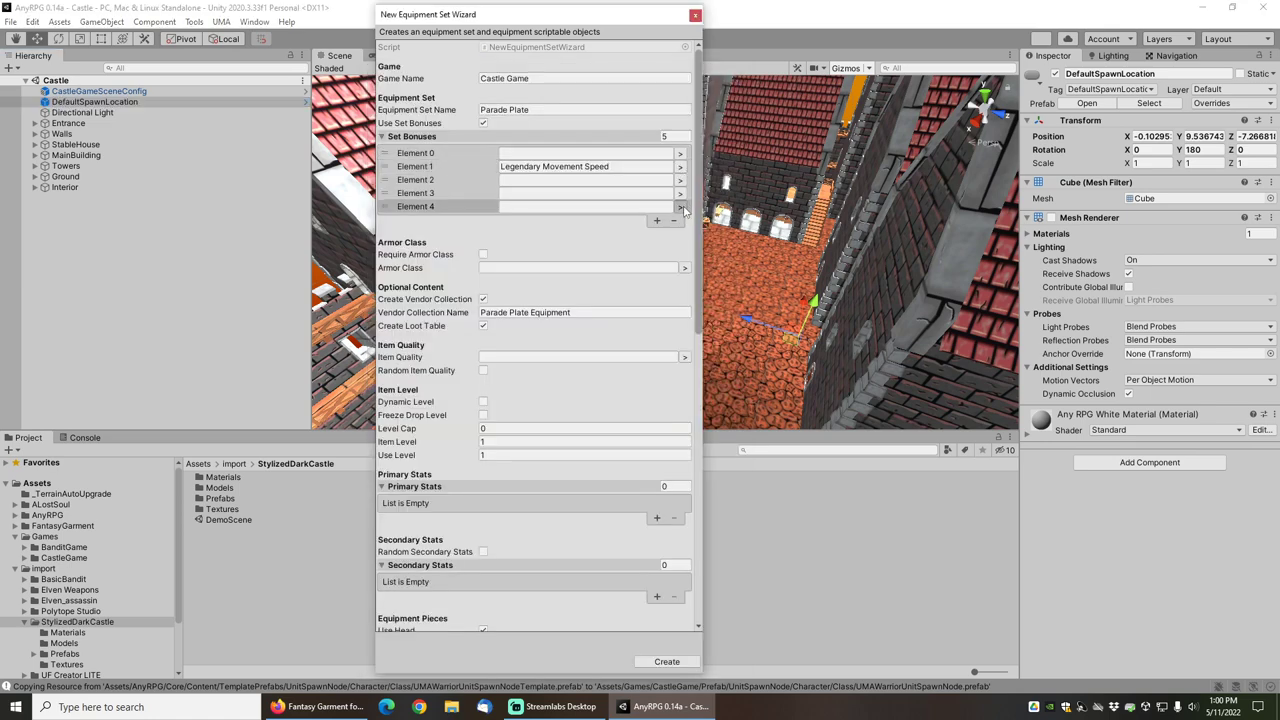
click(679, 206)
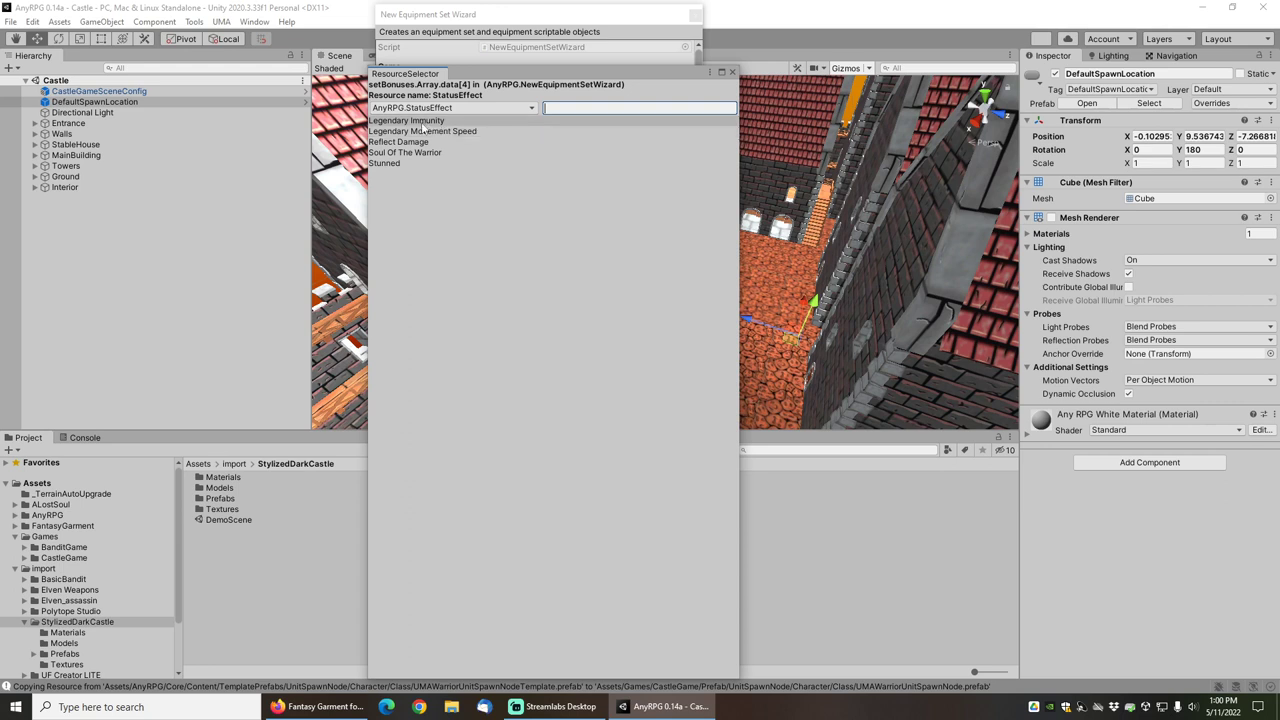
click(422, 131)
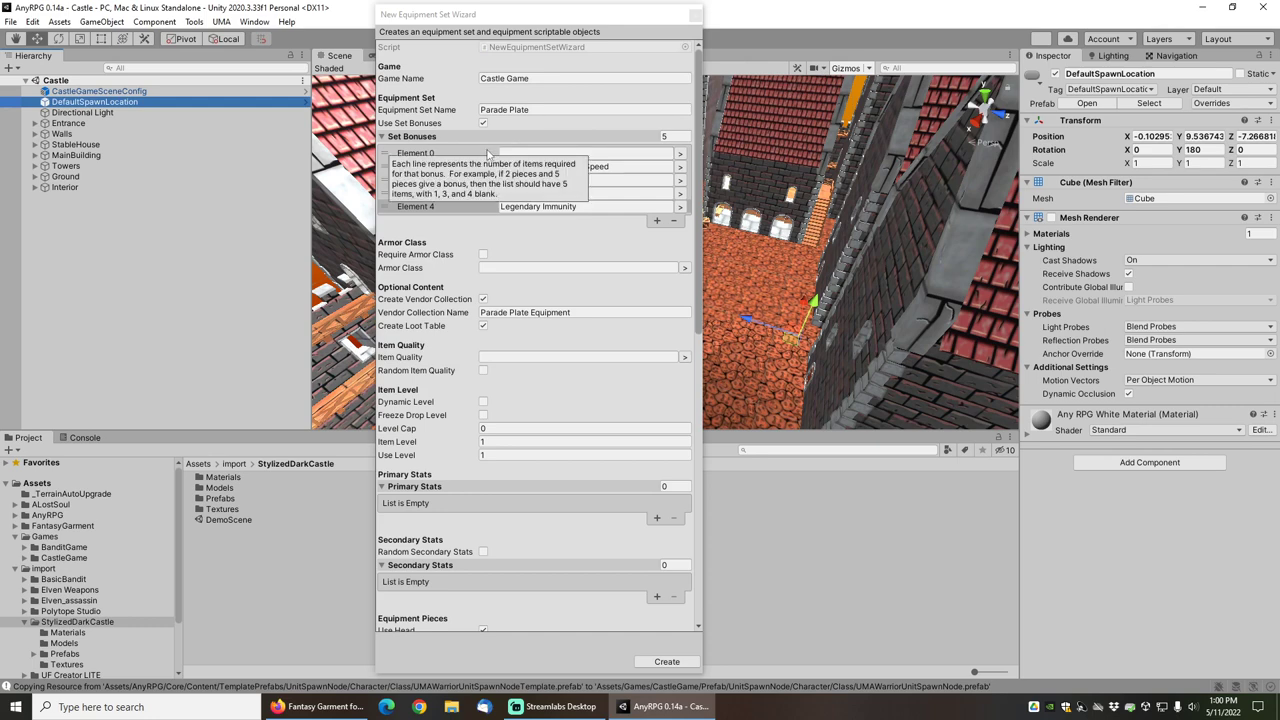
mouse_move(542, 130)
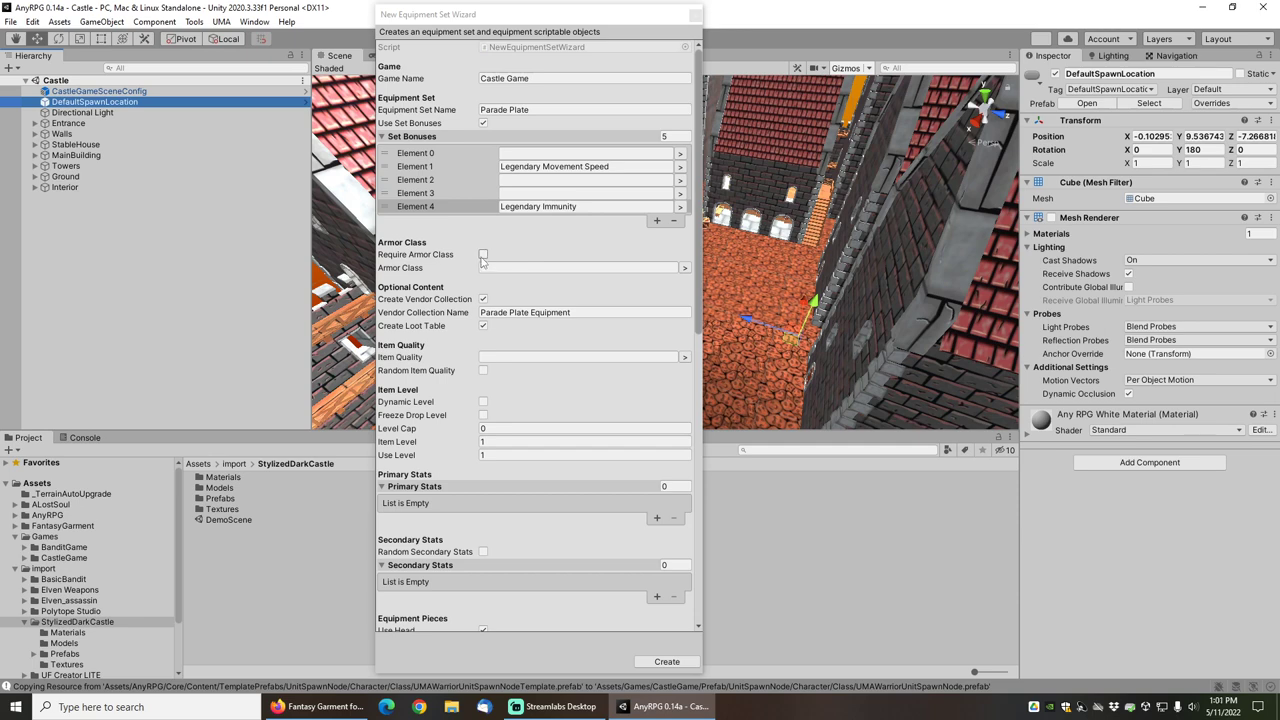
- Make the Parade Plate set require the Plate armor class
click(482, 255)
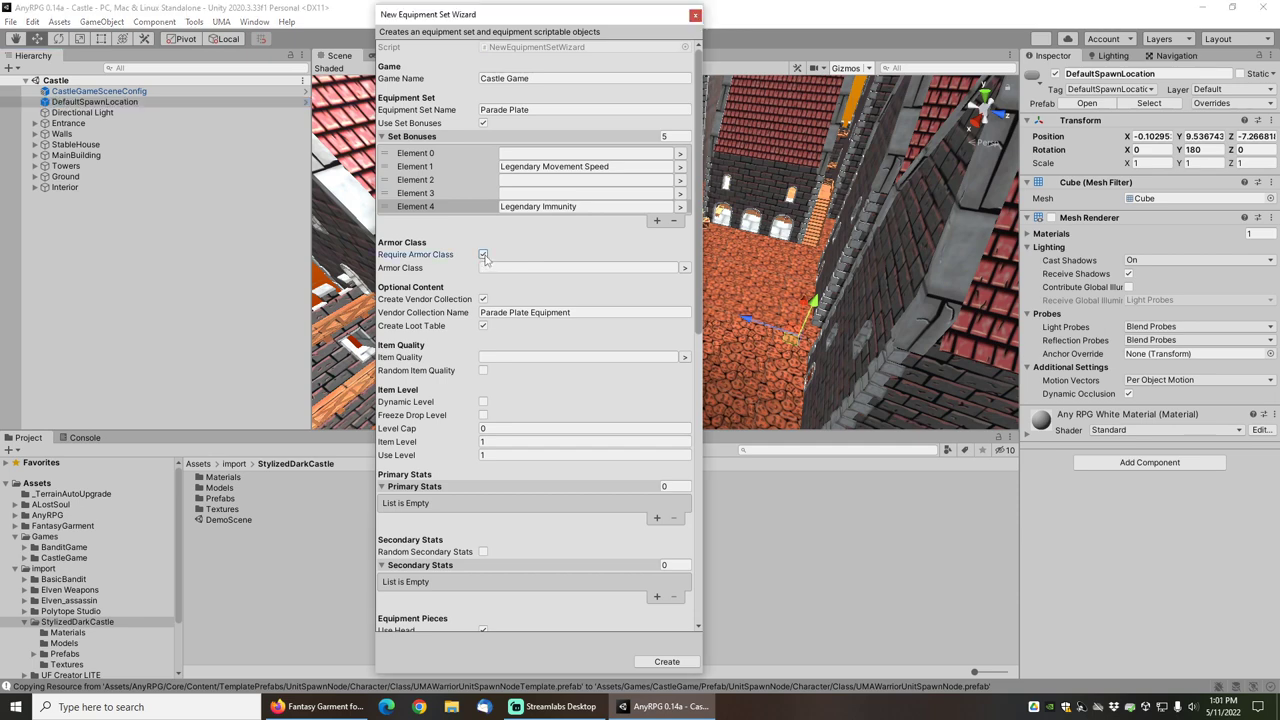
click(684, 267)
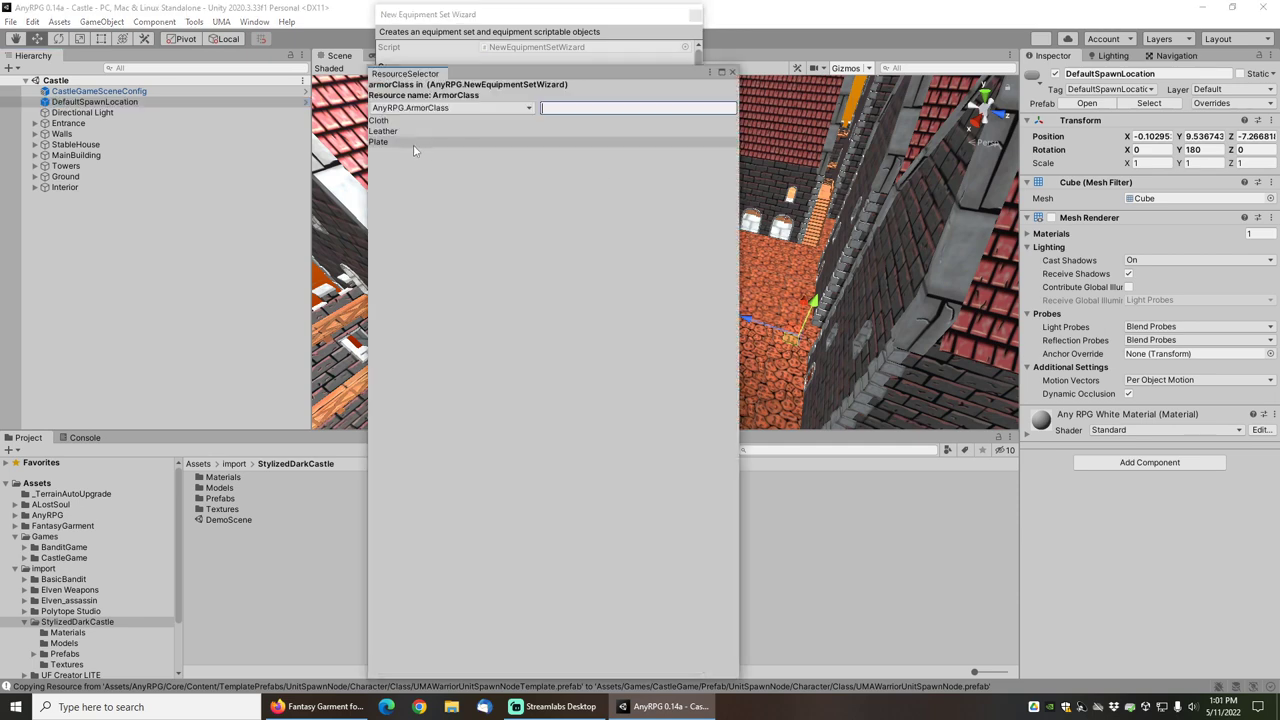
click(379, 141)
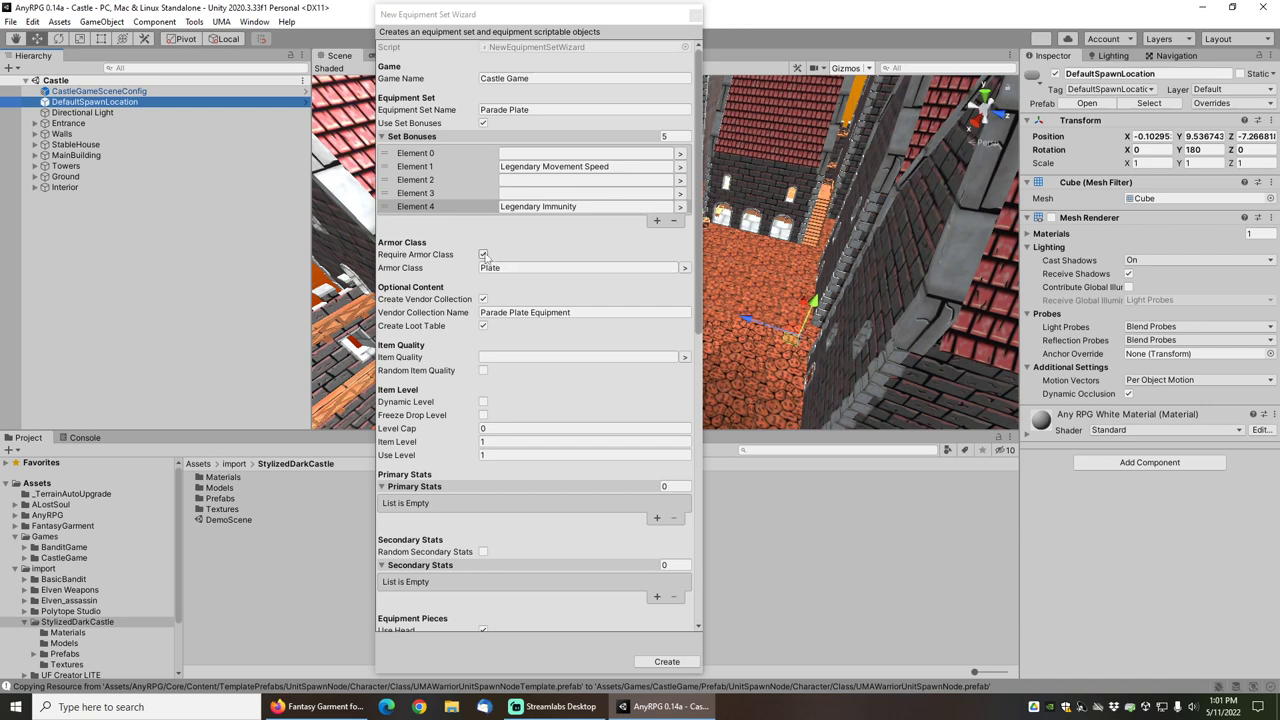
mouse_move(416, 254)
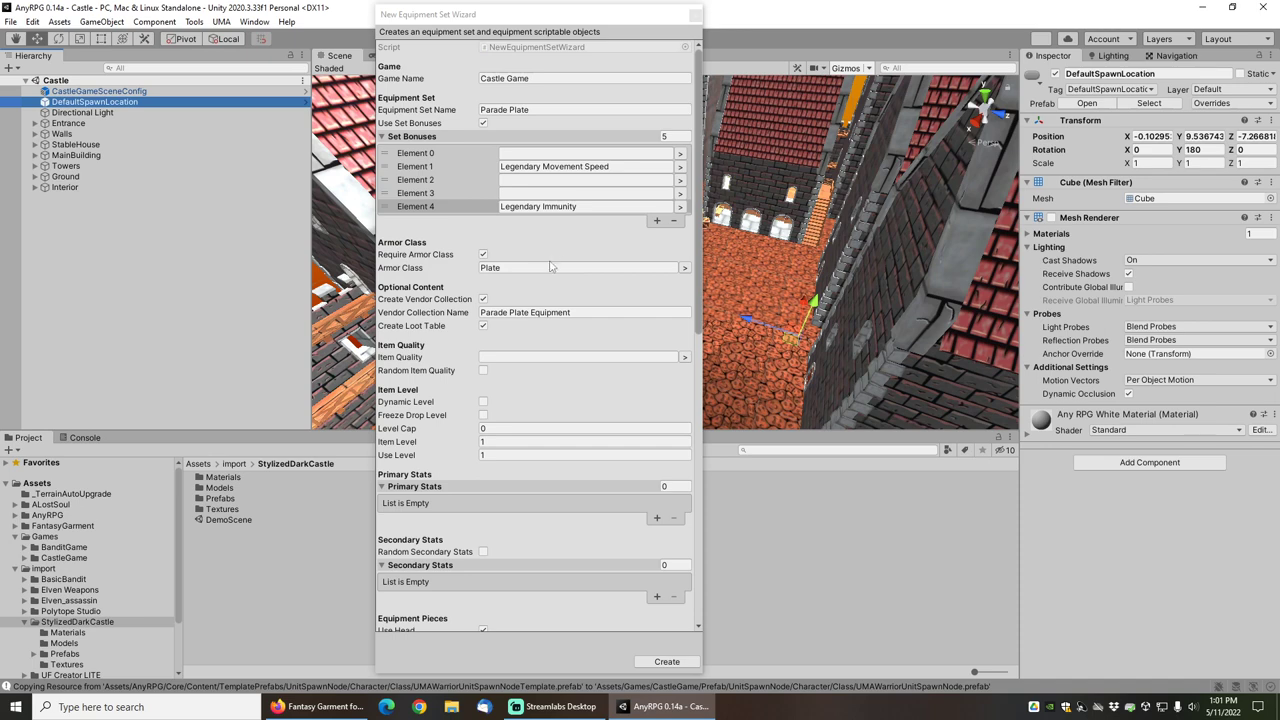
scroll(down, 3)
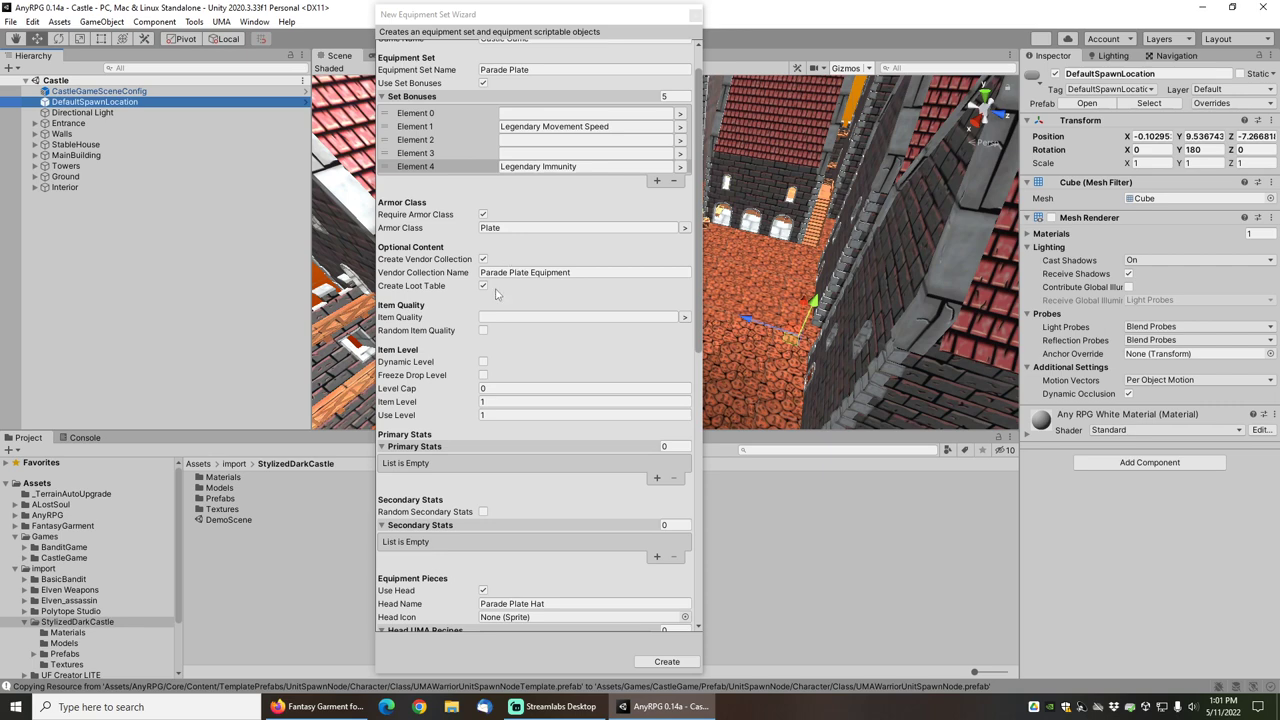
mouse_move(503, 290)
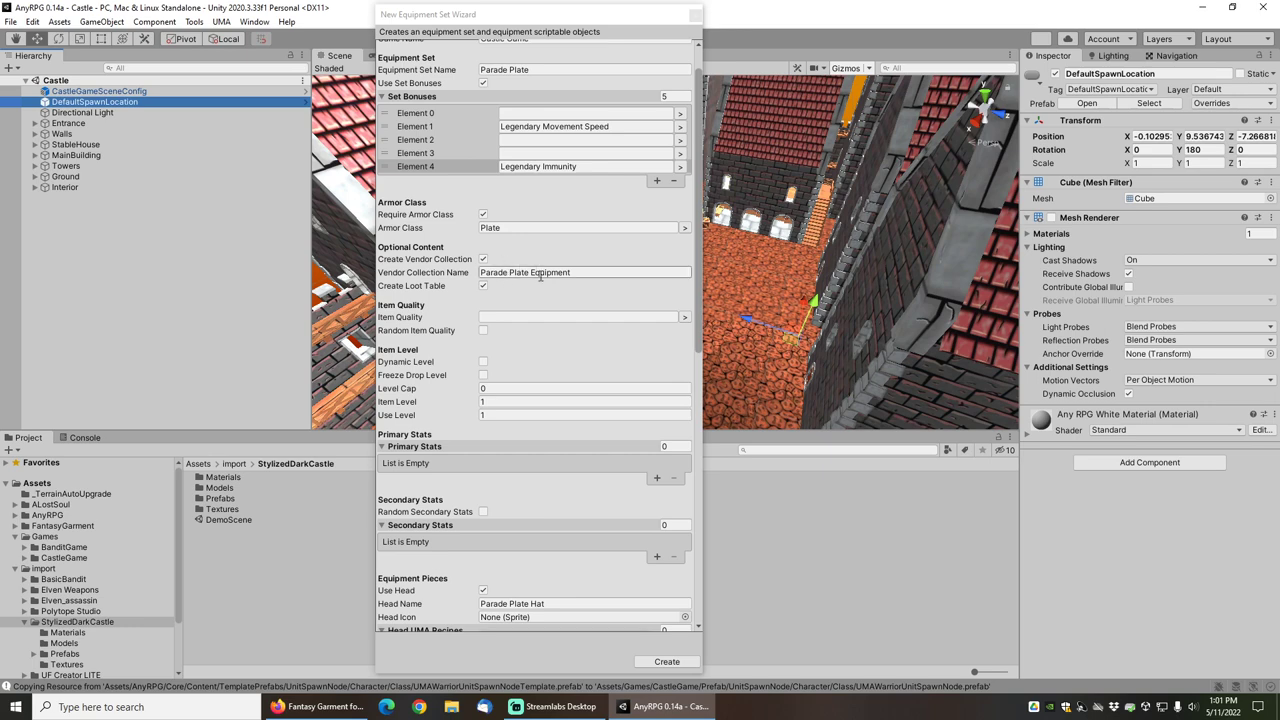
scroll(down, 3)
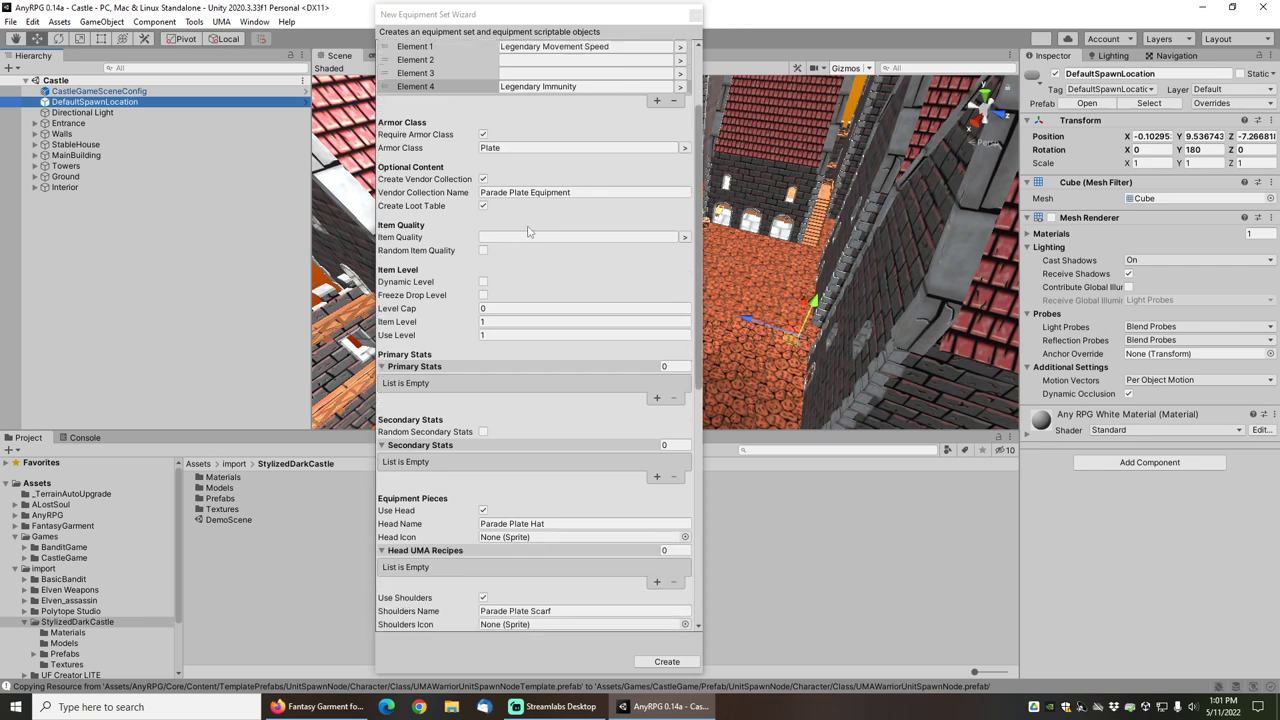
mouse_move(531, 216)
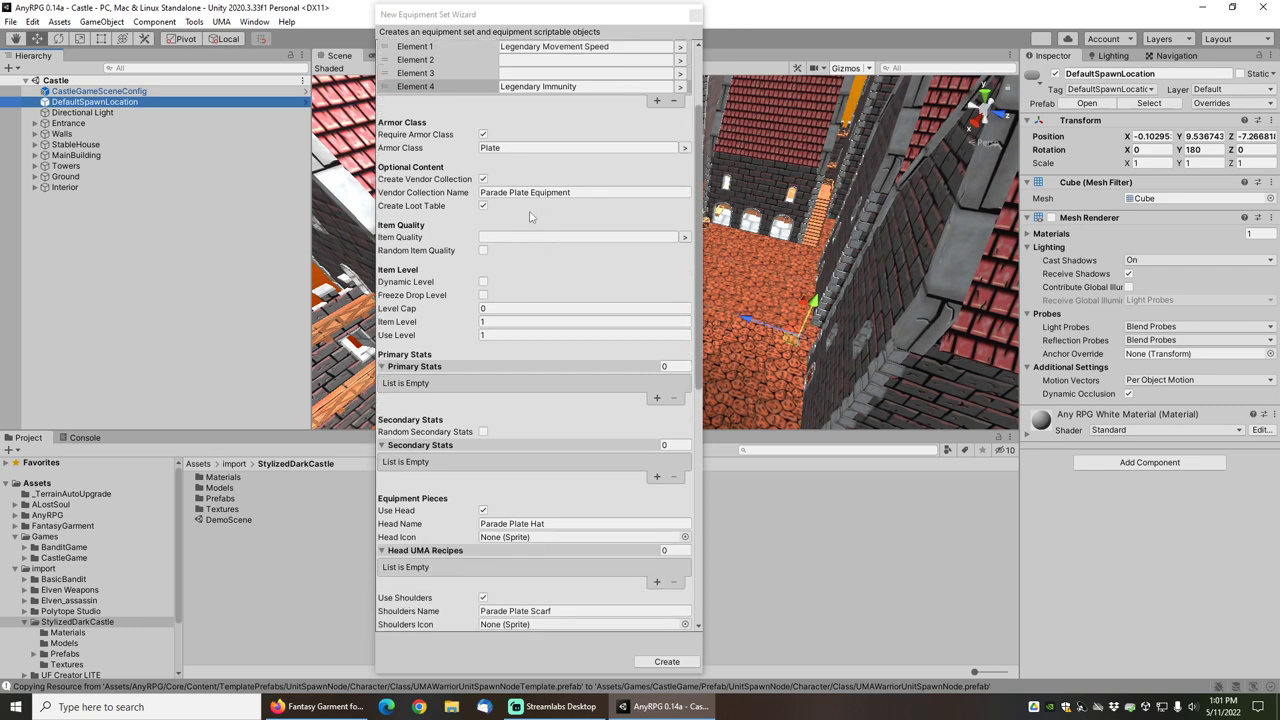
- Set item quality to Epic, enable dynamic level, and select the Level Cap field
click(683, 237)
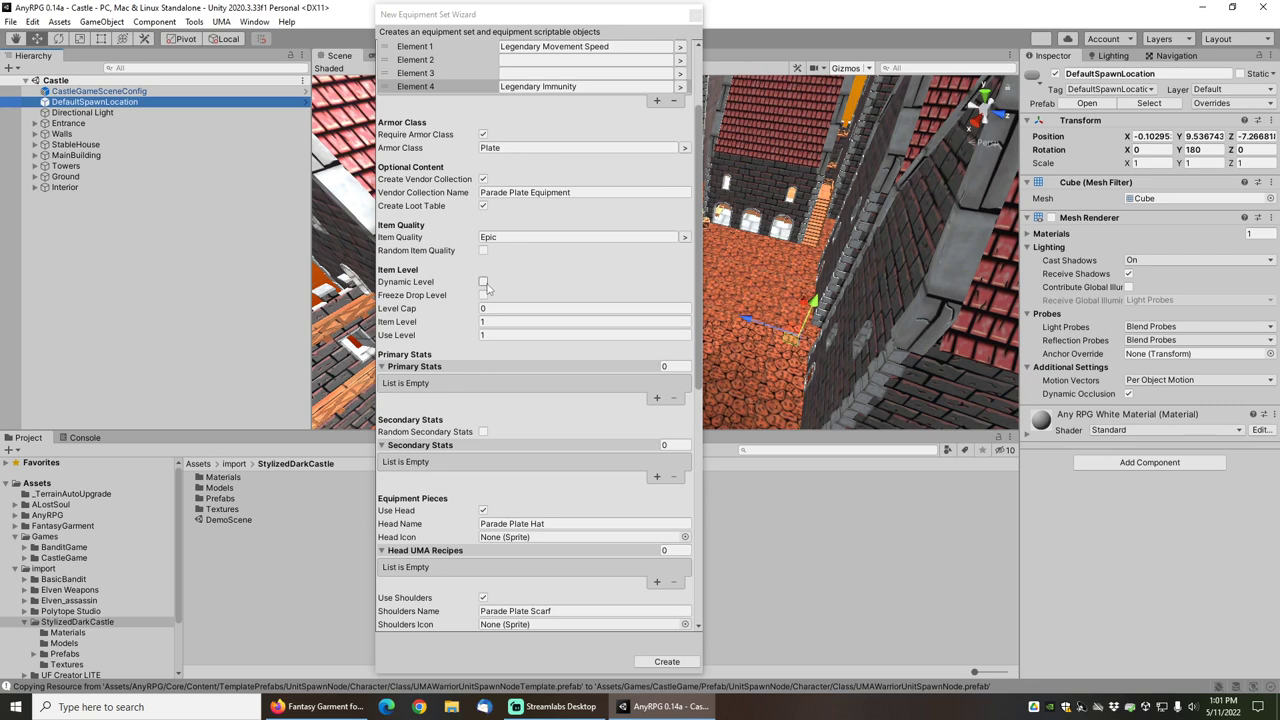
click(483, 281)
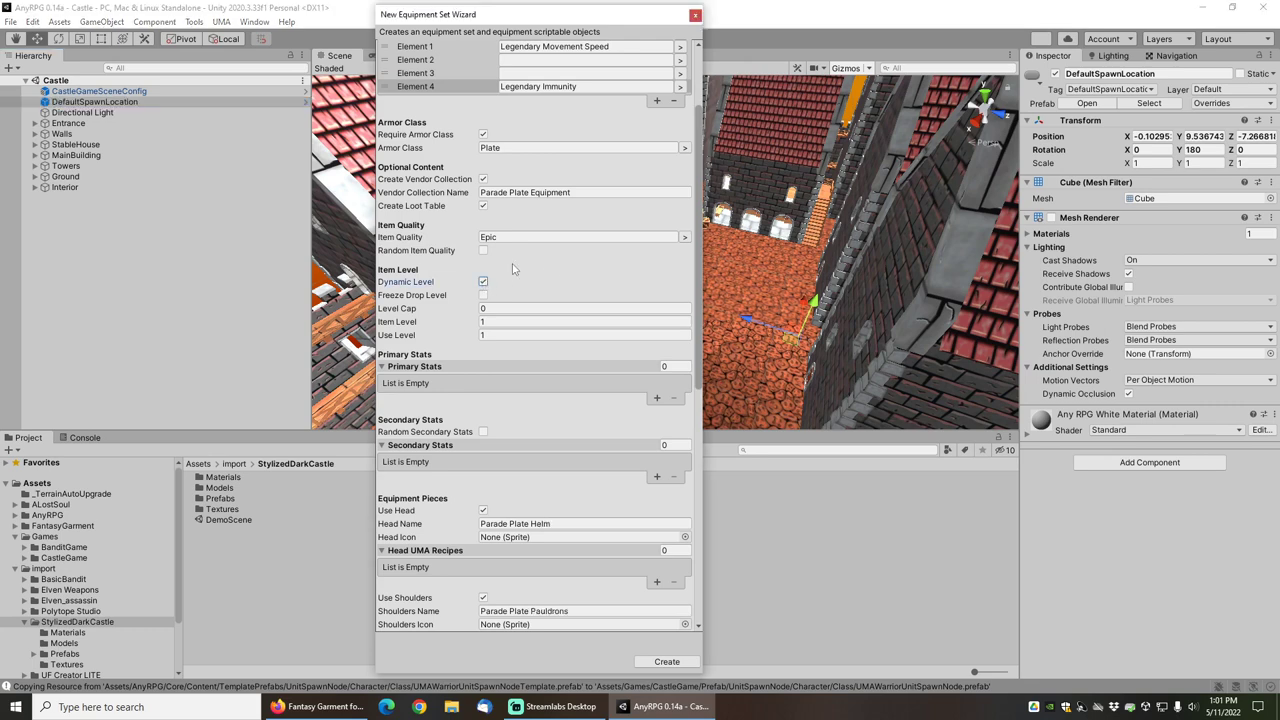
click(583, 308)
text(25)
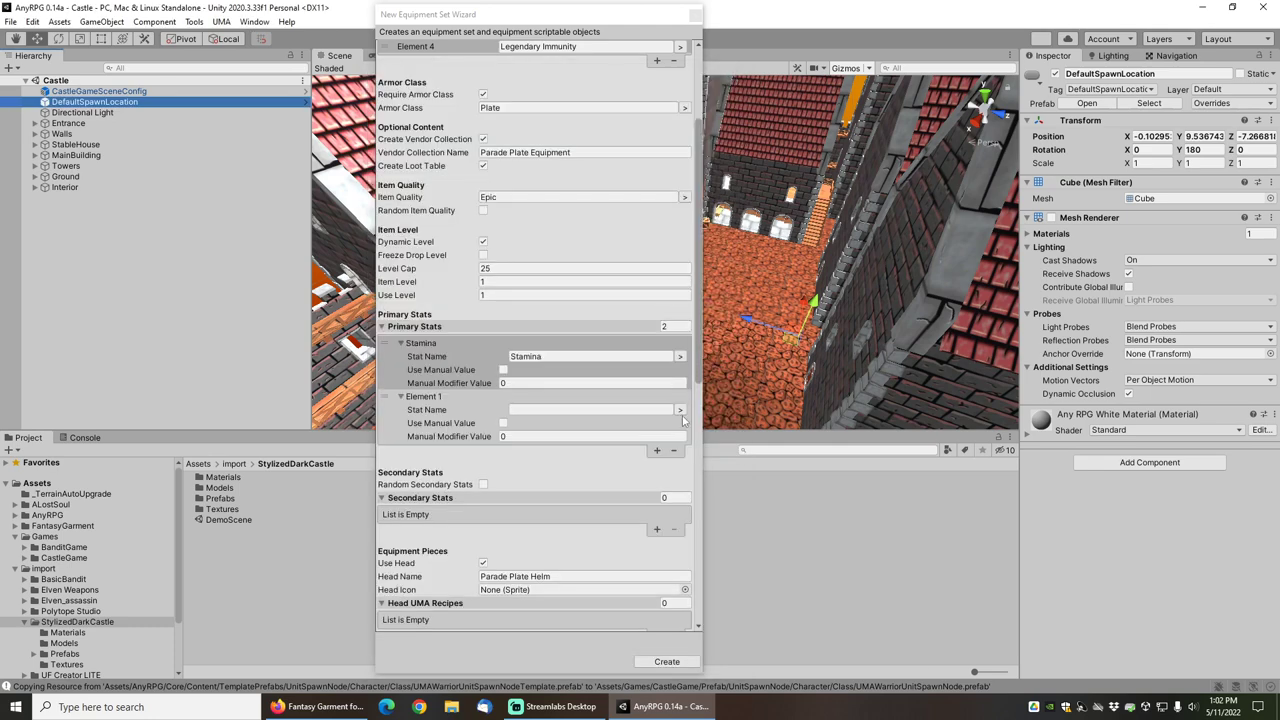
- Add Strength as the second Parade Plate primary stat alongside Stamina
click(679, 410)
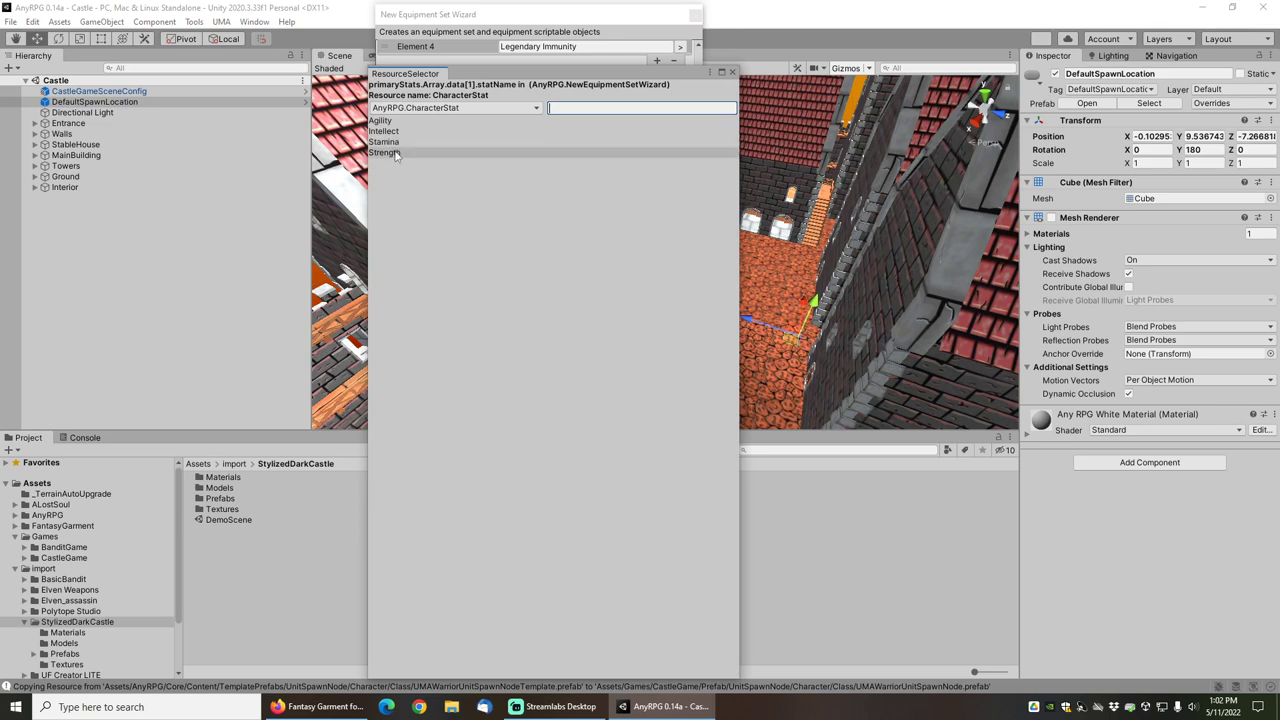
click(385, 152)
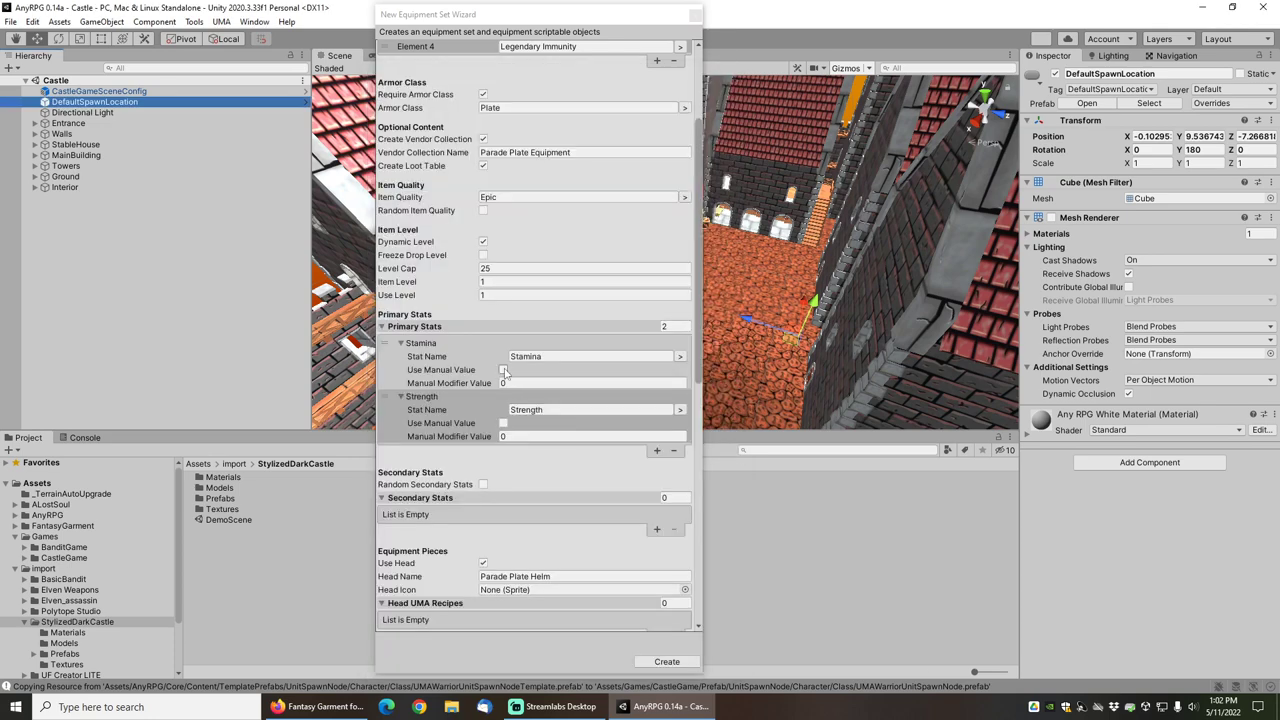
click(585, 356)
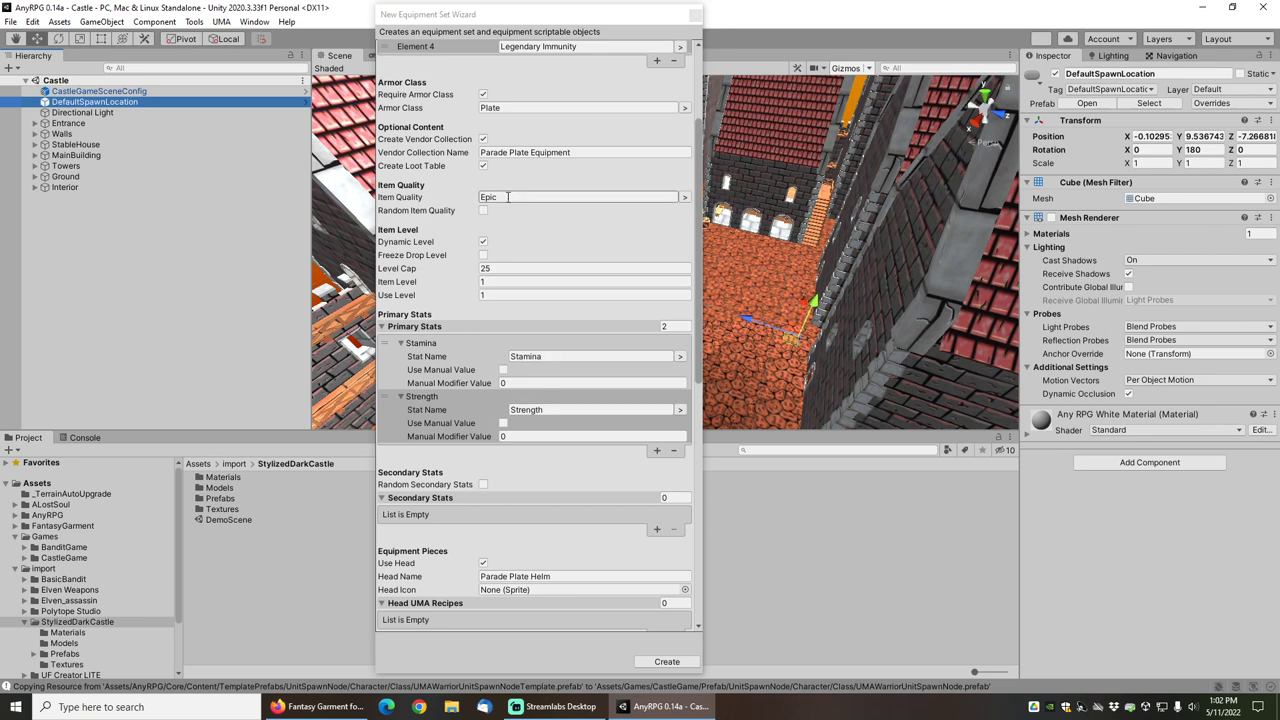
- Give Movement Speed base amount 1 and make the second secondary stat Physical Damage
scroll(down, 3)
text(2)
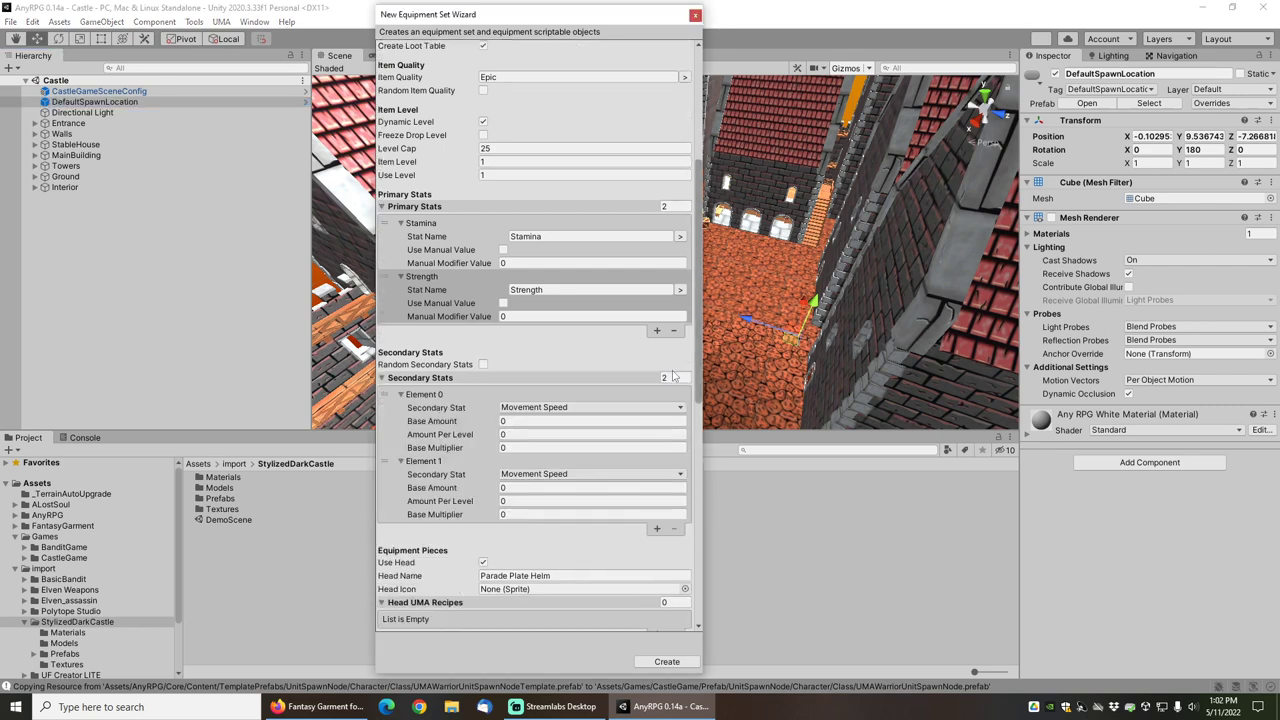
mouse_move(497, 368)
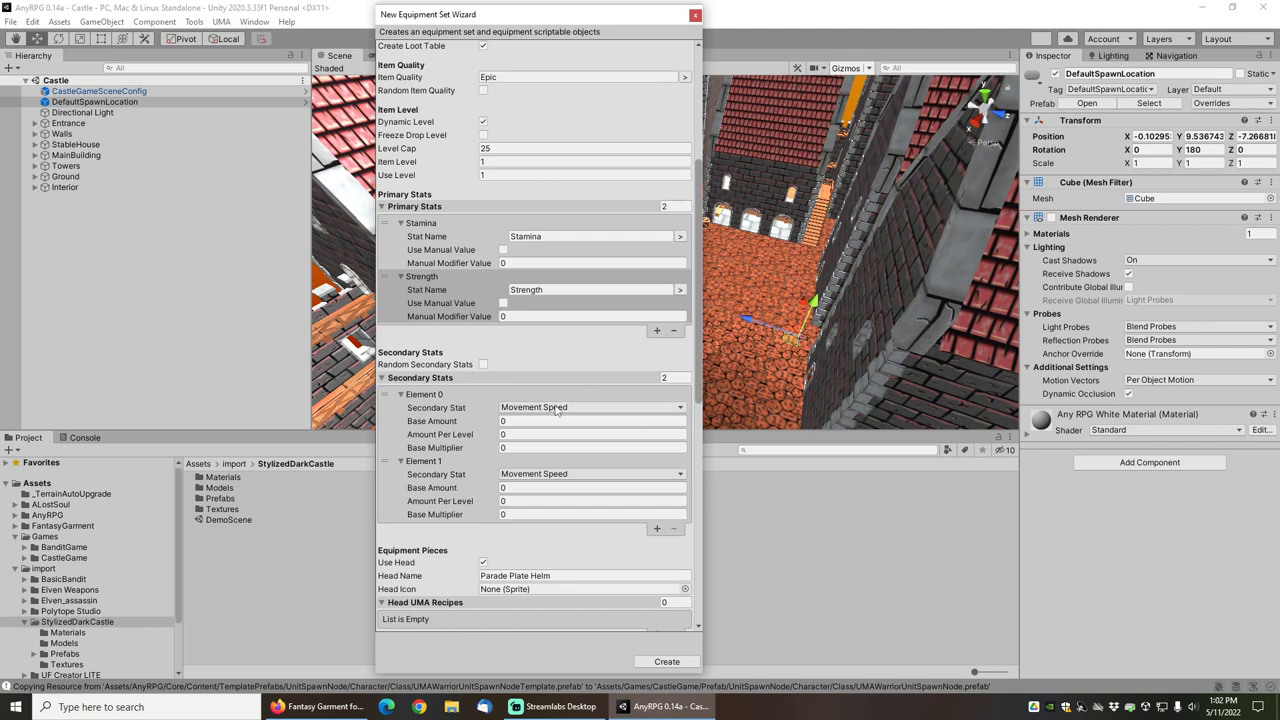
click(590, 420)
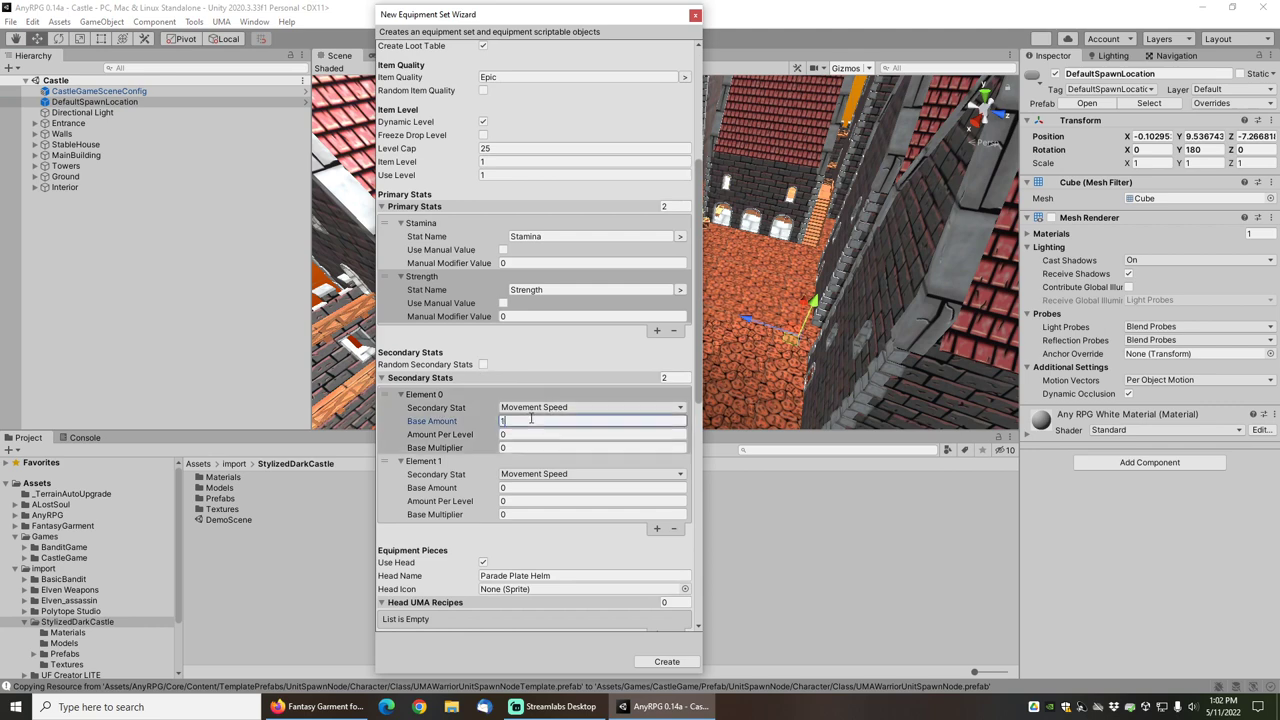
click(592, 474)
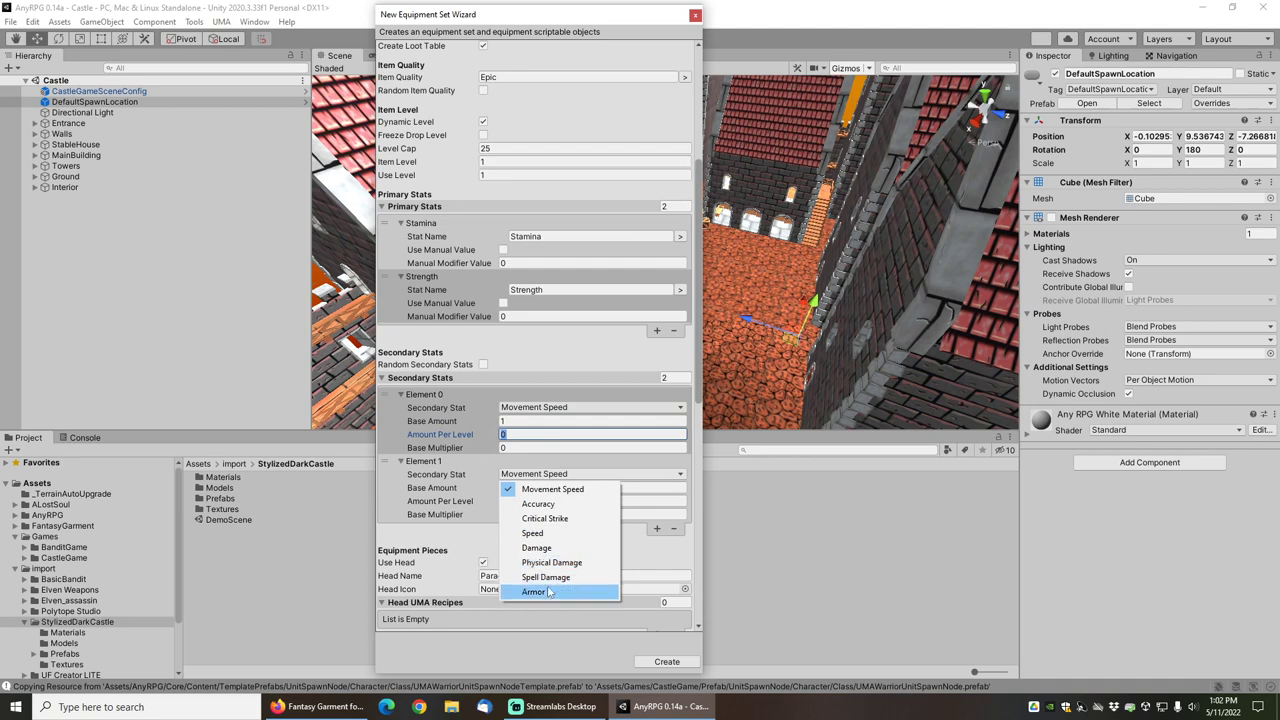
click(551, 562)
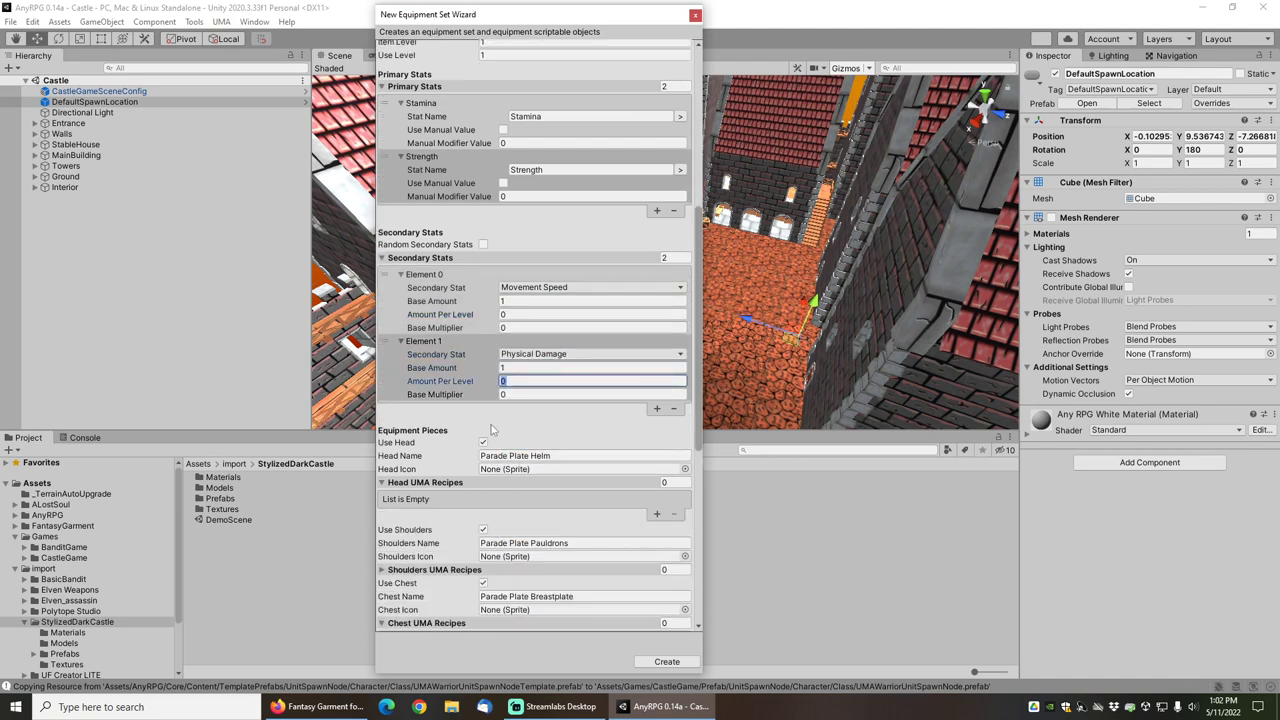
scroll(down, 3)
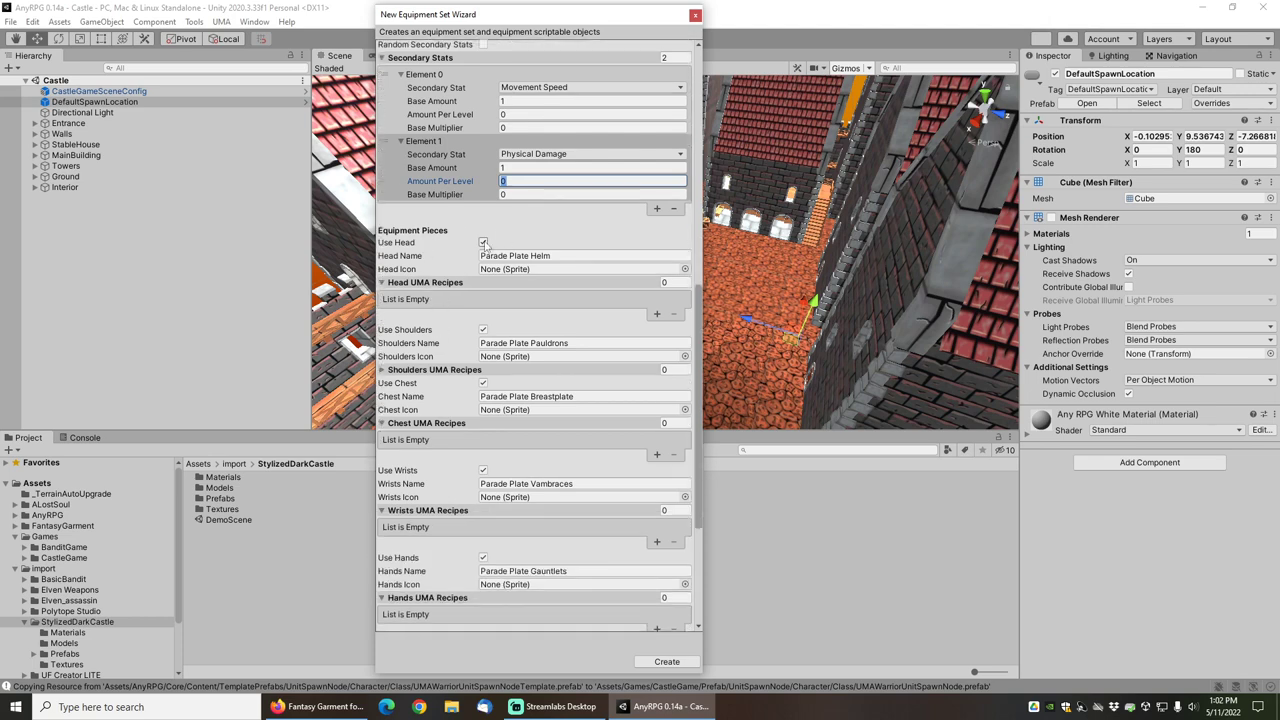
mouse_move(496, 236)
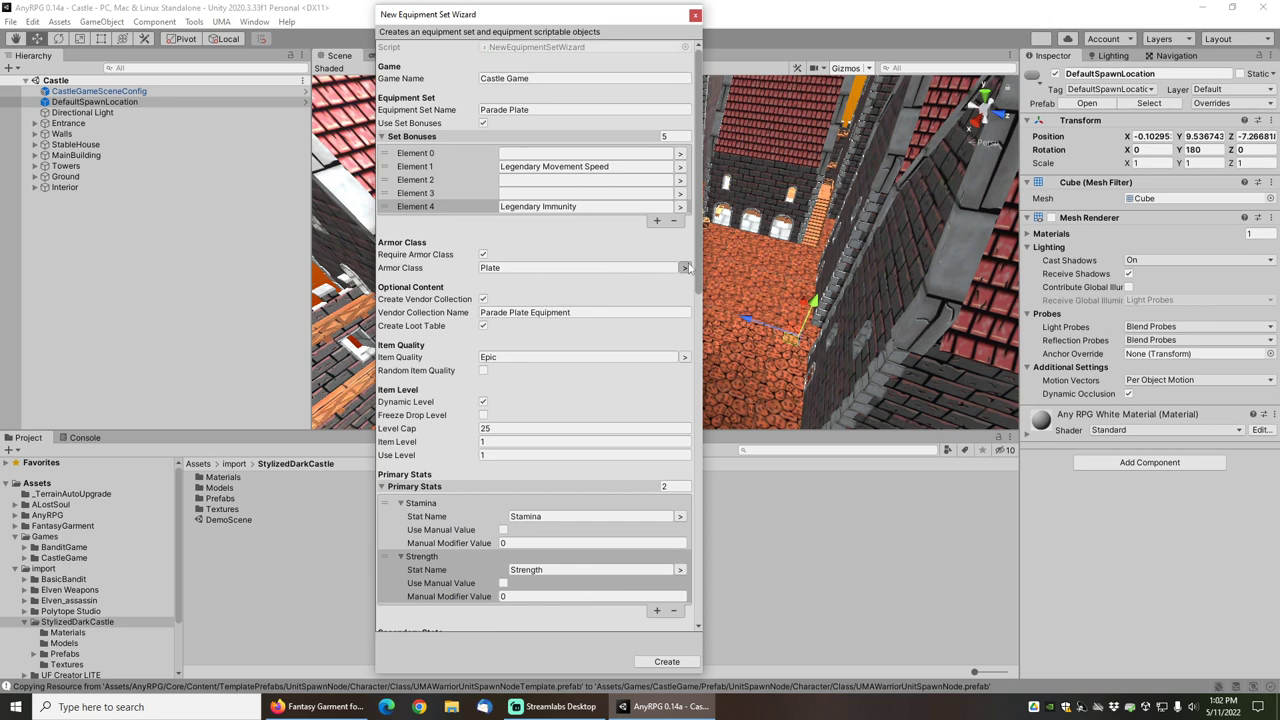
click(684, 267)
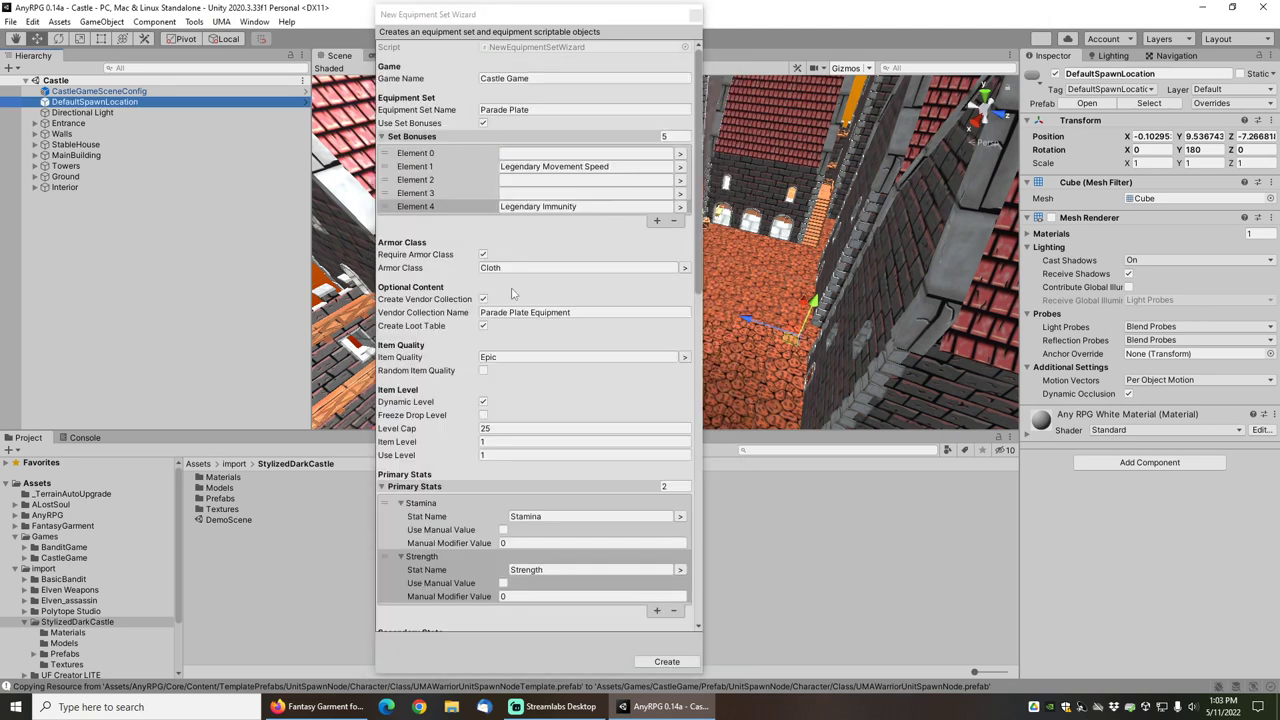
- Enable Create Loot Table and set the set's armor class to Plate
click(482, 326)
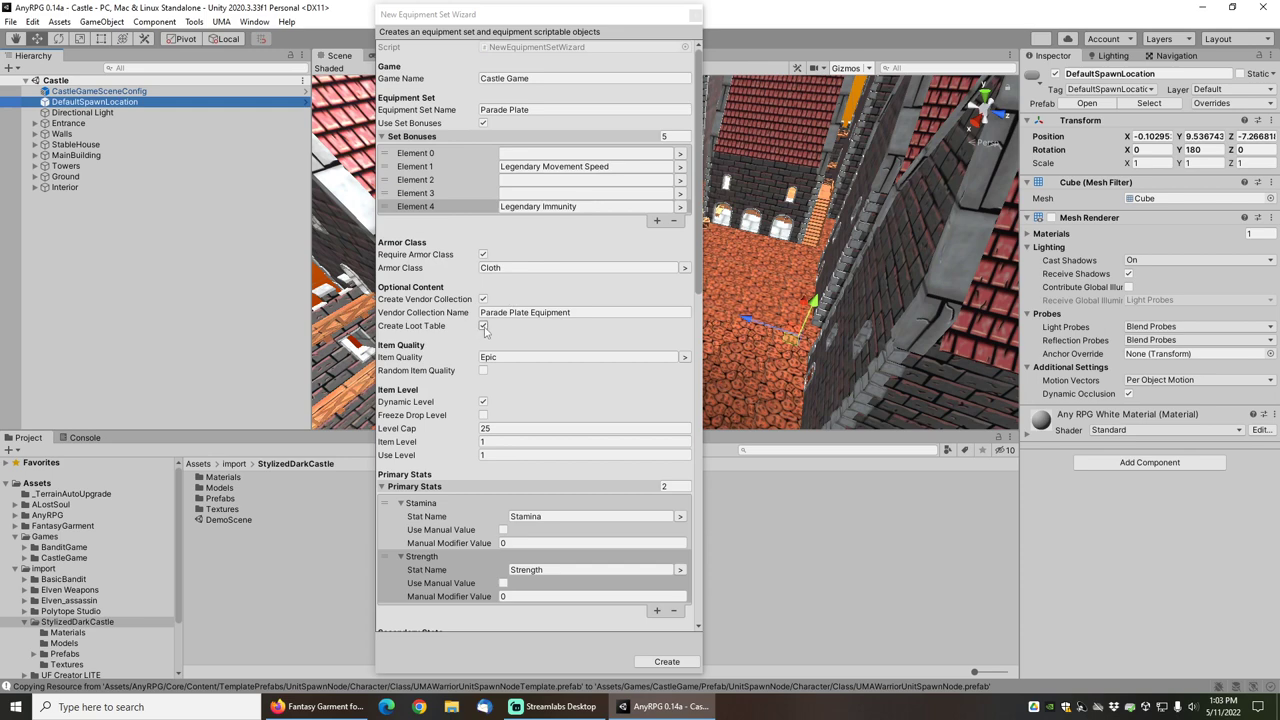
scroll(down, 3)
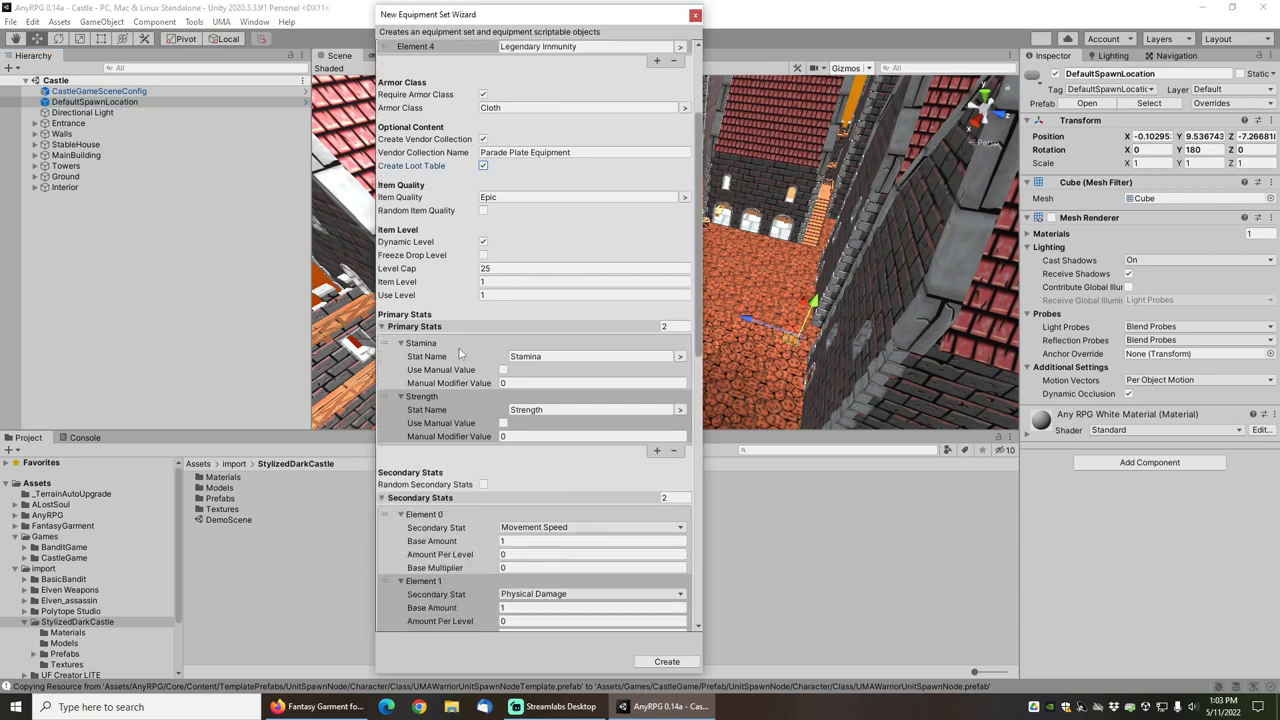
scroll(down, 3)
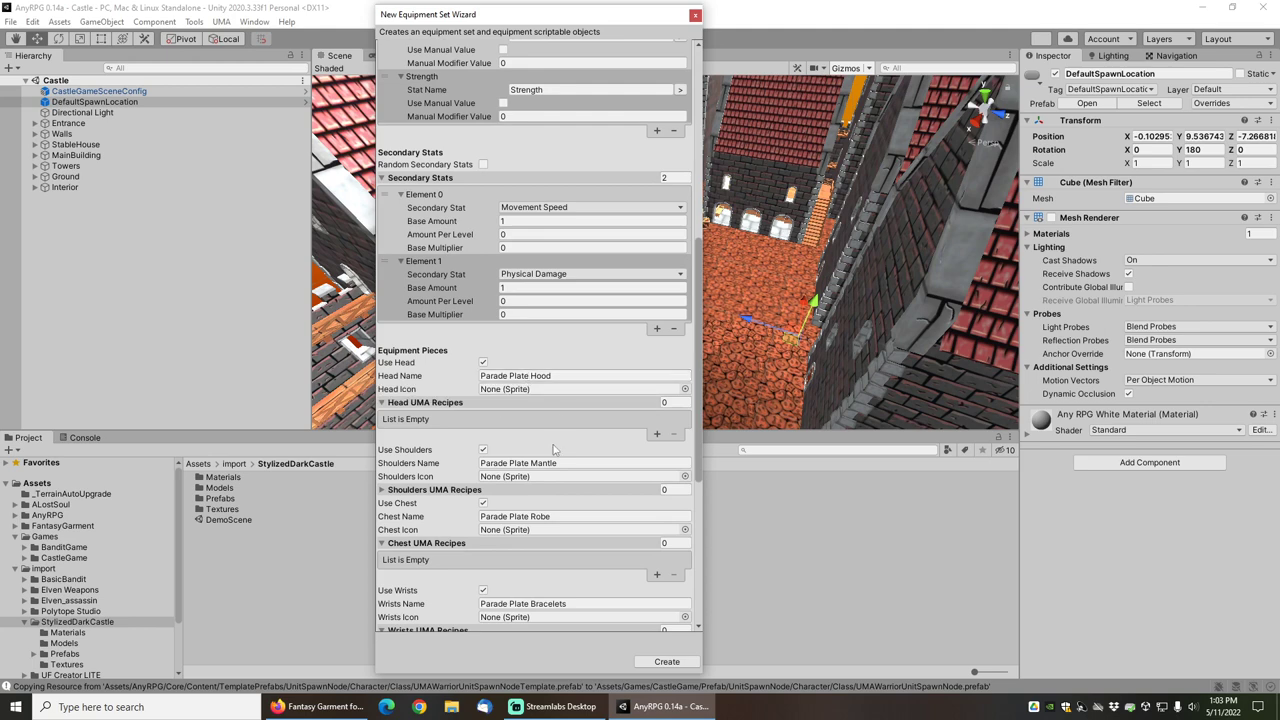
scroll(up, 3)
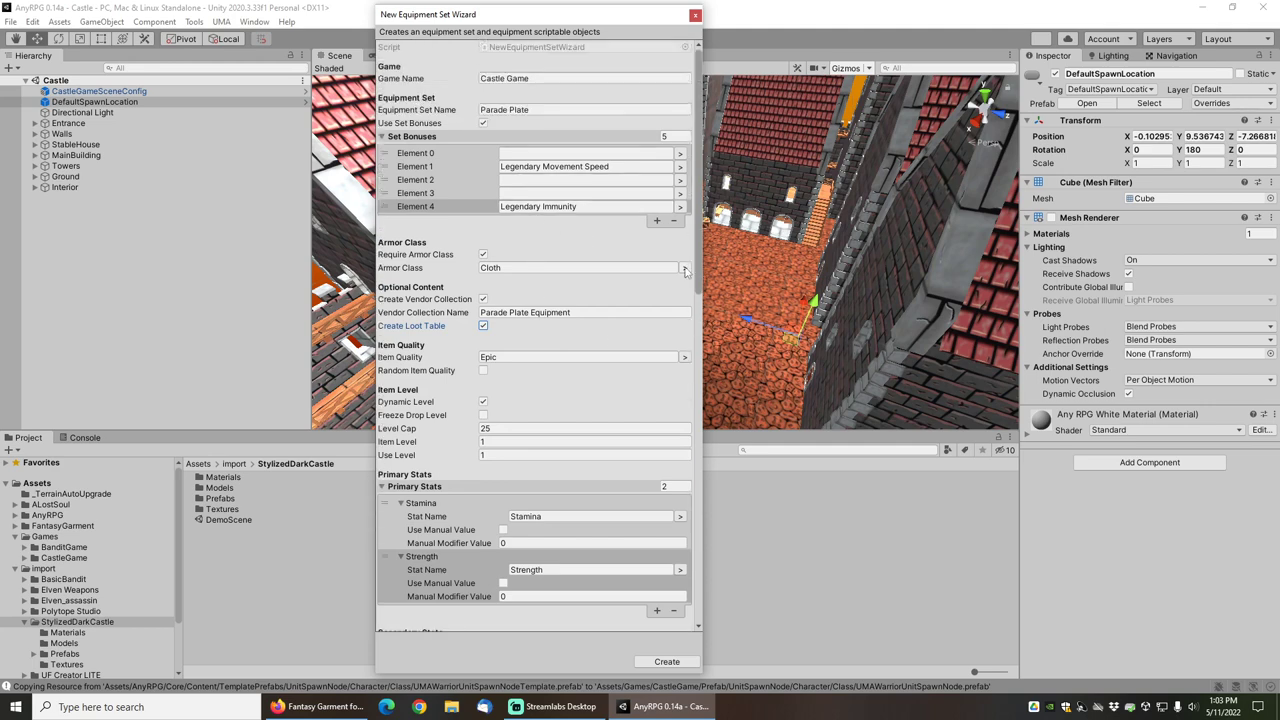
click(683, 267)
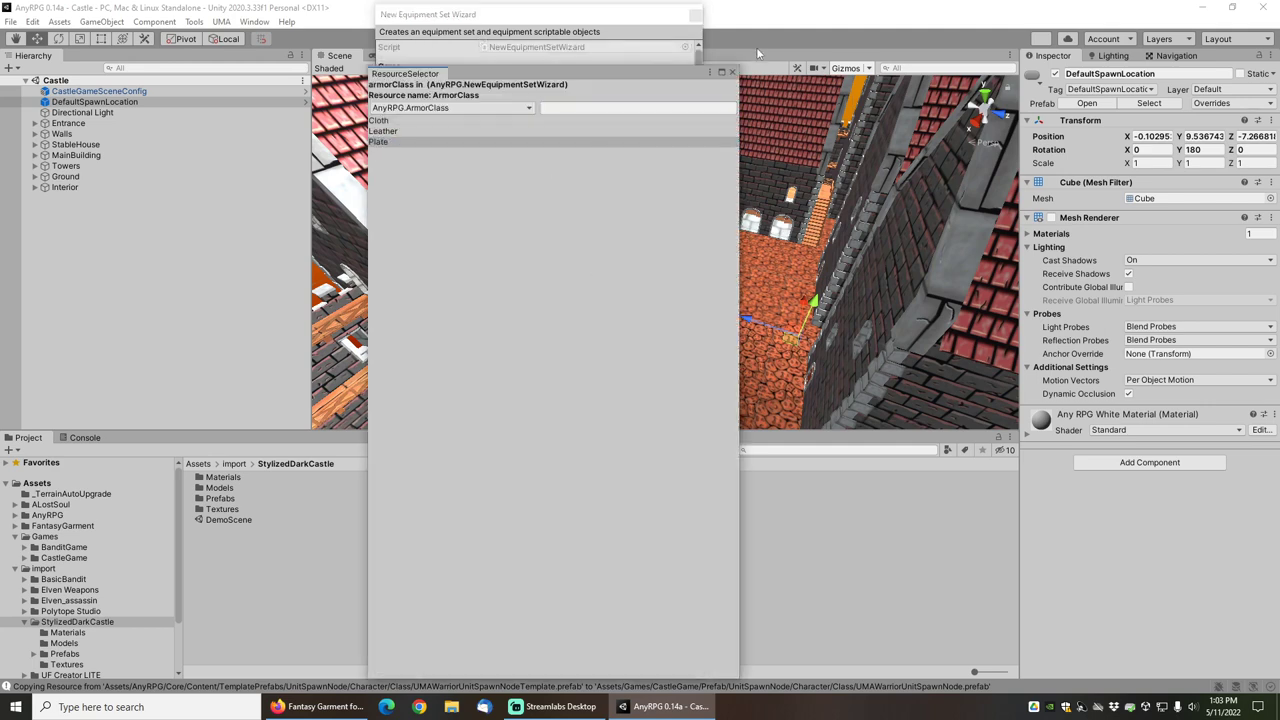
click(378, 141)
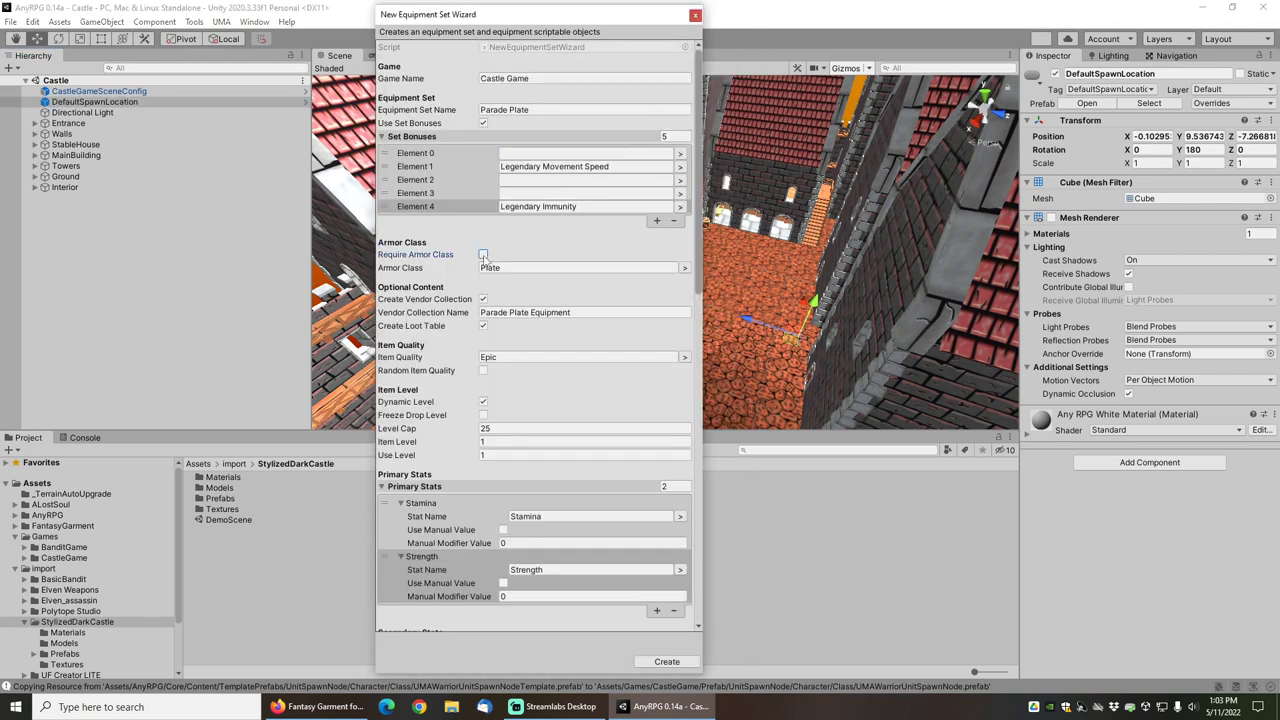
scroll(down, 3)
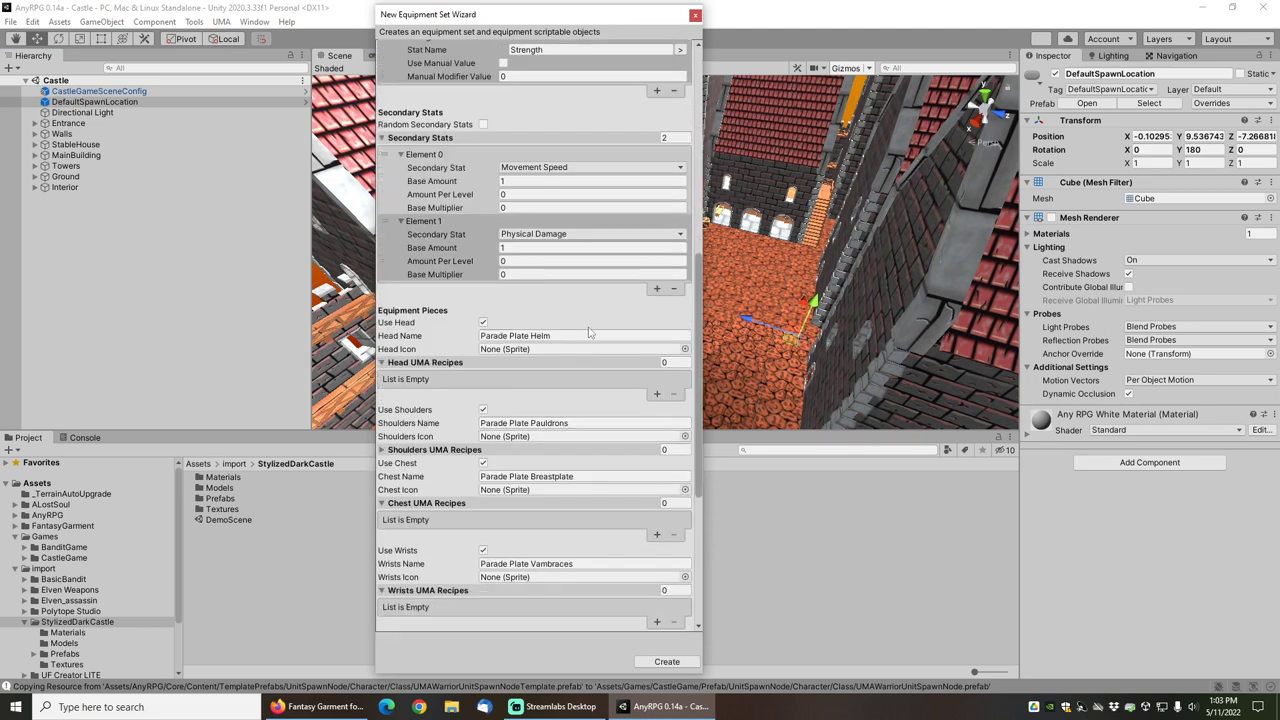
mouse_move(556, 599)
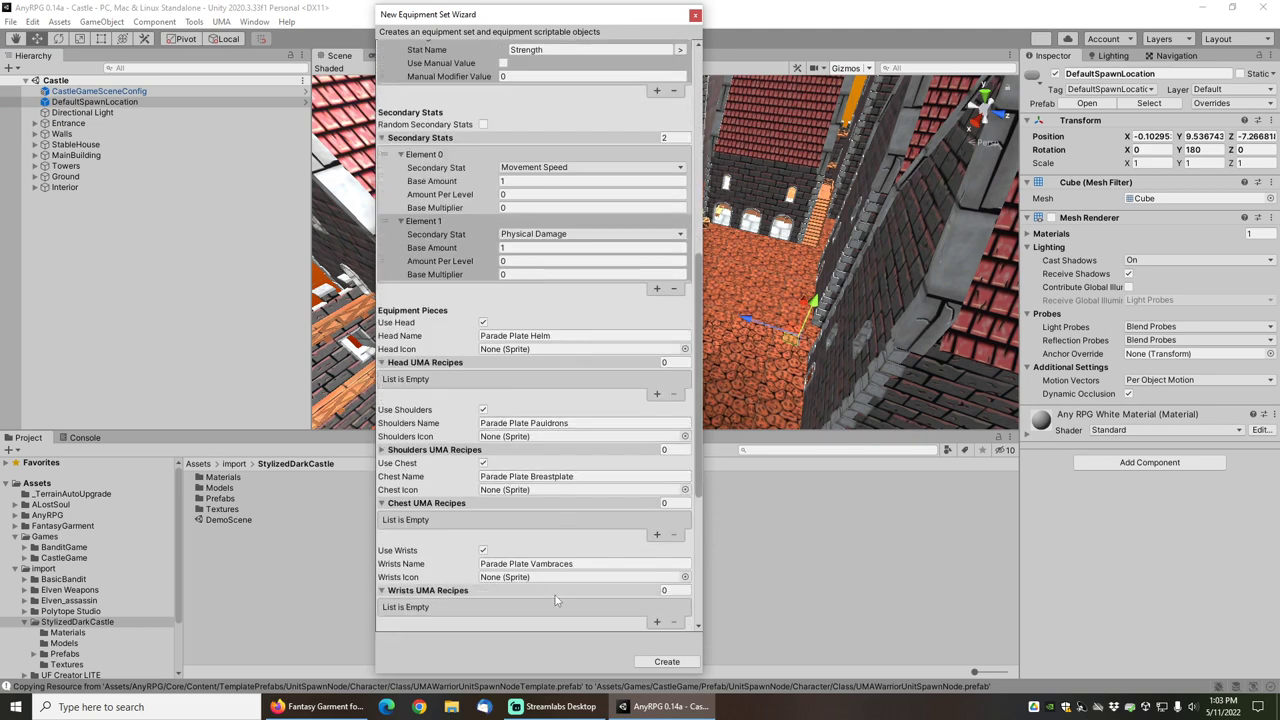
- Rename the head piece to Parade Plate FaceBucket and search 'helm' for its PlateHelmetSilver icon
click(585, 335)
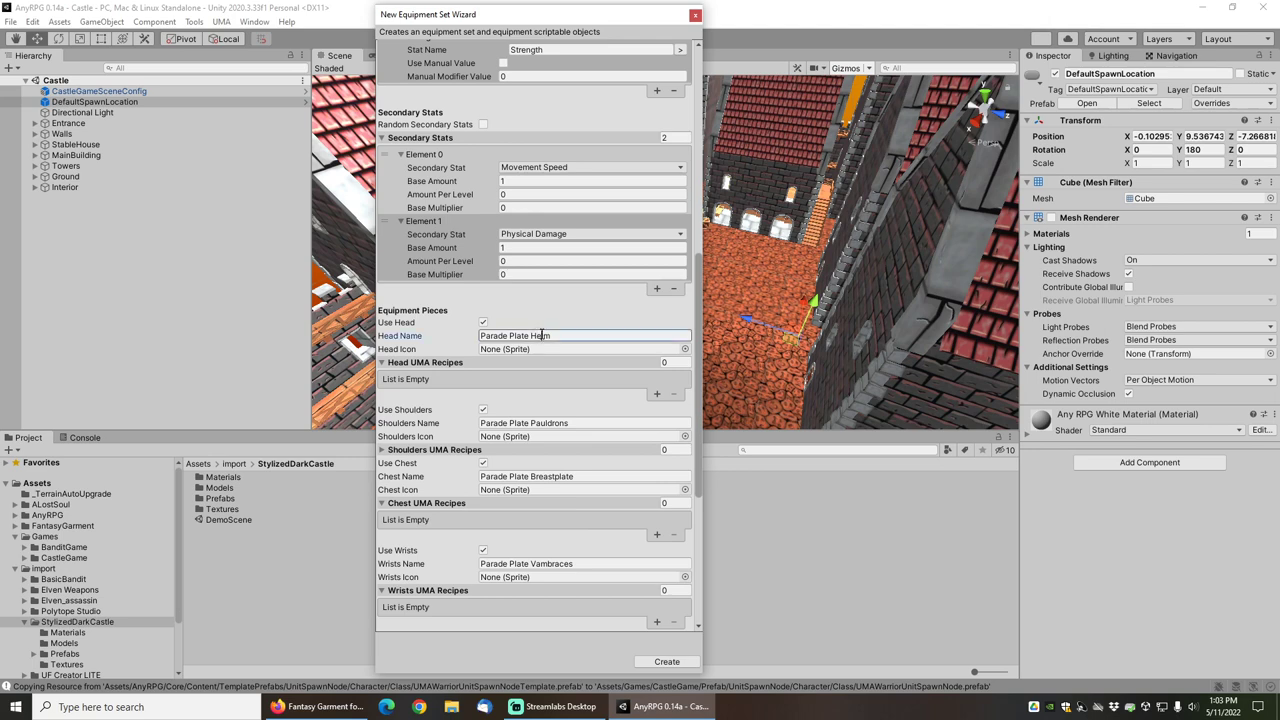
text(Parade Plate FaceBucket)
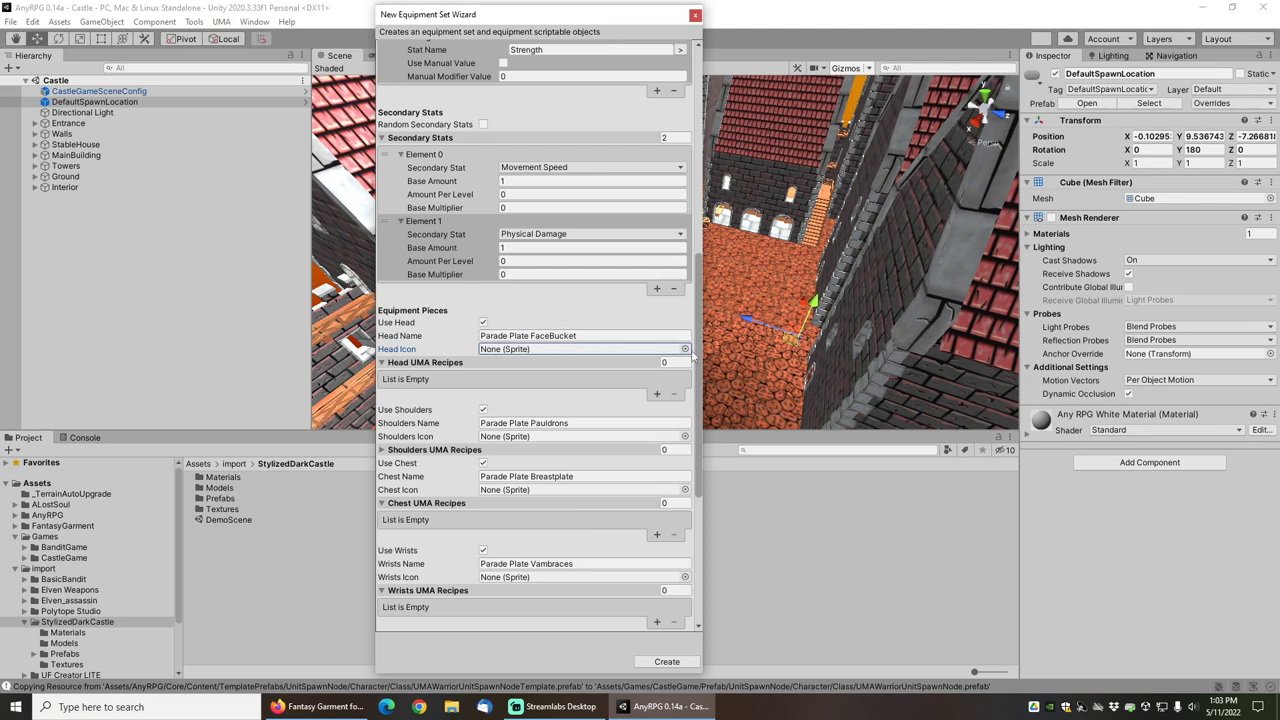
click(685, 349)
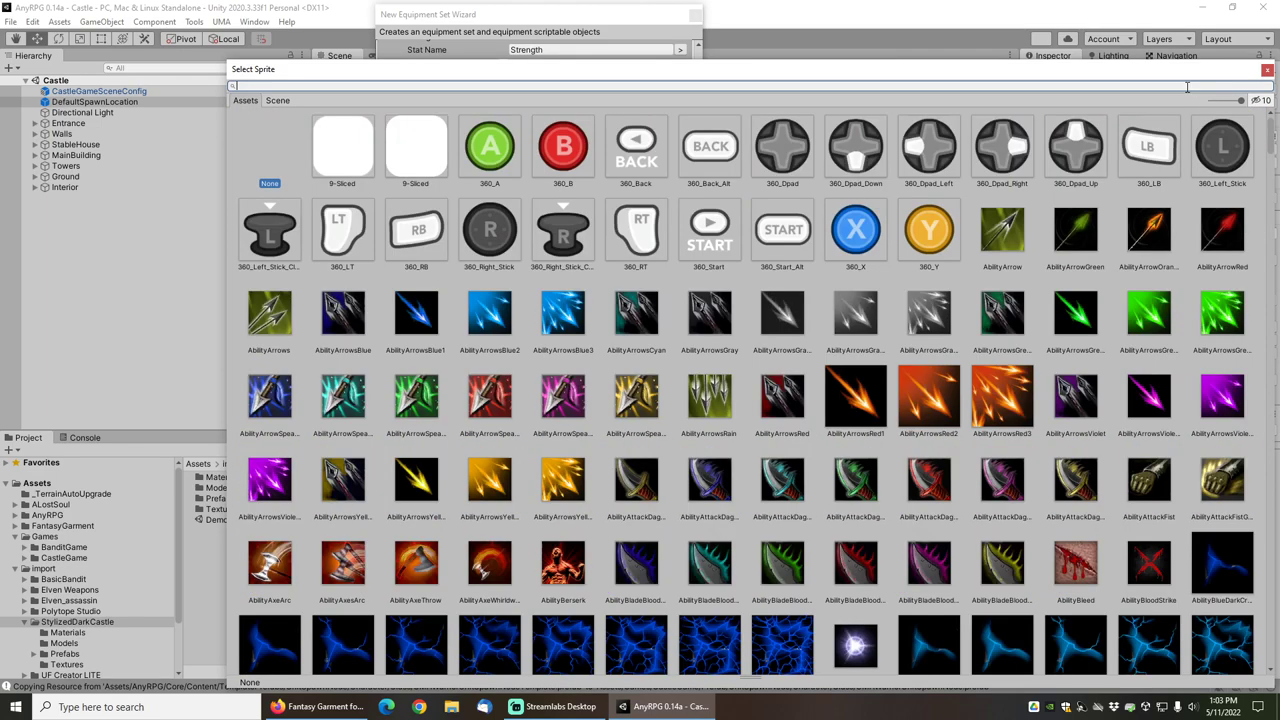
text(helm)
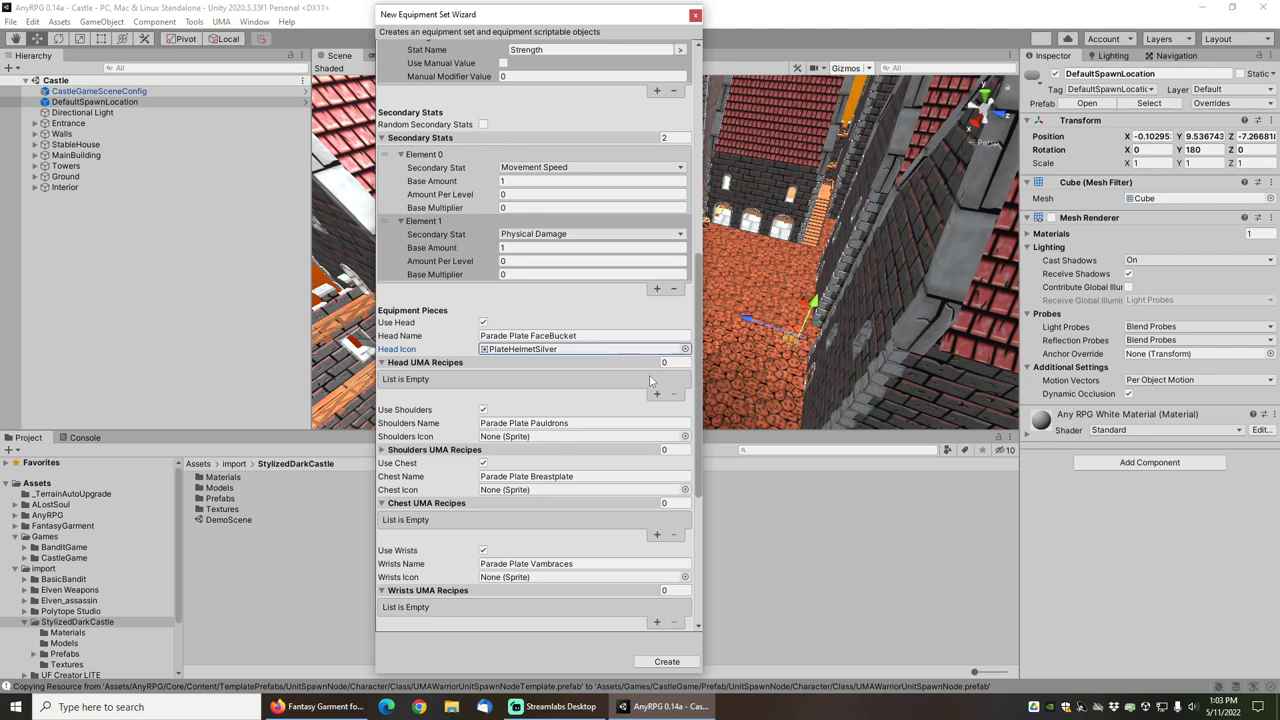
mouse_move(665, 362)
text(2)
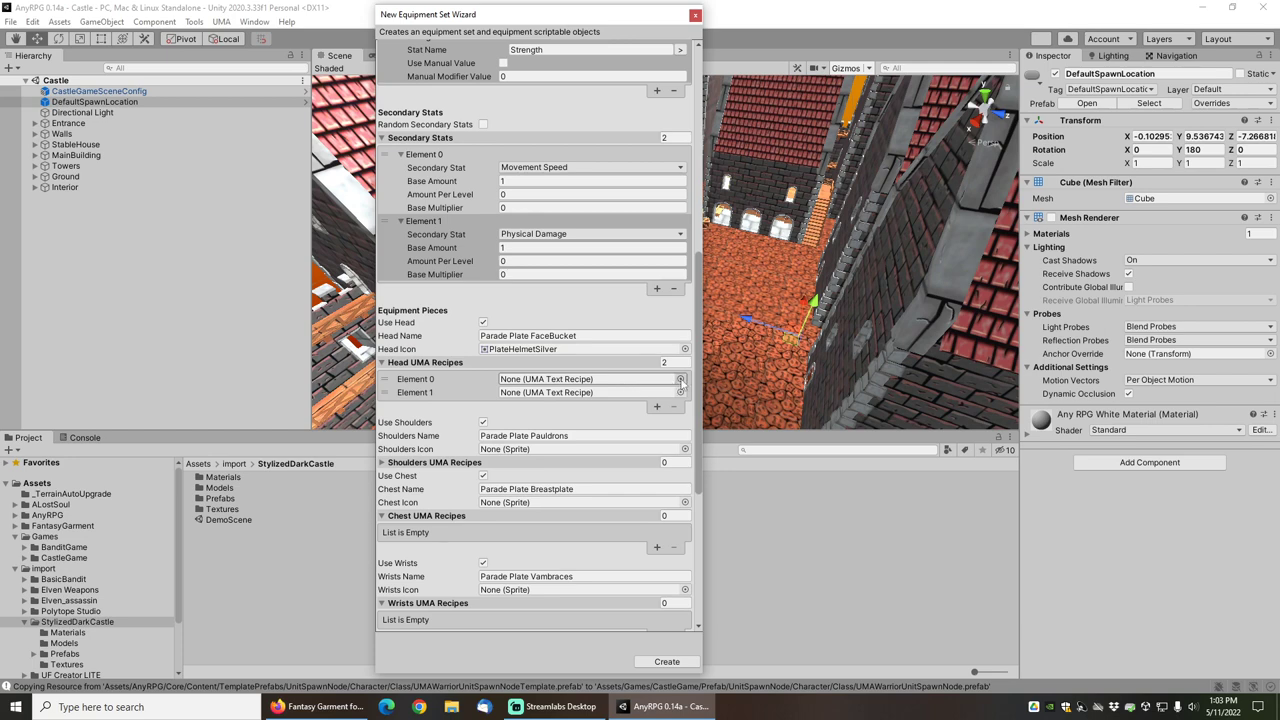
- Fill the head UMA recipe slots with HelmetCockscombParadeNoseWideMouth recipes found by searching 'parade'
click(682, 379)
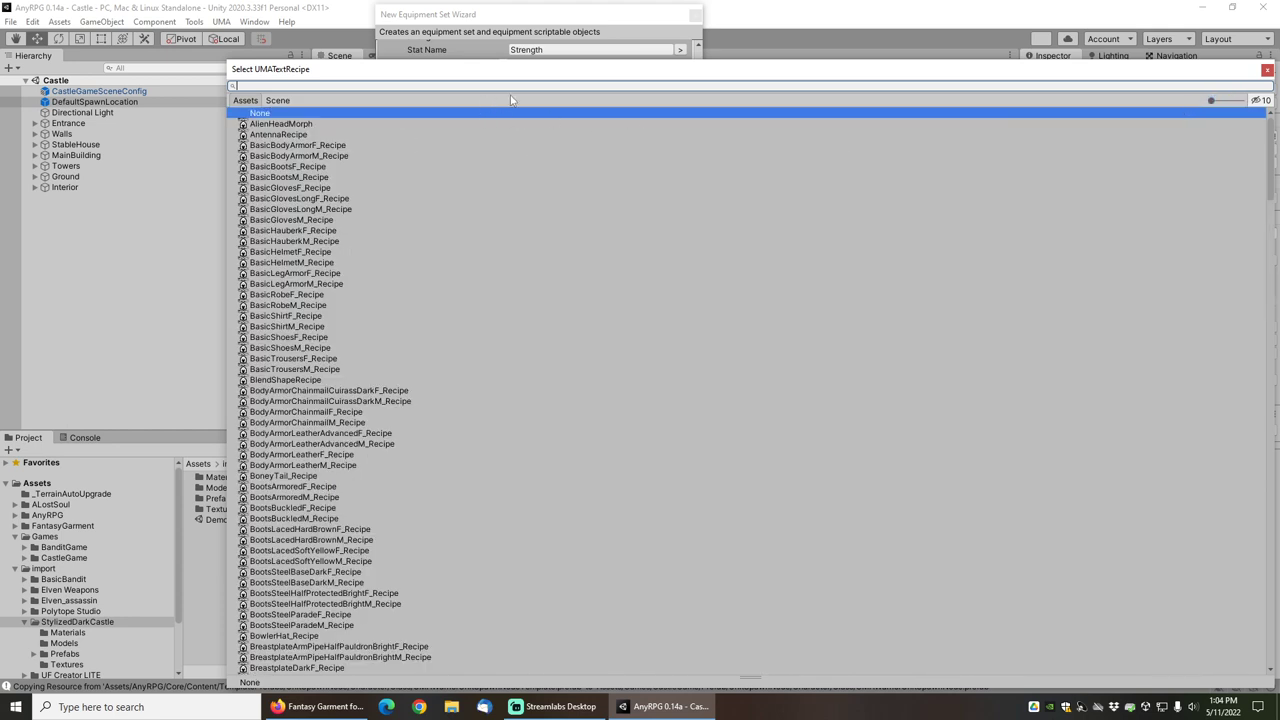
text(parade)
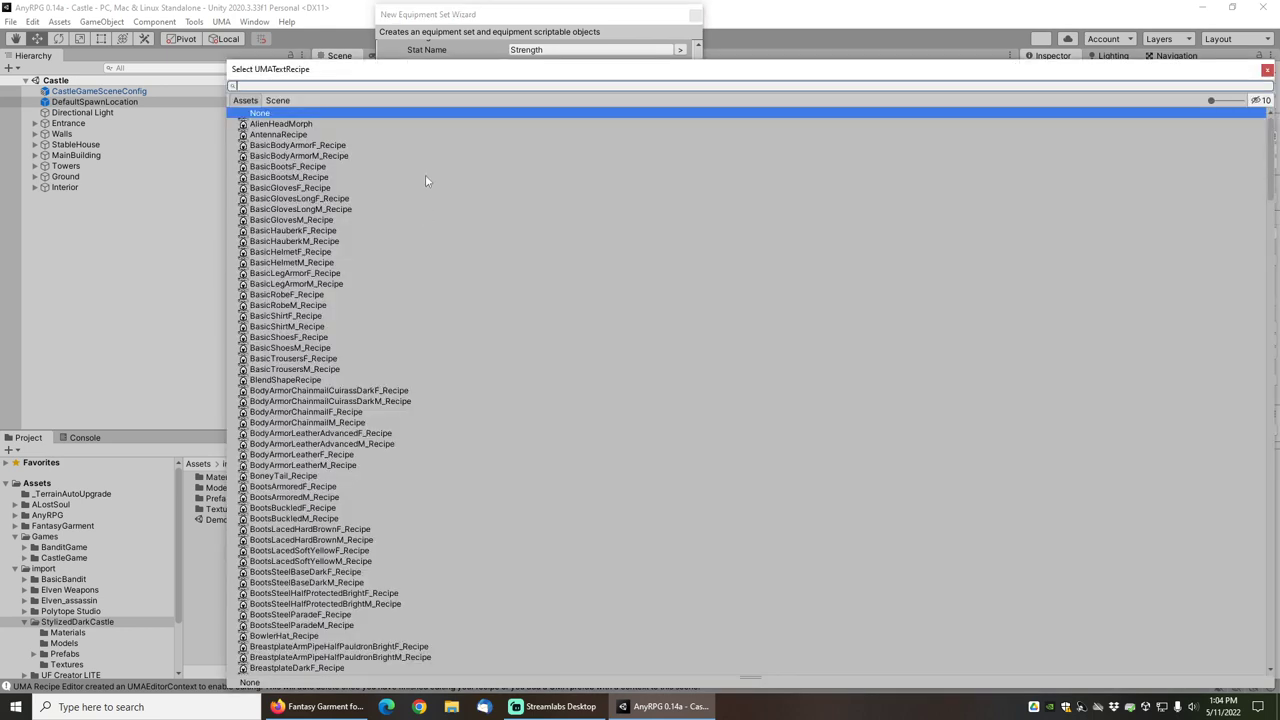
text(parade)
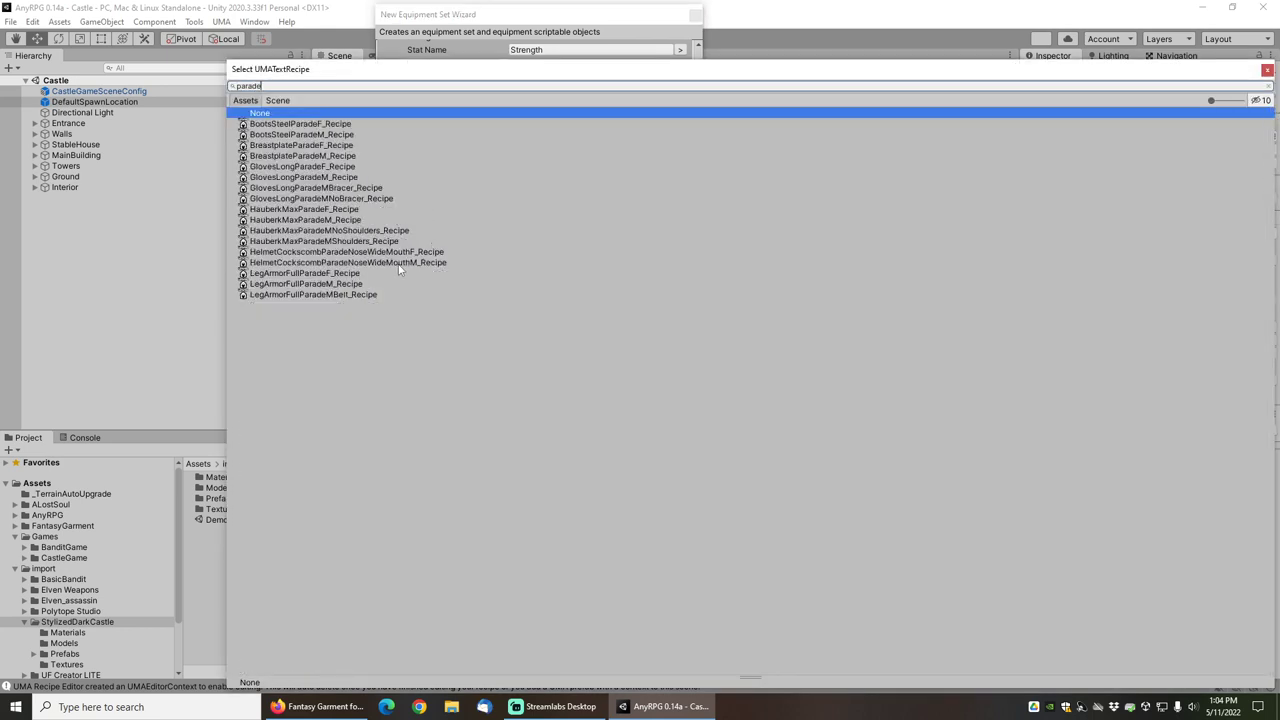
click(347, 252)
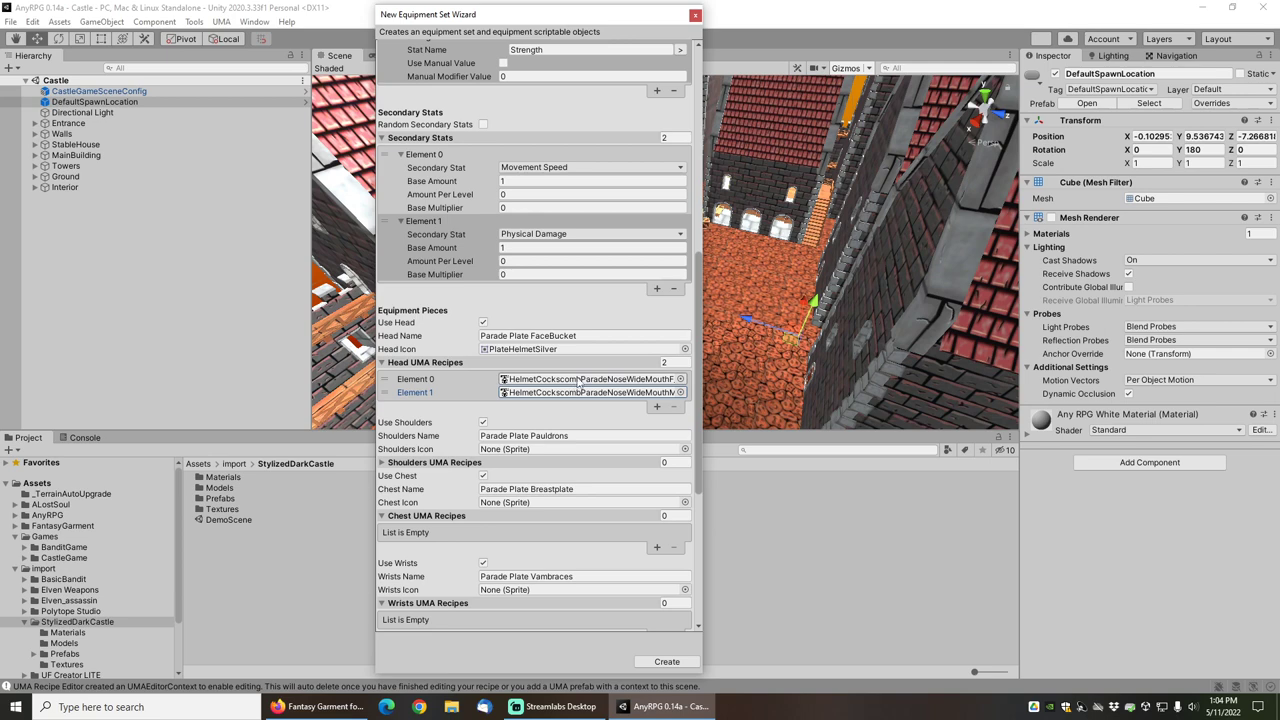
scroll(down, 3)
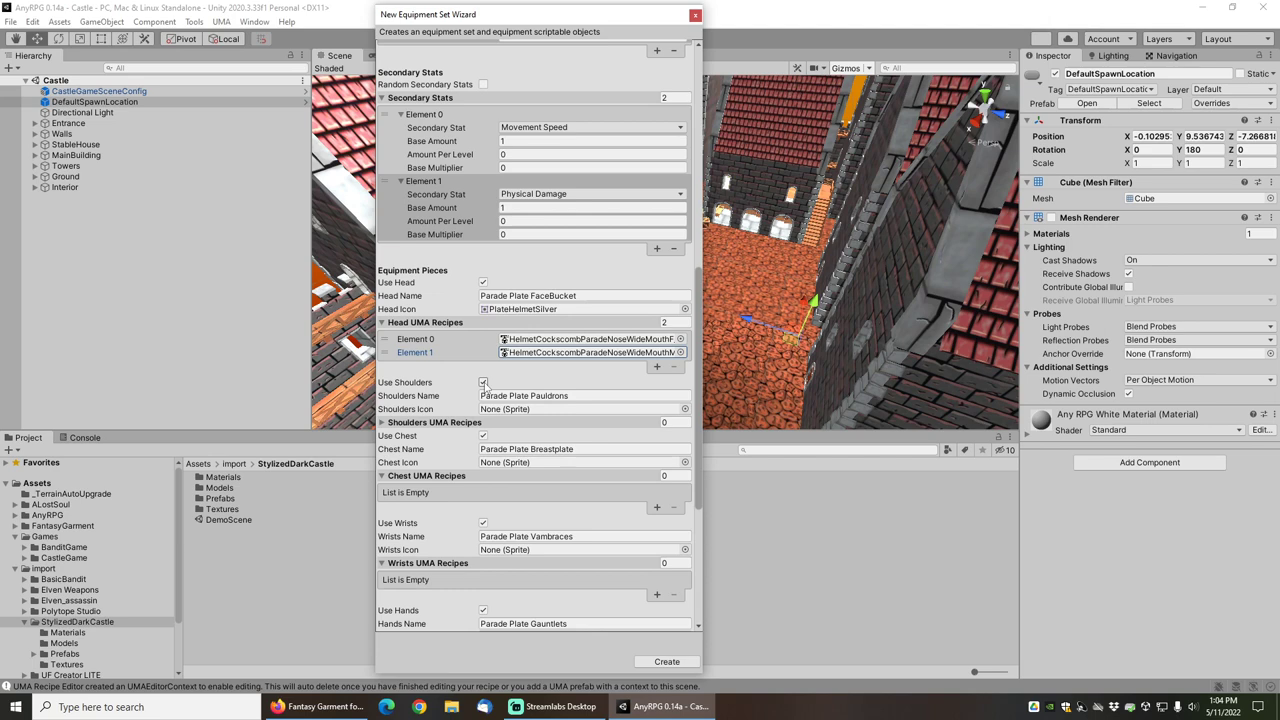
- Disable shoulders and fill both chest recipe slots with HauberkMaxParade recipes
click(482, 382)
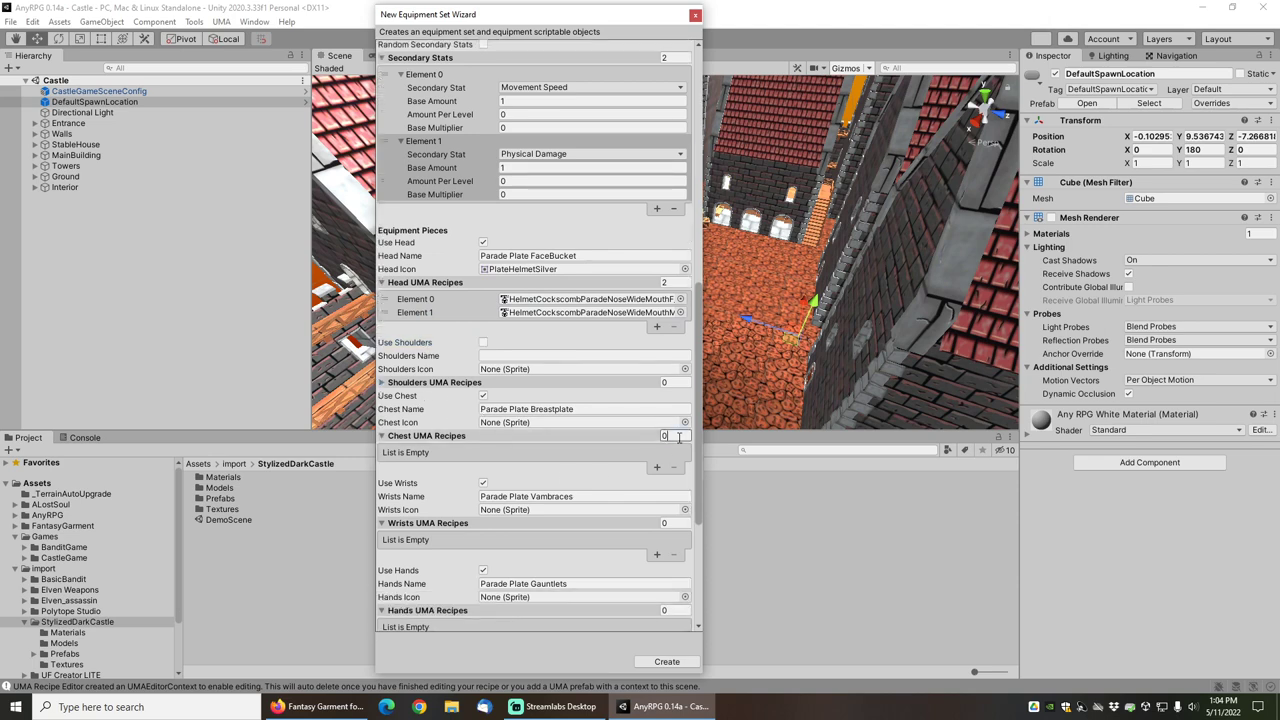
click(685, 422)
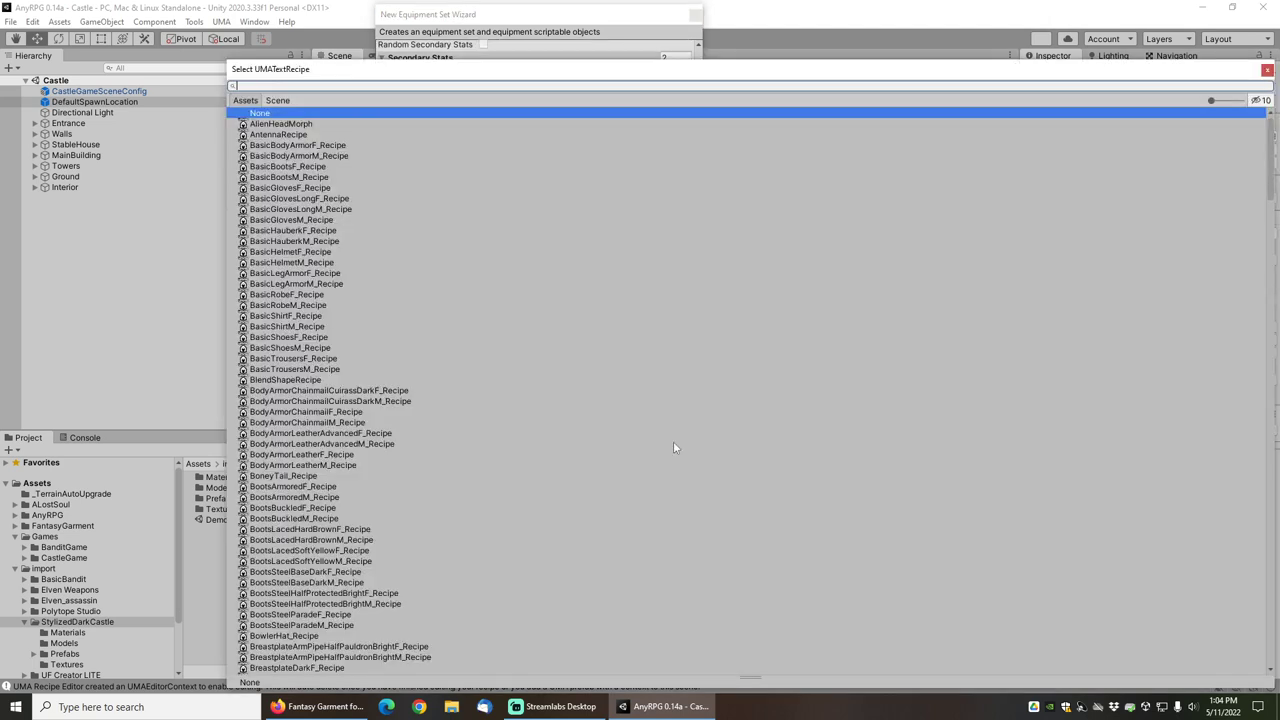
text(parade)
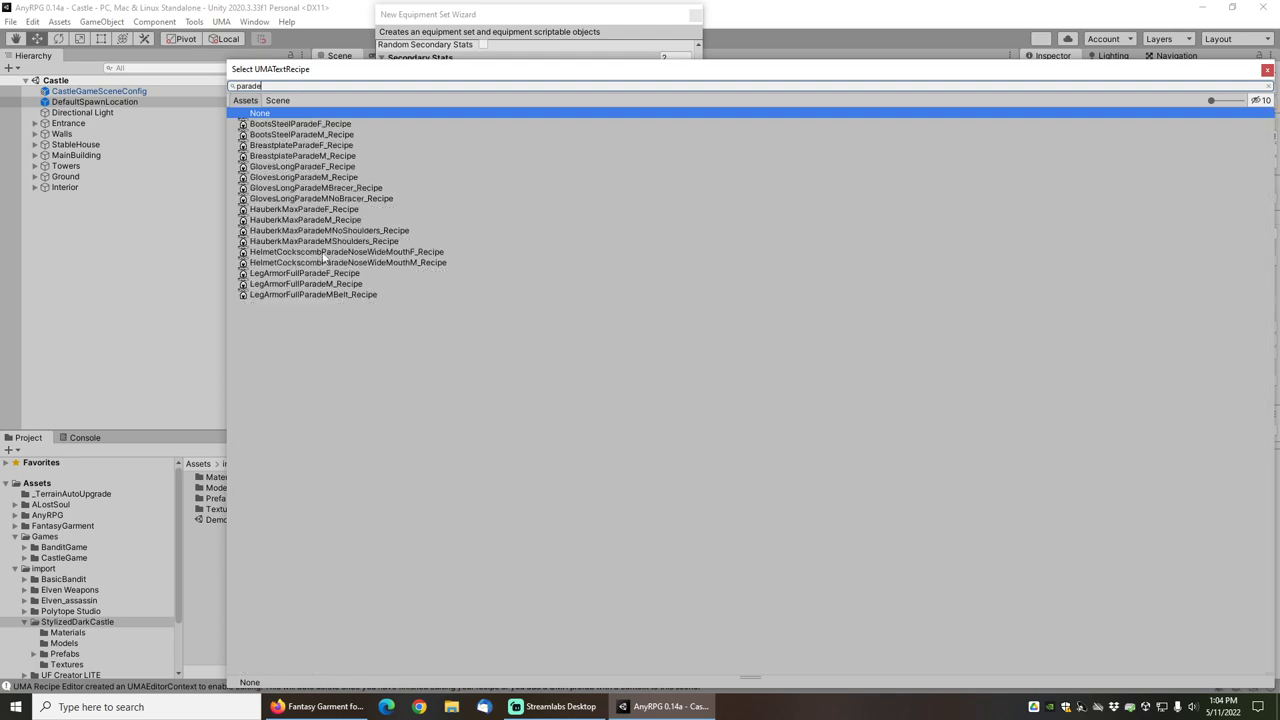
mouse_move(300, 210)
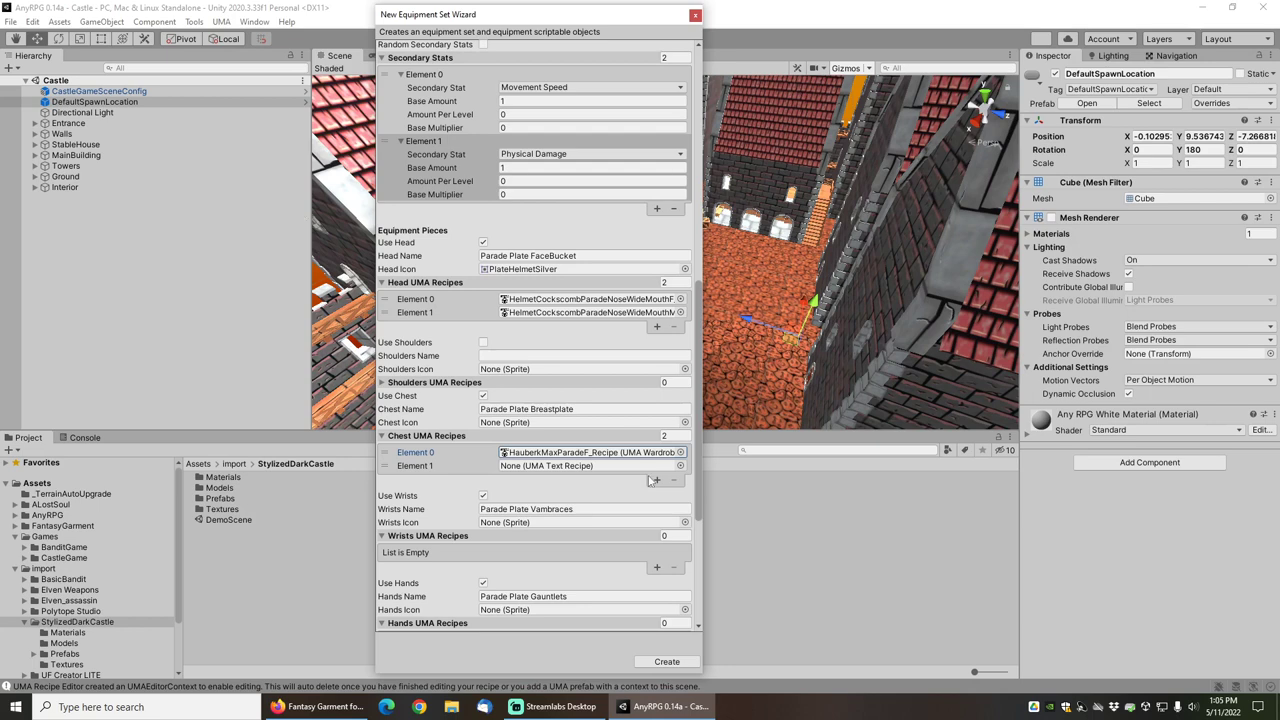
click(683, 465)
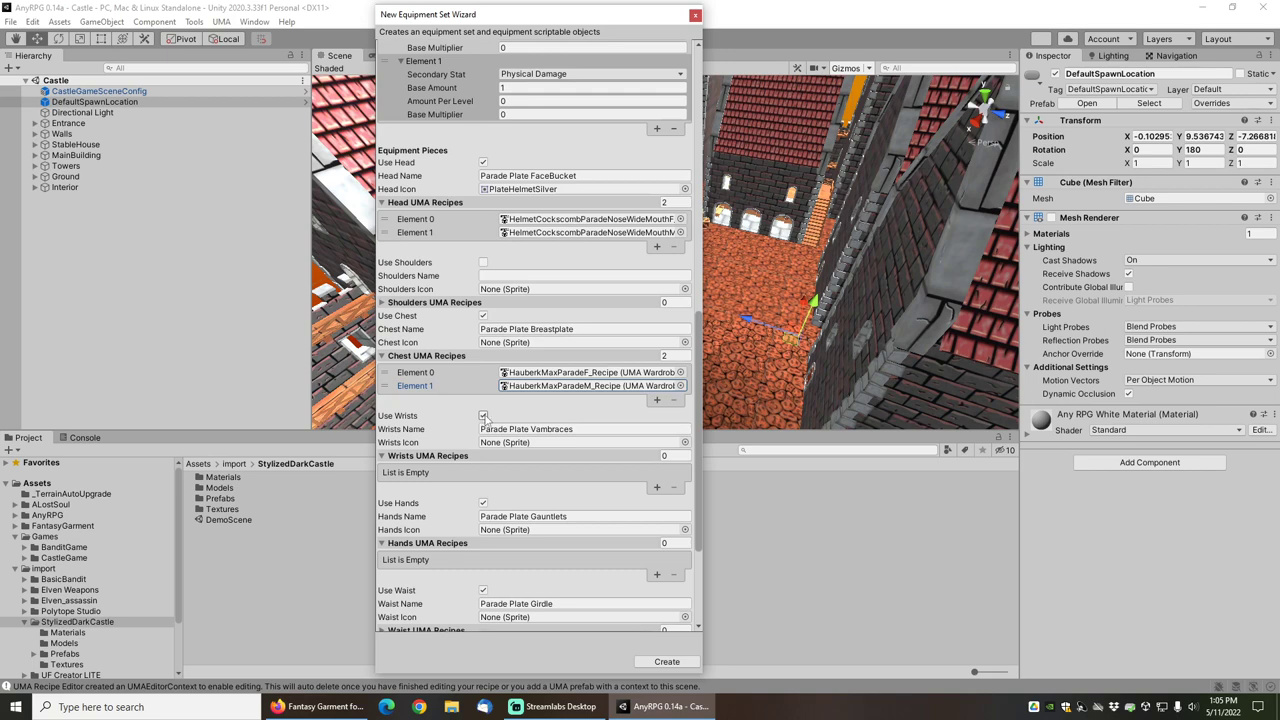
- Disable wrists and assign GlovesLongParade recipes to the hands slots
click(483, 416)
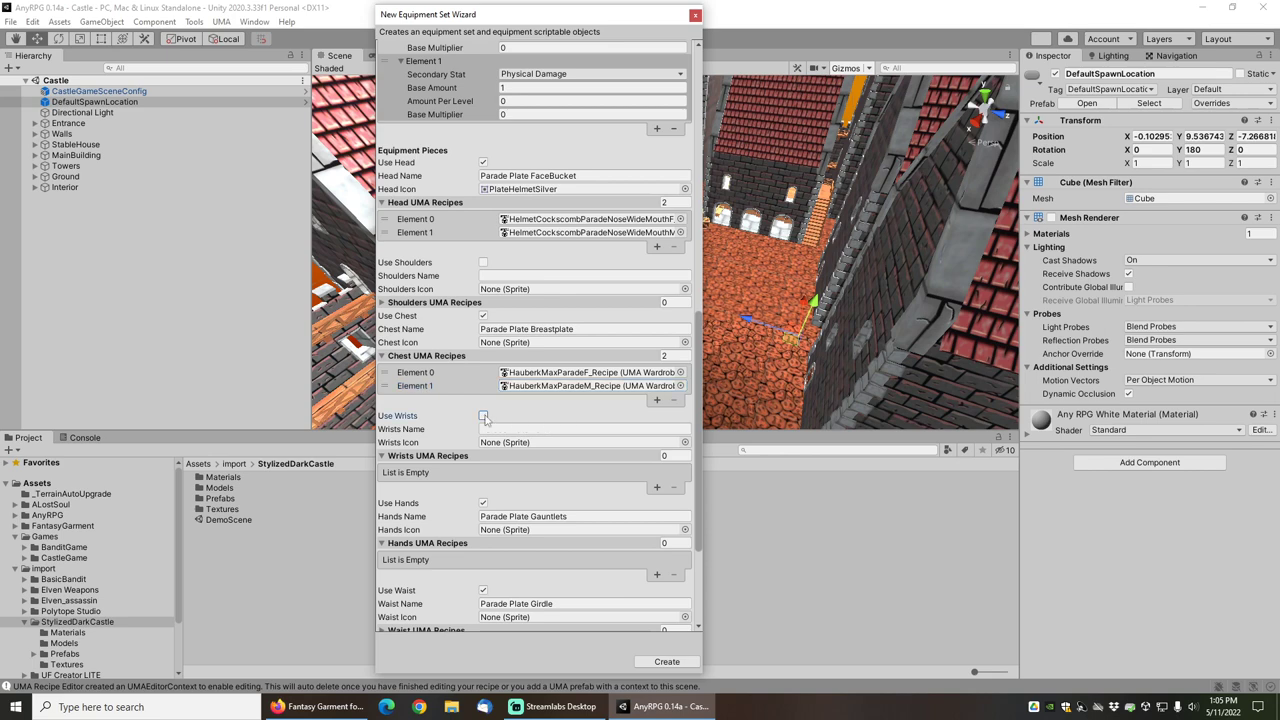
scroll(down, 3)
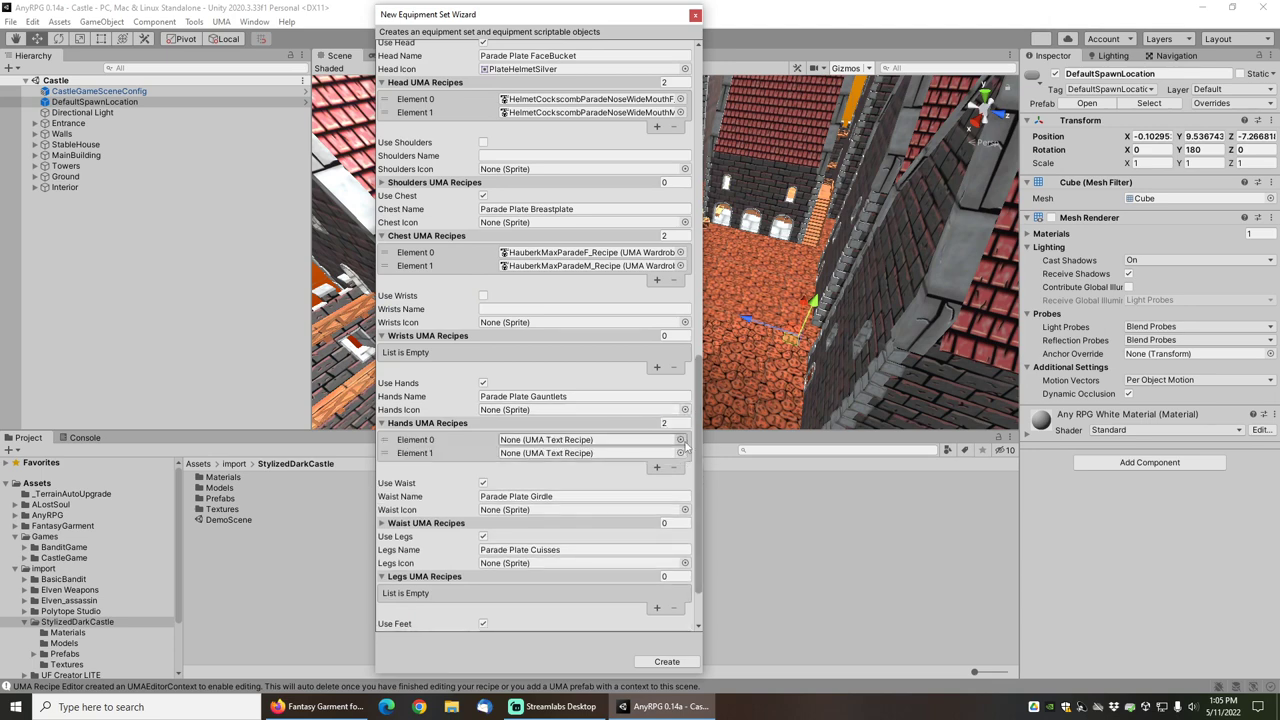
click(683, 439)
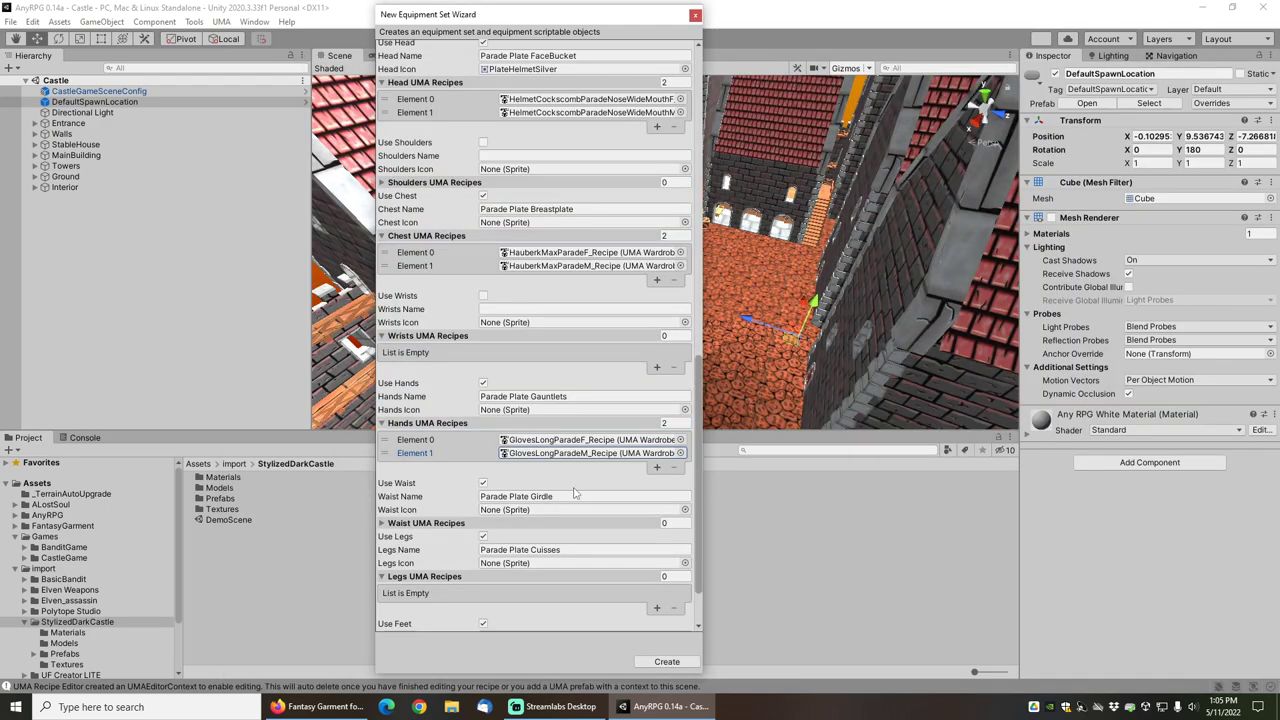
- Disable the waist piece and search 'parade' for the first legs recipe slot
scroll(down, 3)
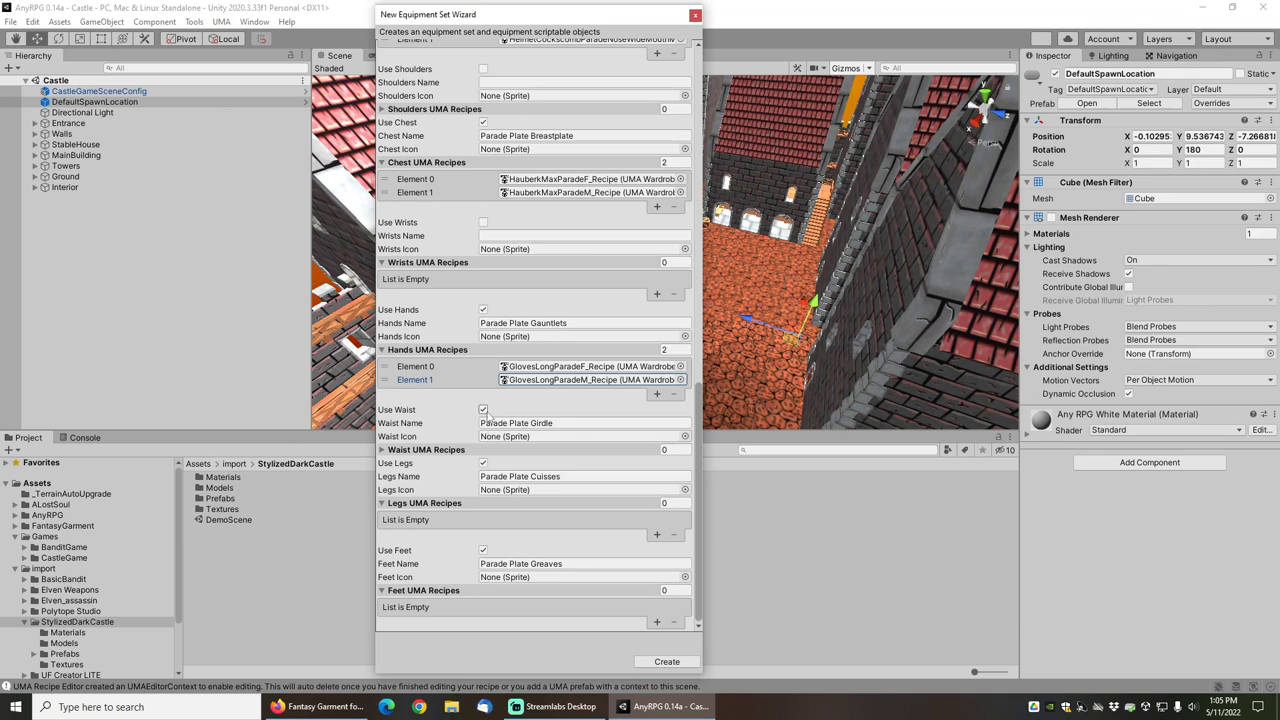
click(483, 409)
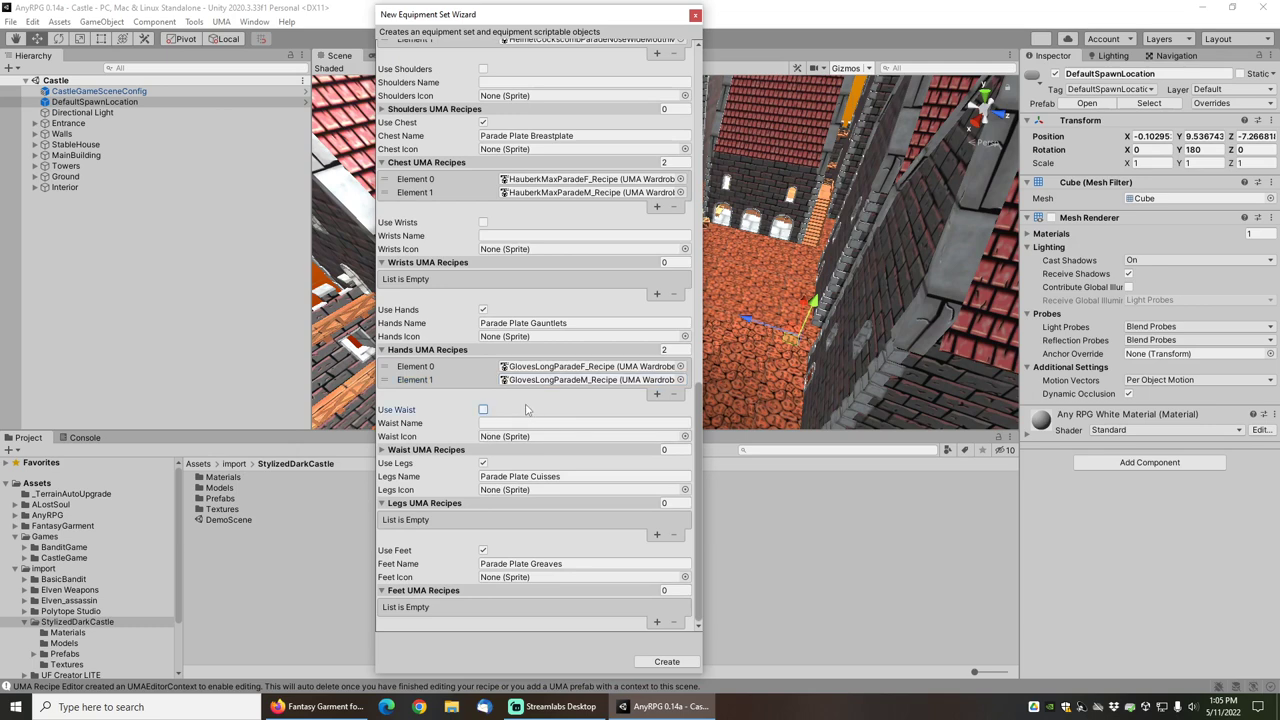
mouse_move(510, 412)
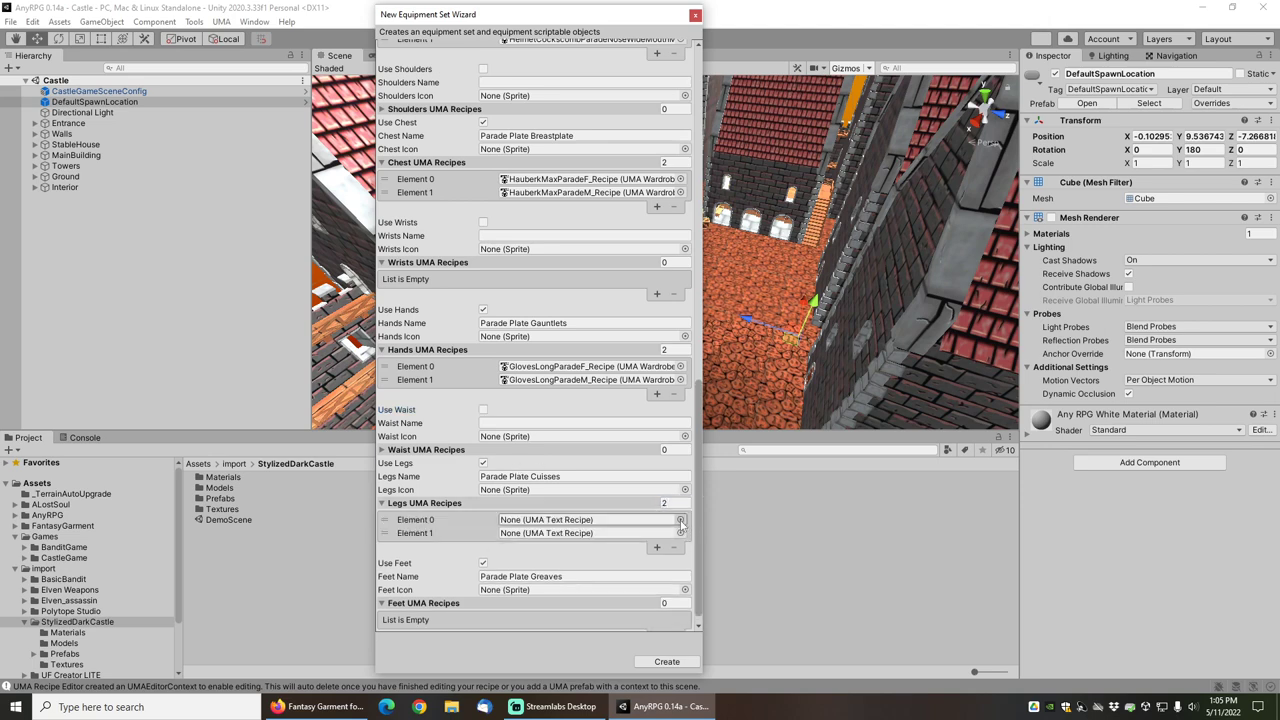
click(681, 519)
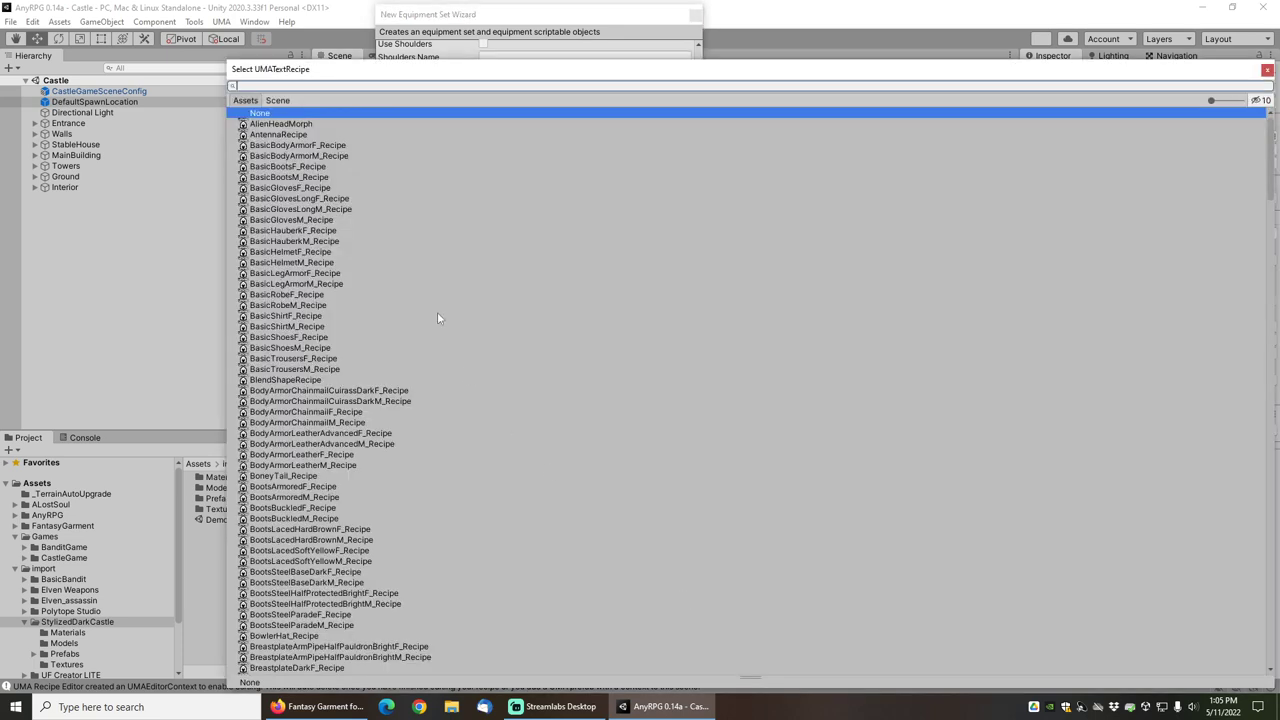
text(parade Plate Equipment)
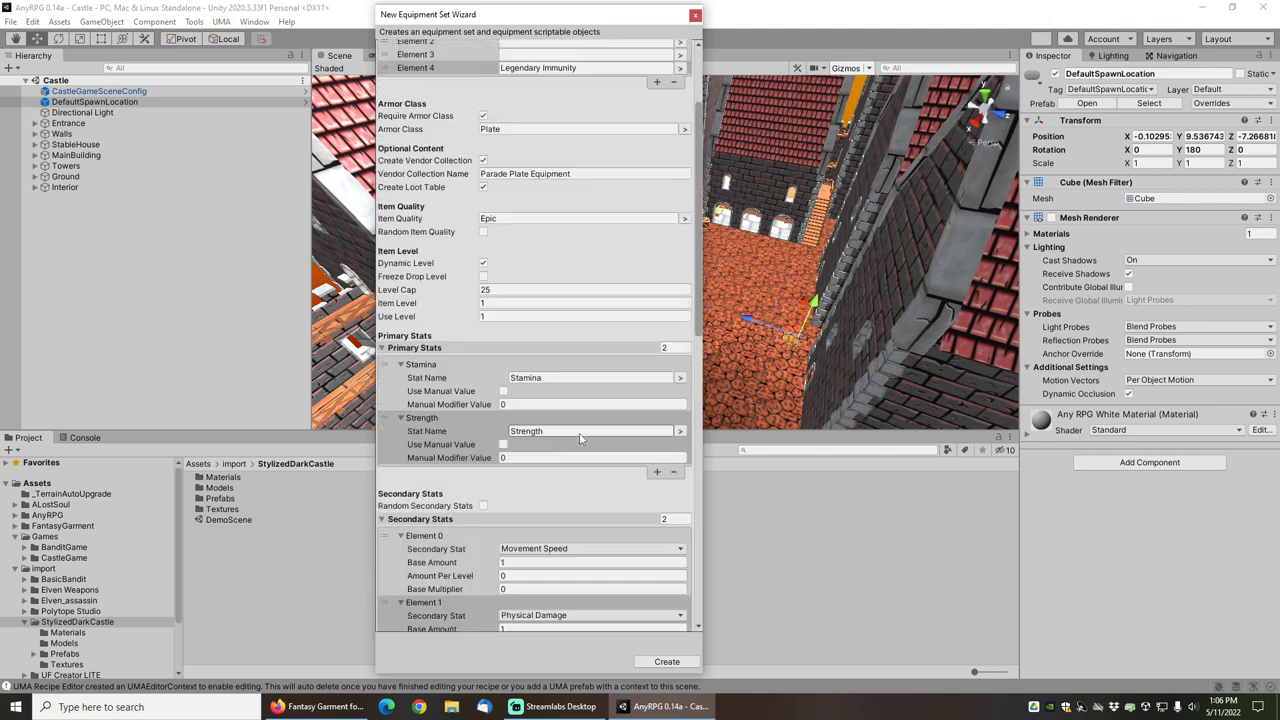
scroll(down, 3)
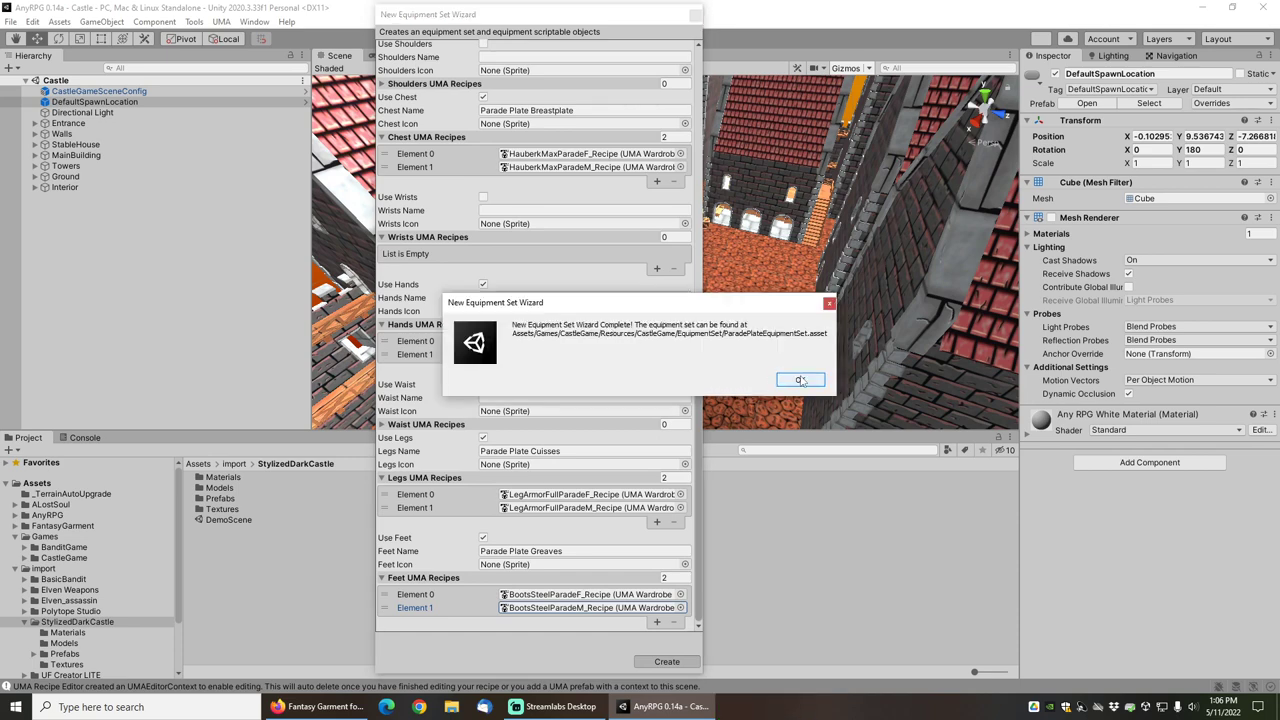
- Dismiss the wizard-complete message and expand CastleGame down to its Resources folder
click(800, 379)
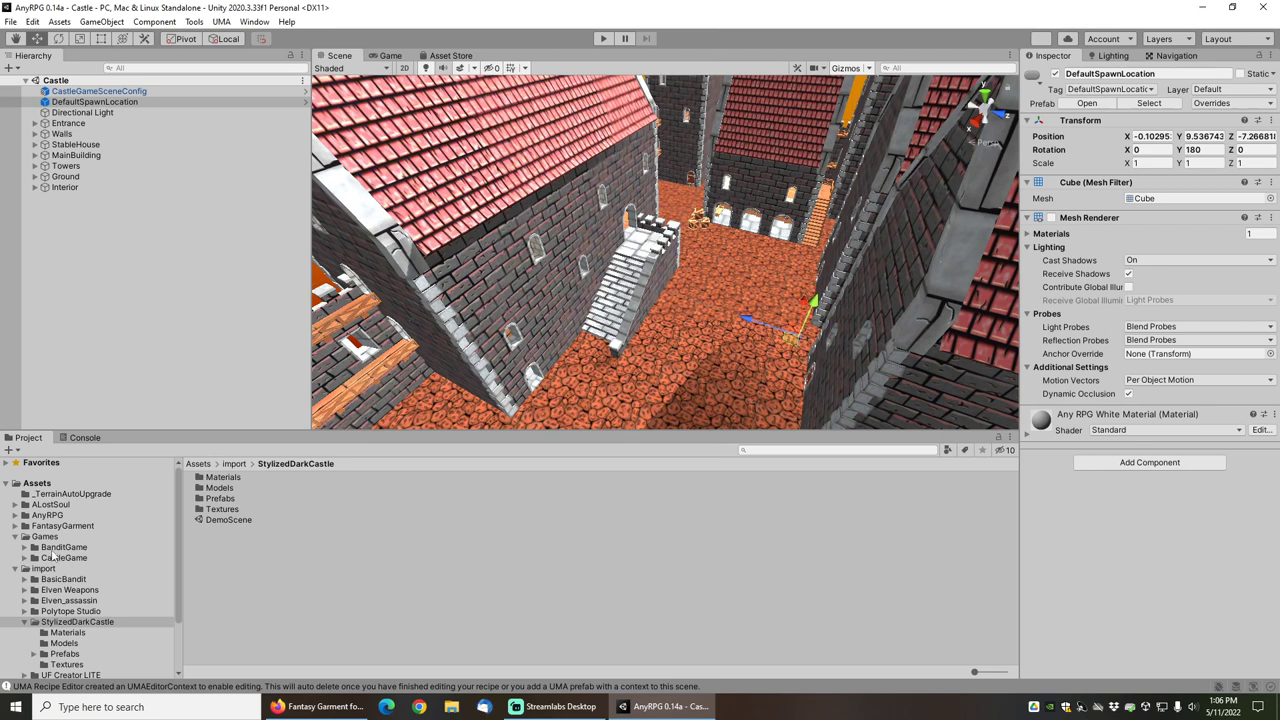
click(23, 557)
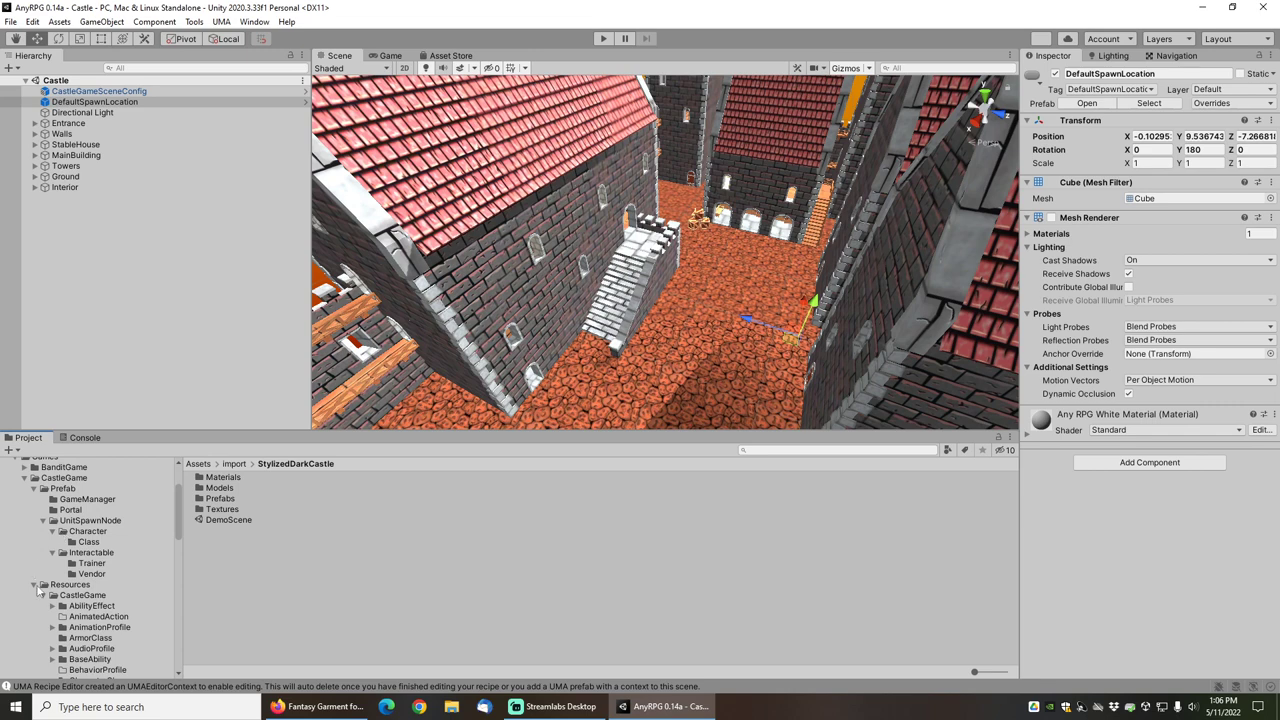
scroll(down, 3)
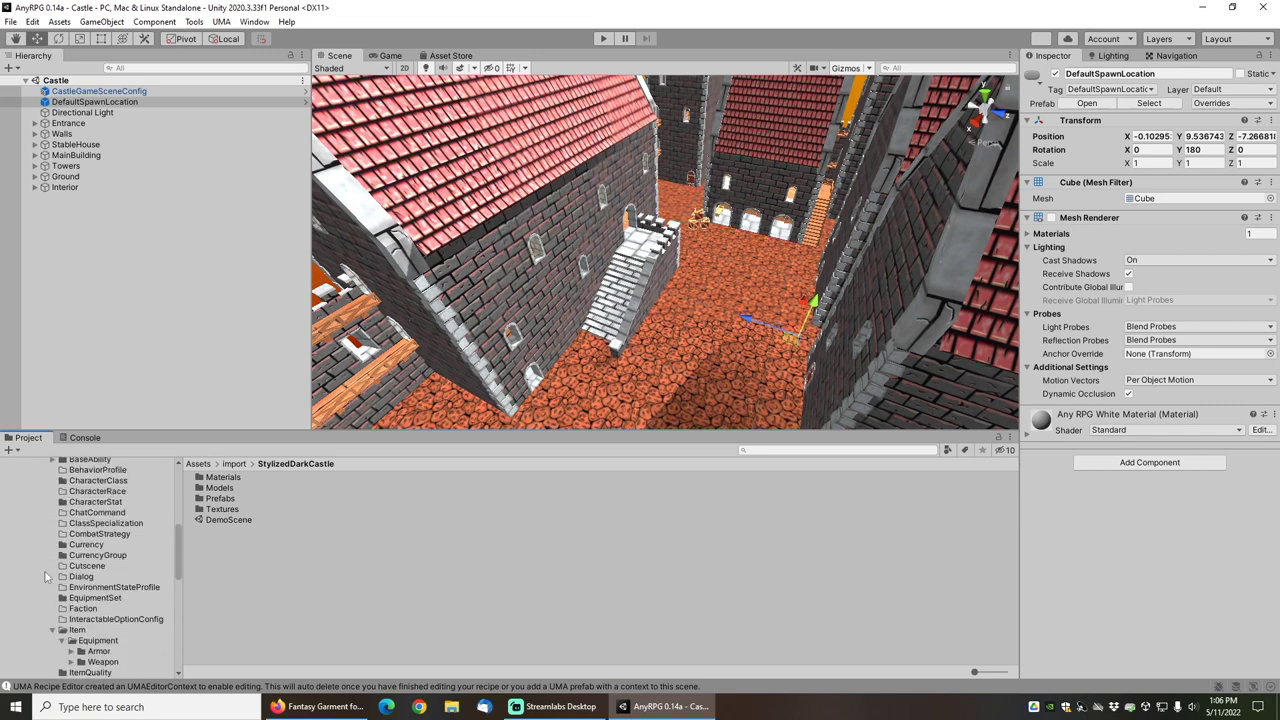
scroll(down, 3)
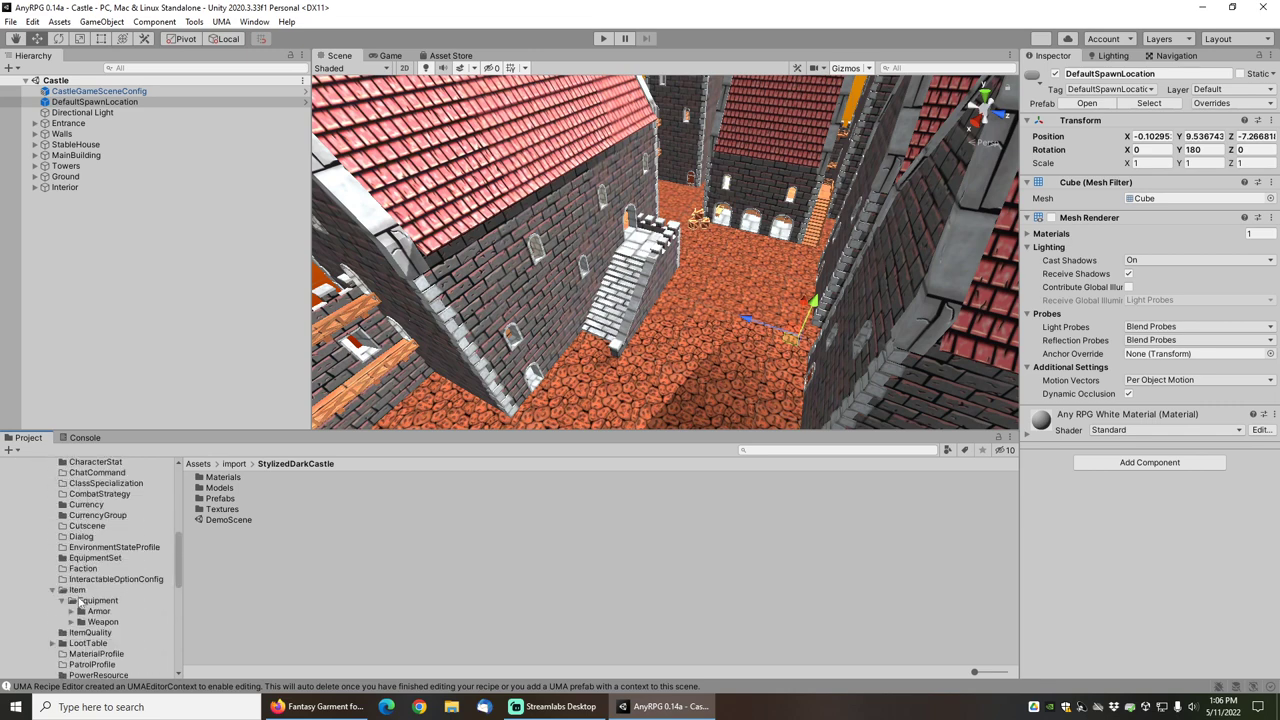
scroll(down, 3)
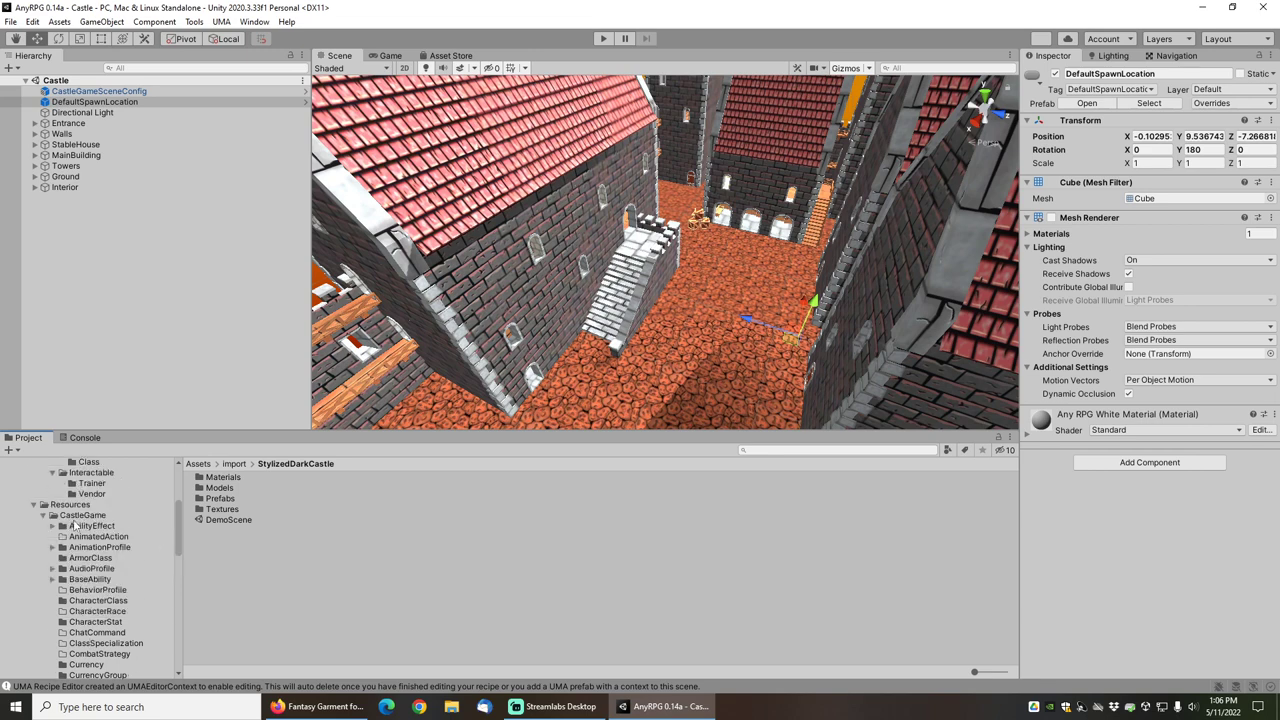
- Open EquipmentSet, select ParadePlateEquipmentSet, and review the Epic Parade Plate breastplate item
click(94, 557)
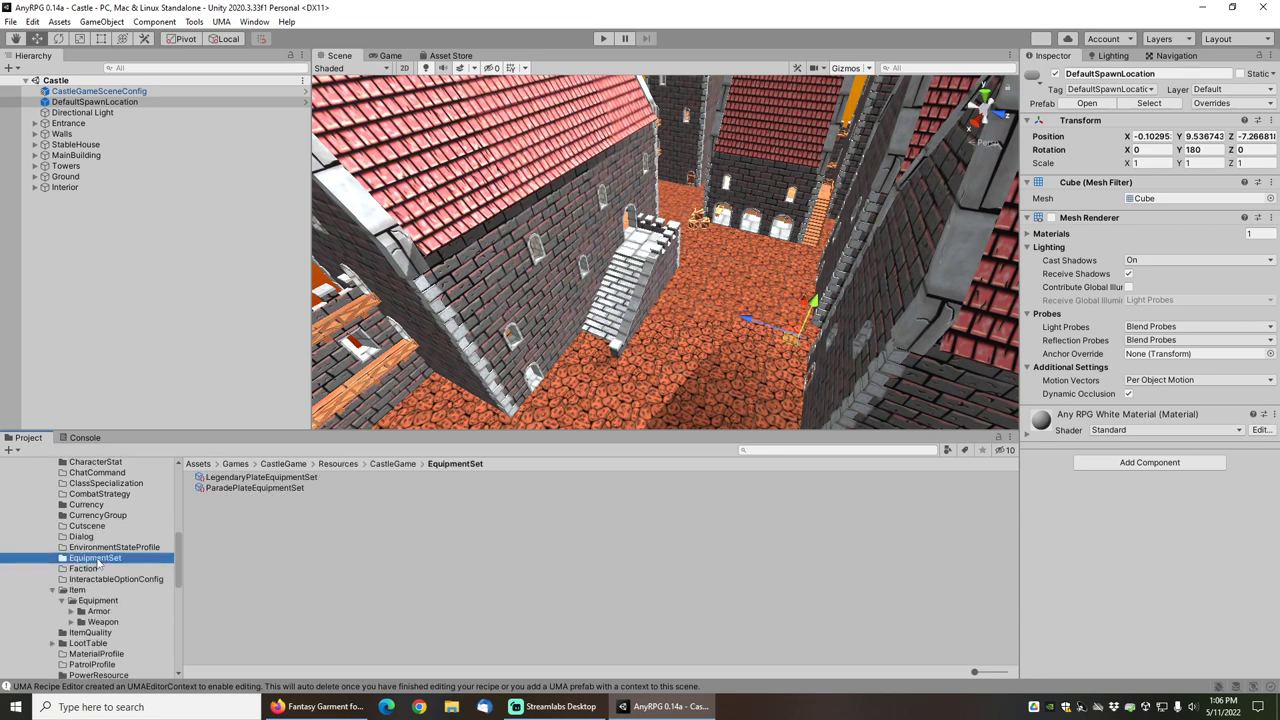
click(255, 488)
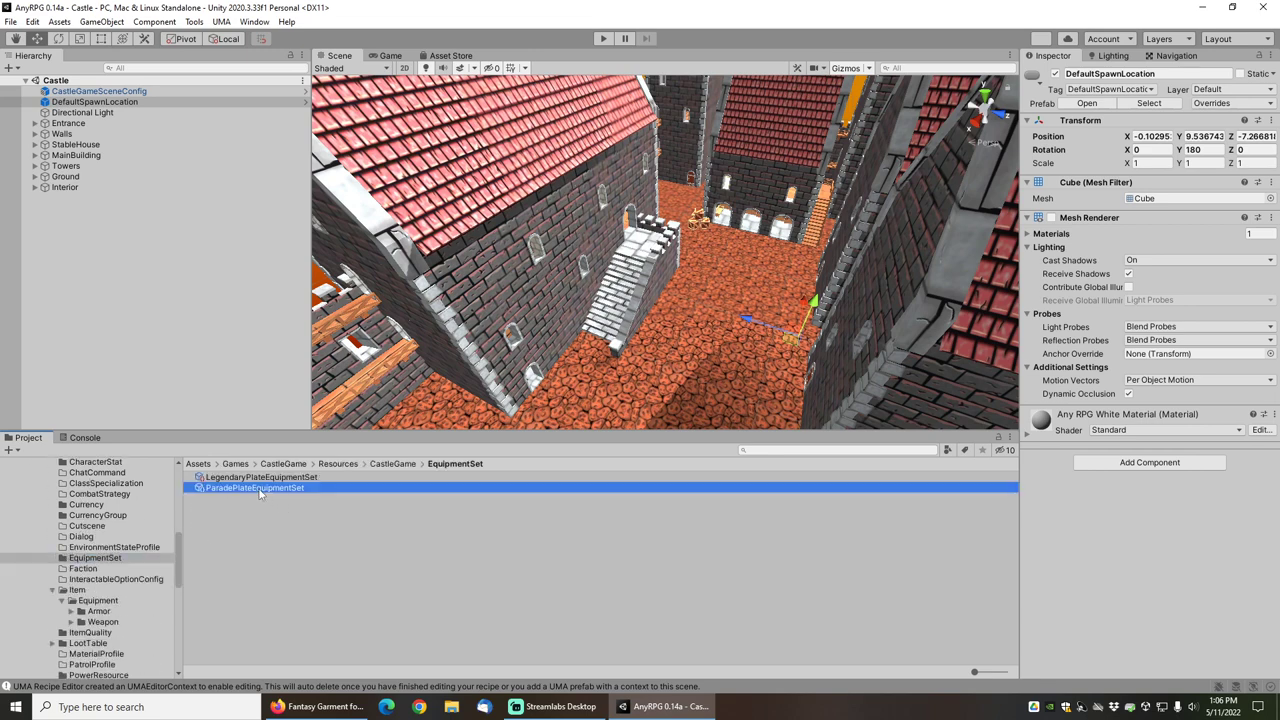
click(255, 488)
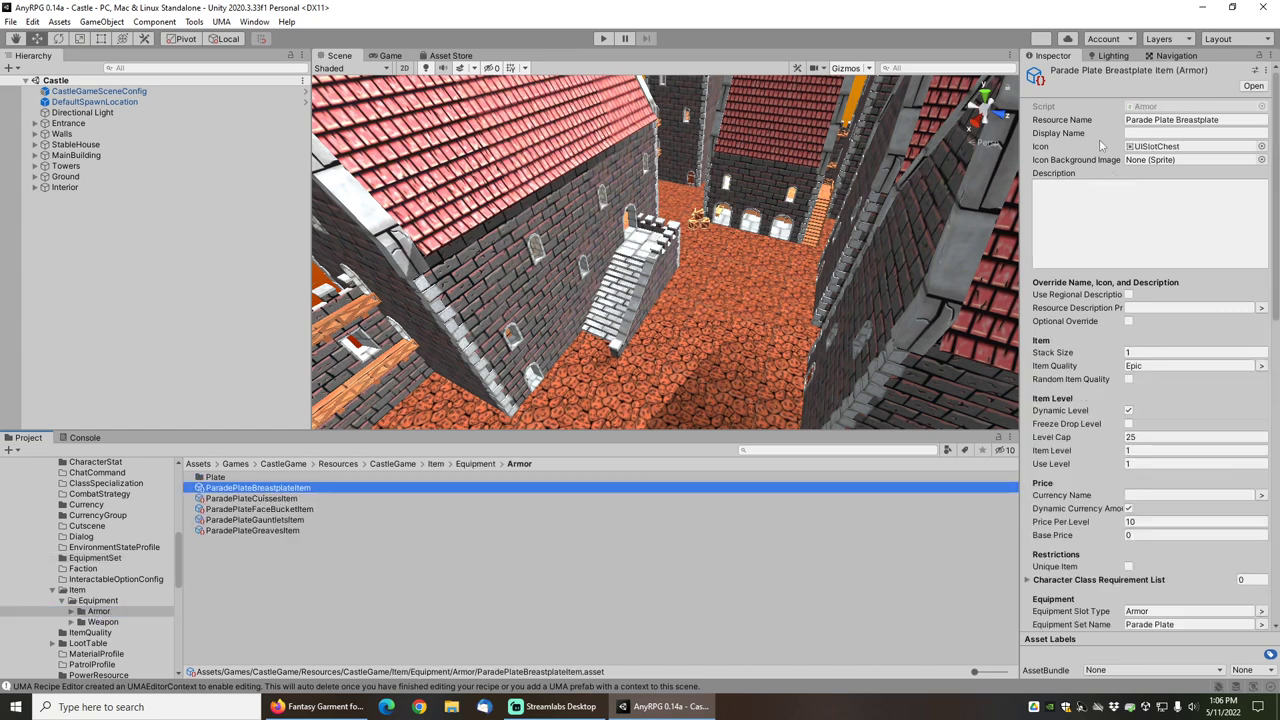
scroll(down, 3)
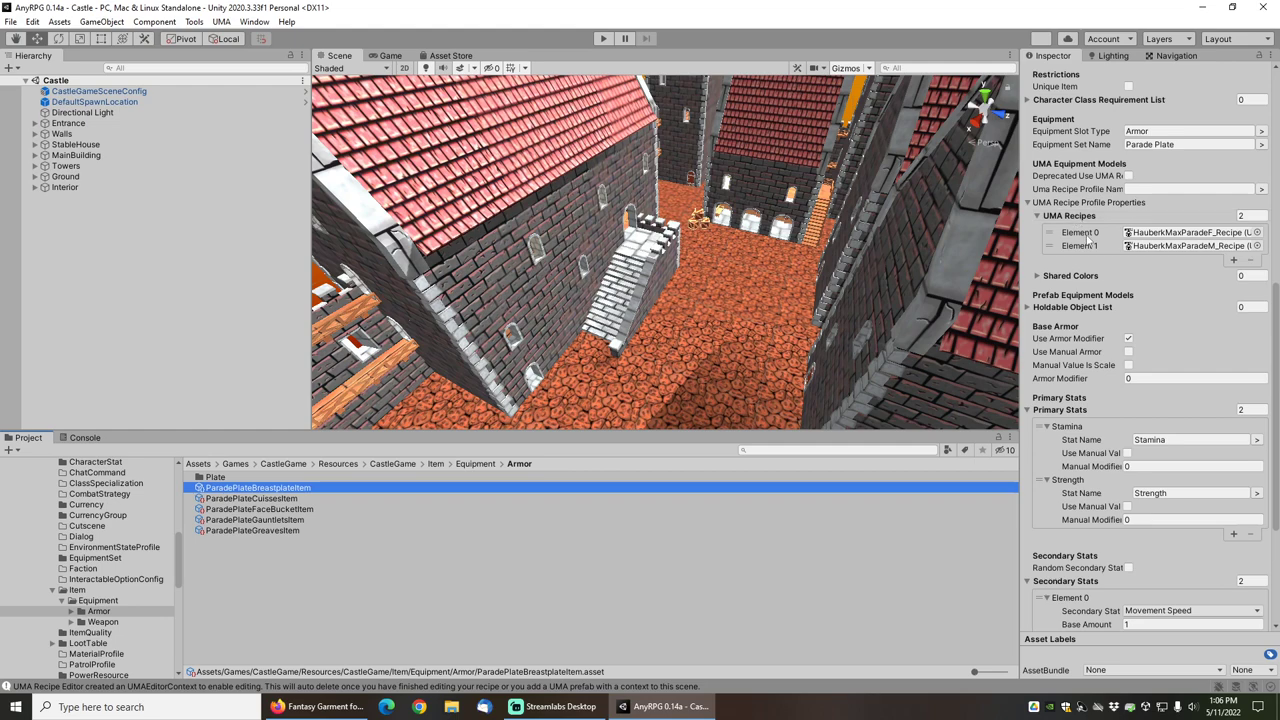
scroll(down, 3)
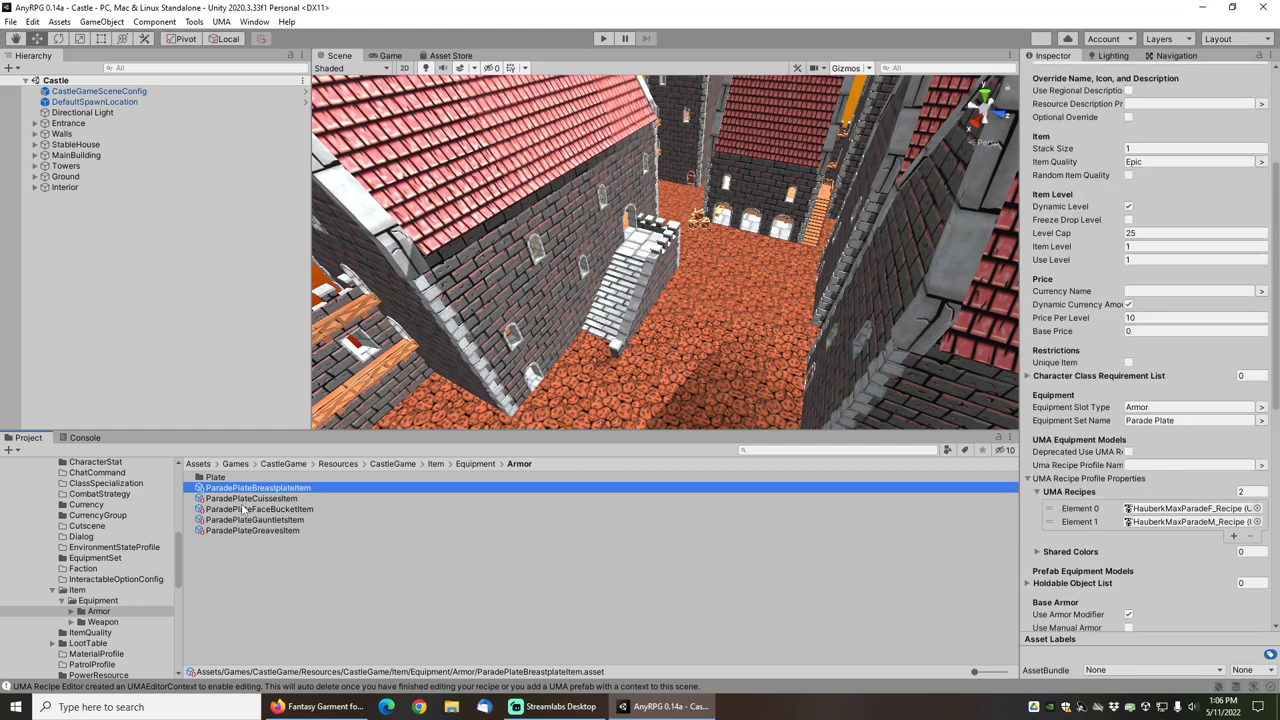
- Set Silver as the Parade Plate items' currency, then select only the breastplate
click(252, 530)
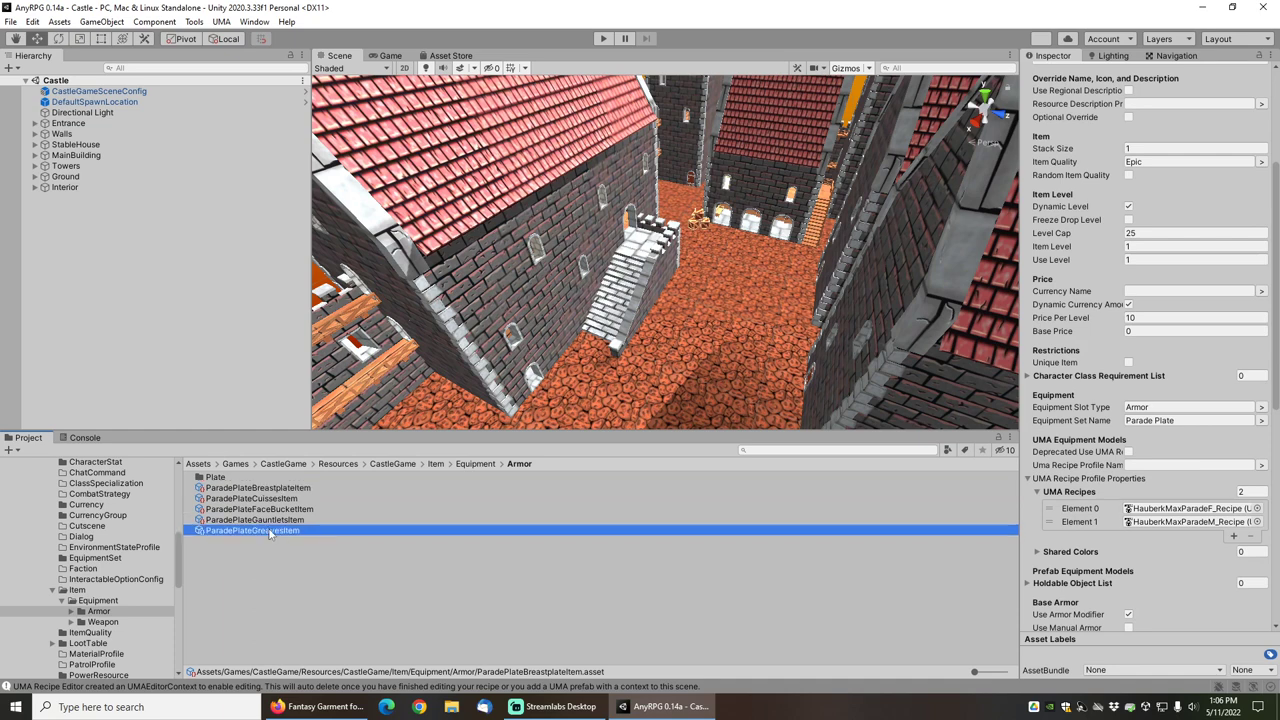
click(252, 530)
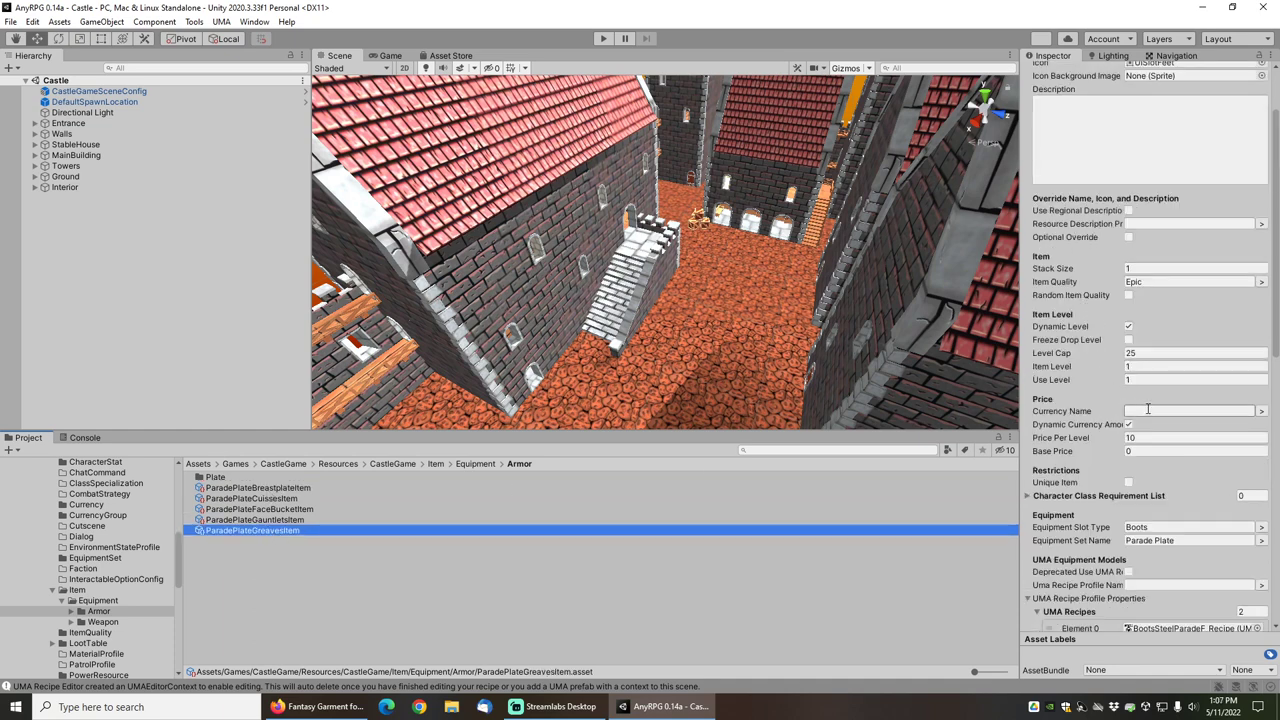
click(258, 488)
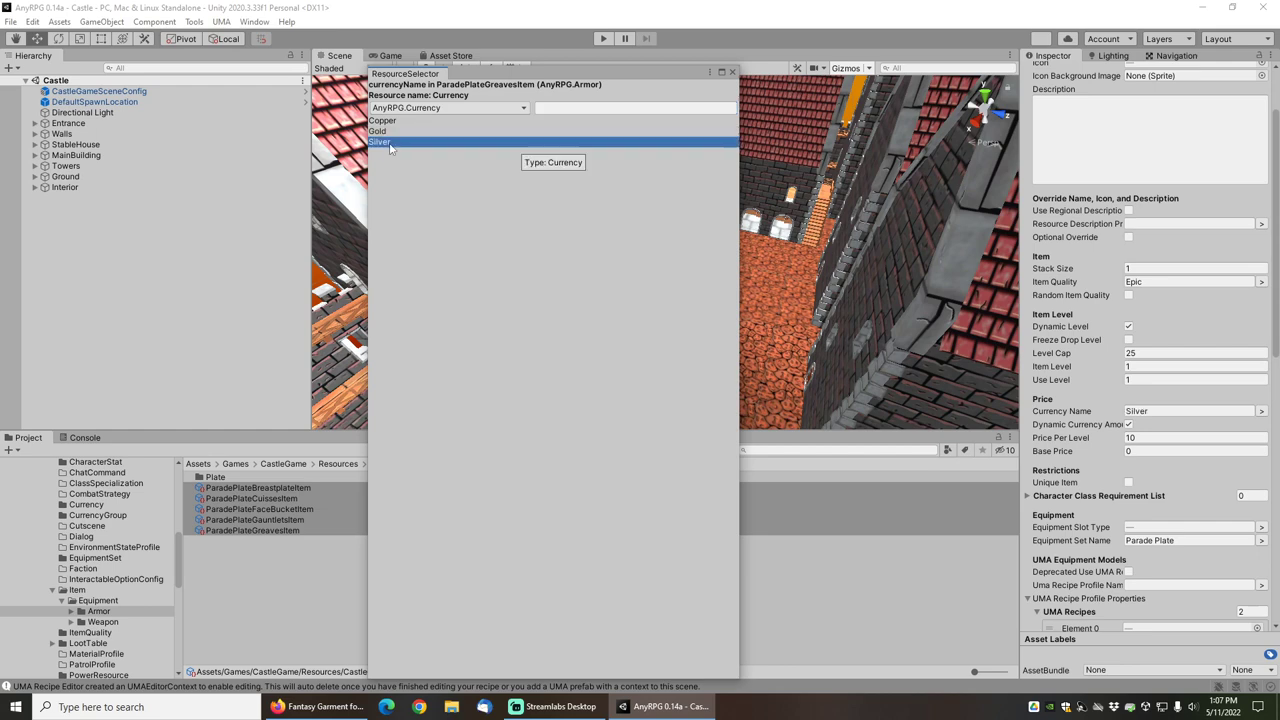
click(384, 142)
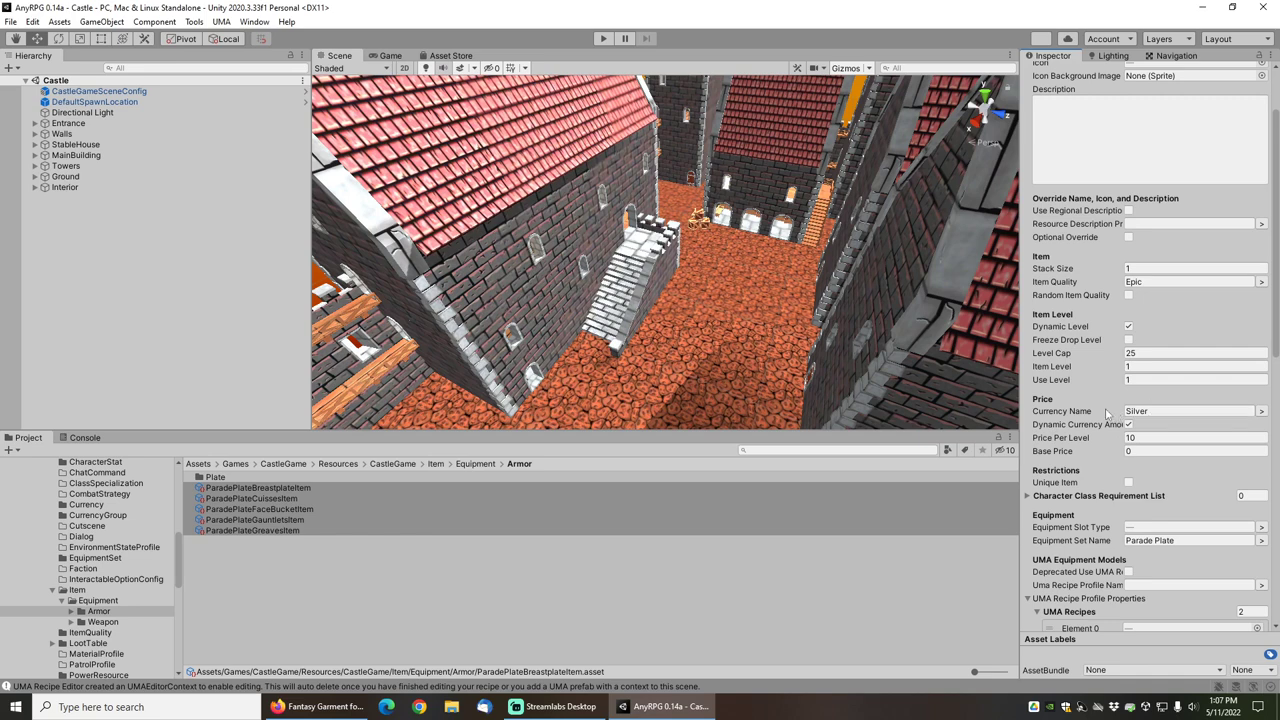
mouse_move(1062, 411)
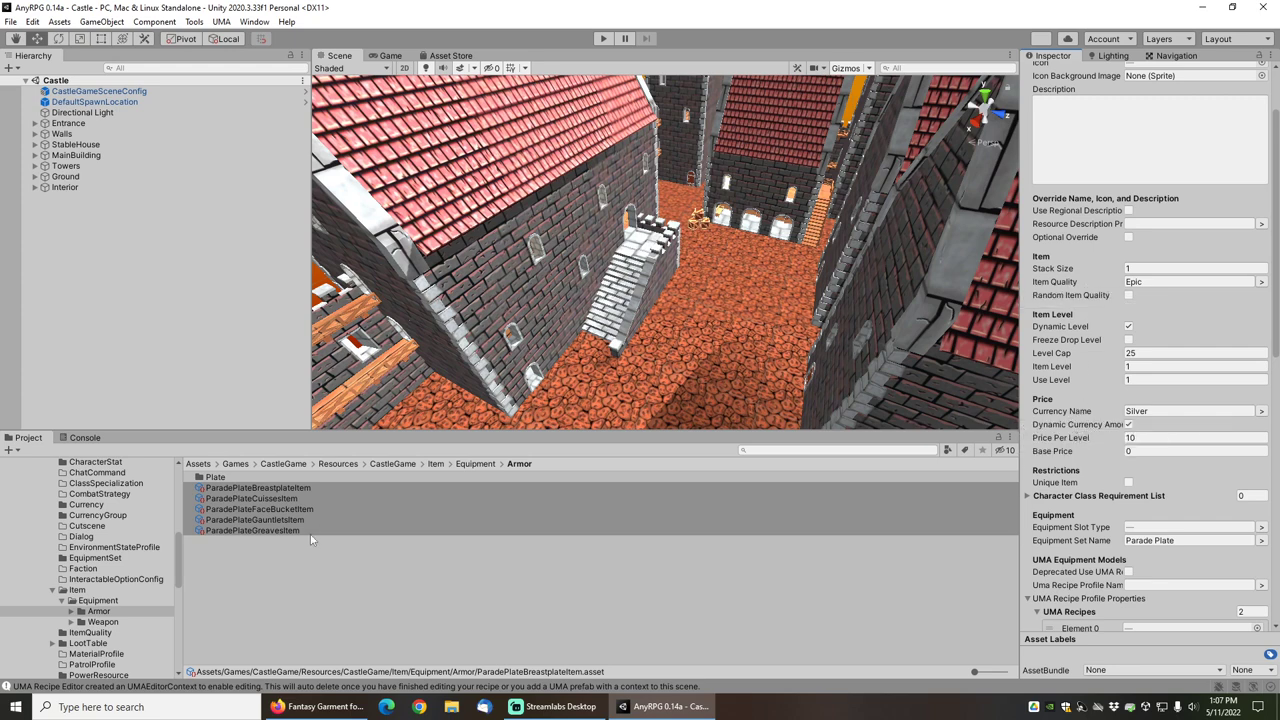
mouse_move(1053, 411)
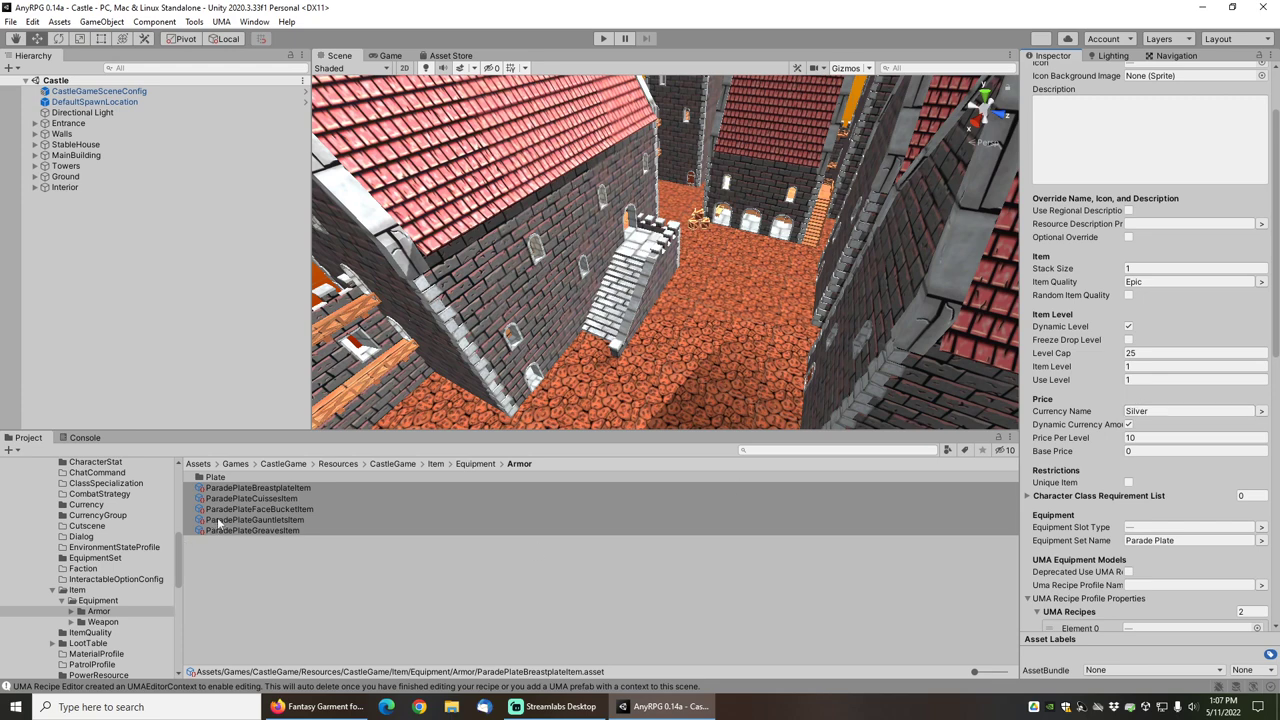
click(258, 487)
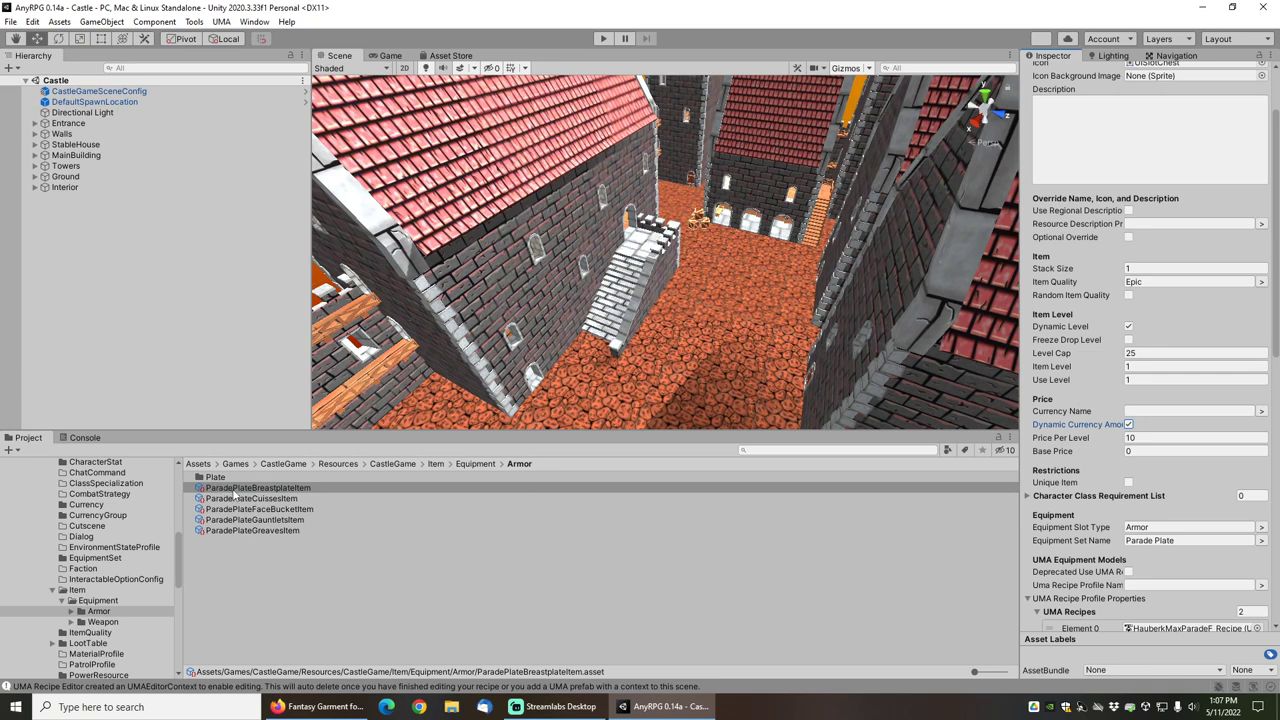
mouse_move(118, 594)
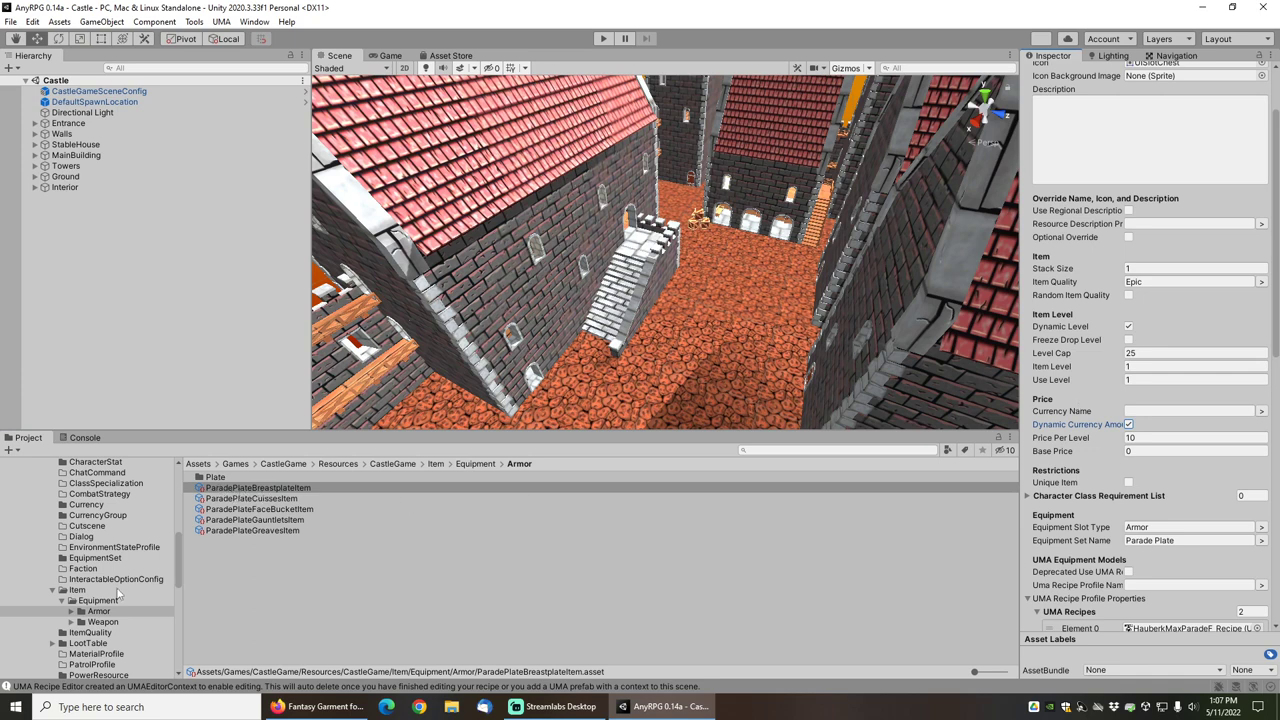
- Review the ParadePlateLoot loot group: FaceBucket, Breastplate, Gauntlets, Cuisses, Greaves at 20 chance
click(85, 563)
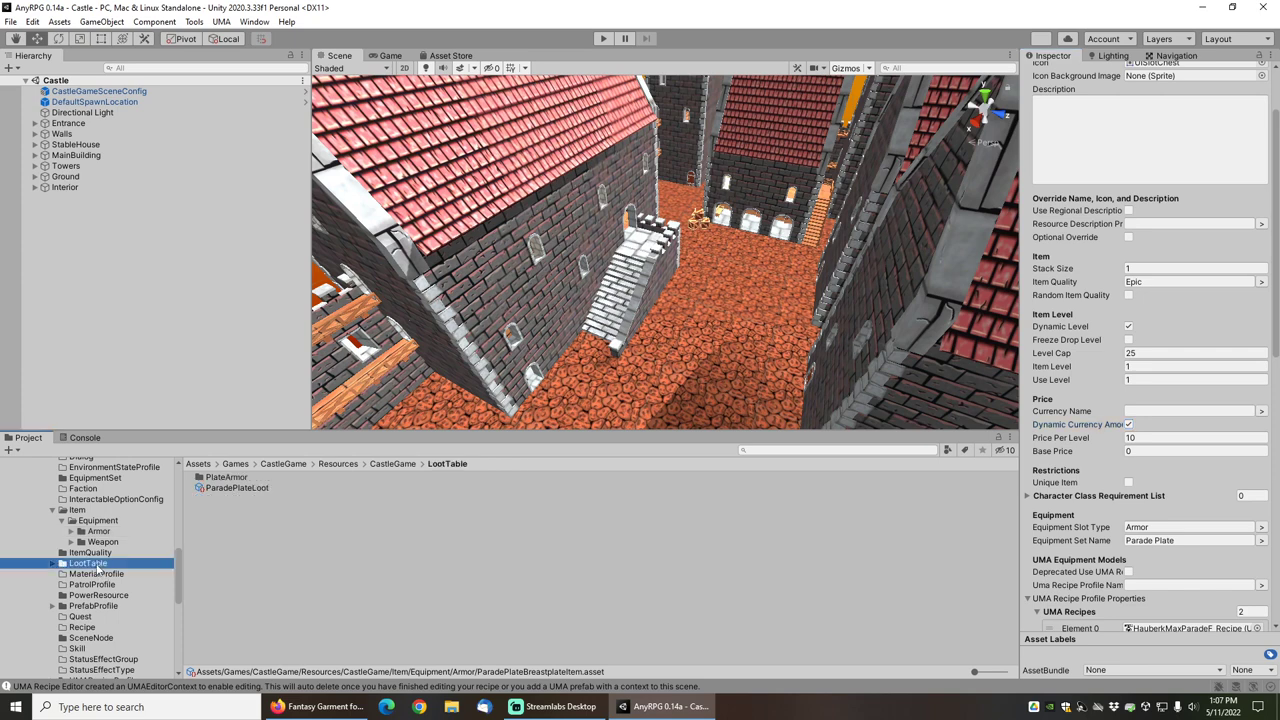
click(237, 488)
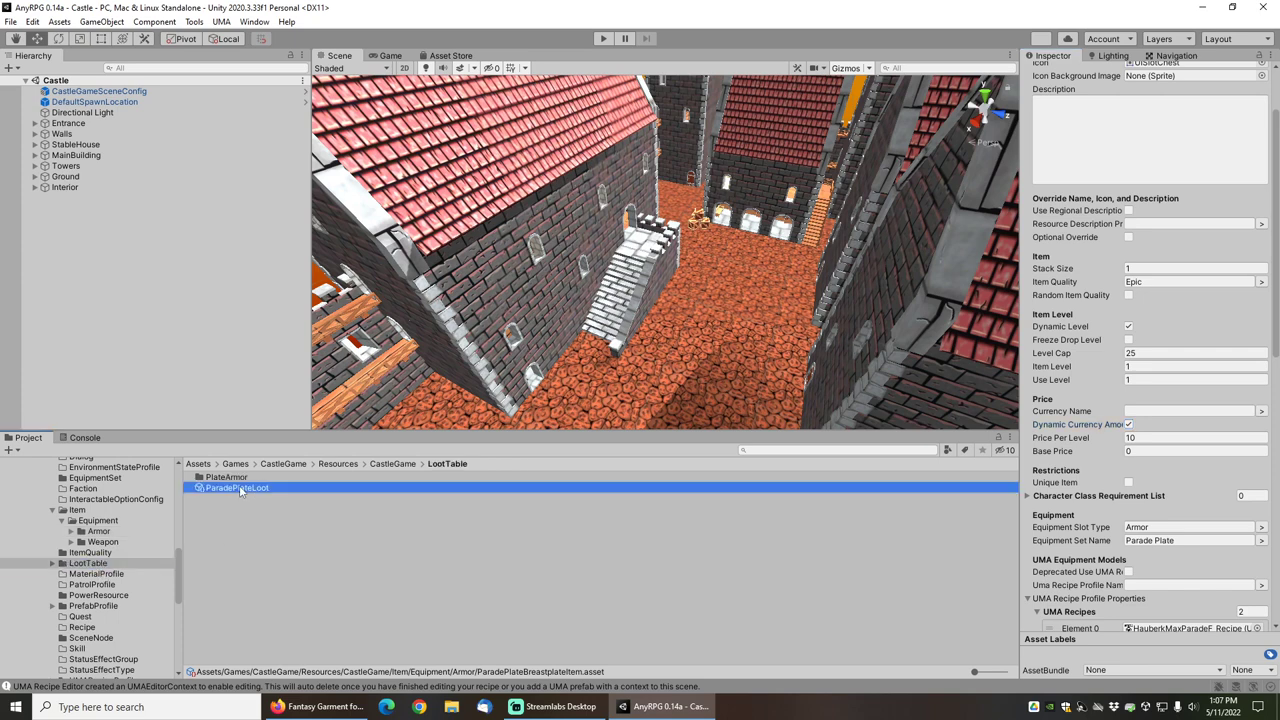
click(237, 488)
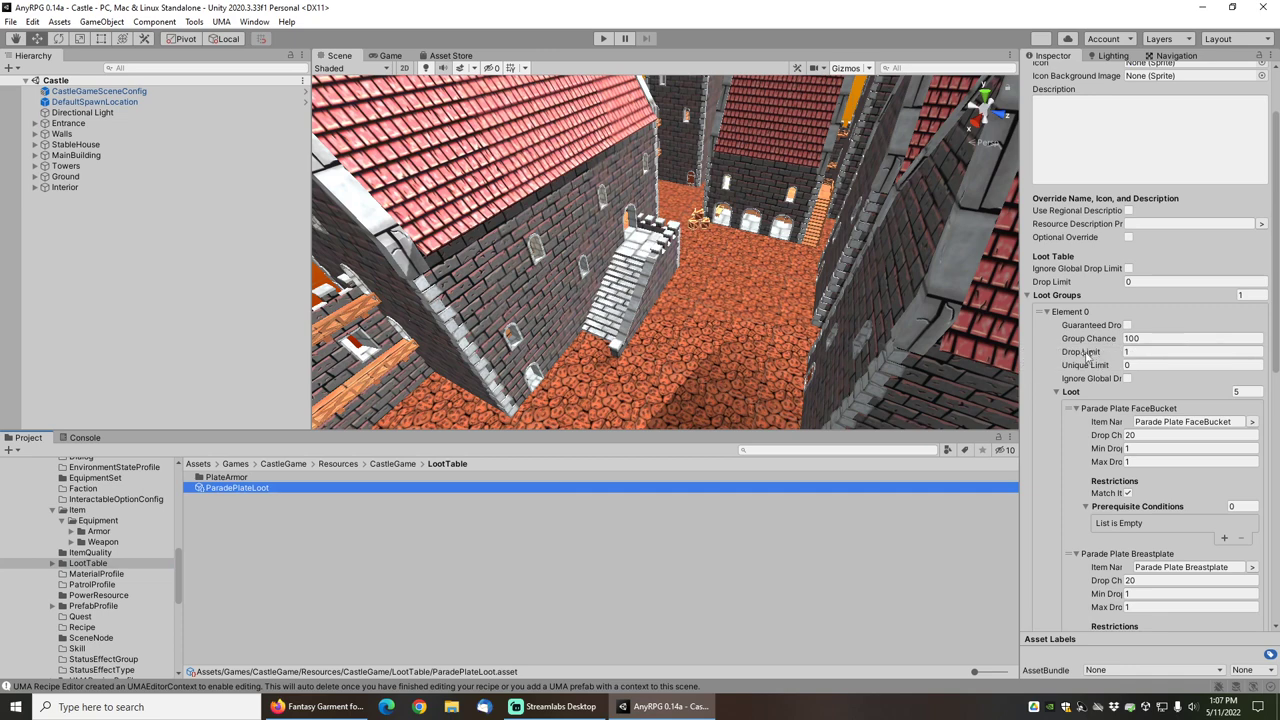
mouse_move(1082, 352)
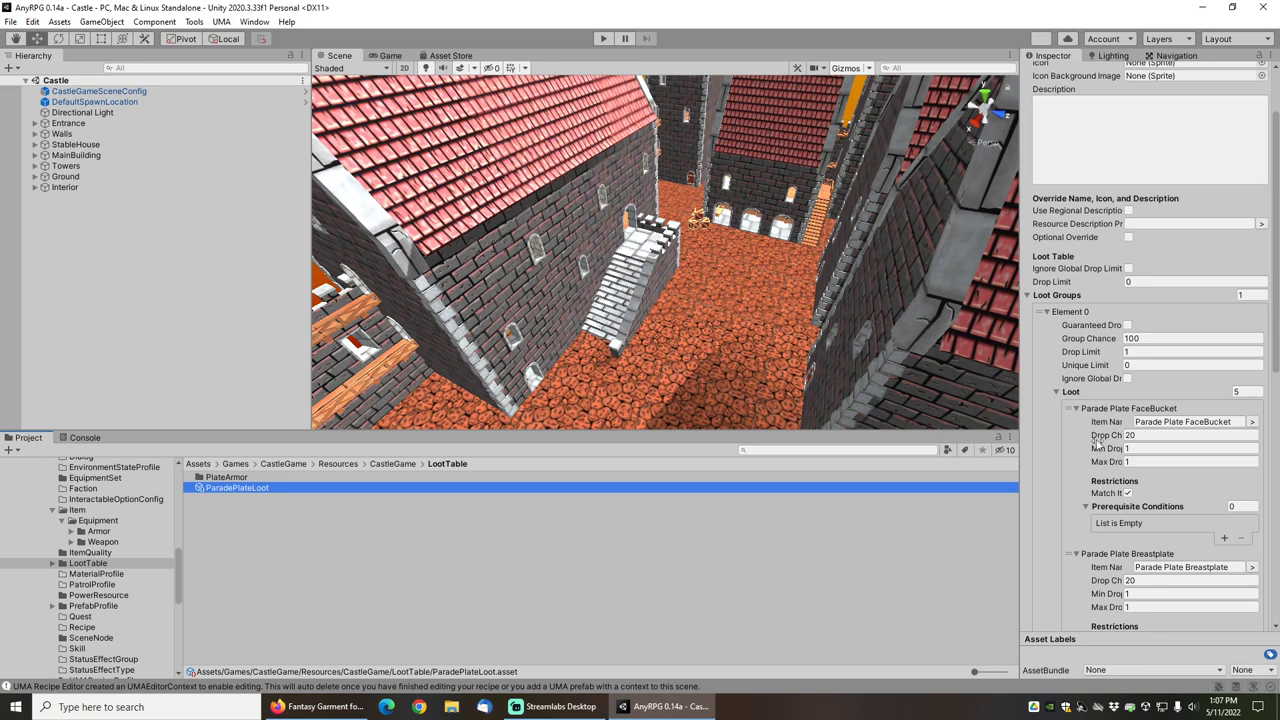
scroll(down, 3)
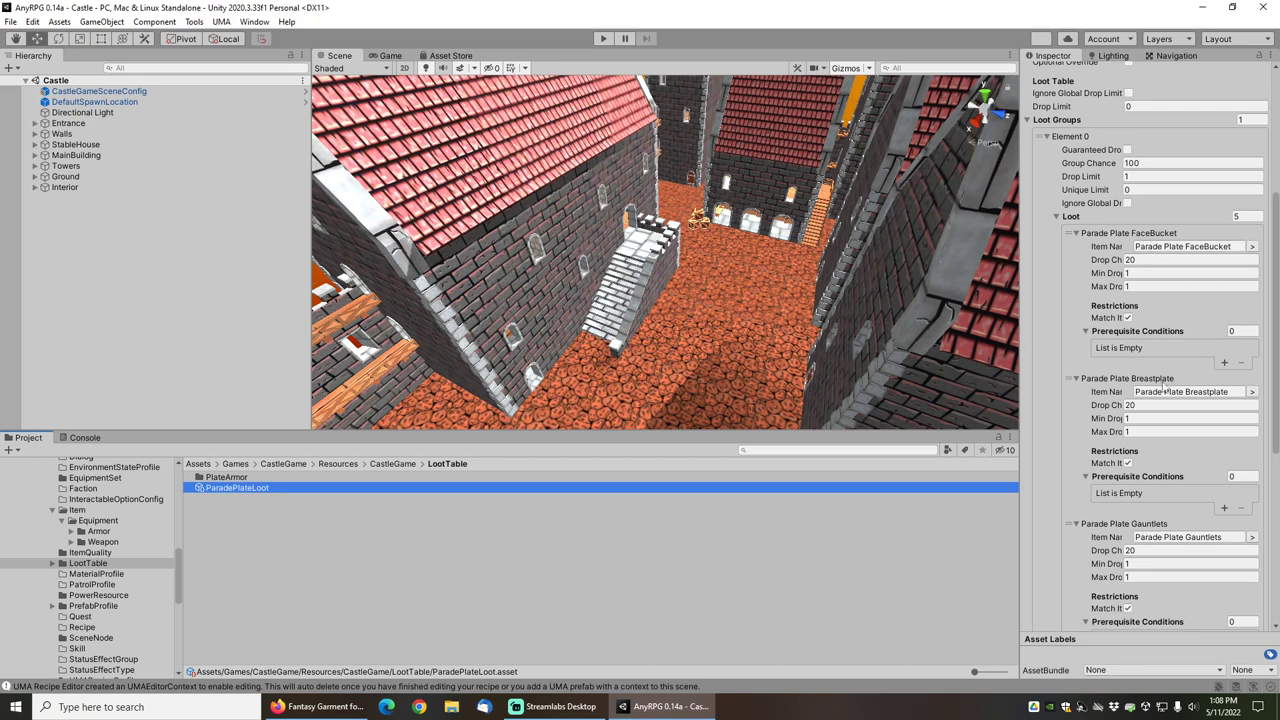
scroll(down, 3)
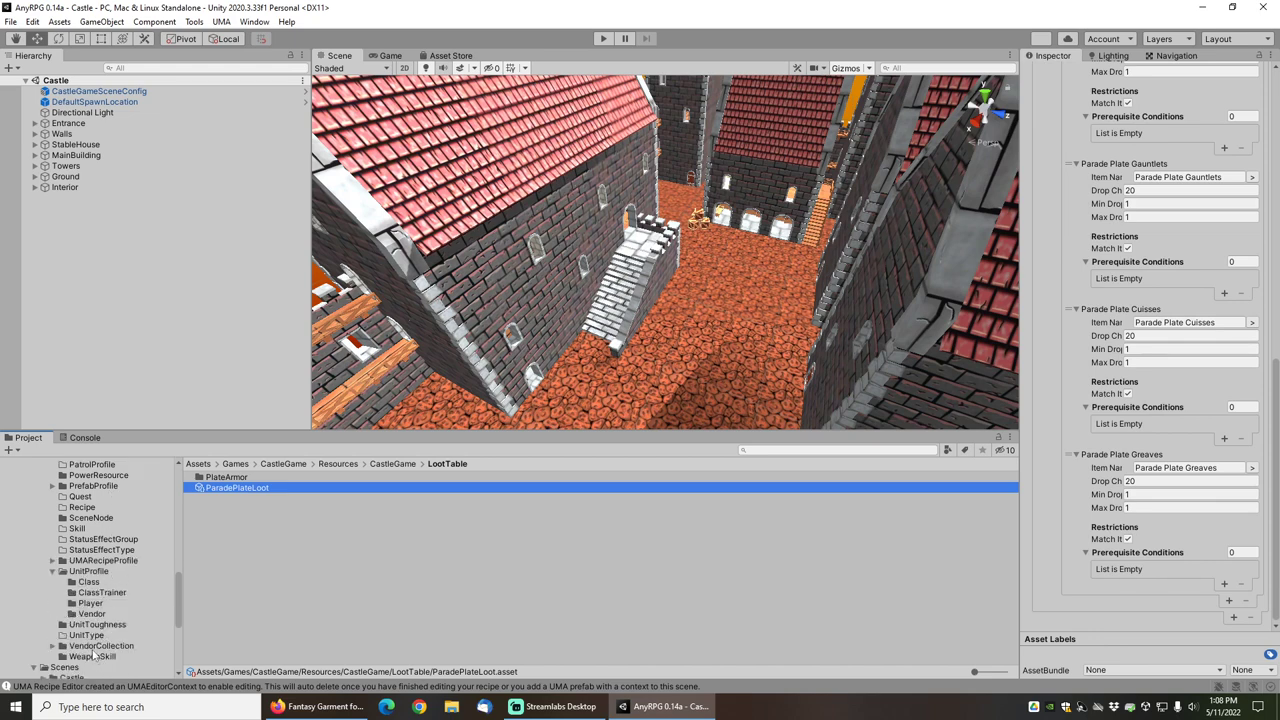
- Show ParadePlateEquipmentVendorCollection from the VendorCollection folder in the Inspector
click(95, 645)
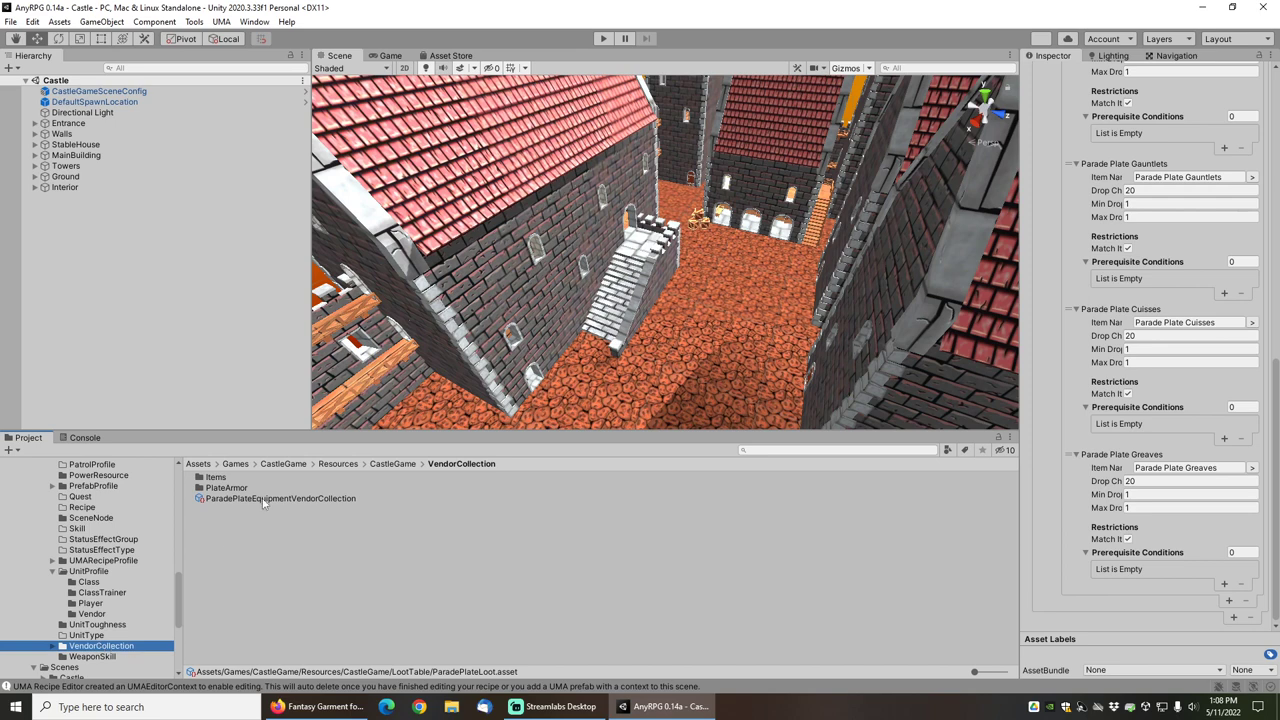
click(280, 498)
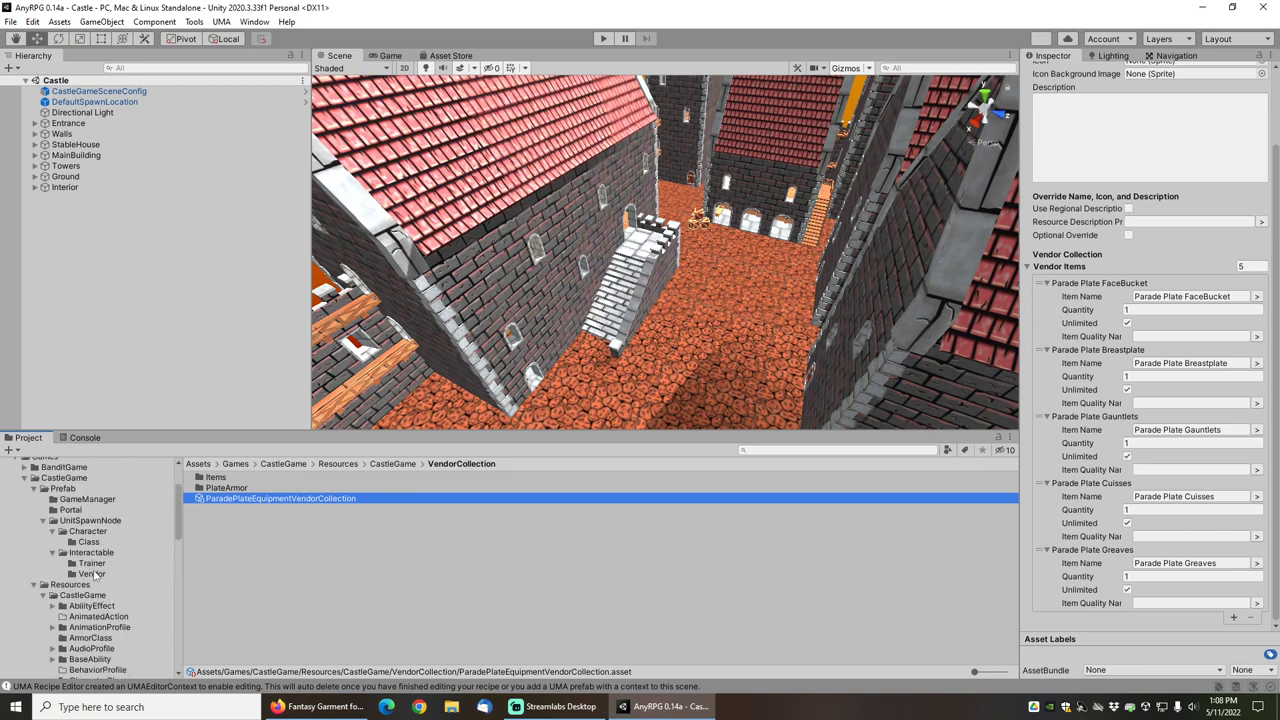
- Browse the CastleGame Prefab folders and scroll the tree down to the UnitProfile folders
click(62, 488)
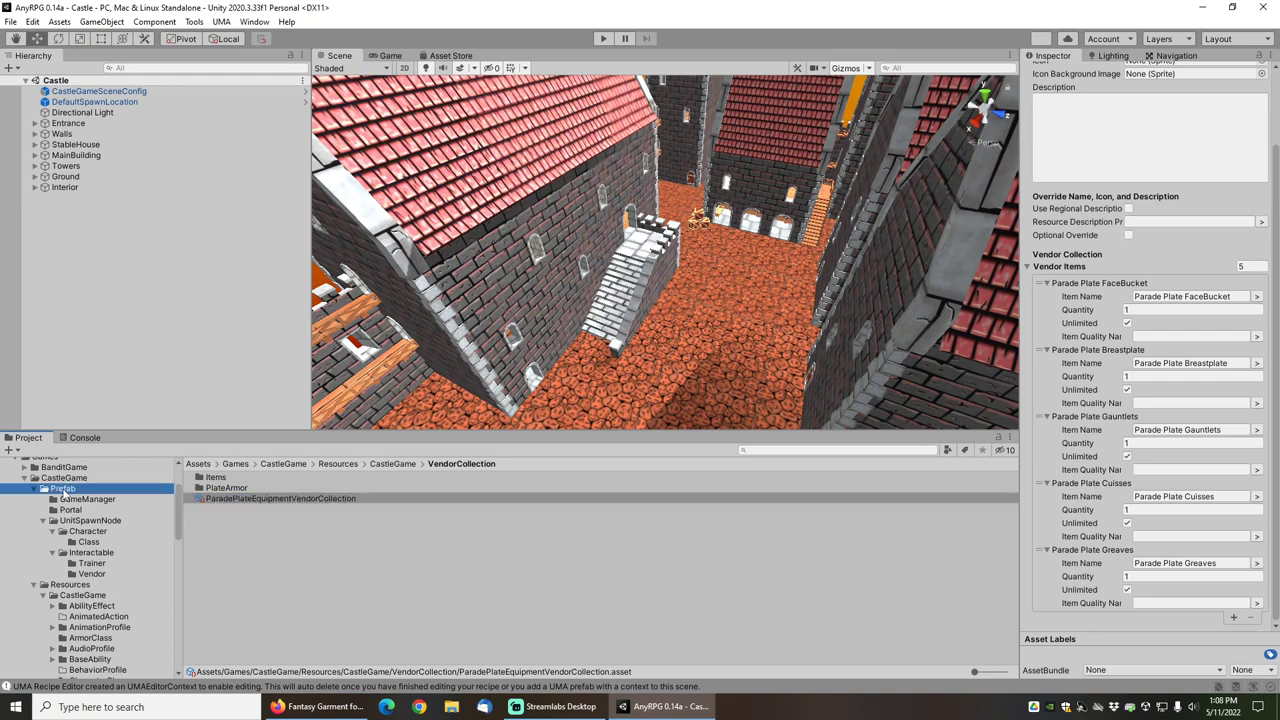
click(62, 488)
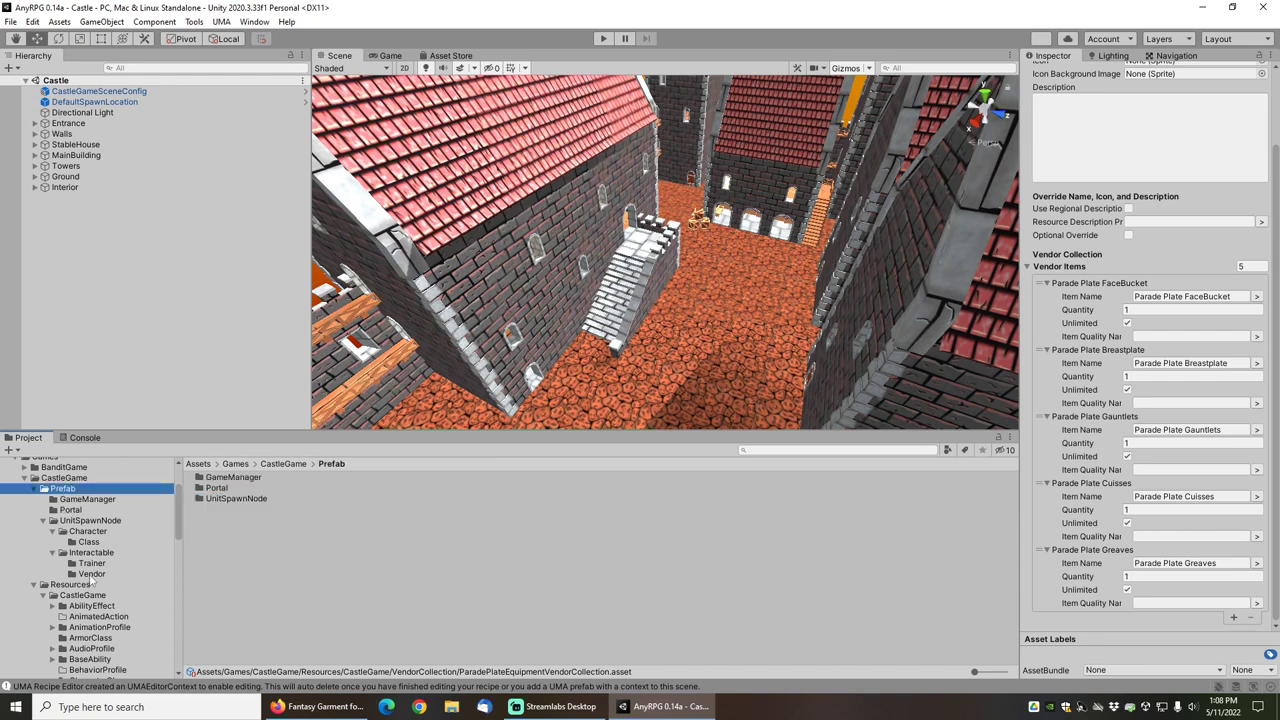
click(89, 573)
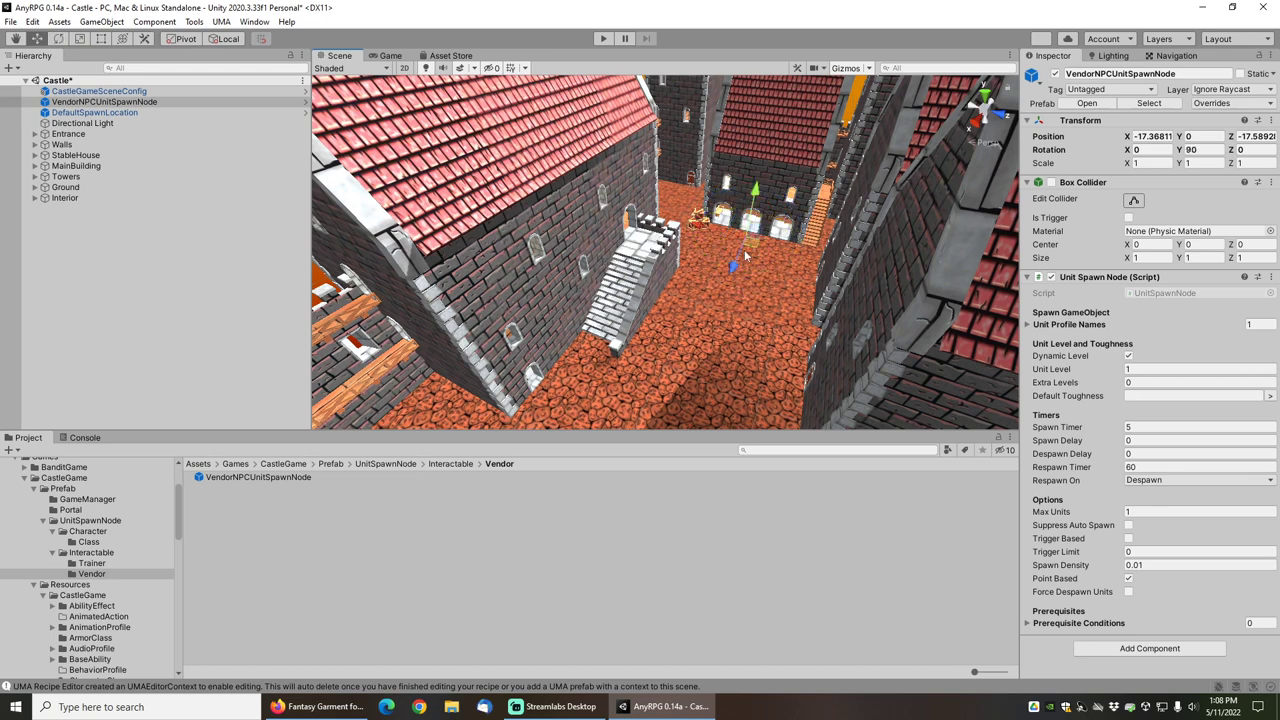
mouse_move(745, 241)
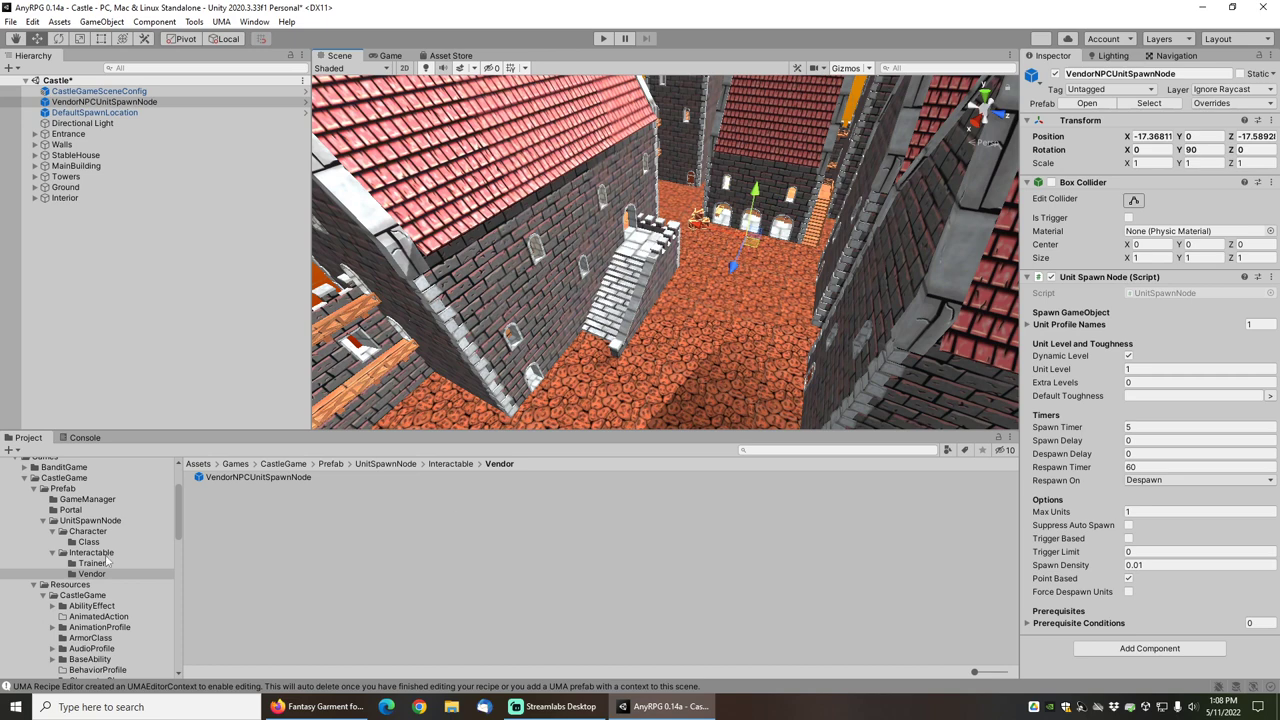
scroll(down, 3)
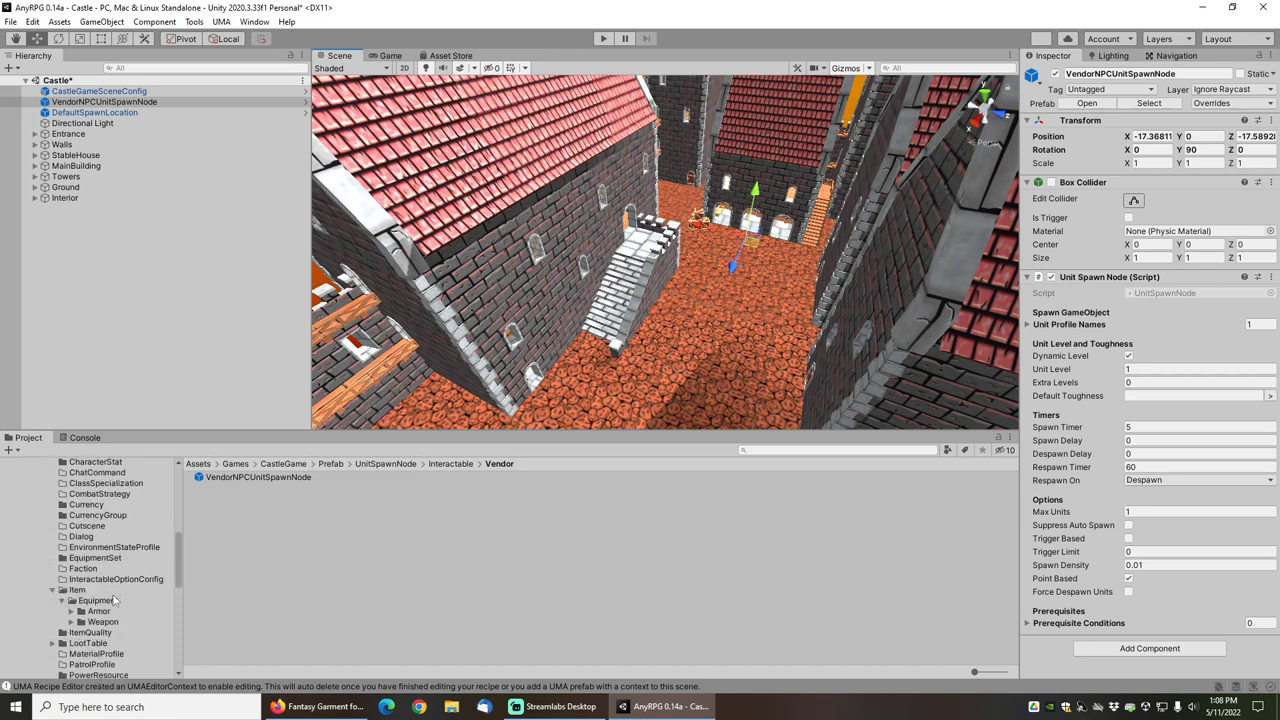
scroll(down, 3)
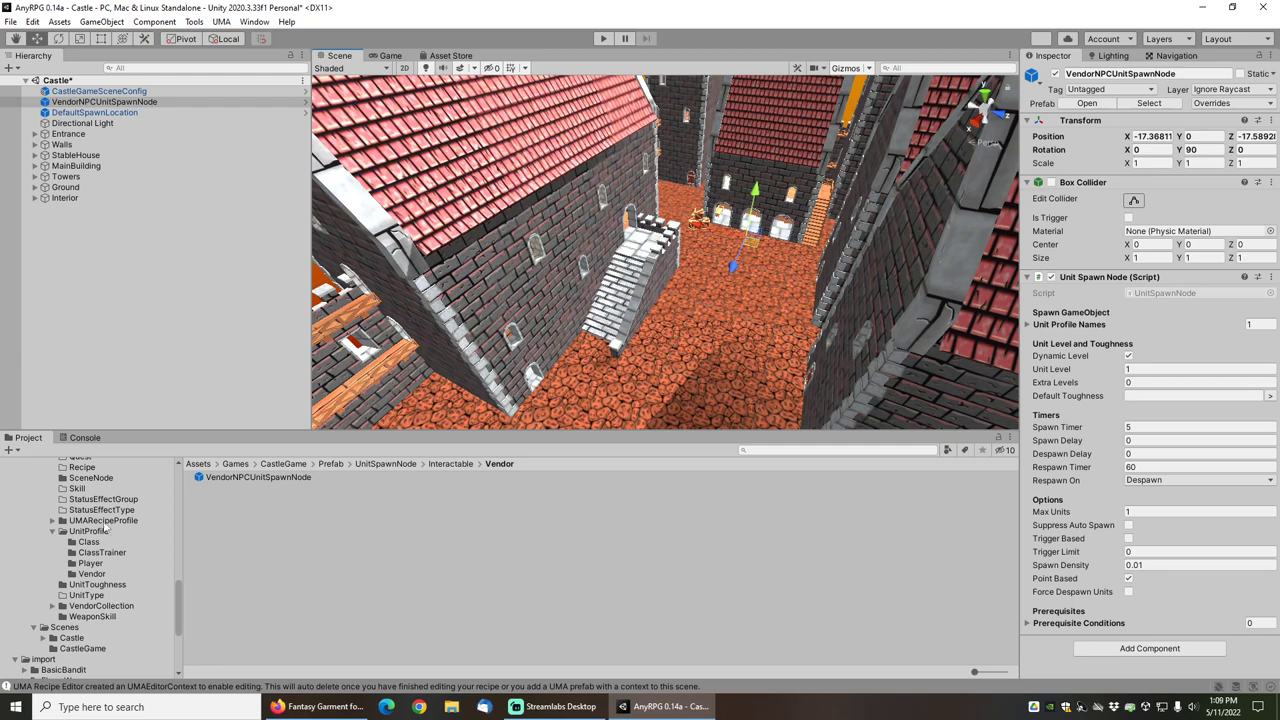
- Set VendorNPCUnit's Vendor Collection Names Element 0 to Parade Plate Equipment
click(91, 573)
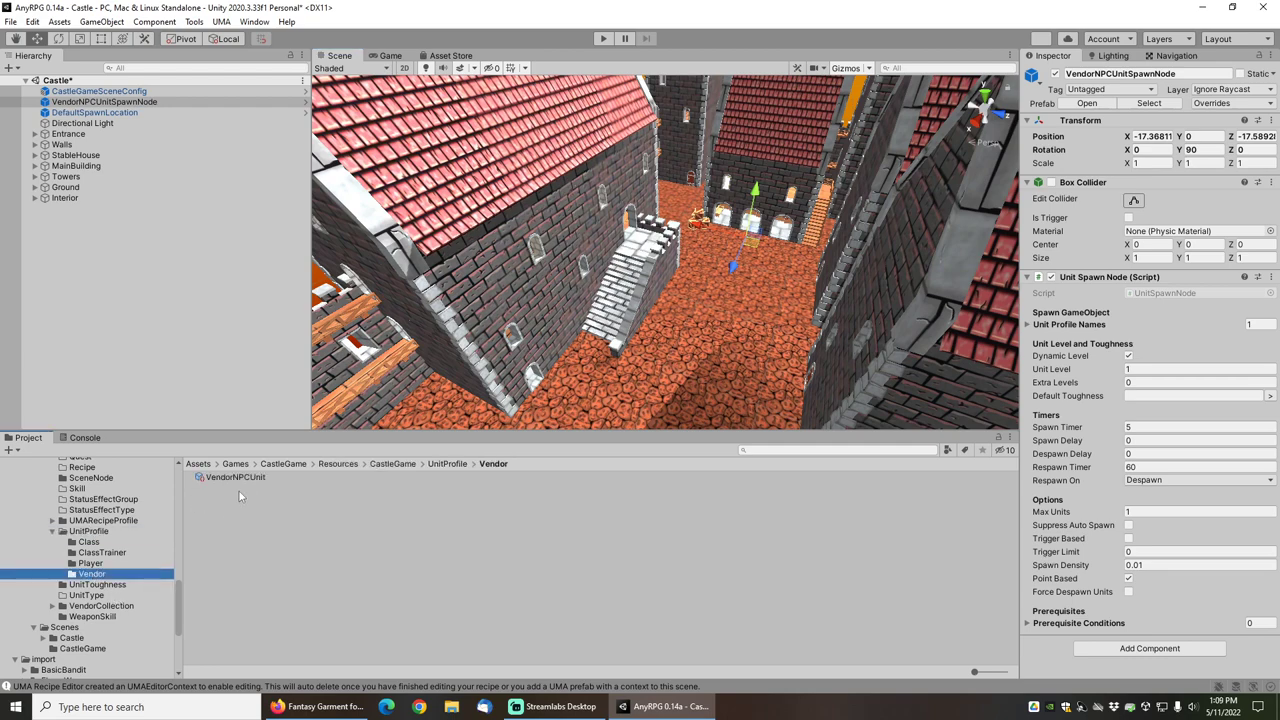
click(234, 477)
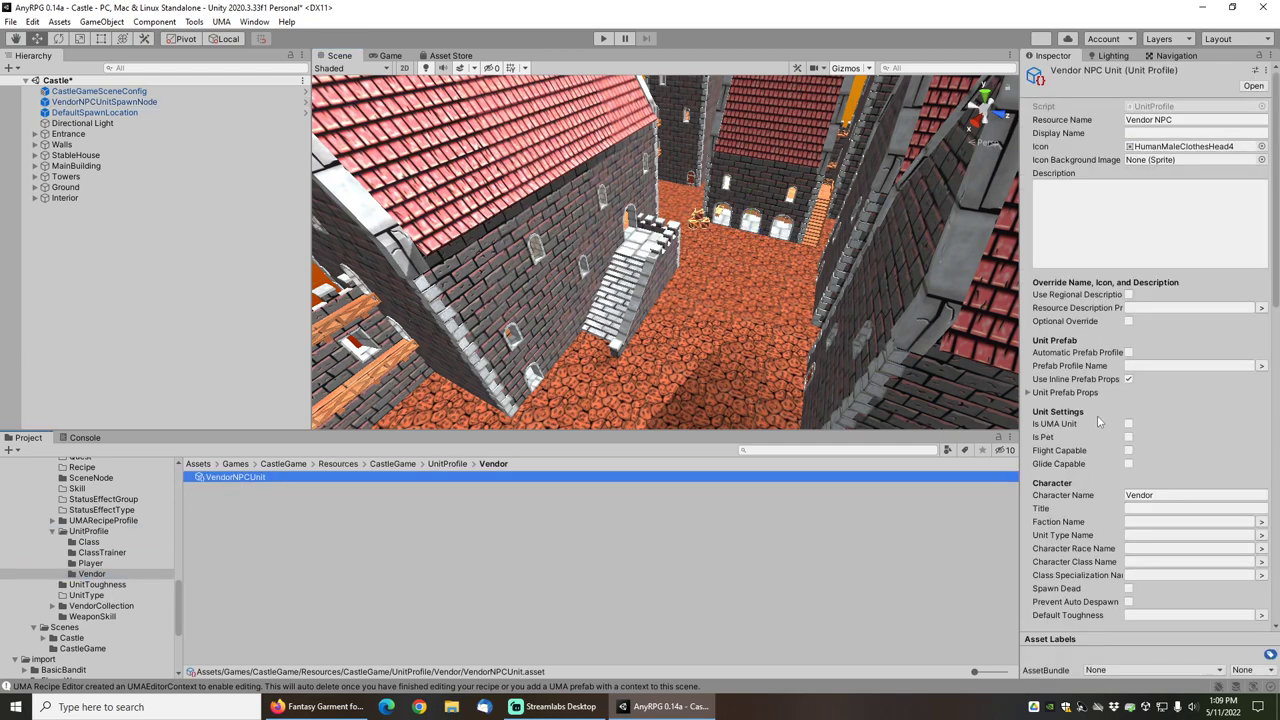
scroll(down, 3)
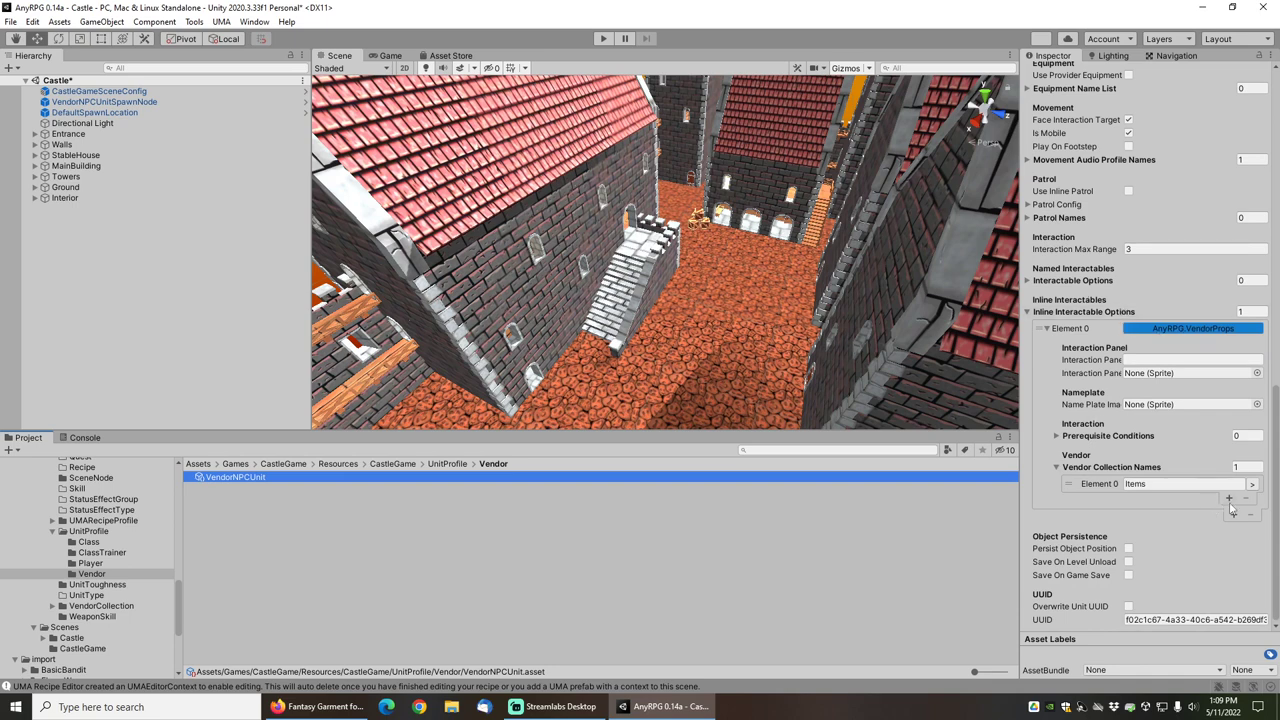
click(1252, 483)
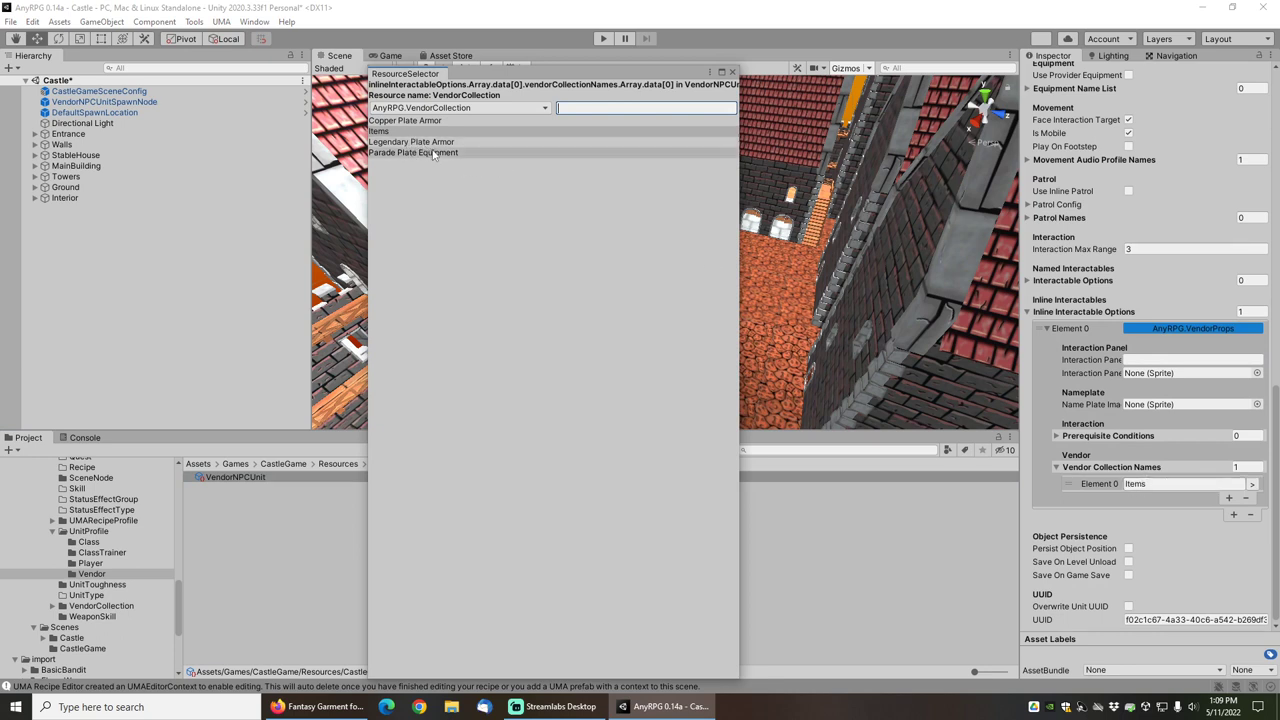
click(413, 152)
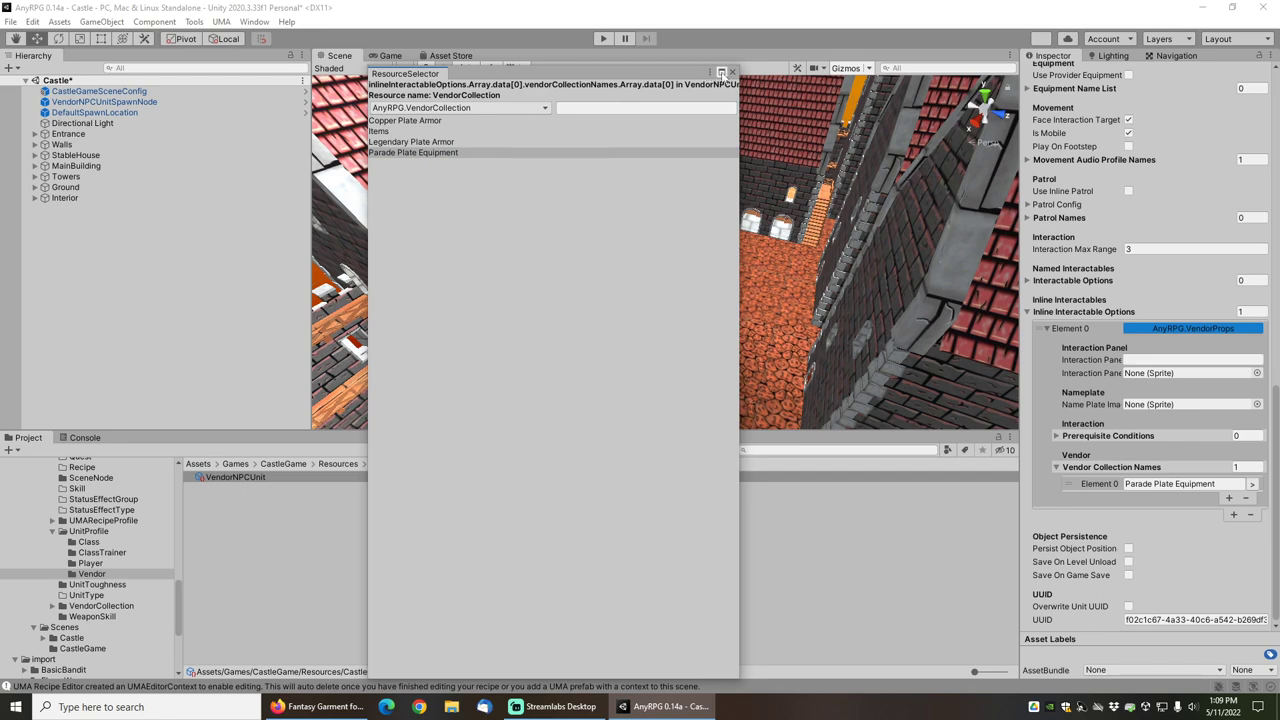
click(412, 152)
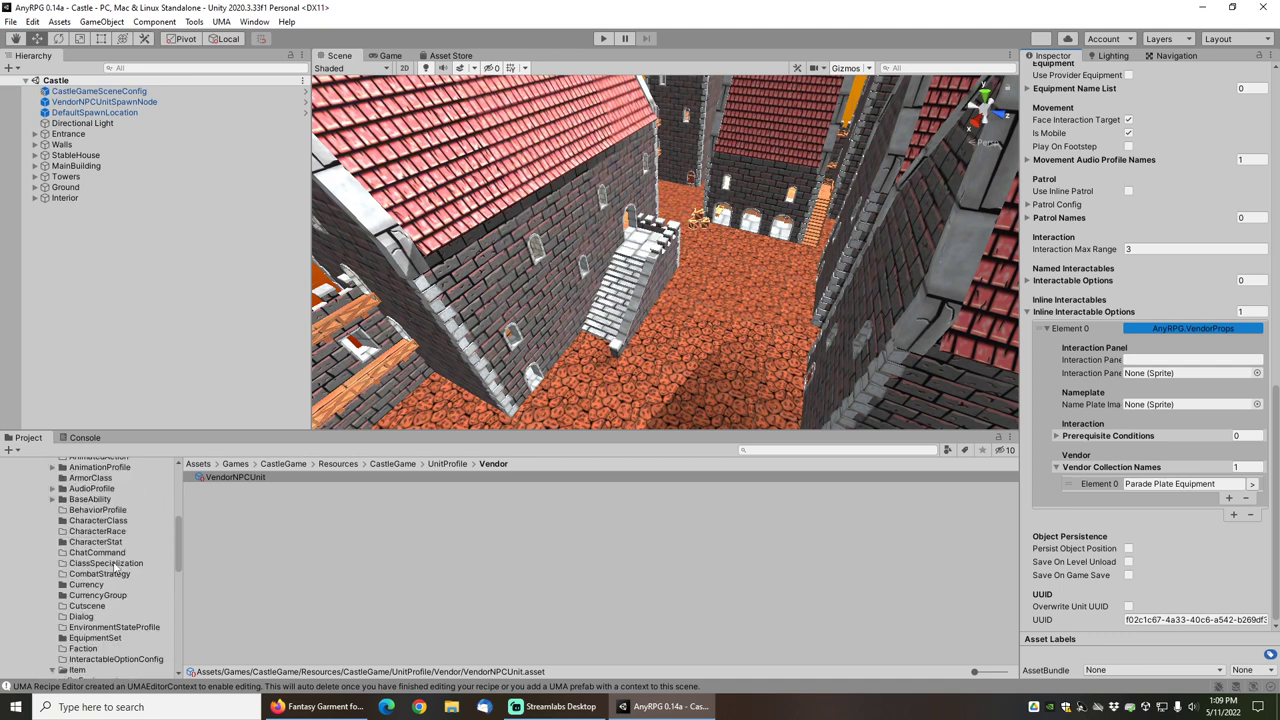
- Give WarriorCharacterClass six starting items: the two-hand axe plus five Parade Plate pieces
click(98, 520)
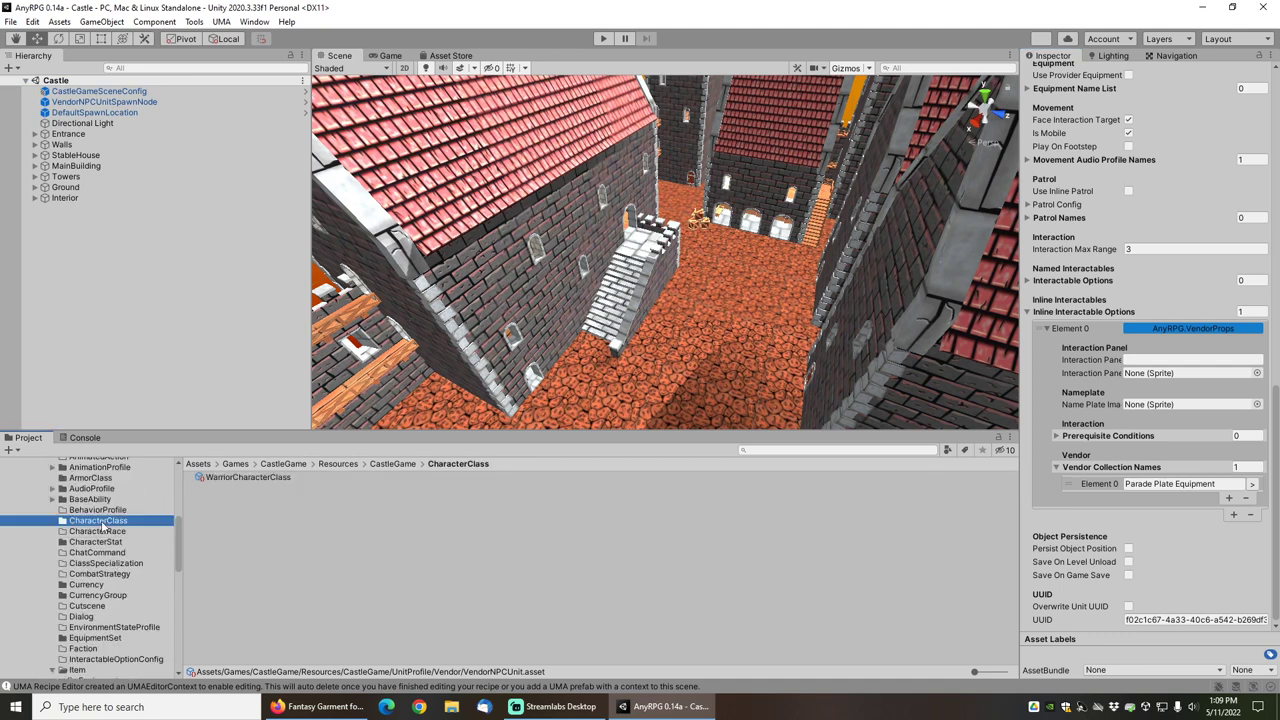
click(247, 477)
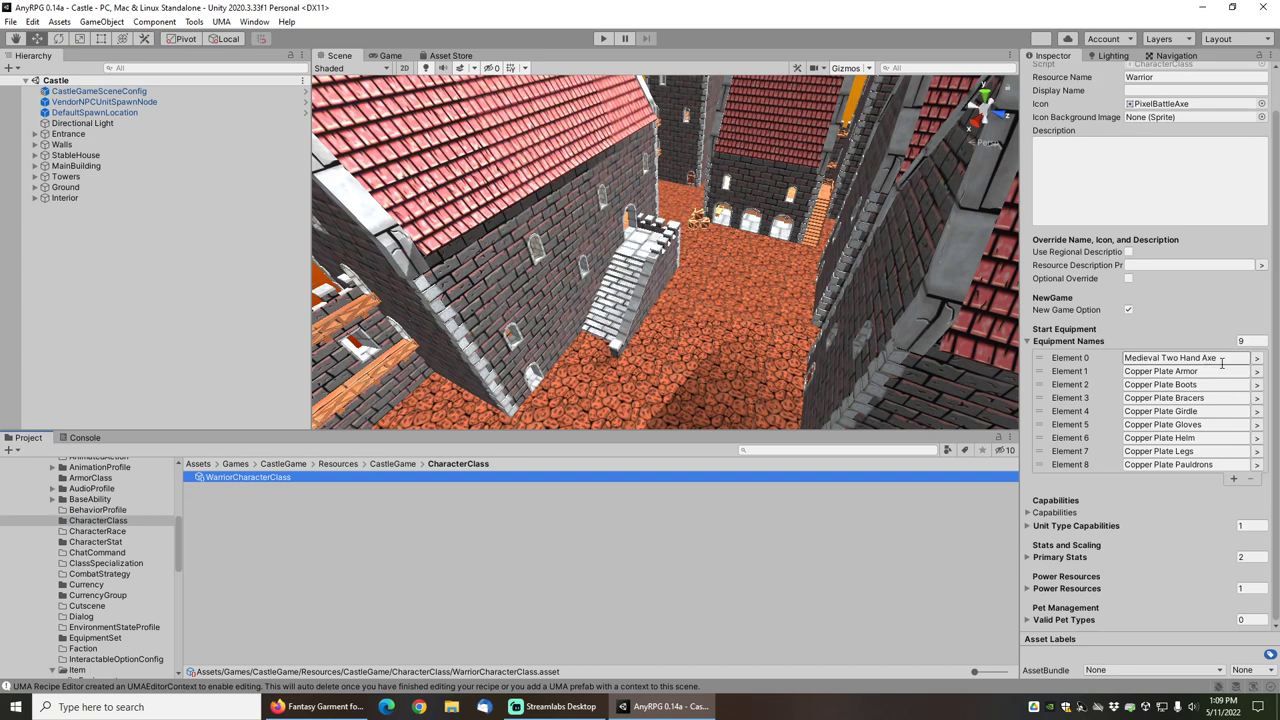
click(1244, 341)
text(6)
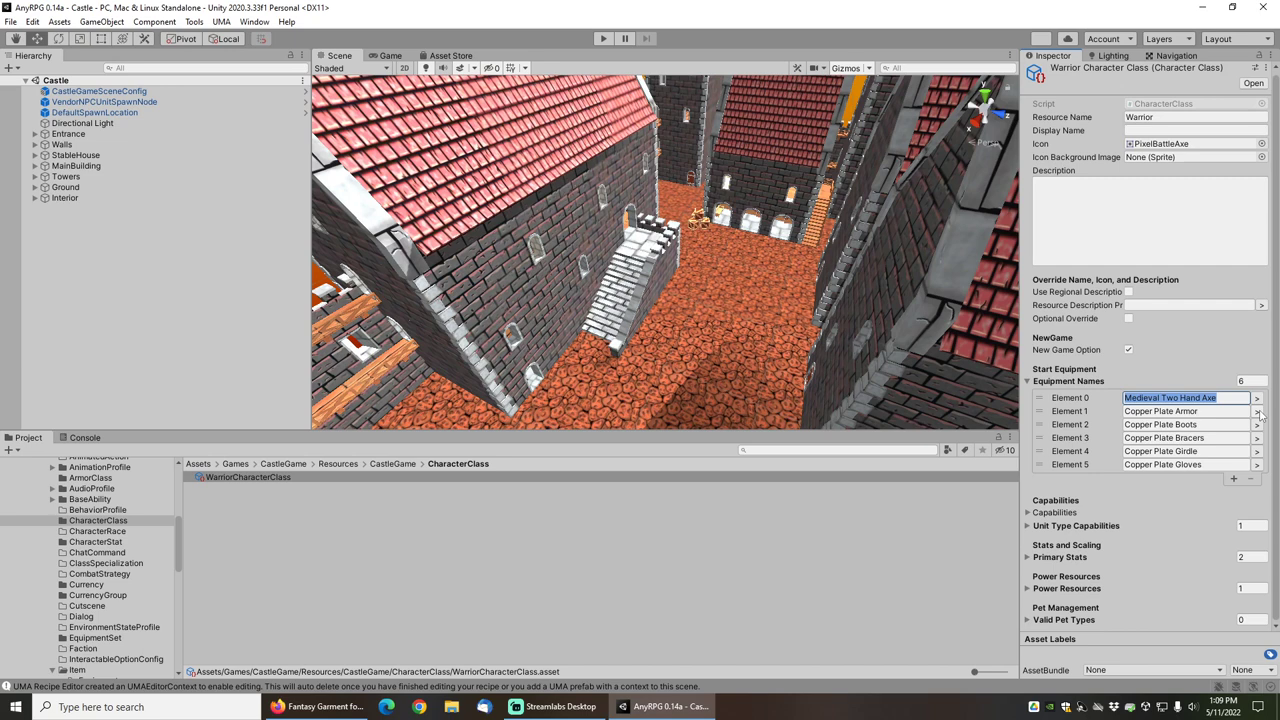
click(1268, 411)
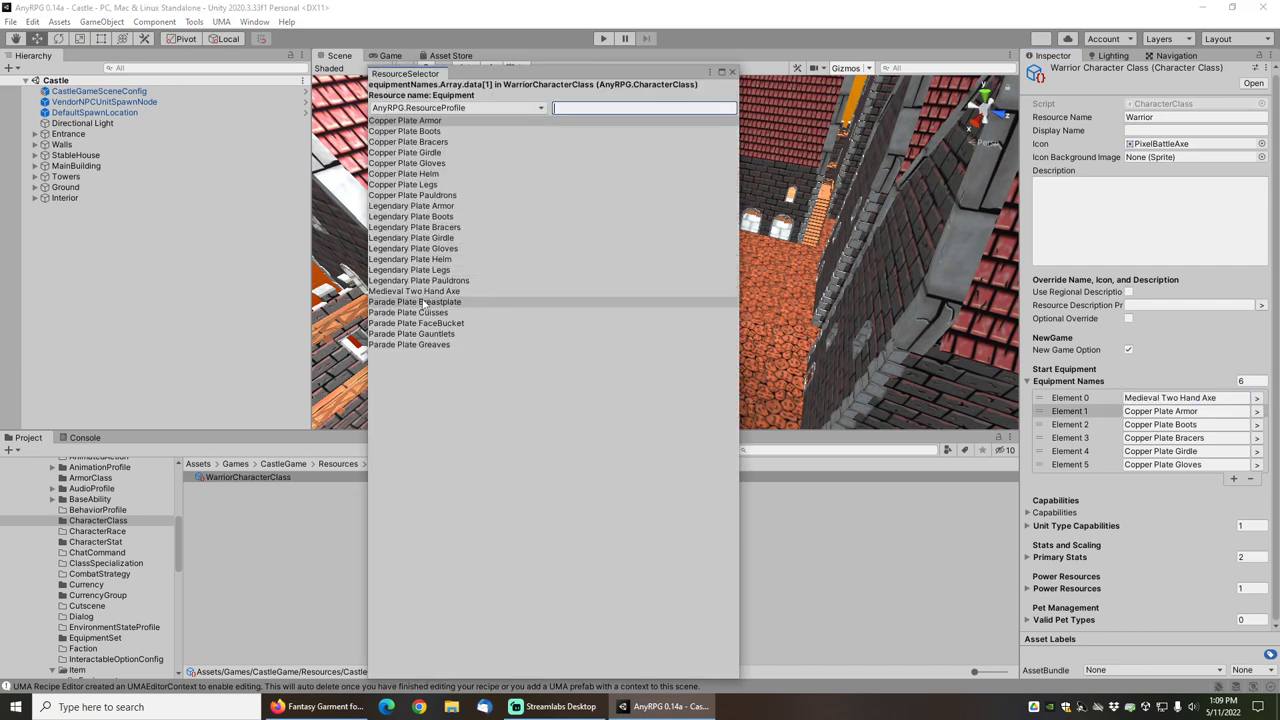
click(414, 301)
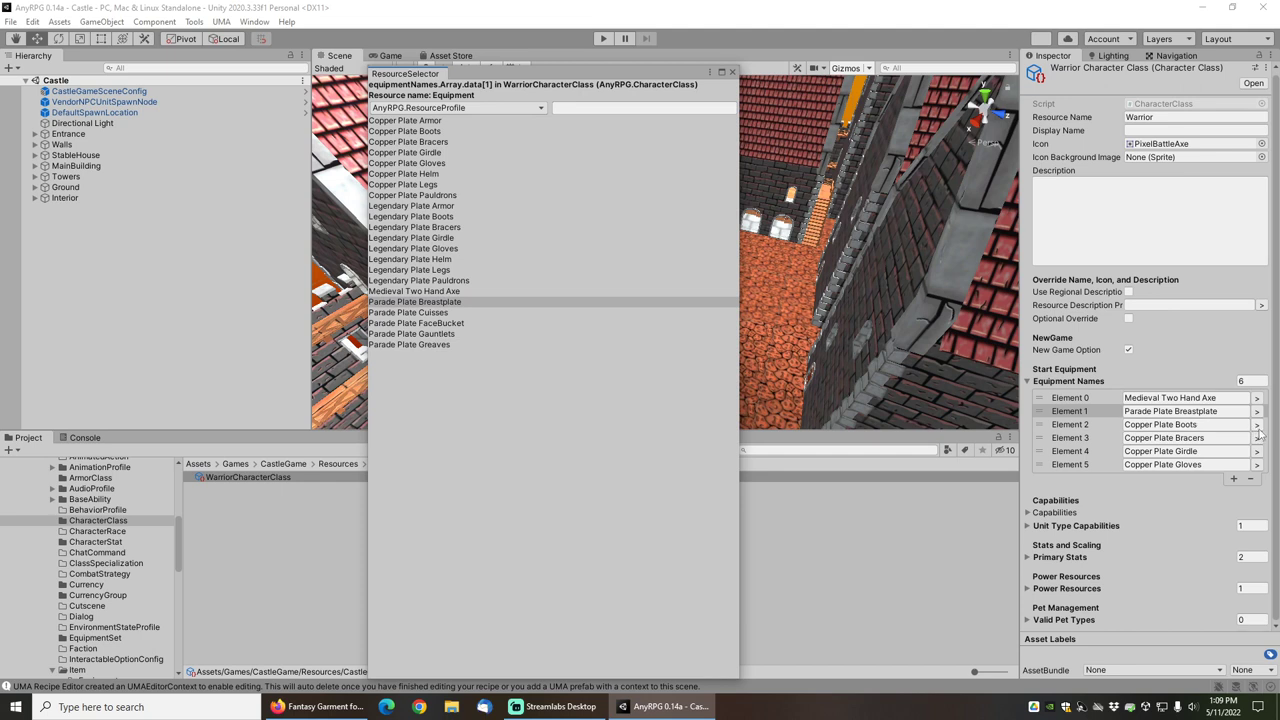
click(407, 312)
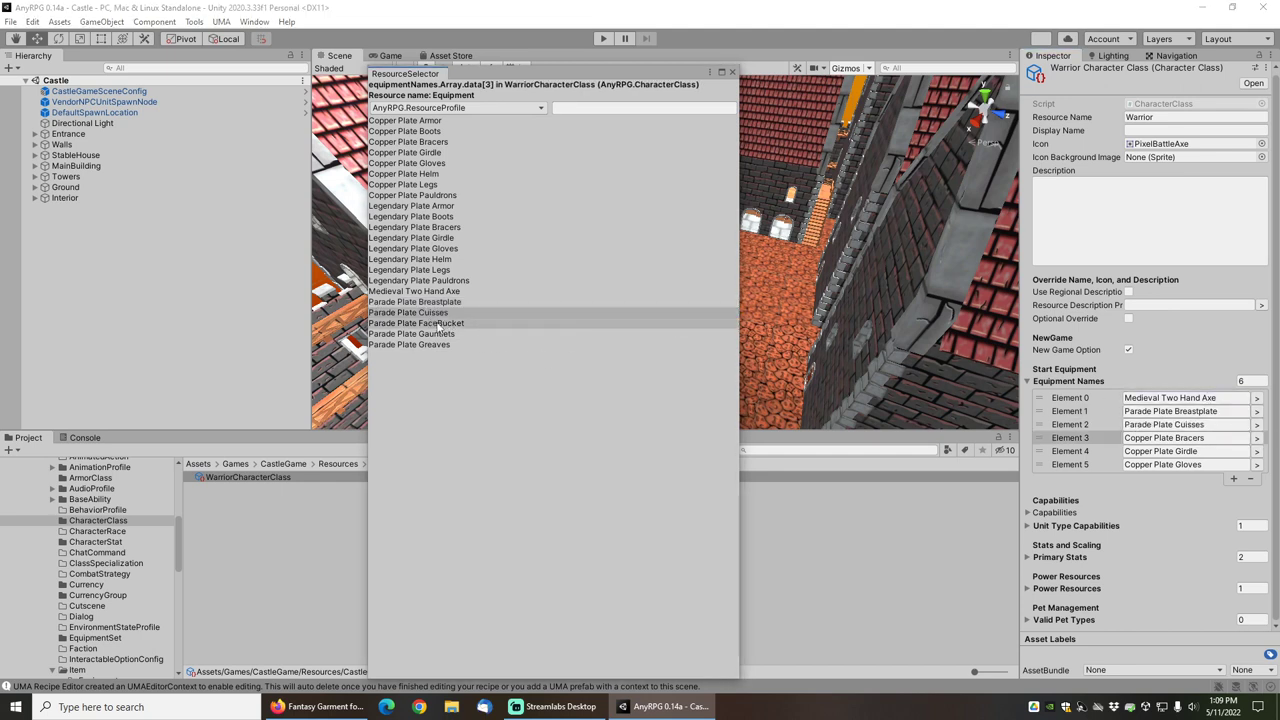
click(416, 322)
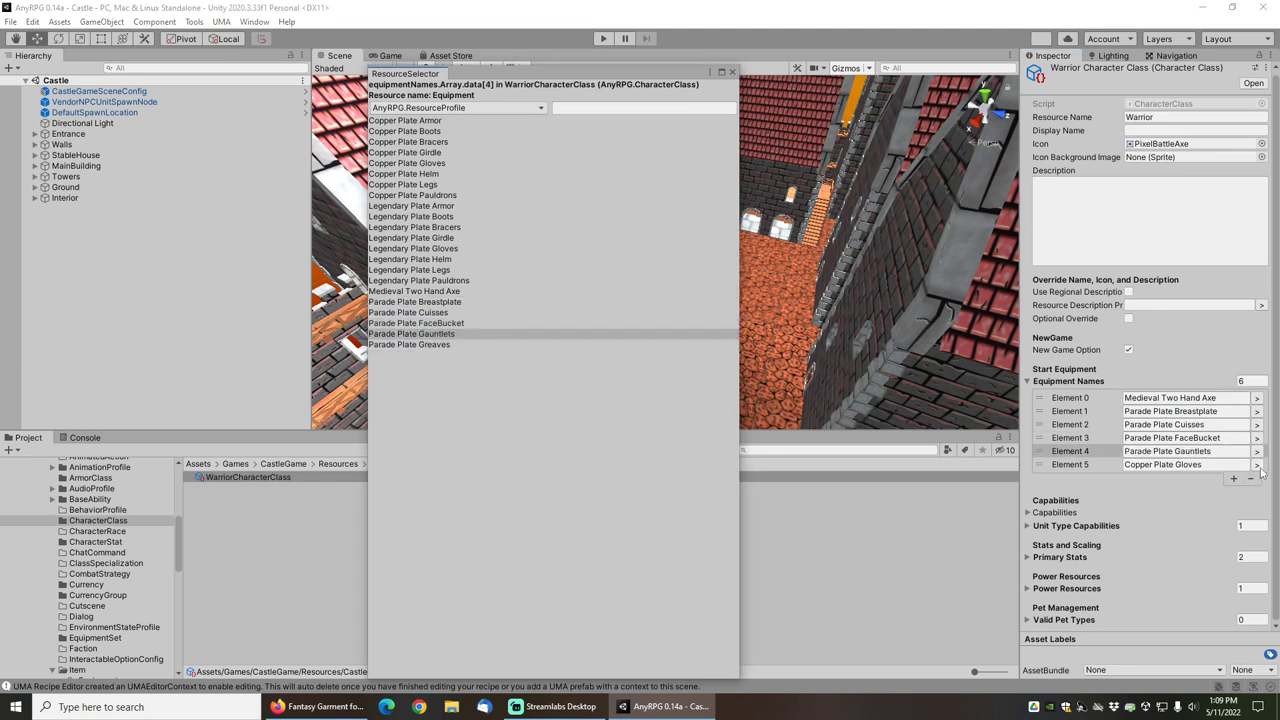
click(409, 344)
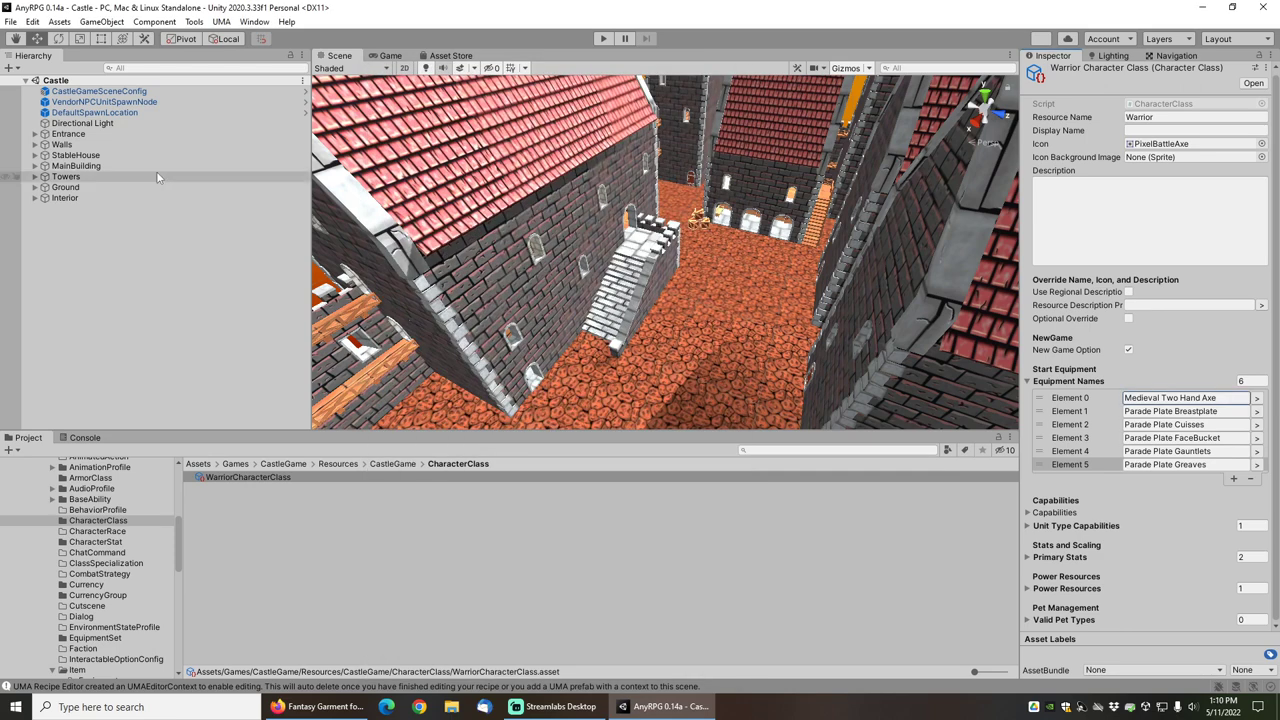
- Save the Castle scene with File > Save and return to the Scene view
click(11, 16)
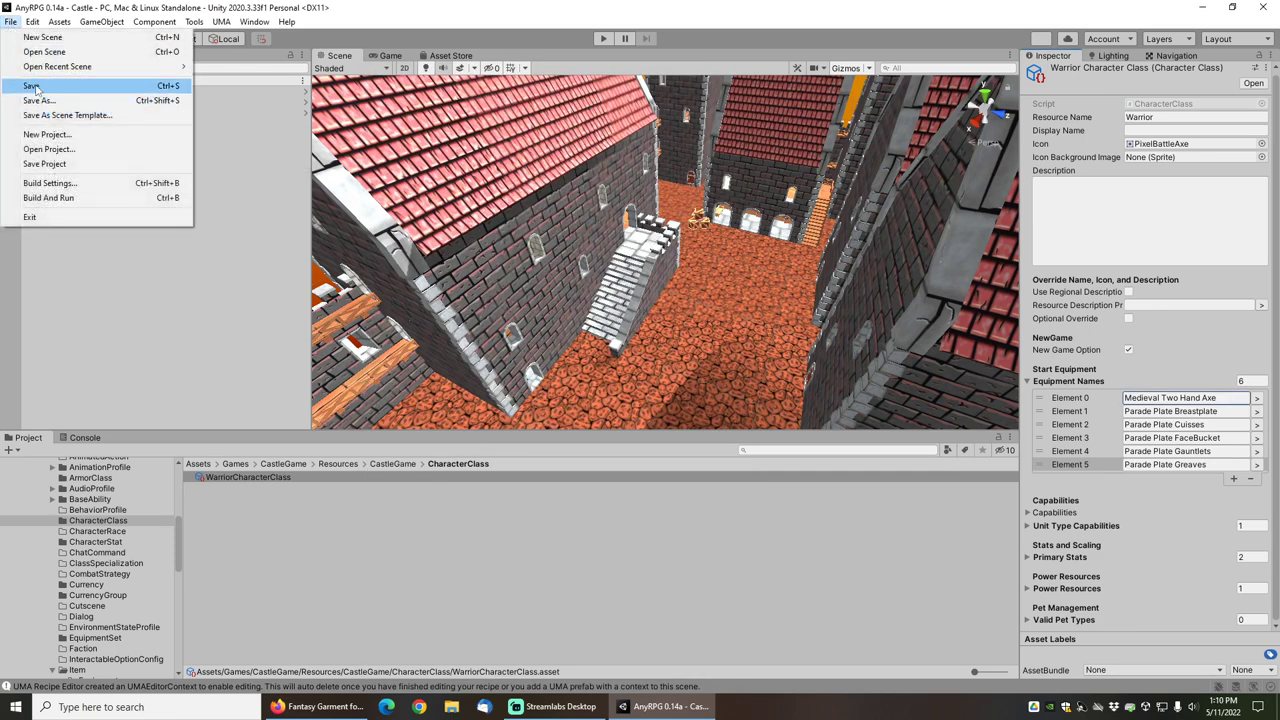
click(32, 87)
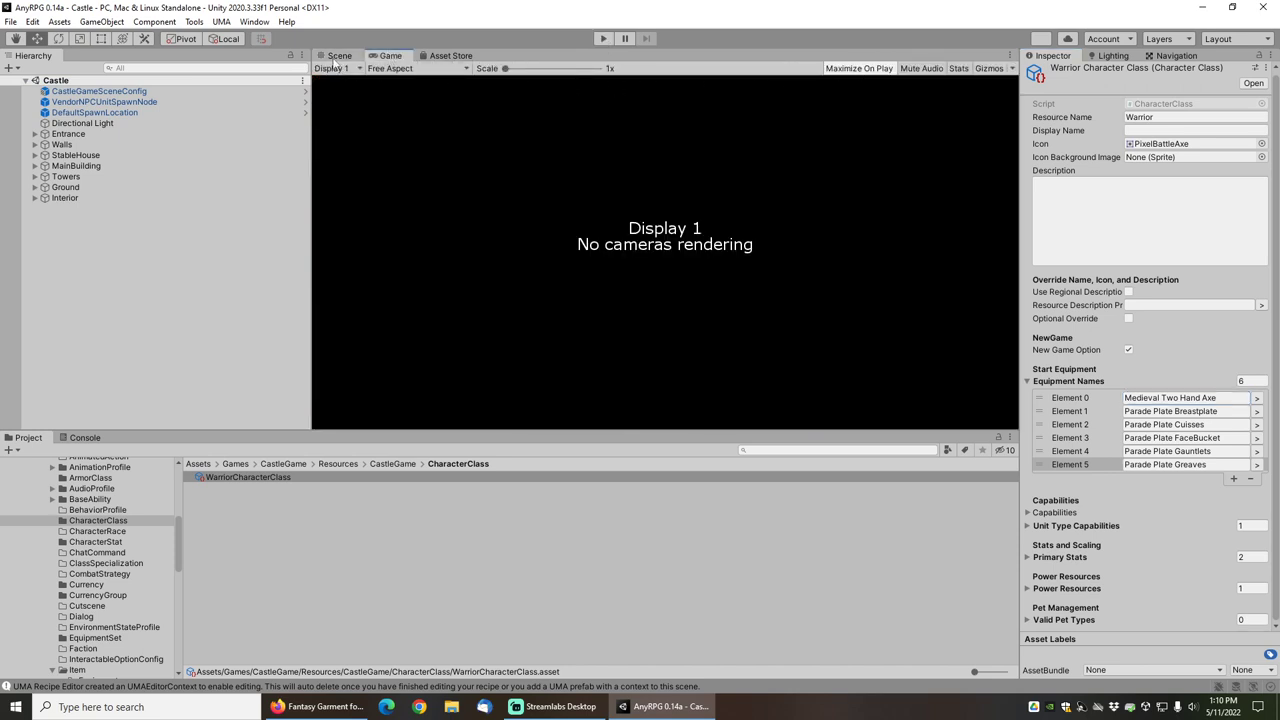
click(338, 55)
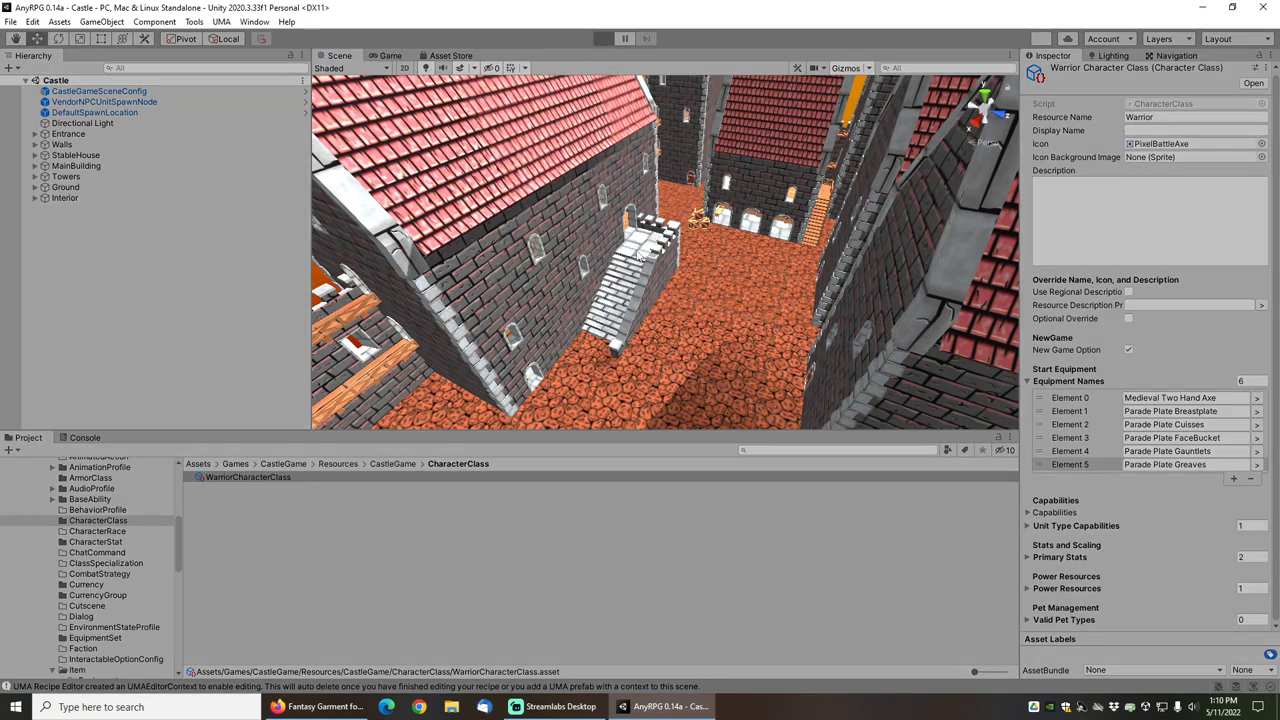
mouse_move(522, 257)
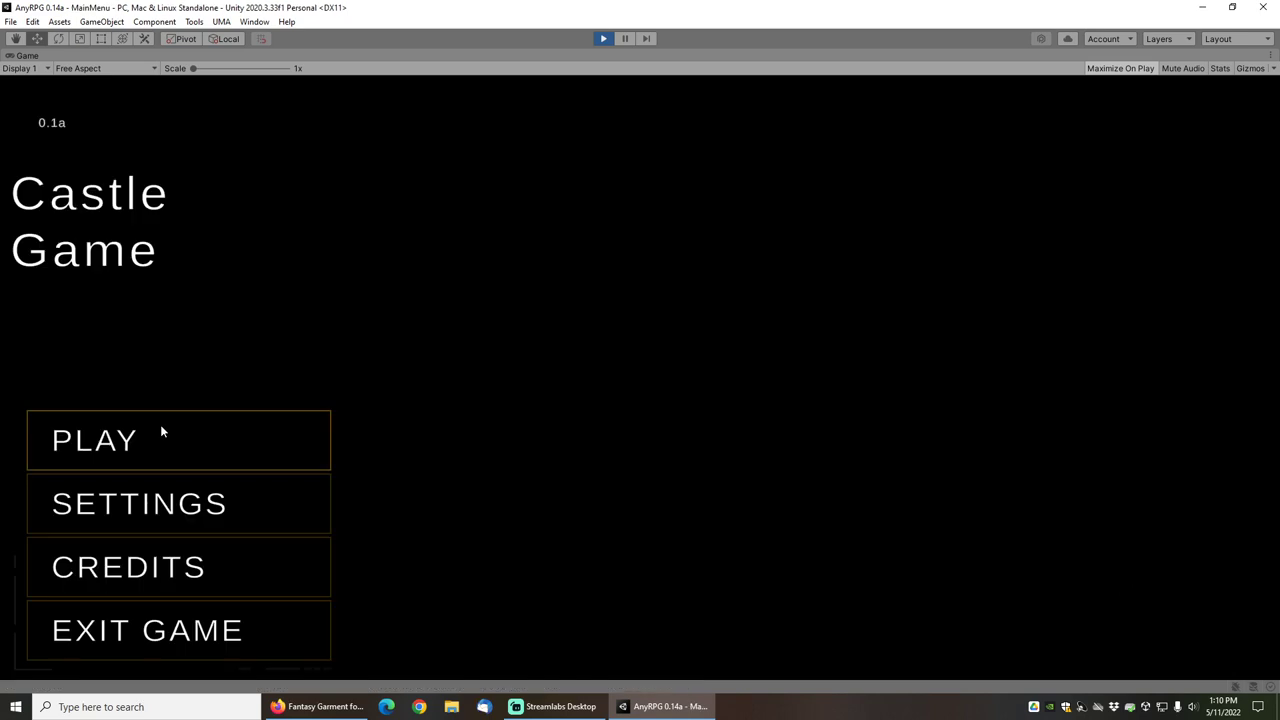
- Create a new Warrior, set Appearance Sex to Male, and click Start Game
click(95, 440)
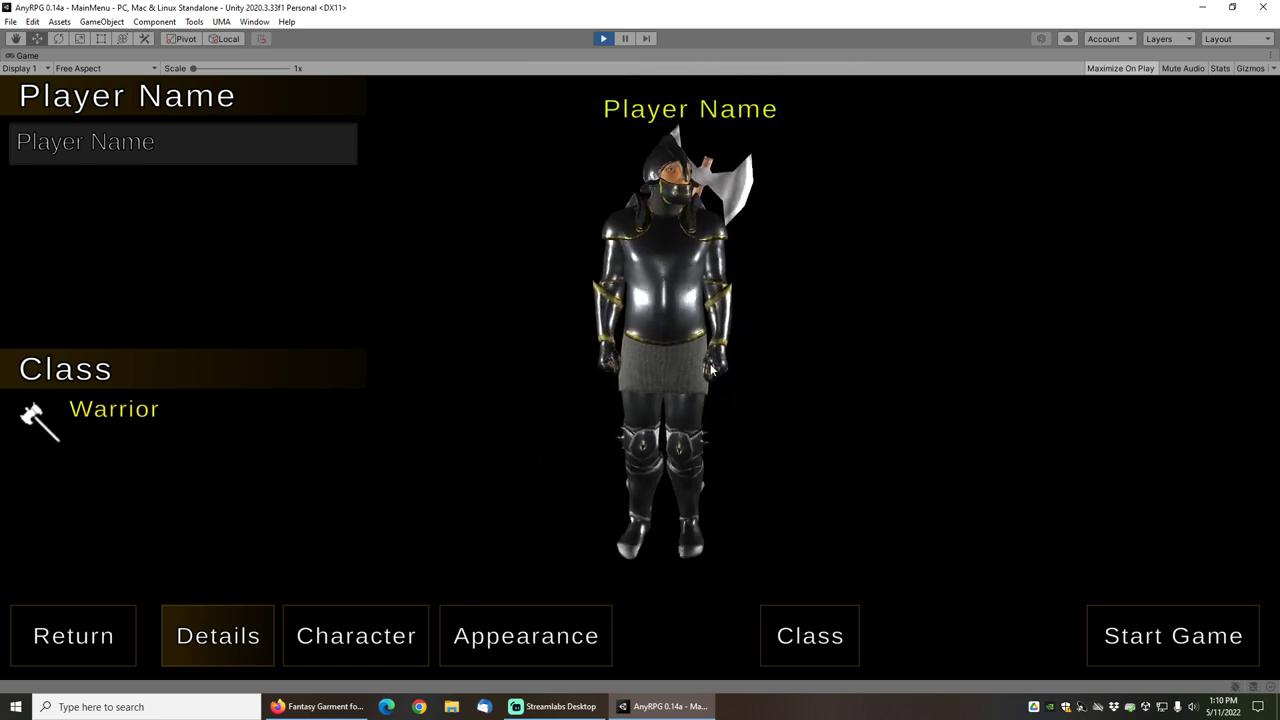
click(525, 635)
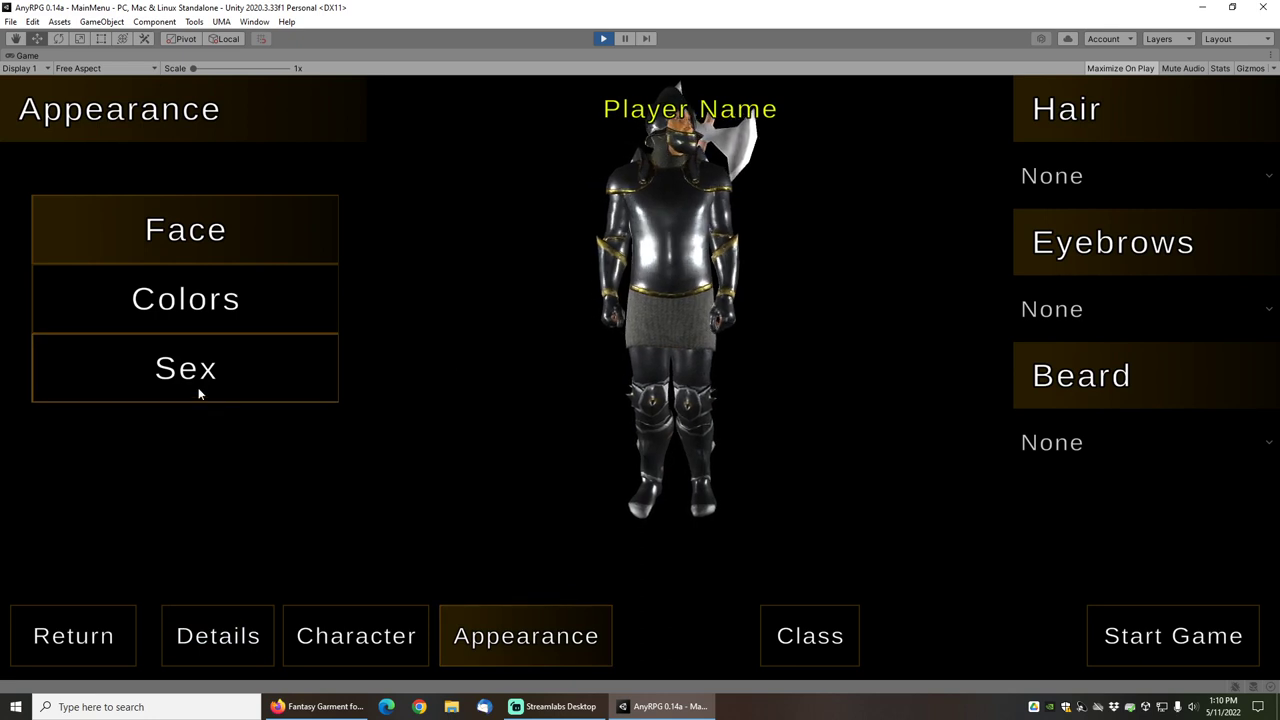
click(185, 368)
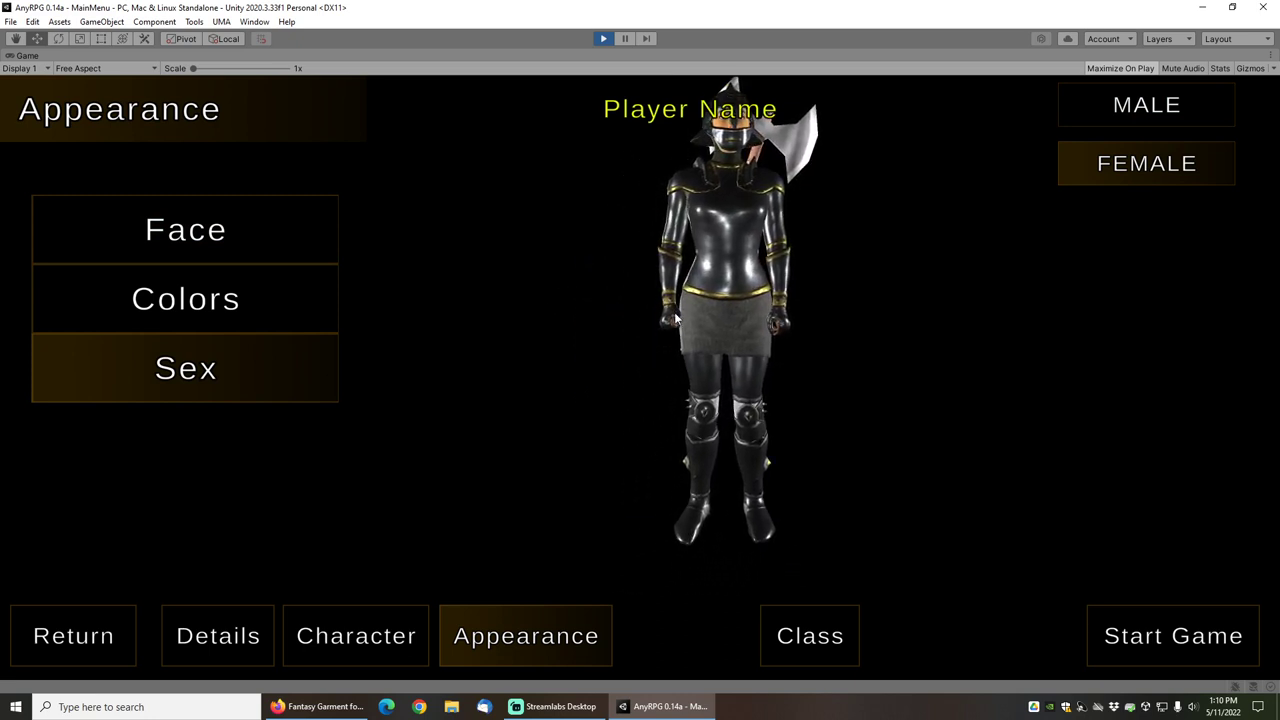
click(1146, 104)
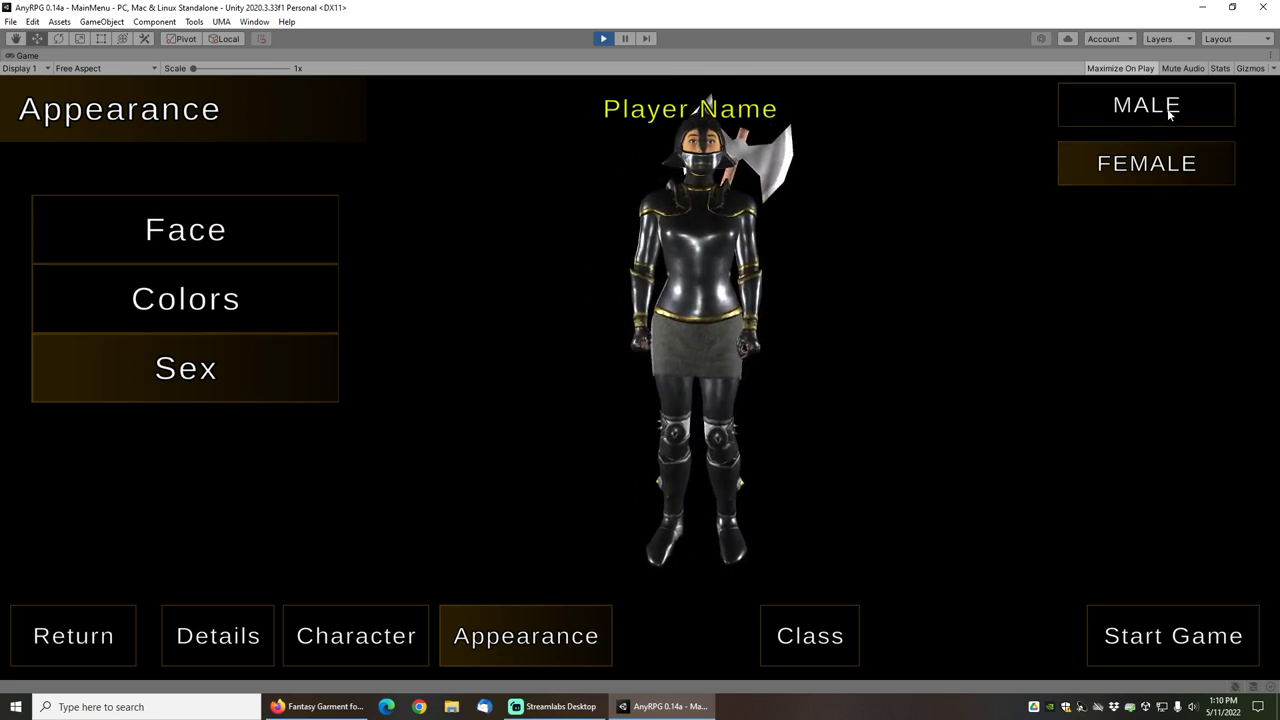
click(1173, 635)
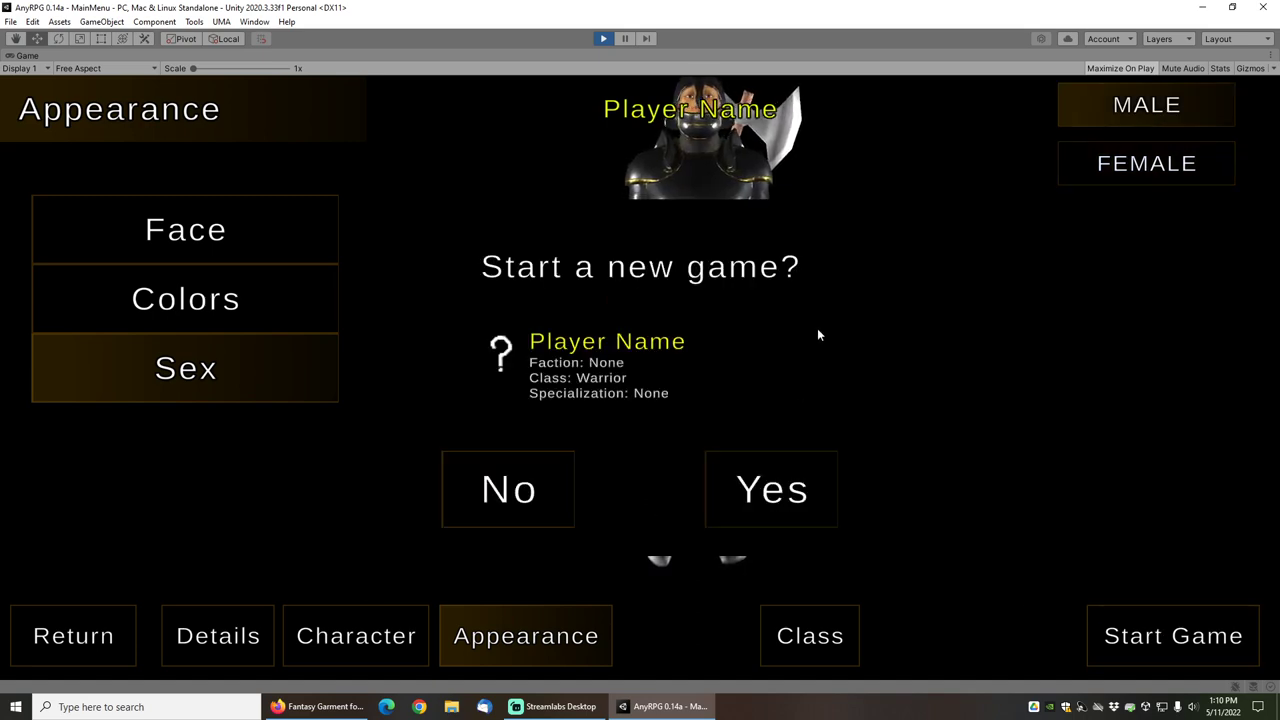
- Confirm the new game, then check and close the Warrior's Parade Plate character sheet
click(771, 489)
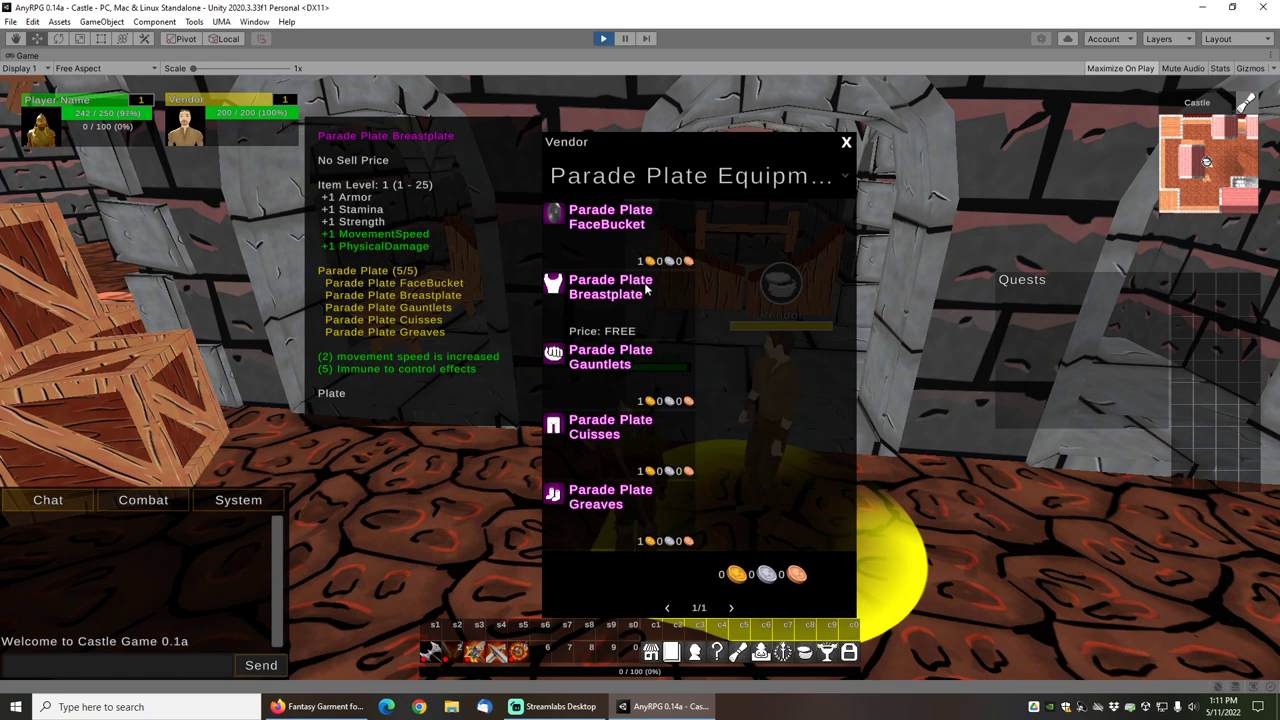
mouse_move(679, 241)
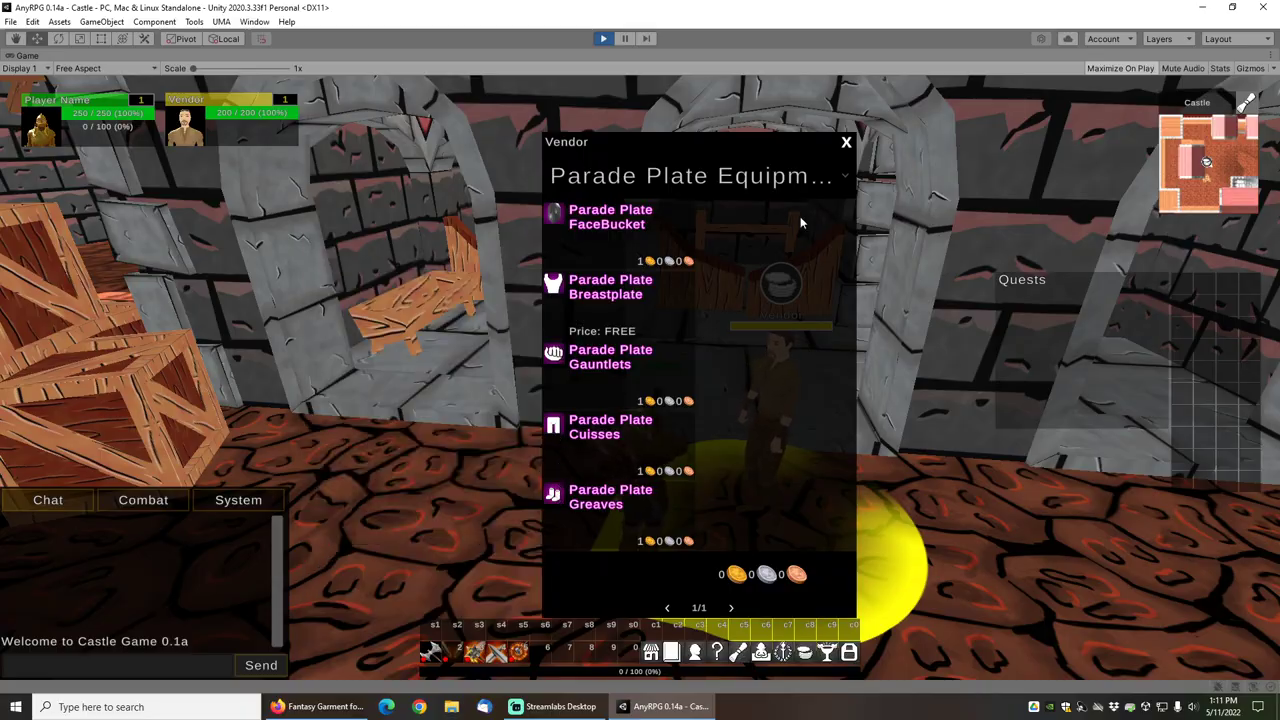
click(846, 141)
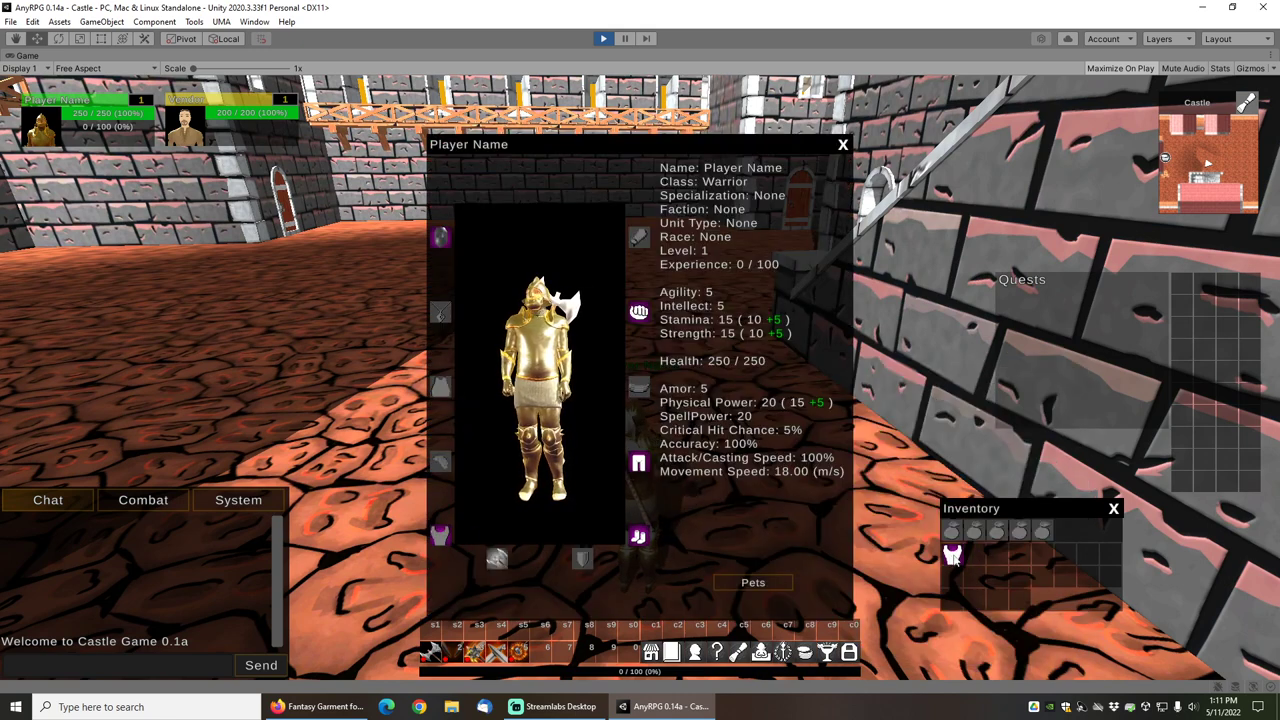
click(842, 144)
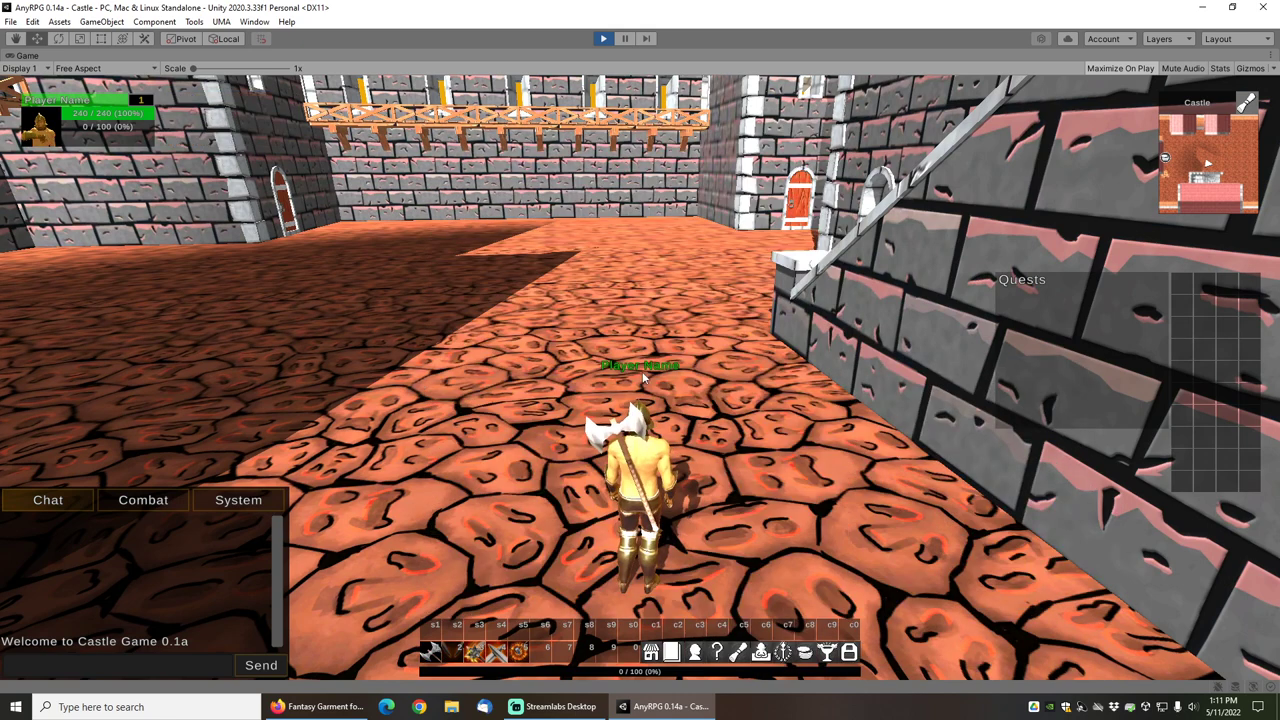